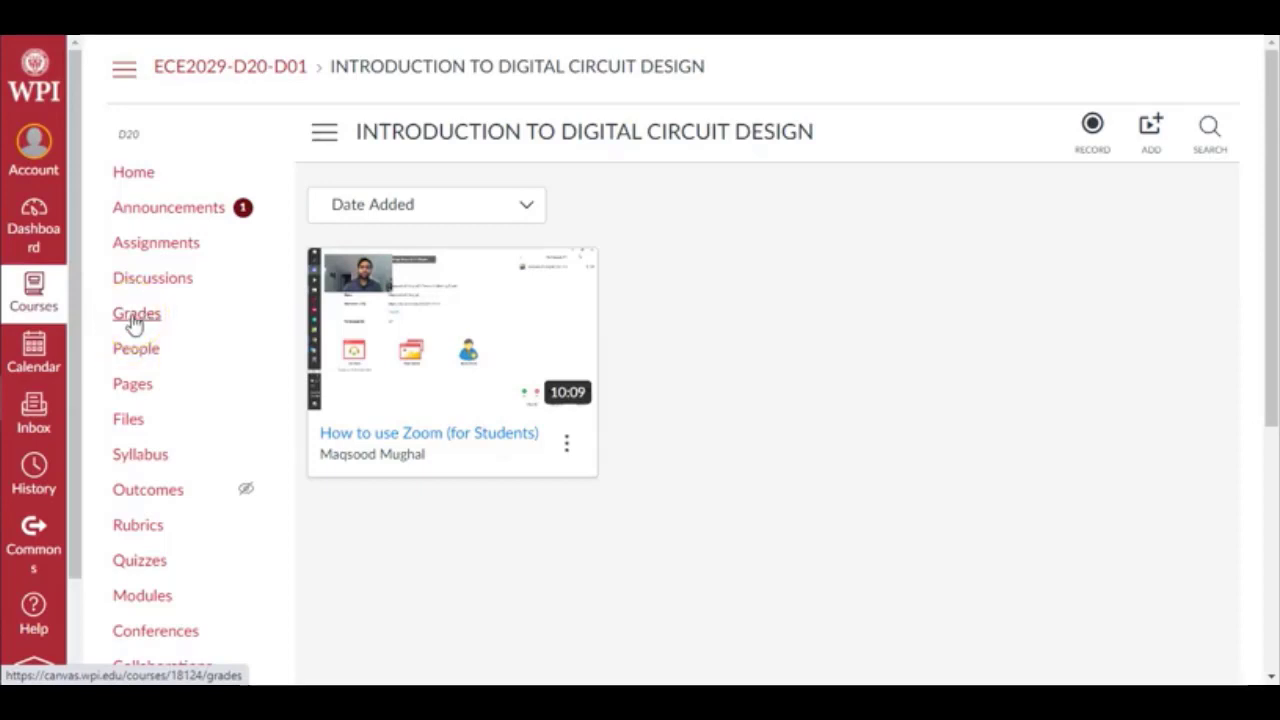
- Show the course gradebook from the navigation and scroll across to the assignment columns
{"action": "left_click", "coordinate": [136, 312]}
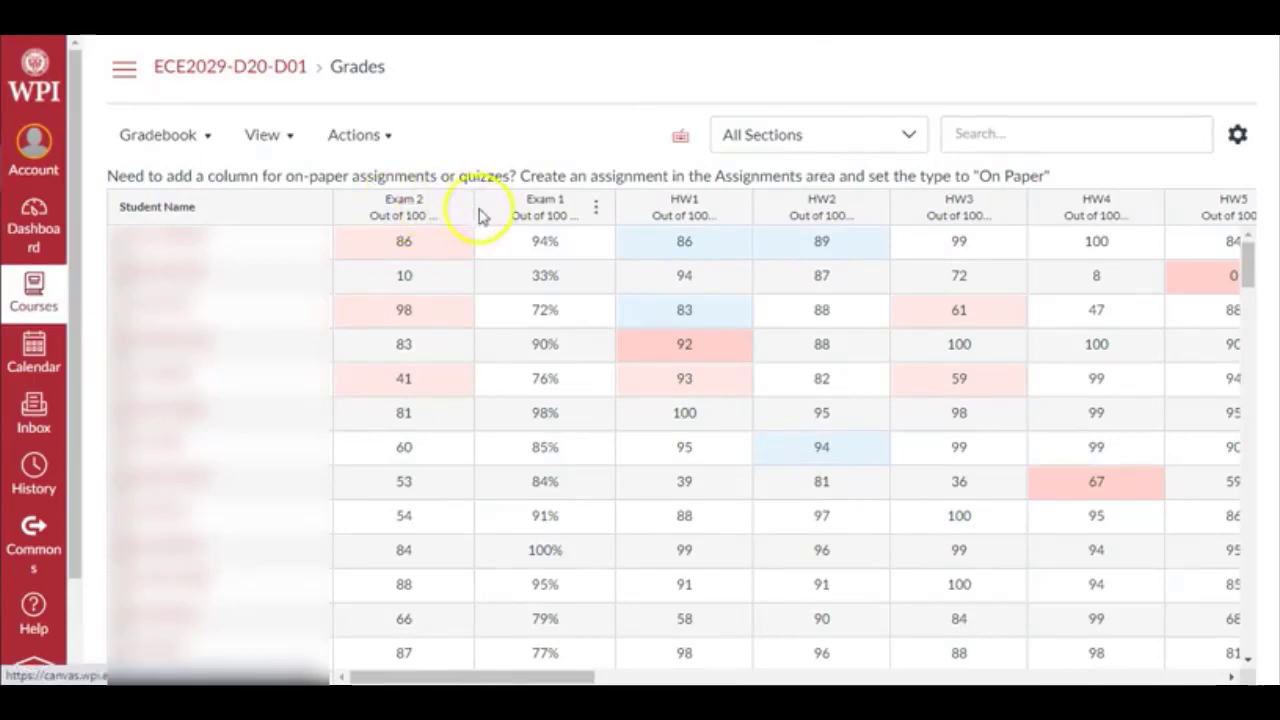
{"action": "mouse_move", "coordinate": [1036, 214]}
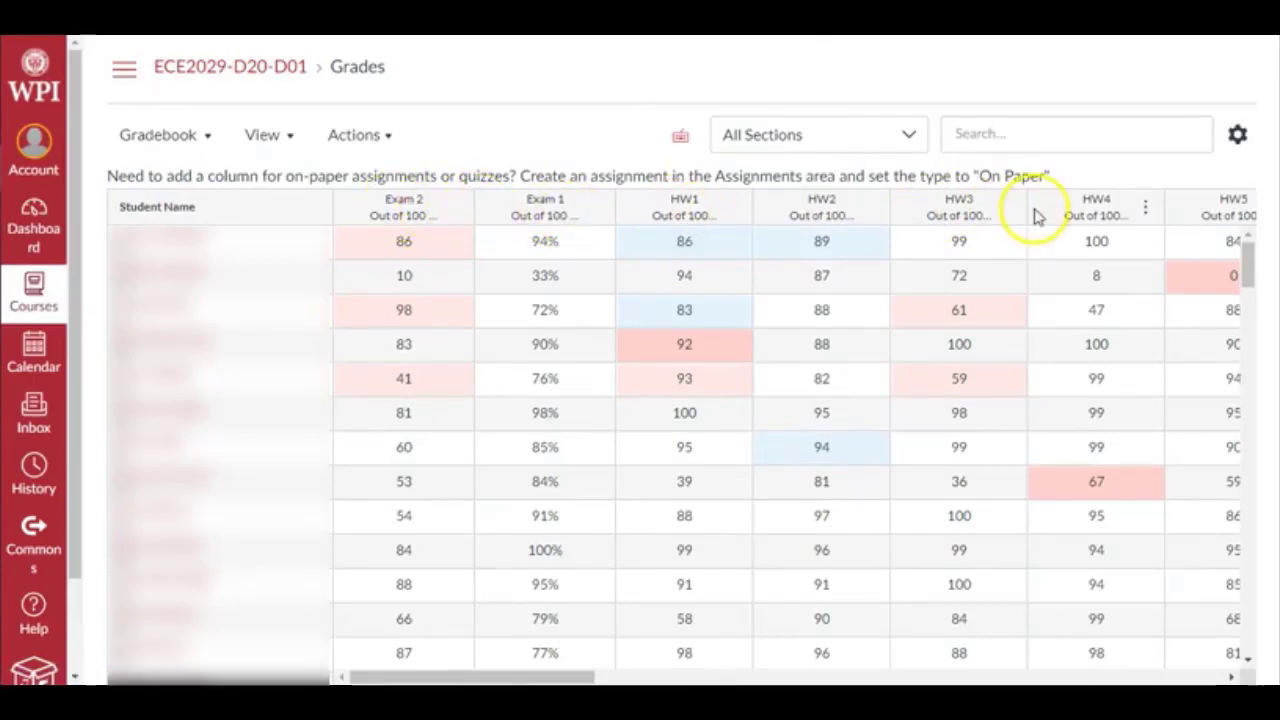
{"action": "scroll", "scroll_direction": "right", "scroll_amount": 3}
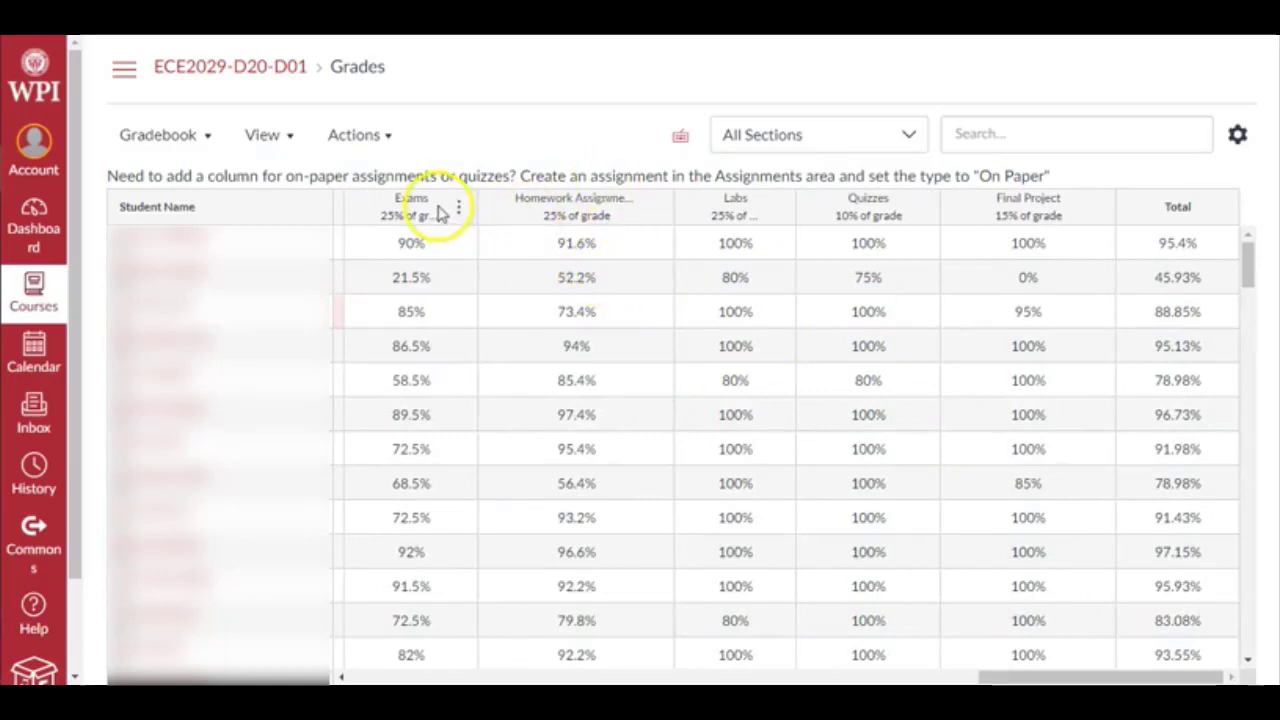
{"action": "mouse_move", "coordinate": [418, 258]}
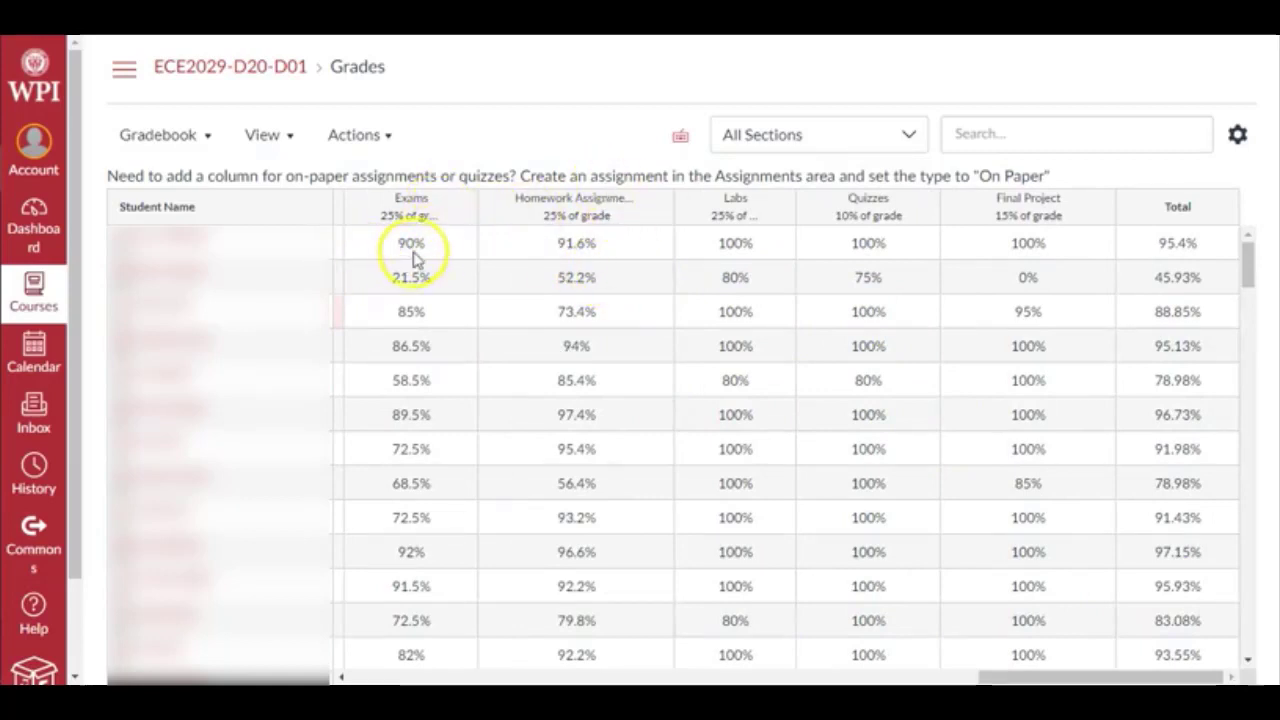
{"action": "mouse_move", "coordinate": [548, 248]}
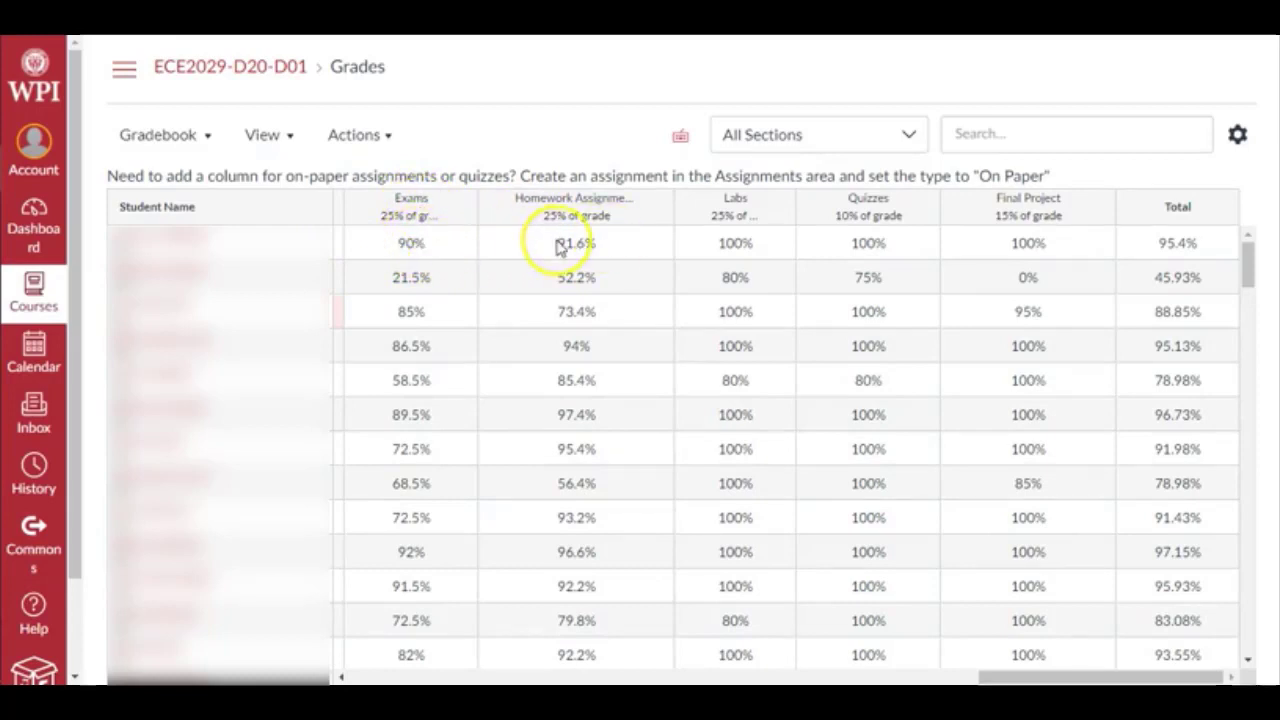
{"action": "mouse_move", "coordinate": [1196, 276]}
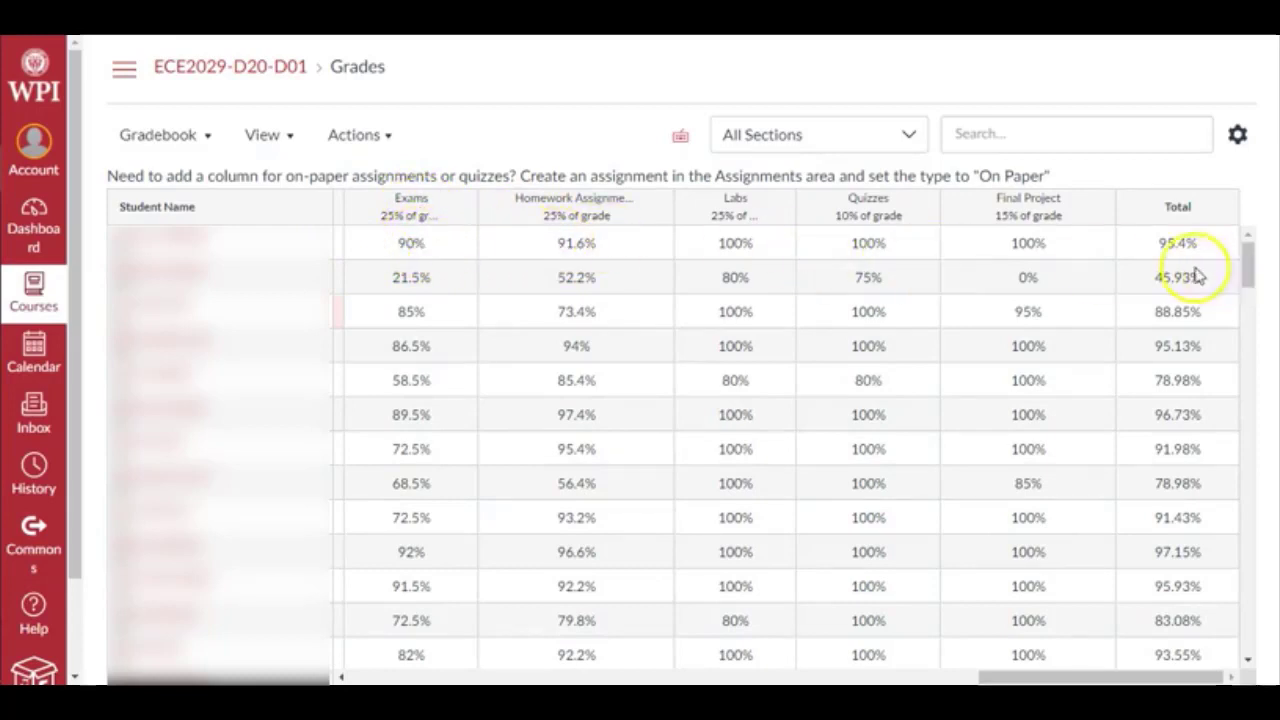
{"action": "mouse_move", "coordinate": [1144, 456]}
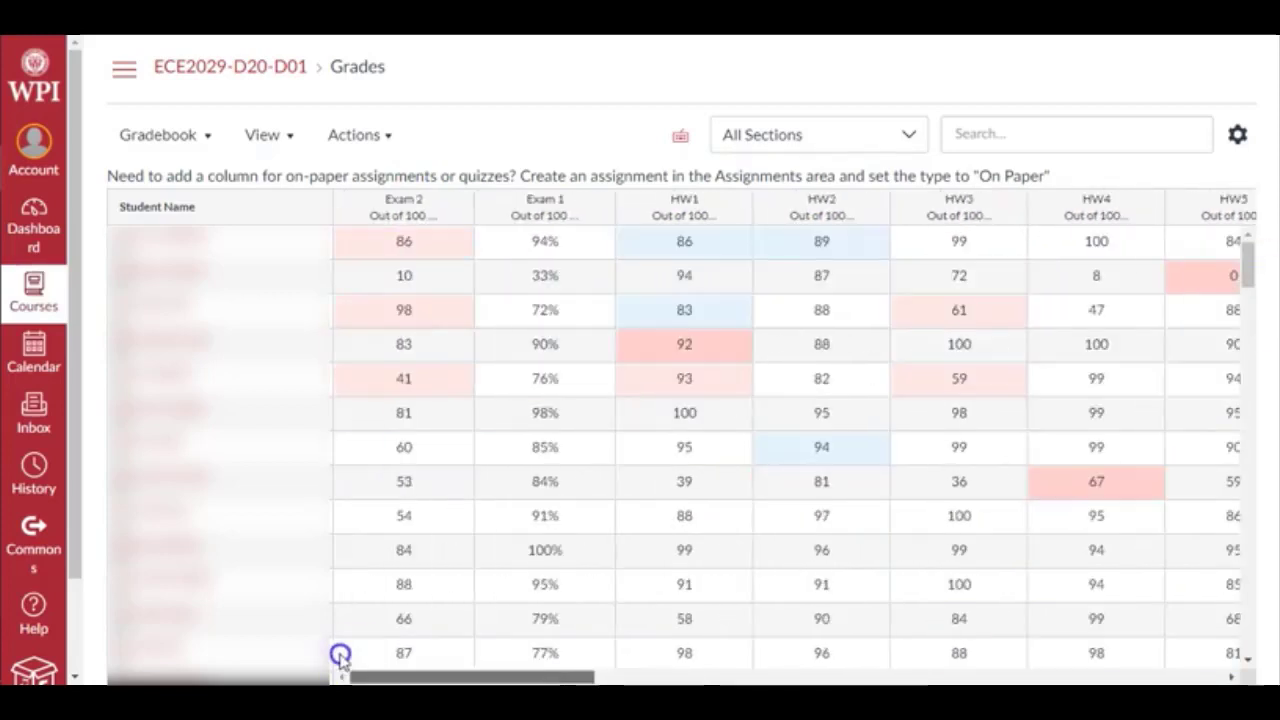
{"action": "mouse_move", "coordinate": [720, 264]}
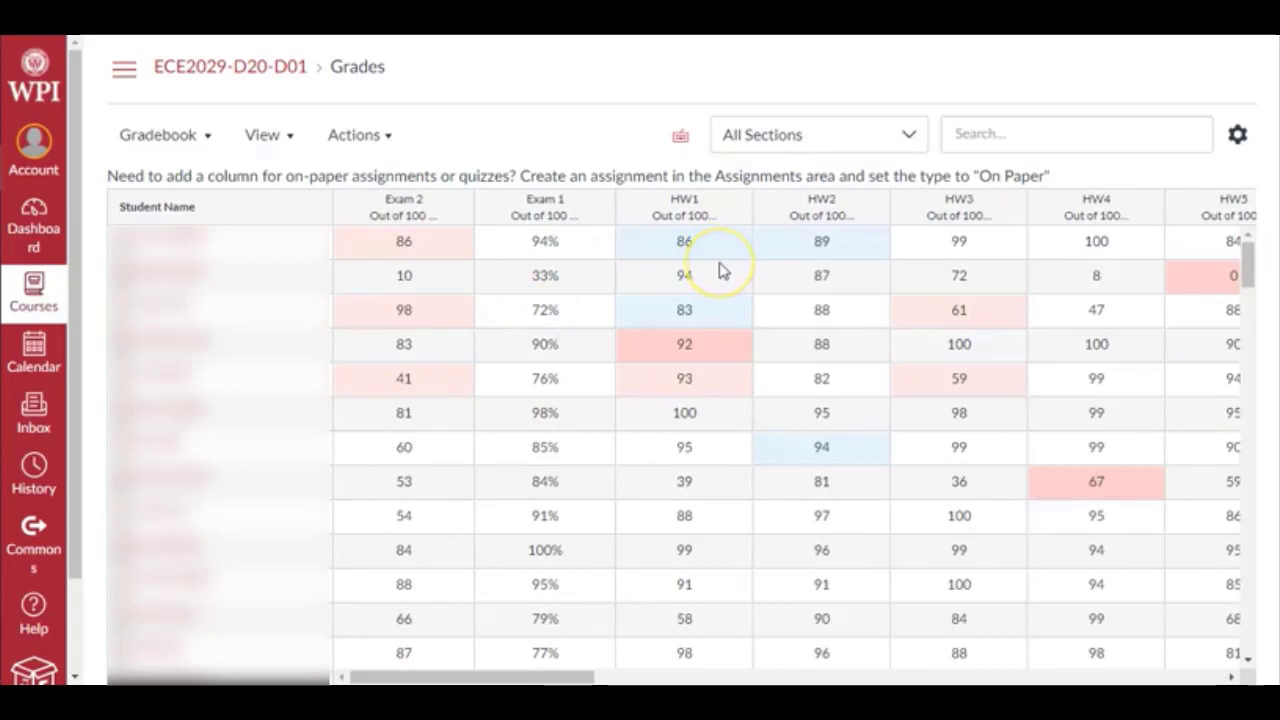
{"action": "mouse_move", "coordinate": [724, 272]}
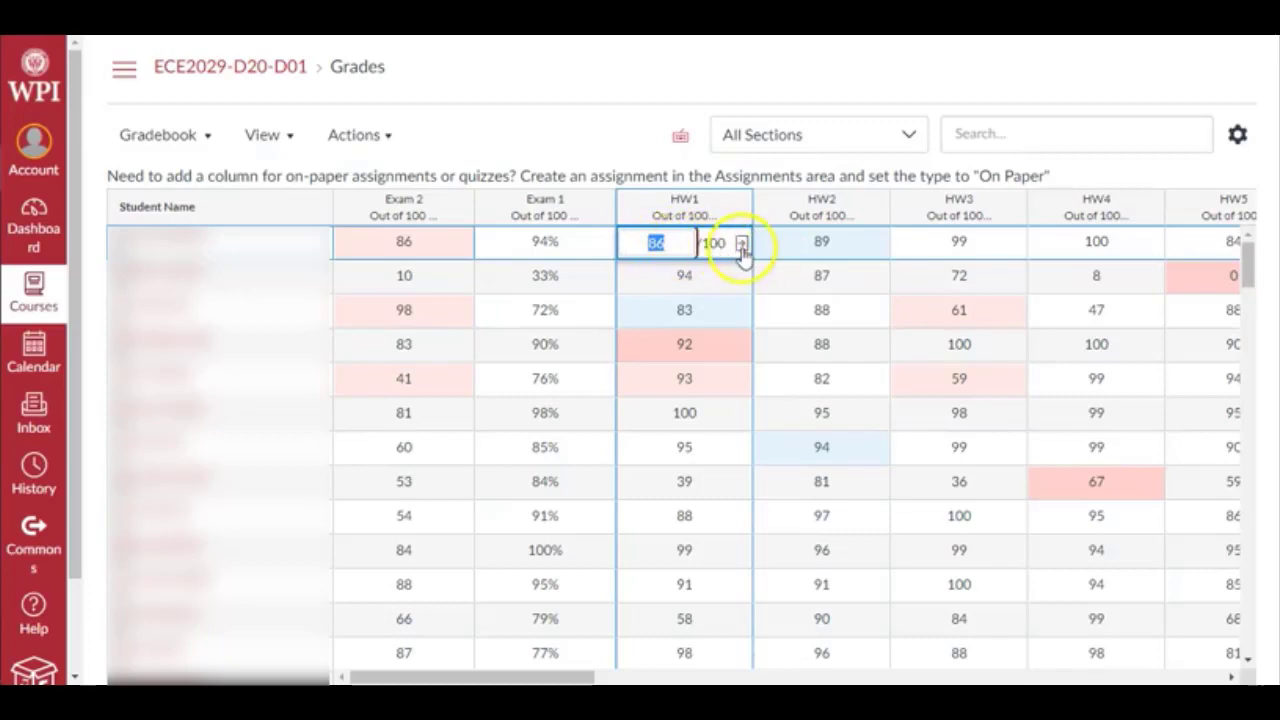
- Launch SpeedGrader on the first student's HW1 cell via its grade detail tray
{"action": "left_click", "coordinate": [742, 244]}
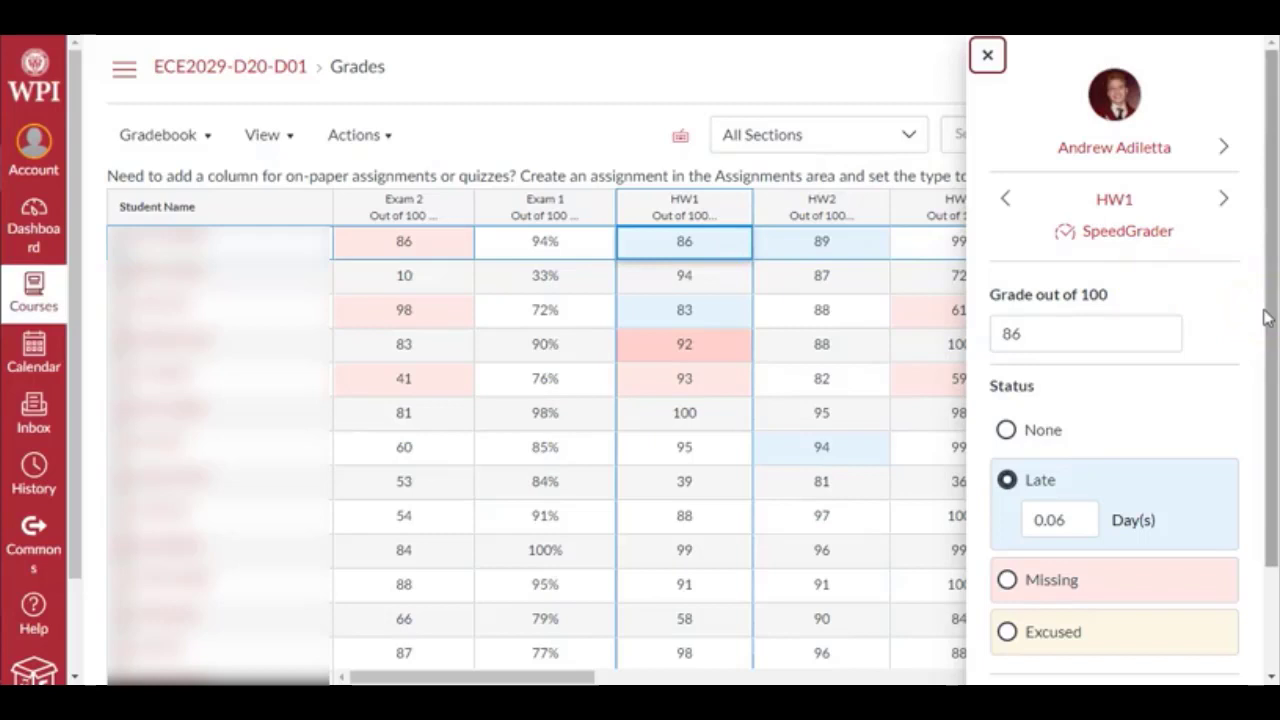
{"action": "mouse_move", "coordinate": [1148, 298]}
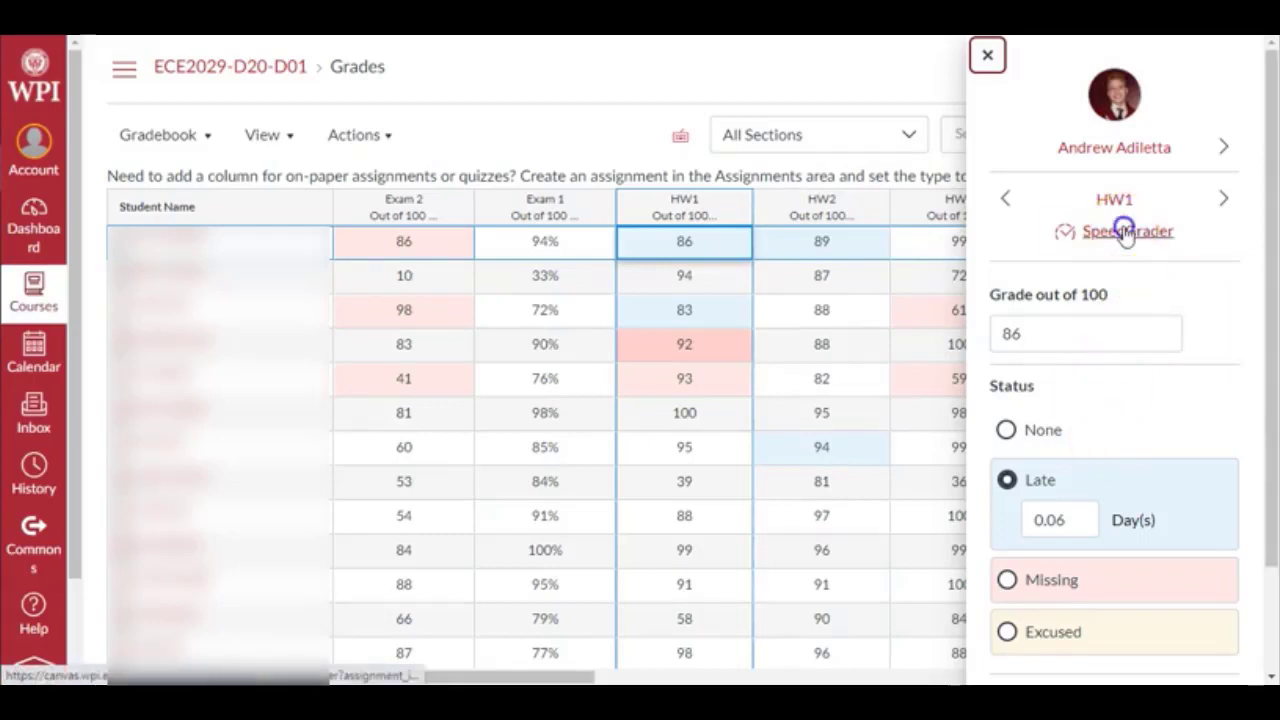
{"action": "left_click", "coordinate": [1128, 232]}
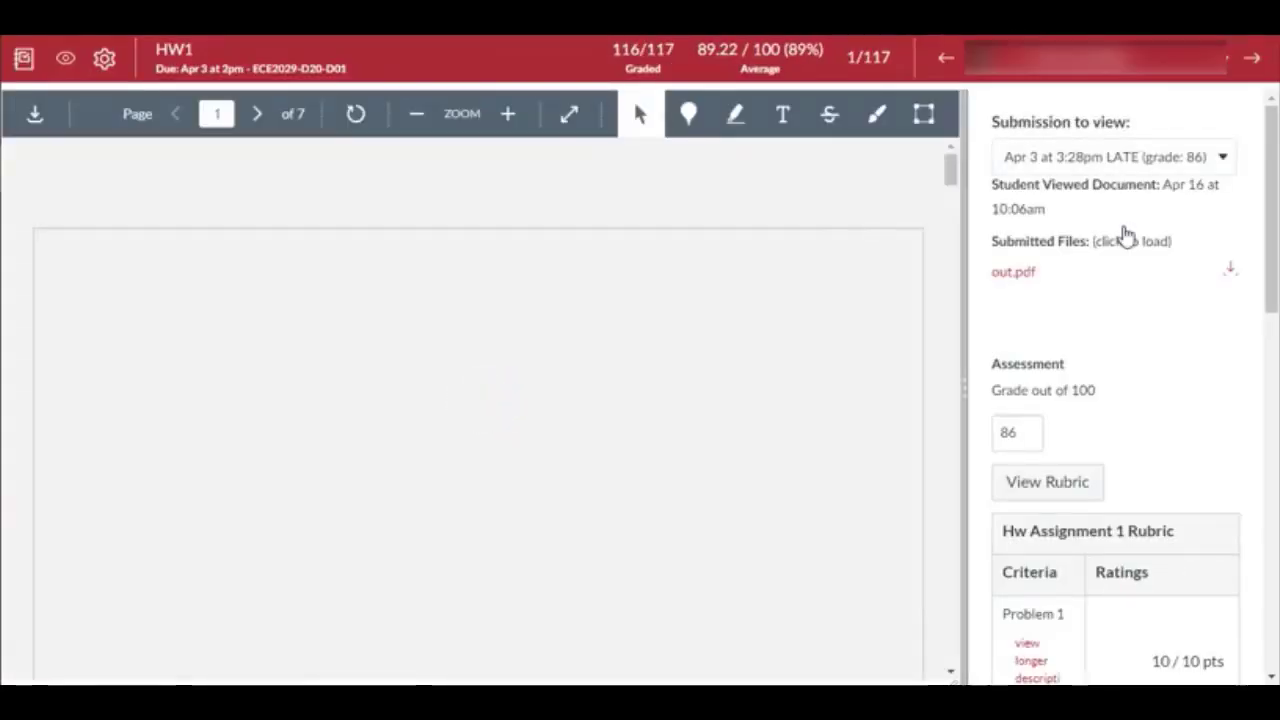
- Load the submitted file, advance to the Problem 2-20 page, keep it upright and zoom in twice
{"action": "left_click", "coordinate": [1012, 272]}
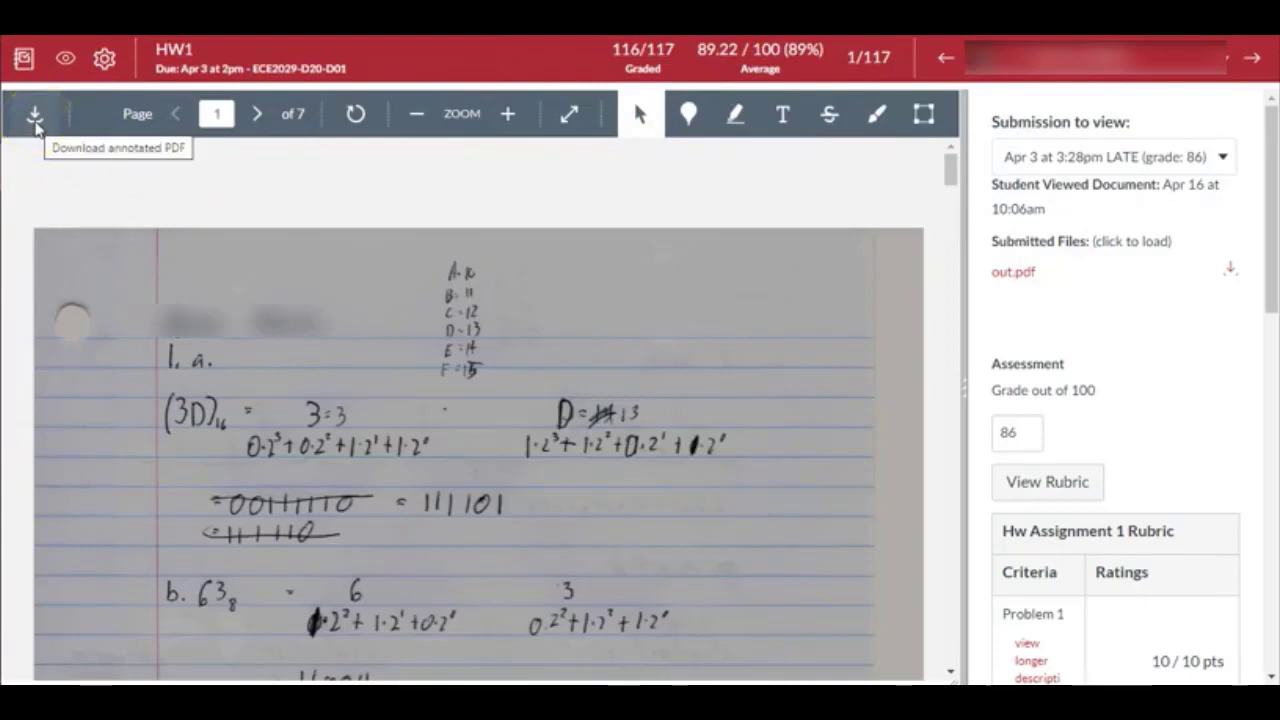
{"action": "mouse_move", "coordinate": [256, 112]}
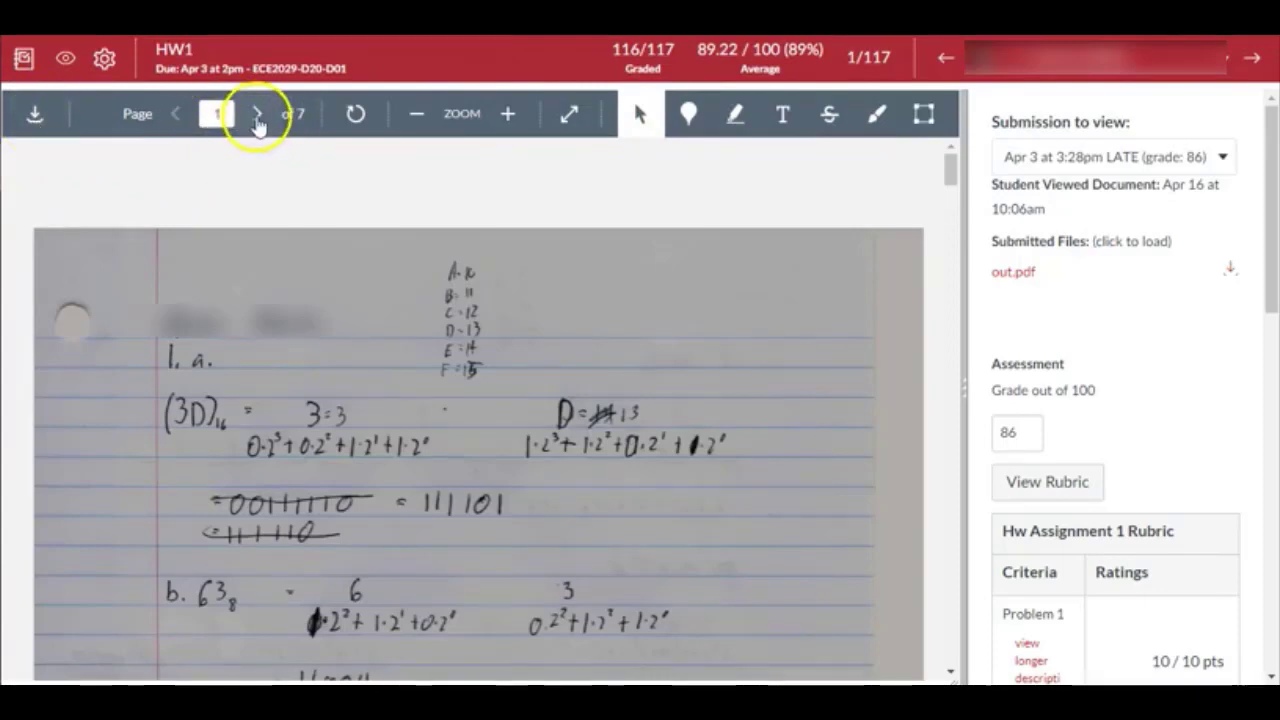
{"action": "left_click", "coordinate": [256, 112]}
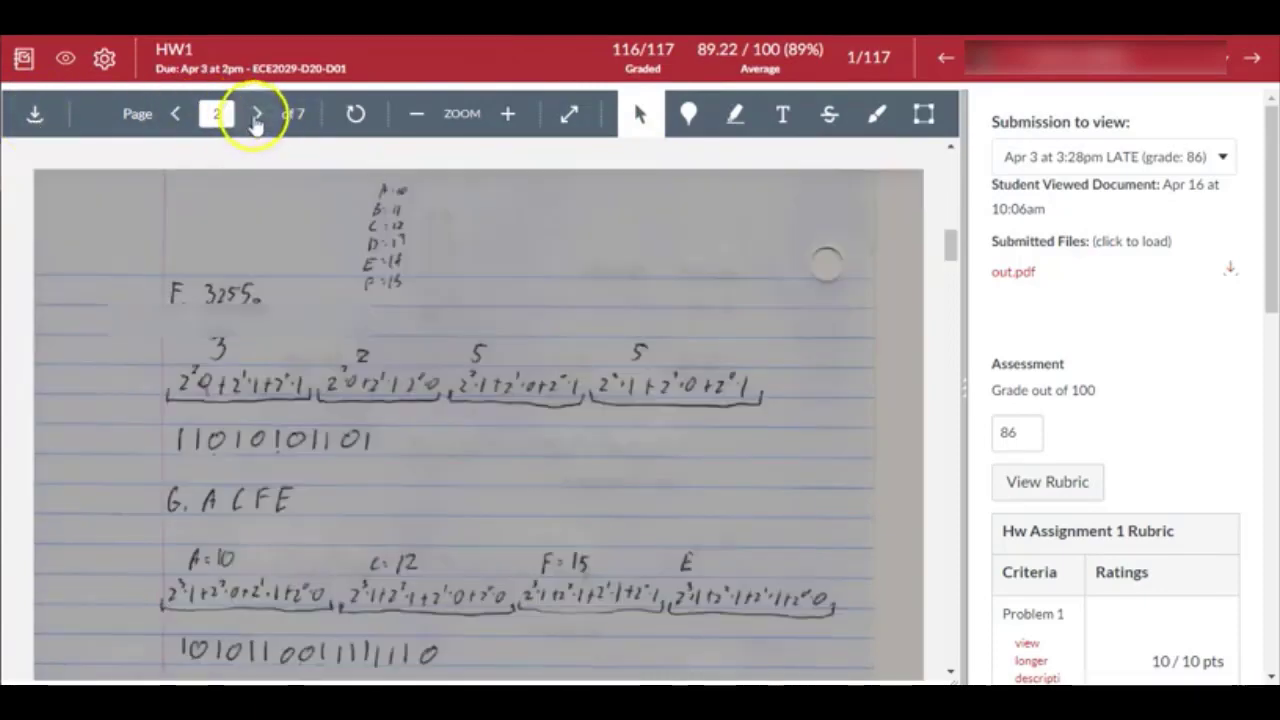
{"action": "left_click", "coordinate": [256, 112]}
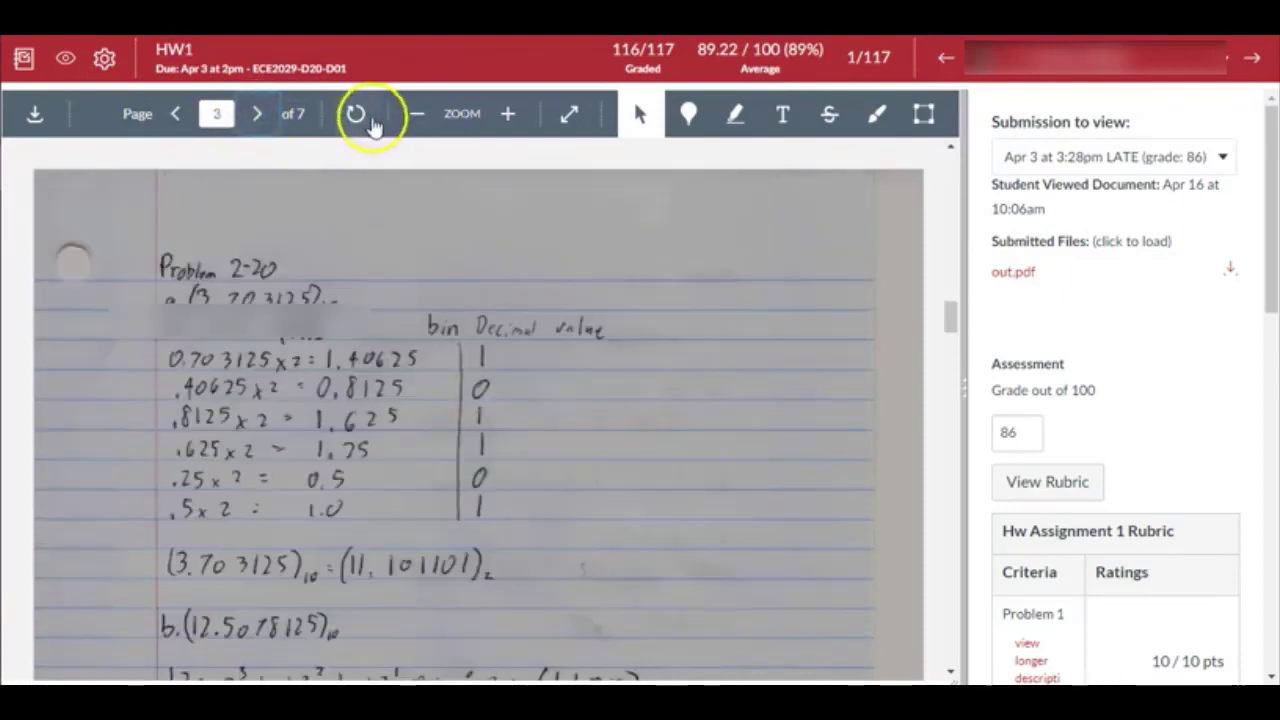
{"action": "left_click", "coordinate": [356, 112]}
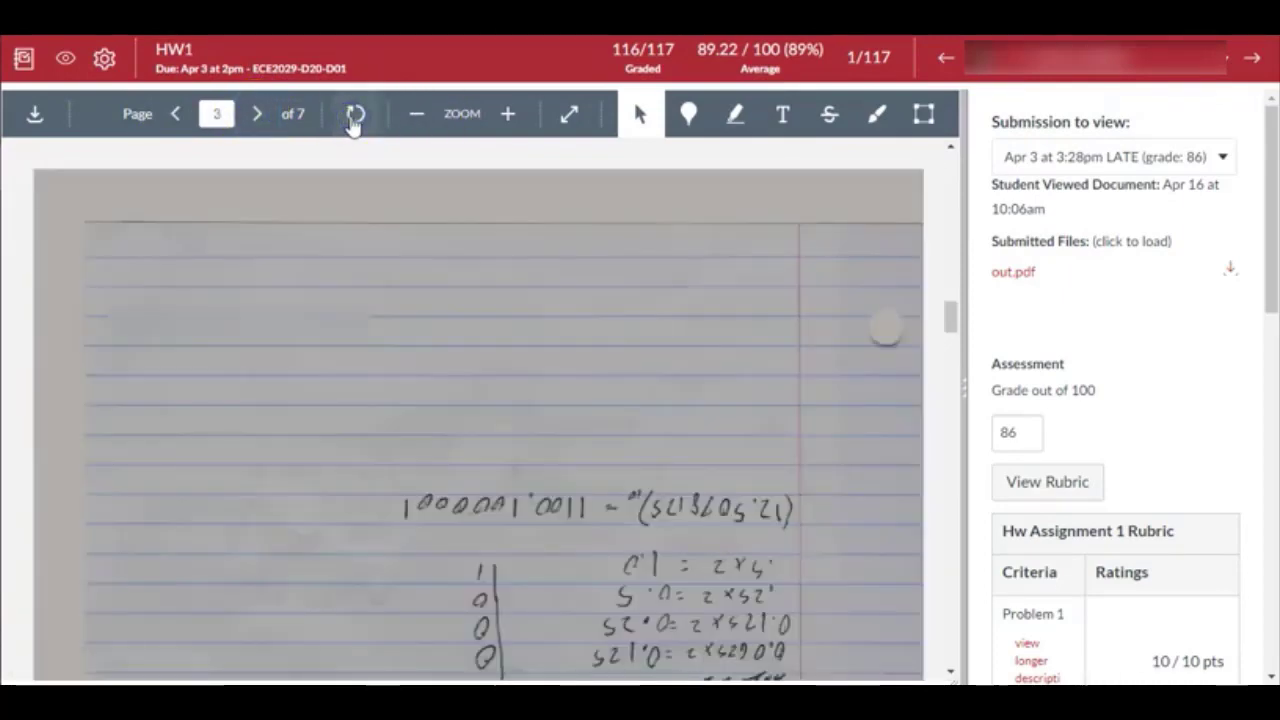
{"action": "left_click", "coordinate": [356, 112]}
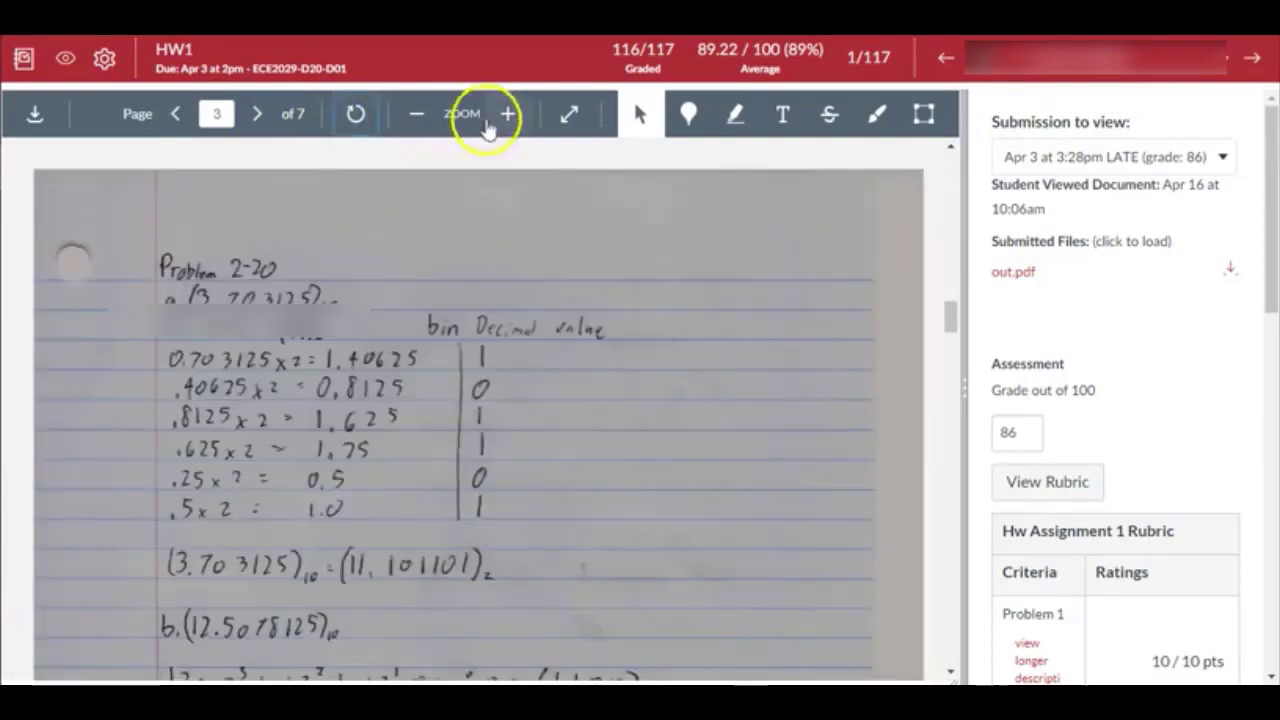
{"action": "left_click", "coordinate": [506, 112]}
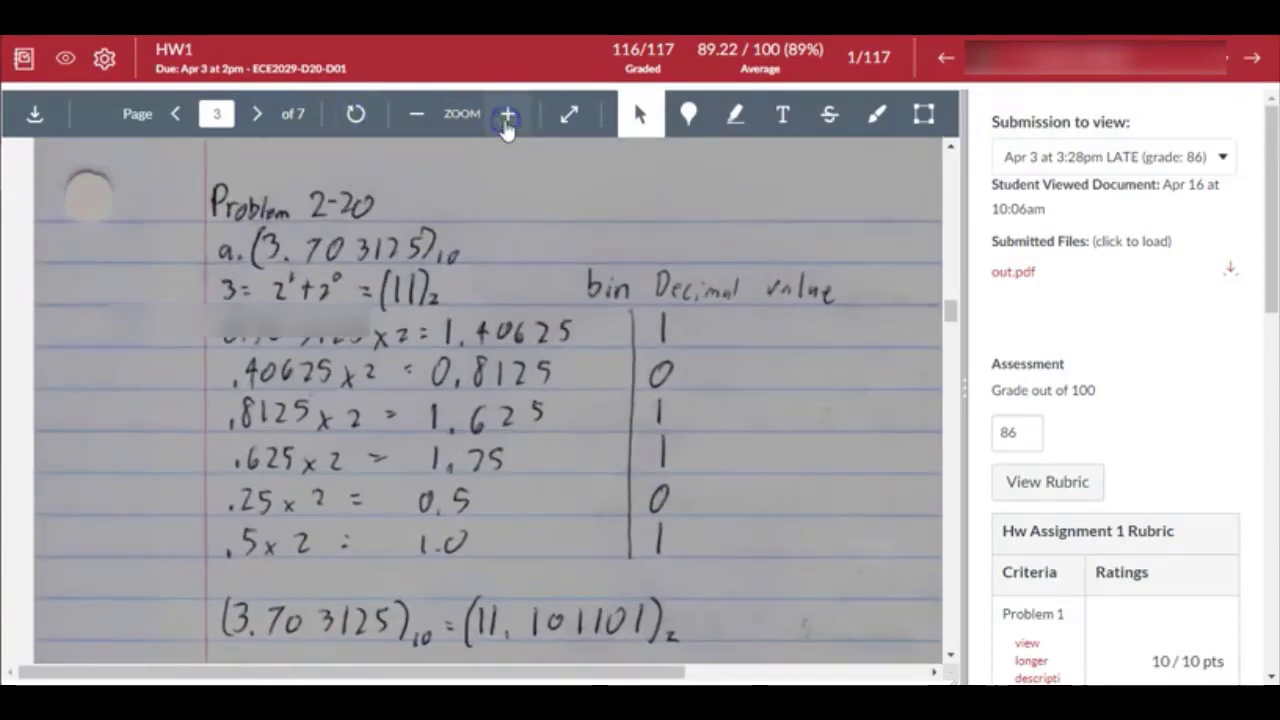
{"action": "left_click", "coordinate": [506, 114]}
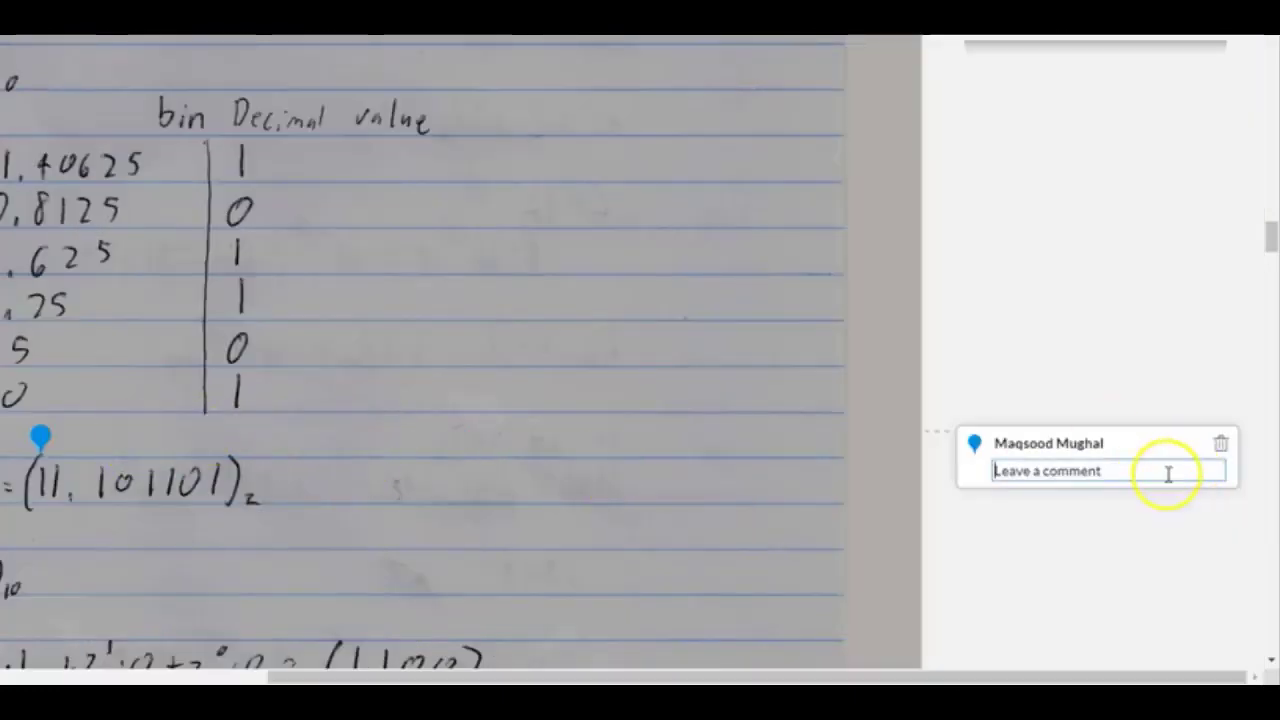
- Write the point comment text 'MSB should be zero' beside the binary result
{"action": "type", "text": "MSB"}
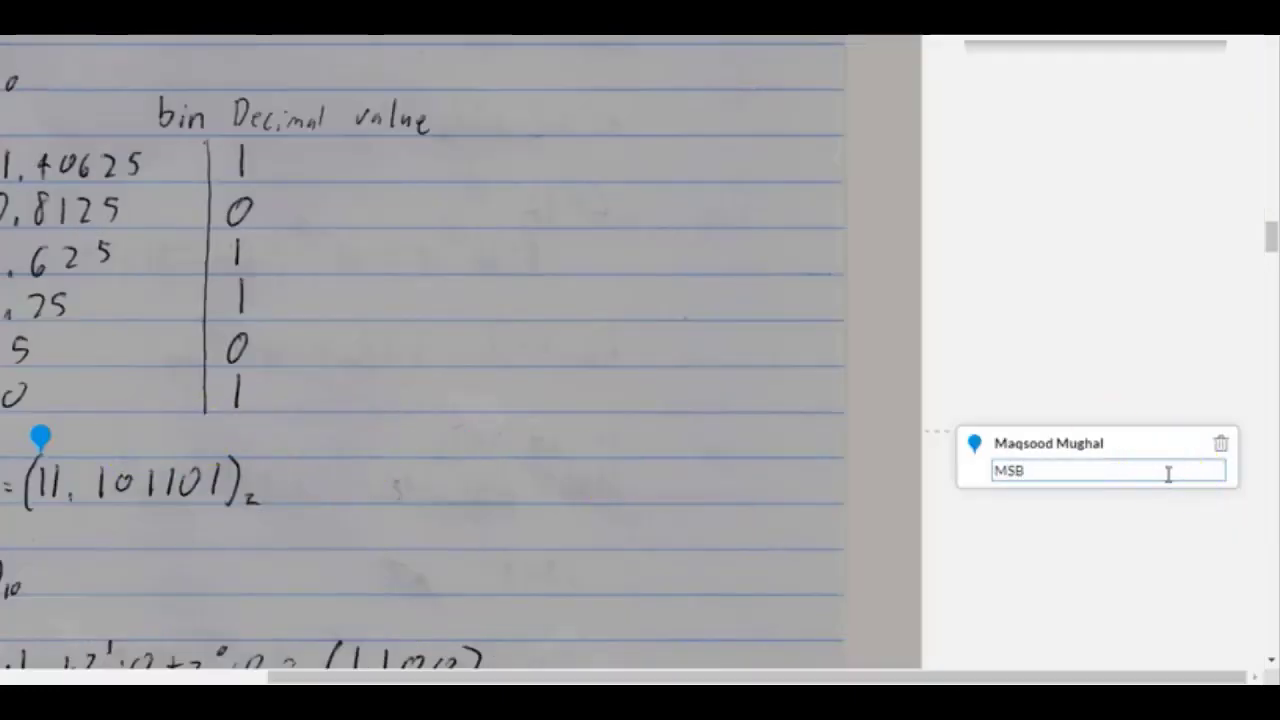
{"action": "type", "text": "should be z"}
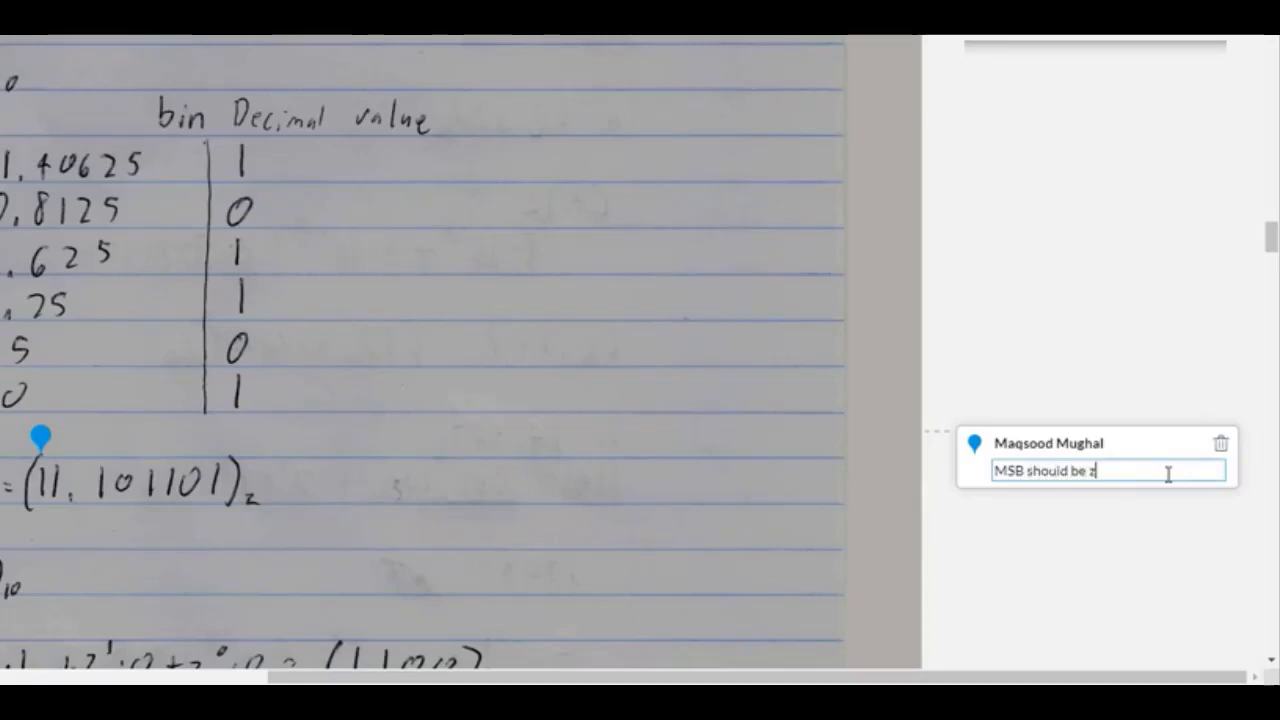
{"action": "type", "text": "ero"}
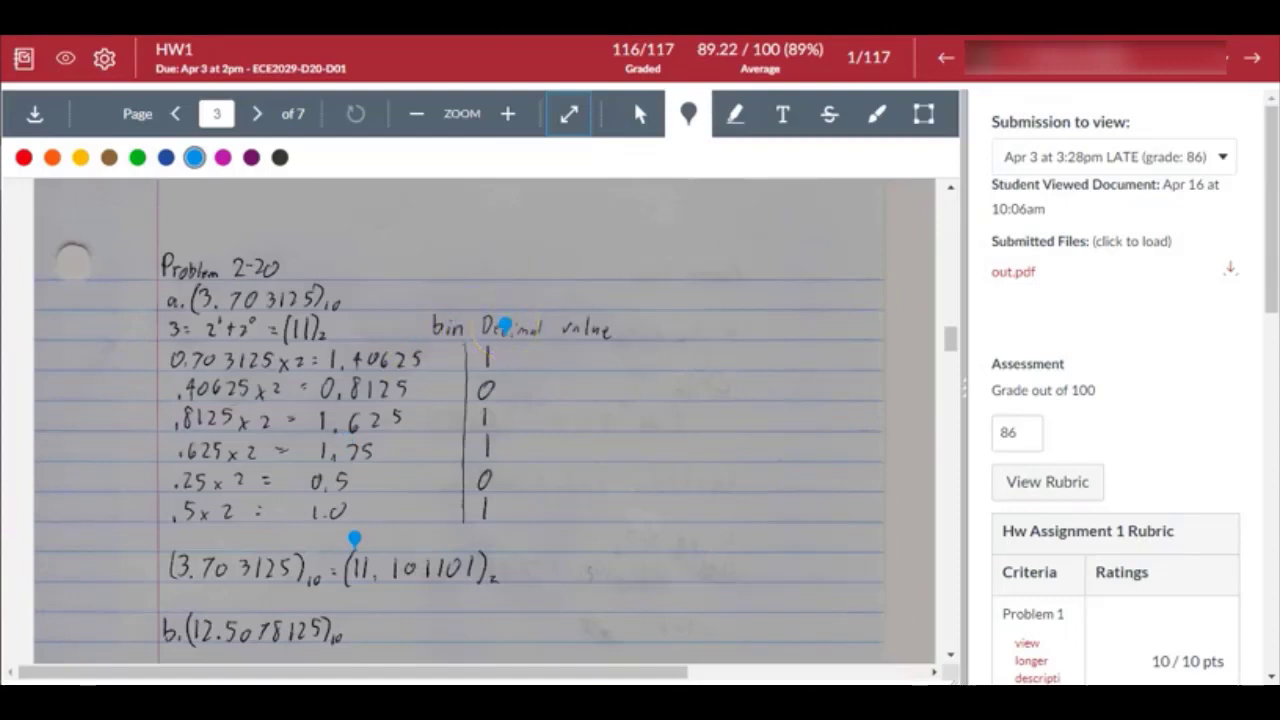
{"action": "mouse_move", "coordinate": [736, 114]}
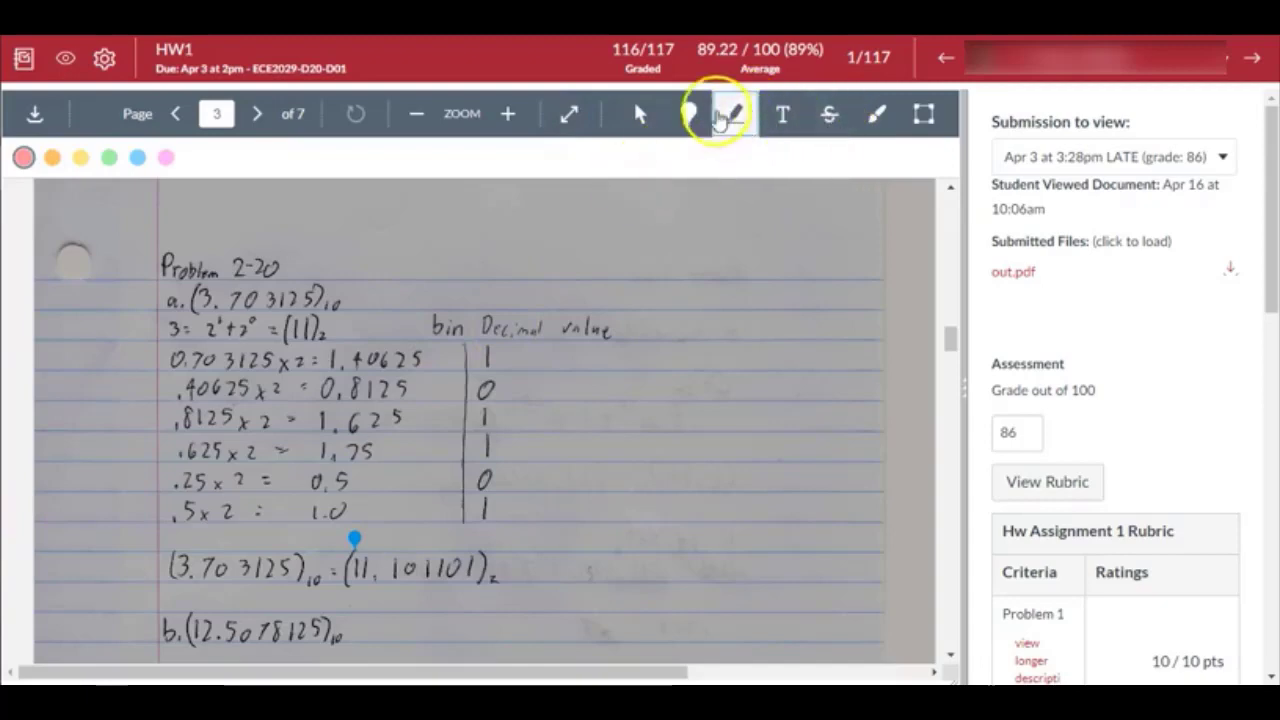
{"action": "mouse_move", "coordinate": [830, 114]}
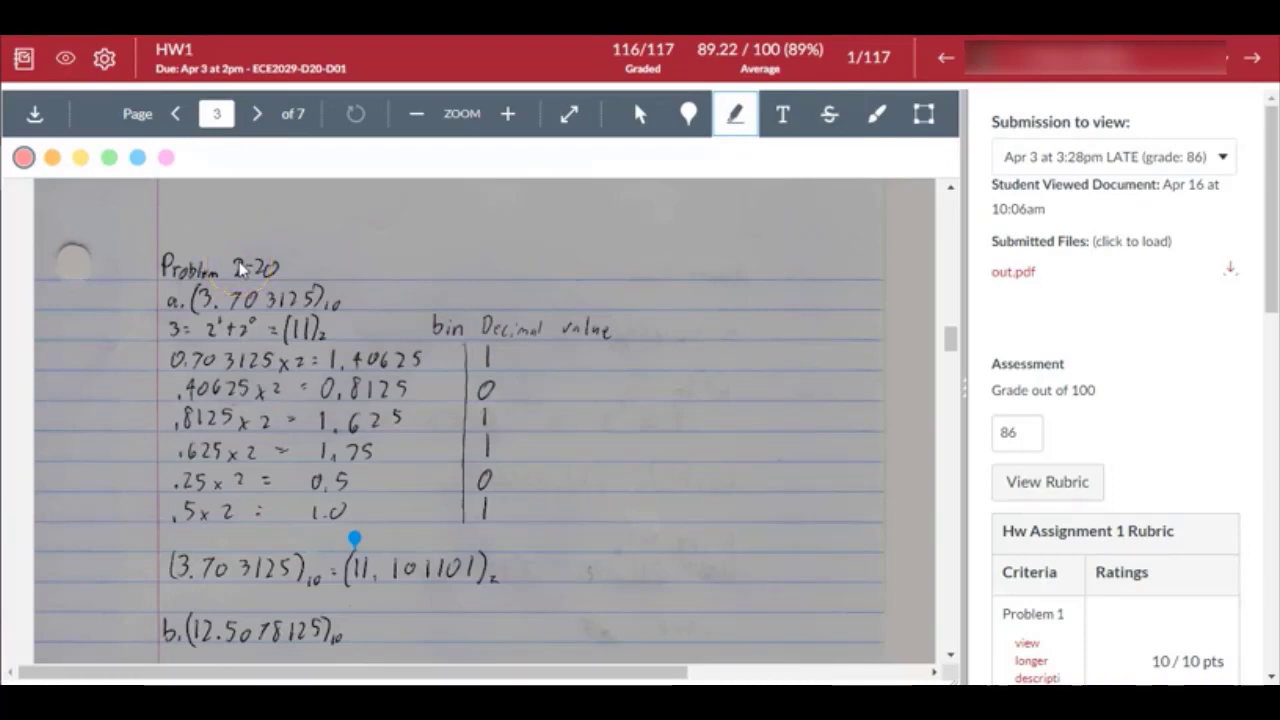
{"action": "mouse_move", "coordinate": [398, 292]}
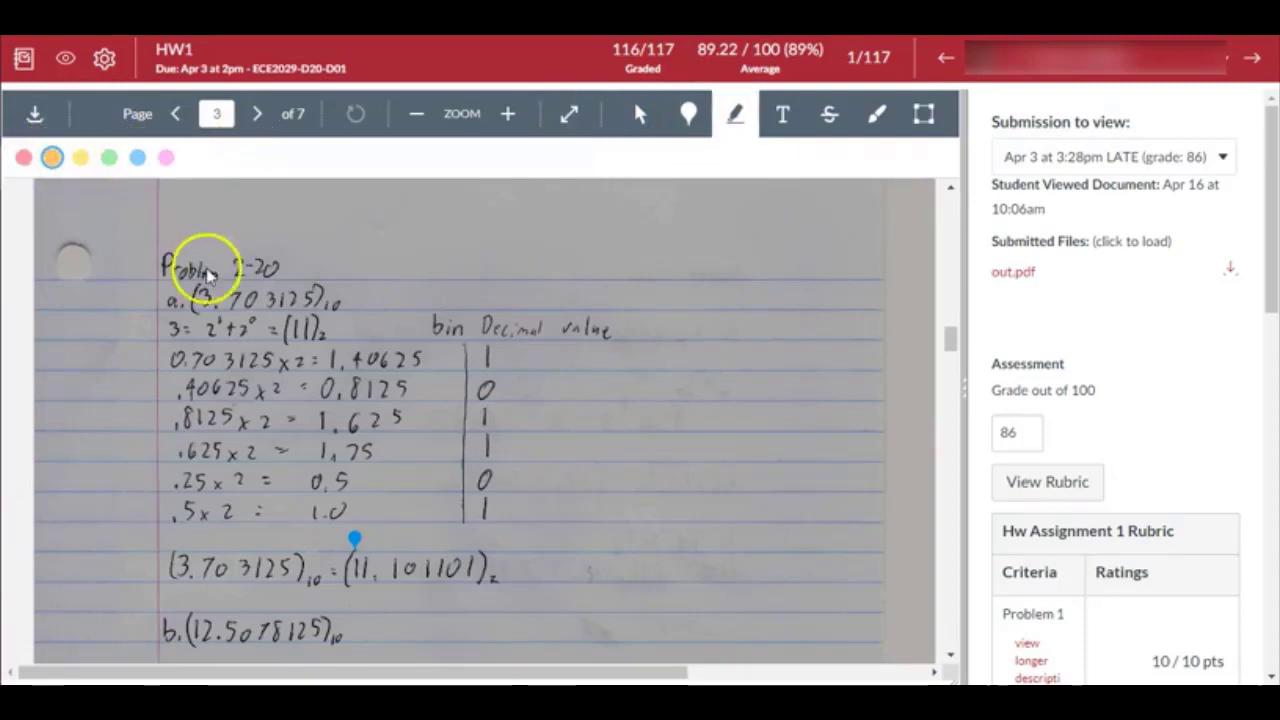
{"action": "mouse_move", "coordinate": [450, 290]}
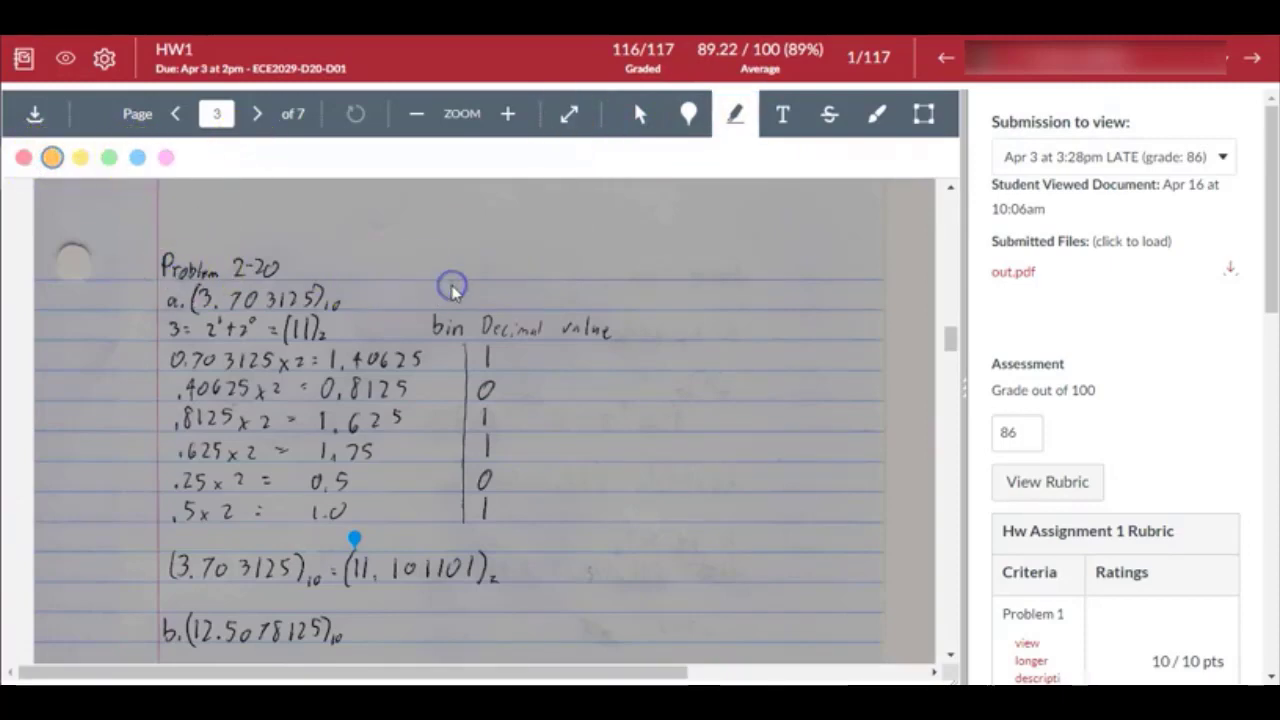
- Switch from the freehand pen to the Text annotation tool for typed notes
{"action": "left_click", "coordinate": [828, 112]}
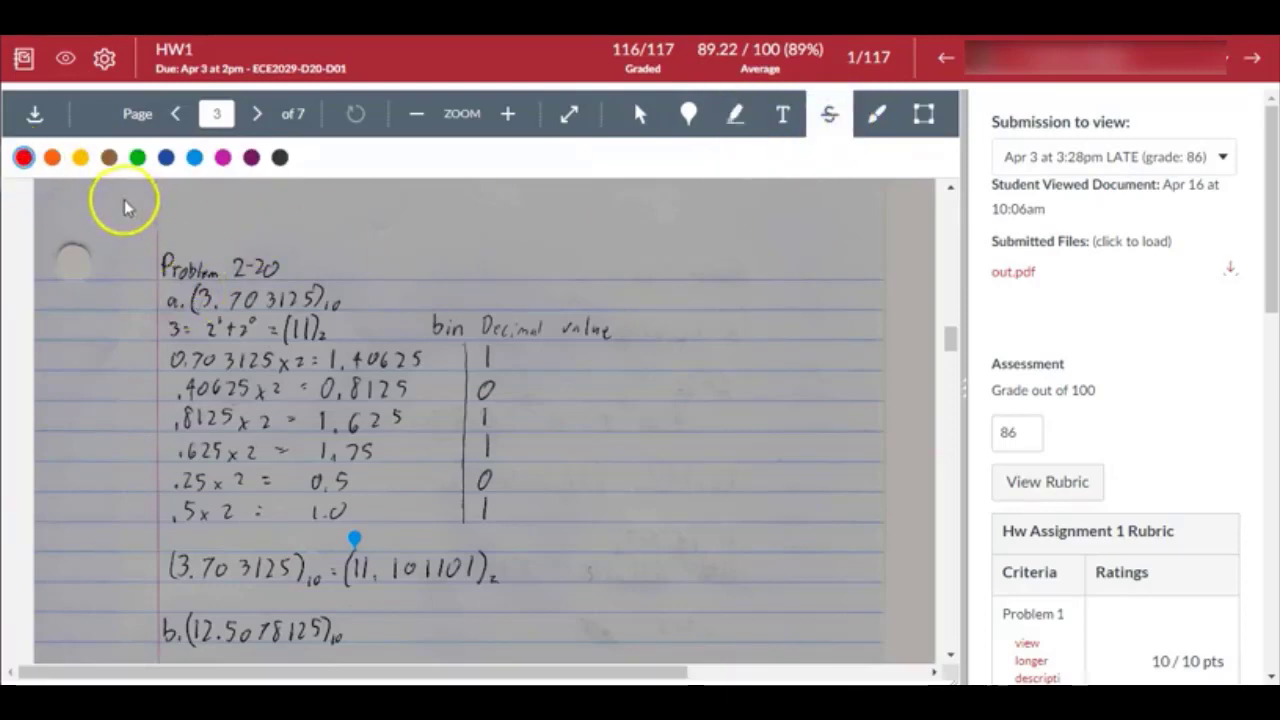
{"action": "mouse_move", "coordinate": [128, 250]}
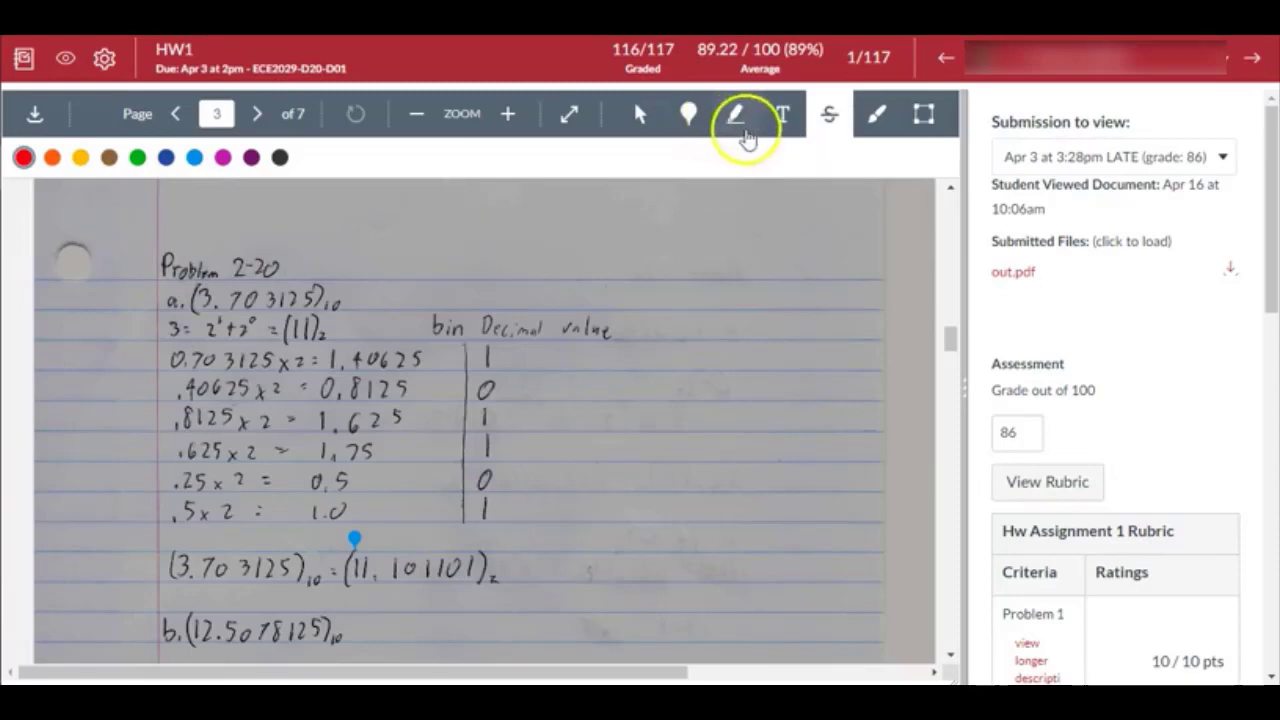
{"action": "left_click", "coordinate": [780, 112]}
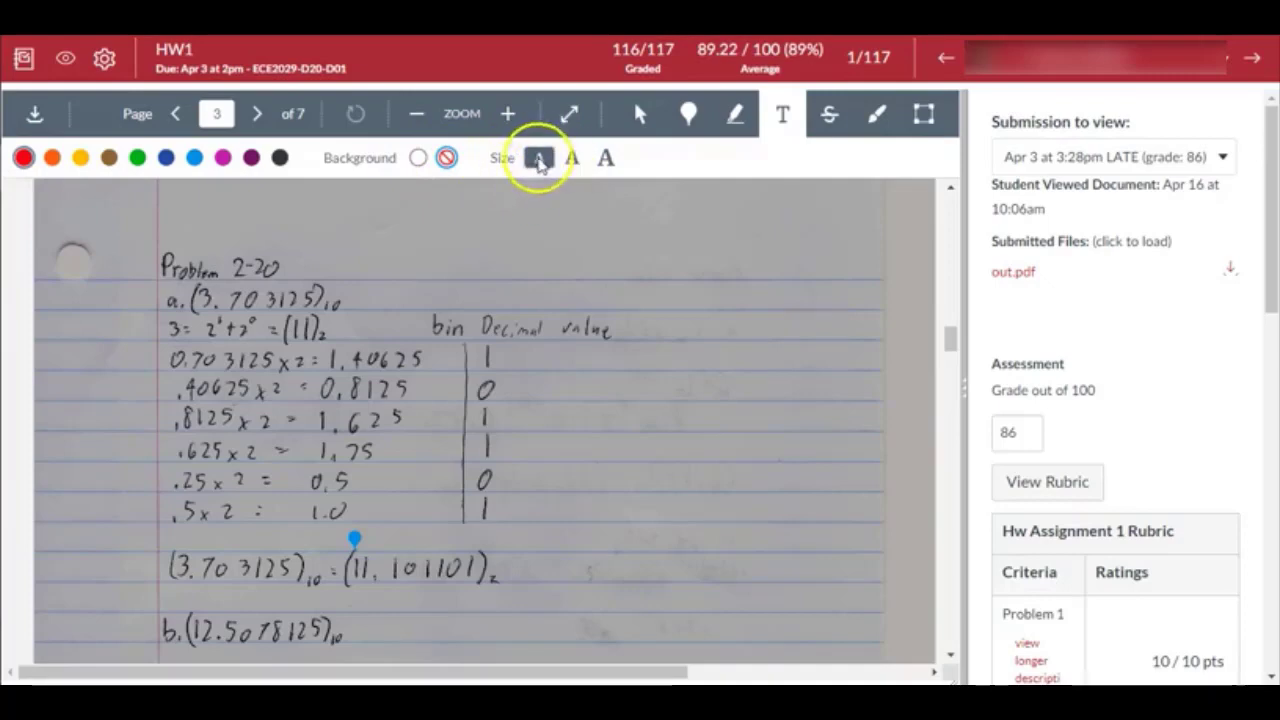
{"action": "left_click", "coordinate": [540, 158]}
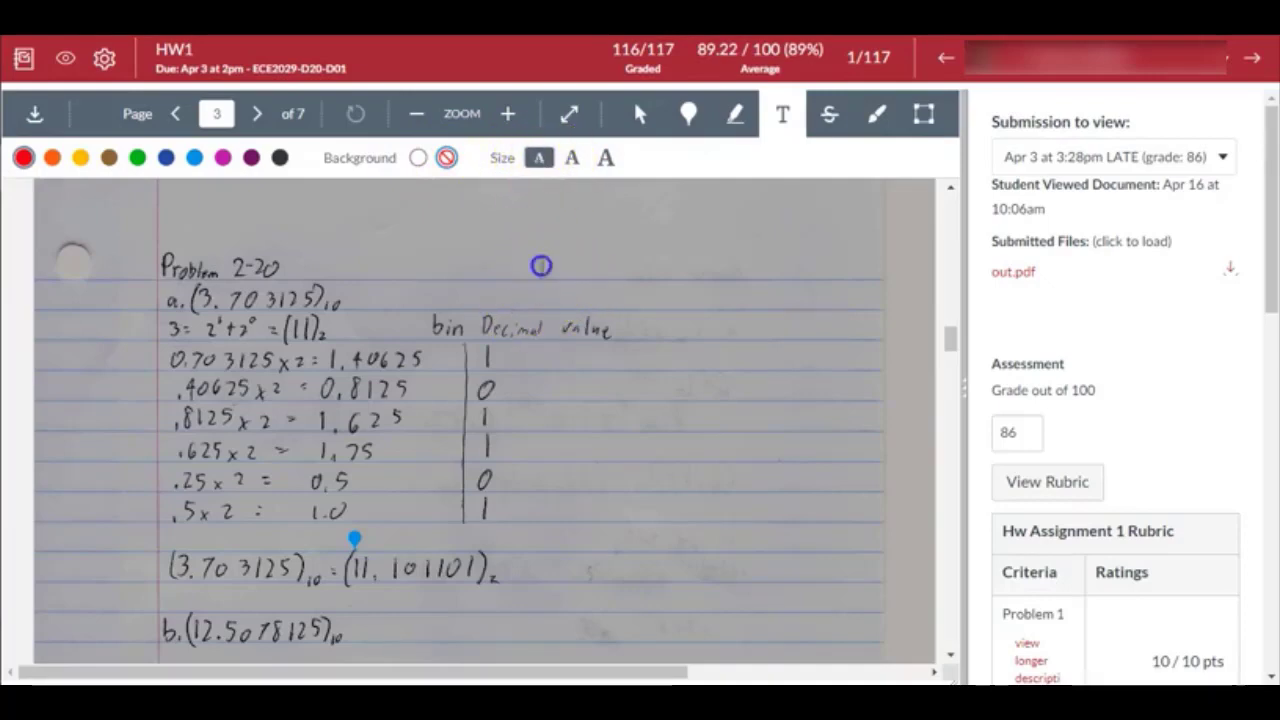
{"action": "left_click", "coordinate": [540, 264]}
{"action": "type", "text": "Good work, nice"}
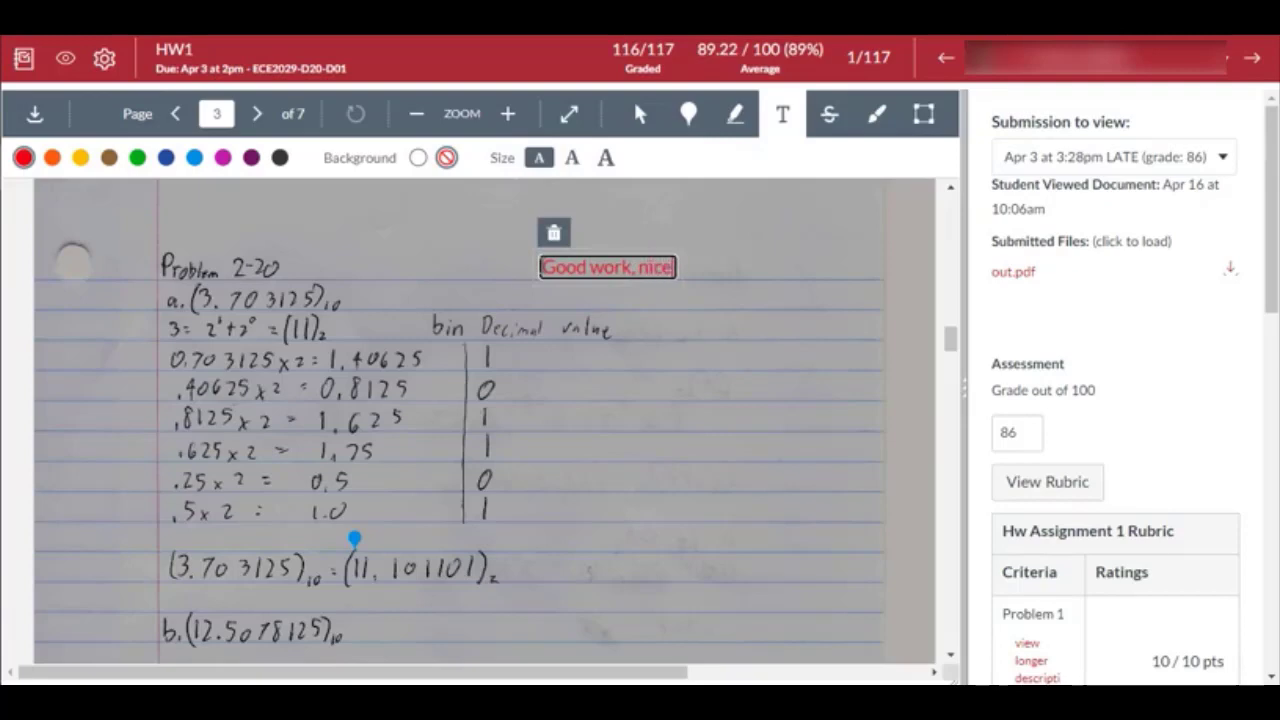
{"action": "type", "text": "lt done!"}
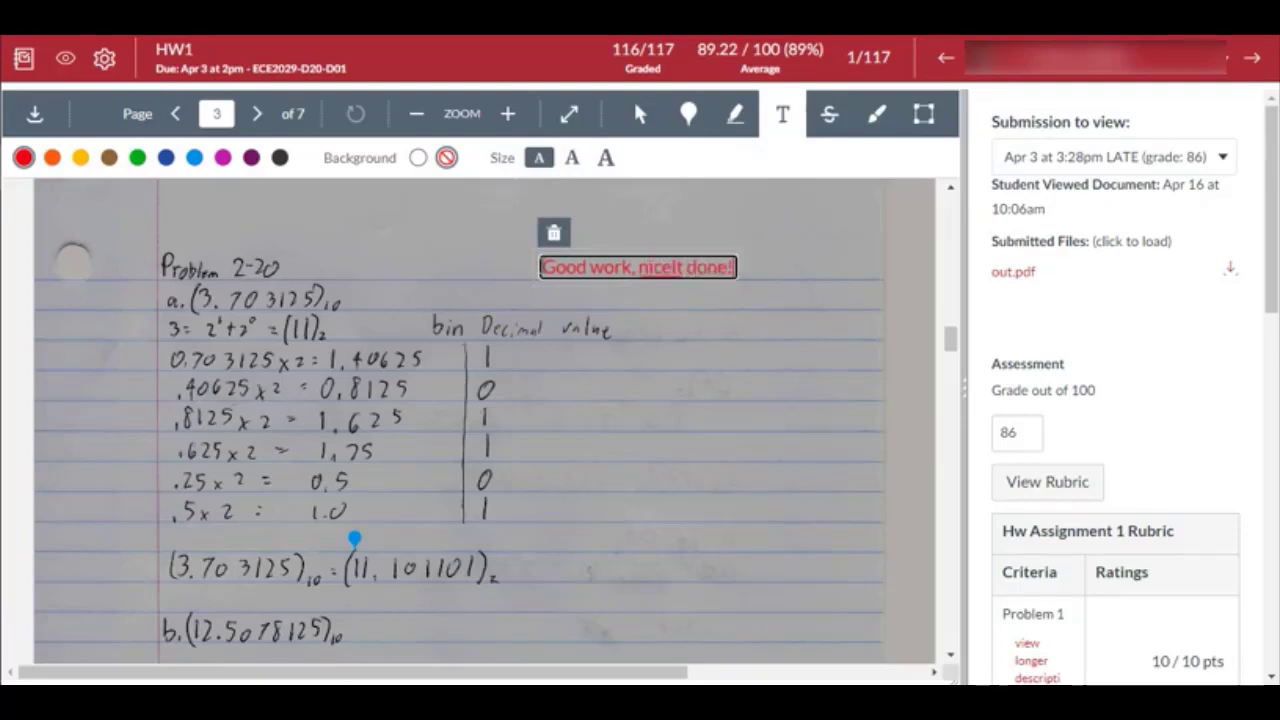
{"action": "mouse_move", "coordinate": [1000, 316]}
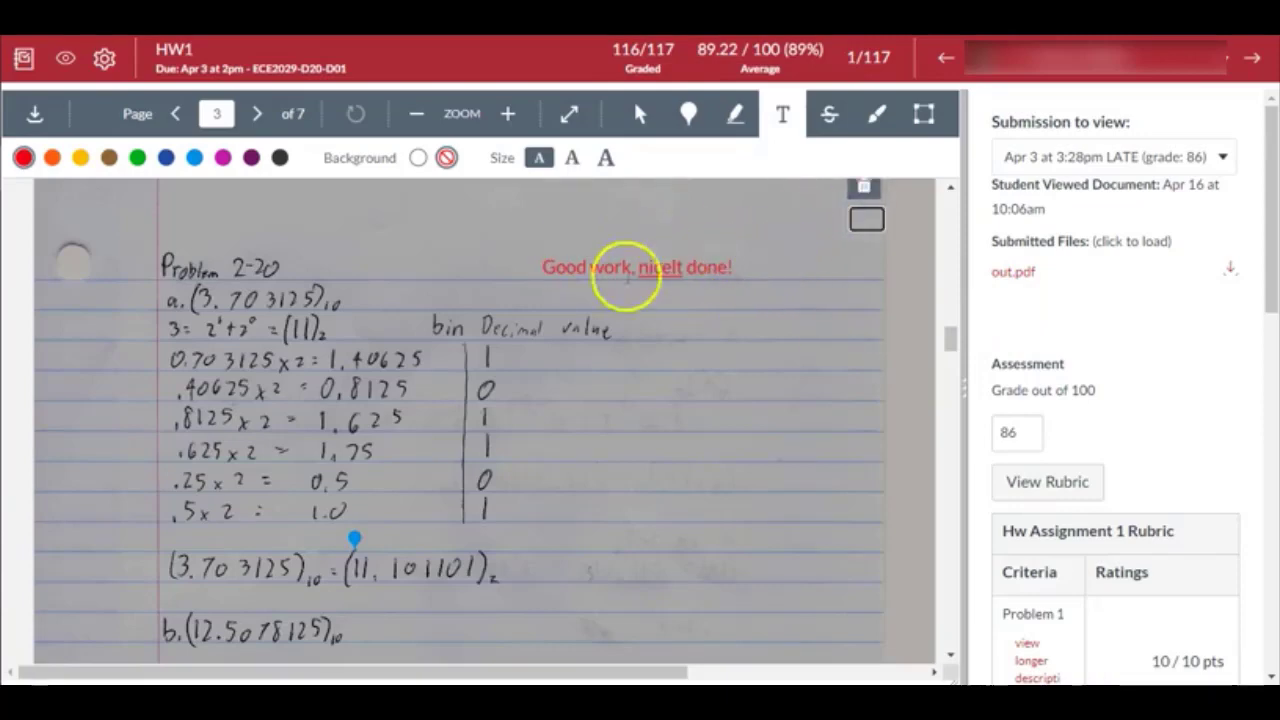
{"action": "mouse_move", "coordinate": [604, 330]}
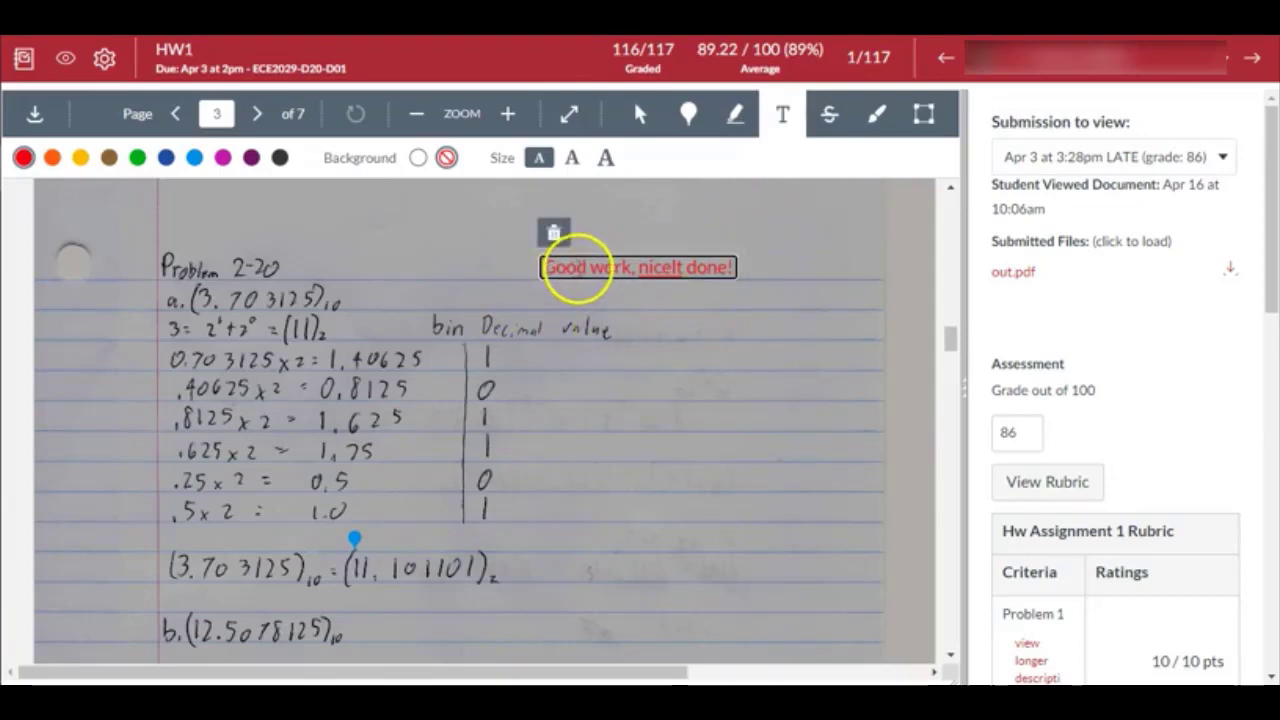
{"action": "mouse_move", "coordinate": [554, 232]}
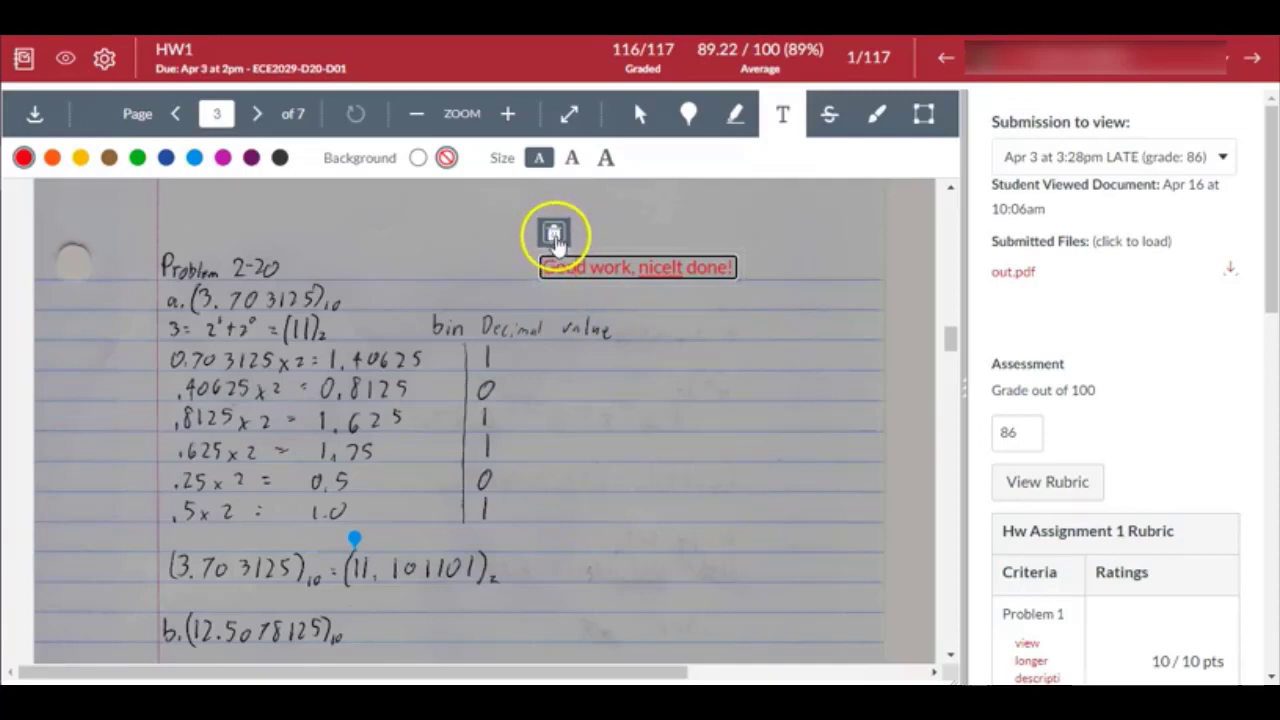
{"action": "left_click", "coordinate": [554, 232]}
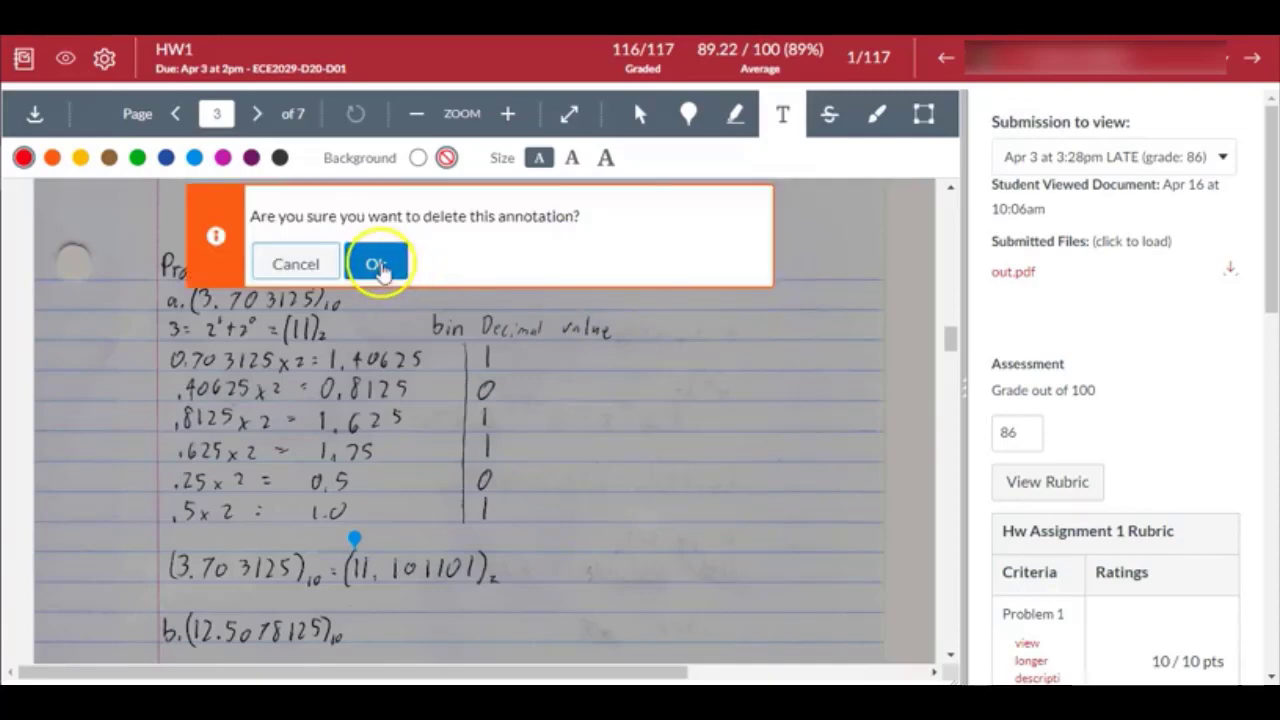
{"action": "left_click", "coordinate": [376, 264]}
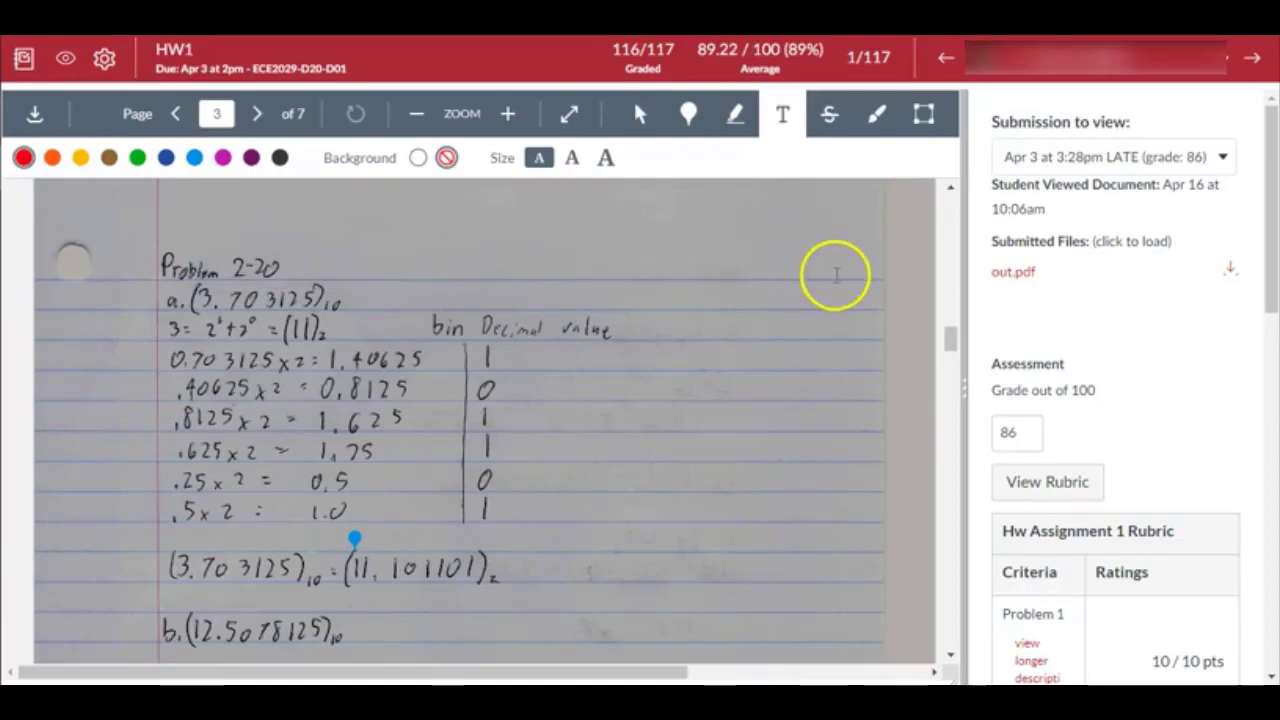
{"action": "mouse_move", "coordinate": [876, 104]}
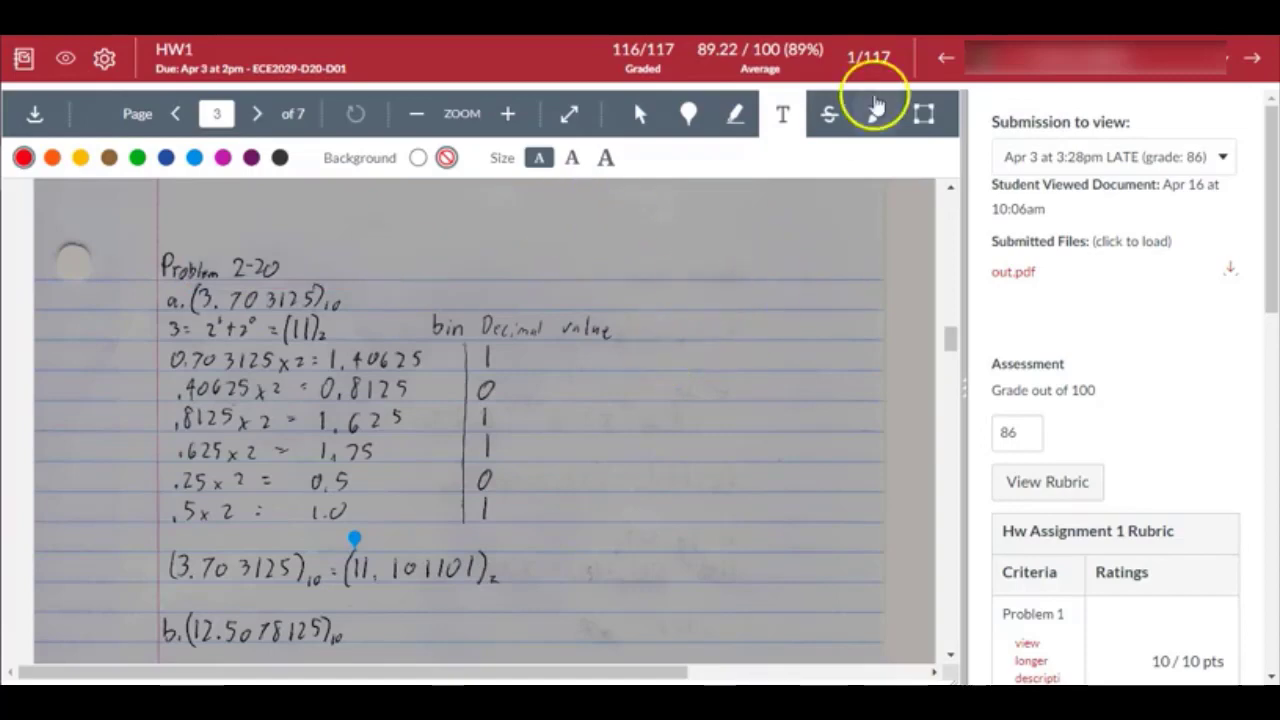
{"action": "mouse_move", "coordinate": [876, 112]}
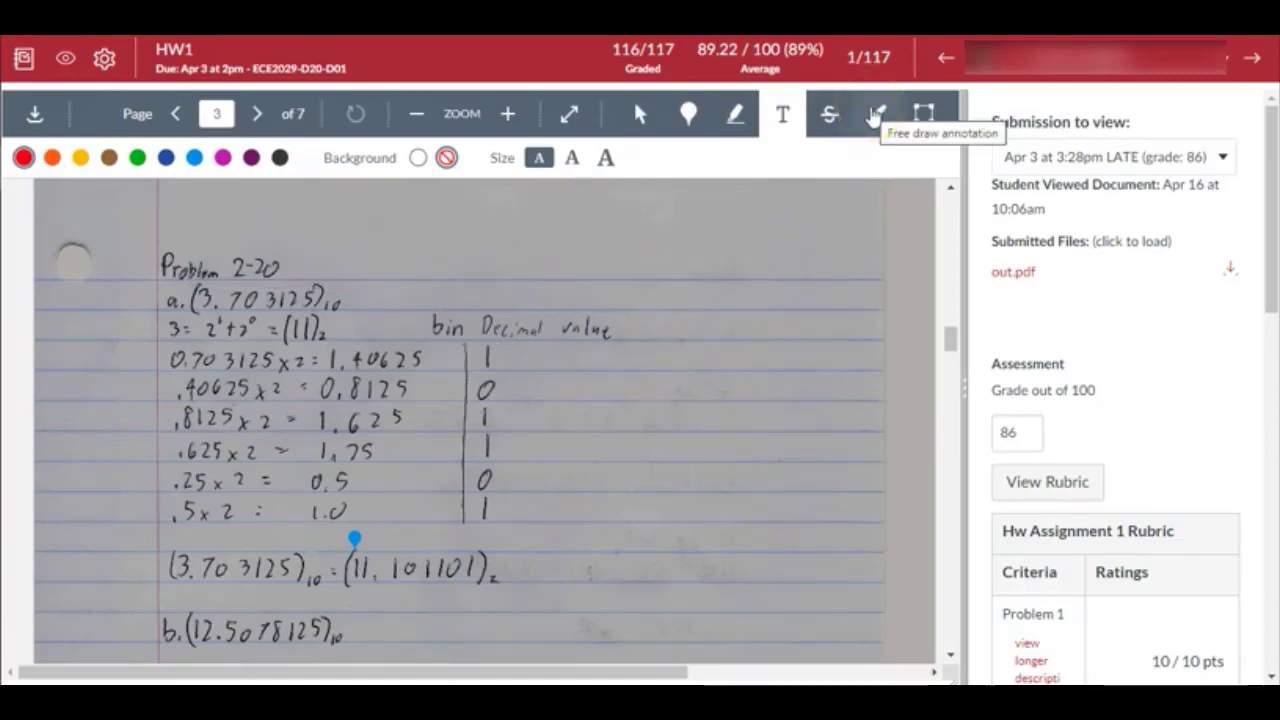
- Choose the Free draw tool with a pen width and draw red checks and a circle on 11.101101
{"action": "left_click", "coordinate": [874, 112]}
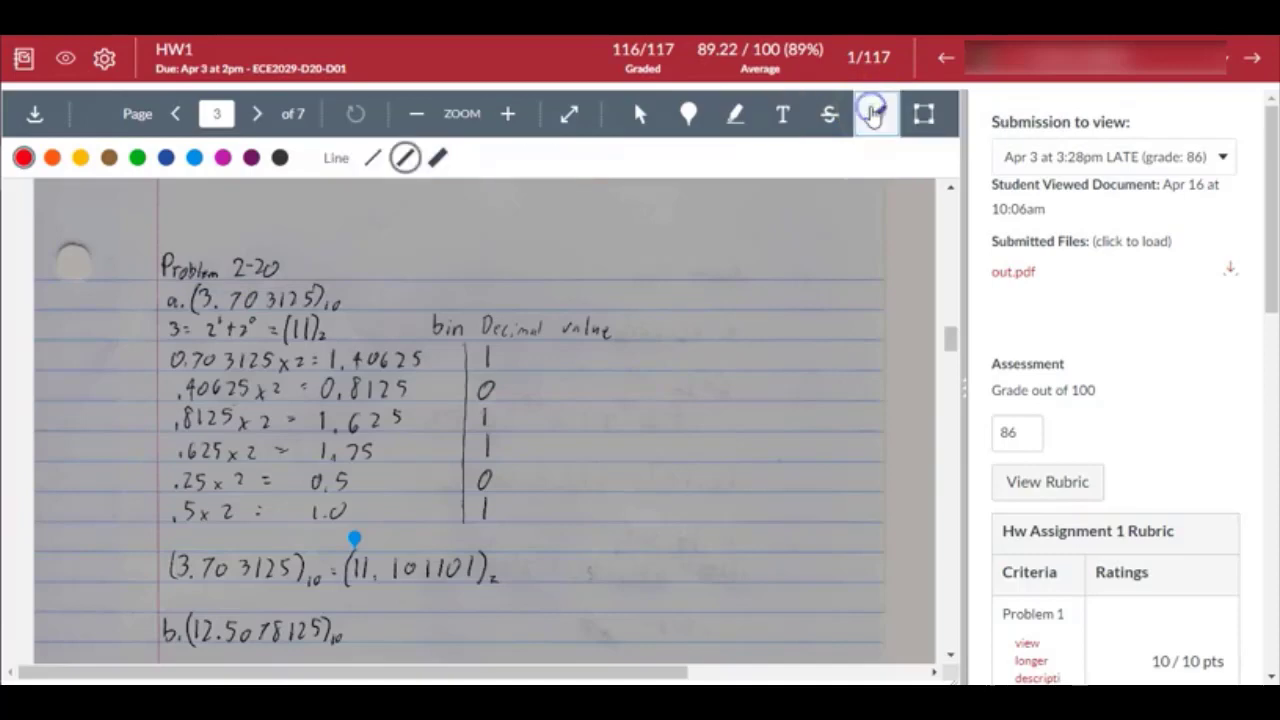
{"action": "left_click", "coordinate": [874, 112]}
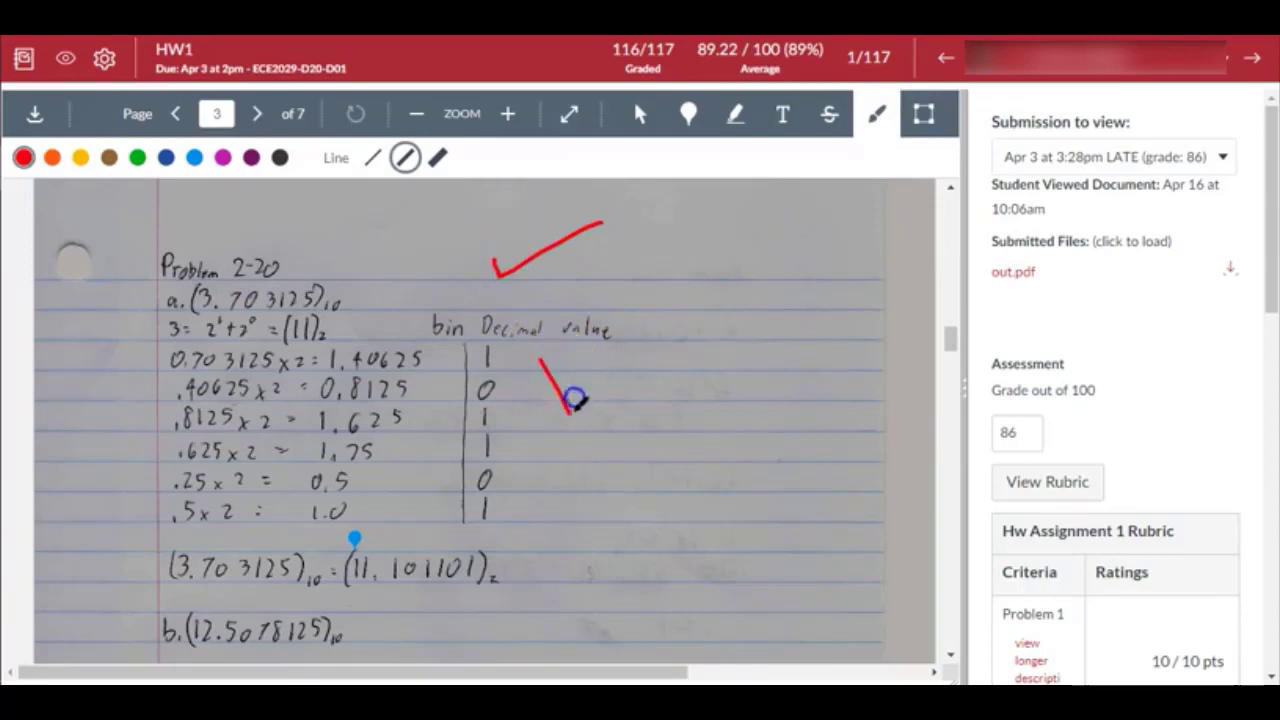
{"action": "scroll", "scroll_direction": "down", "scroll_amount": 3}
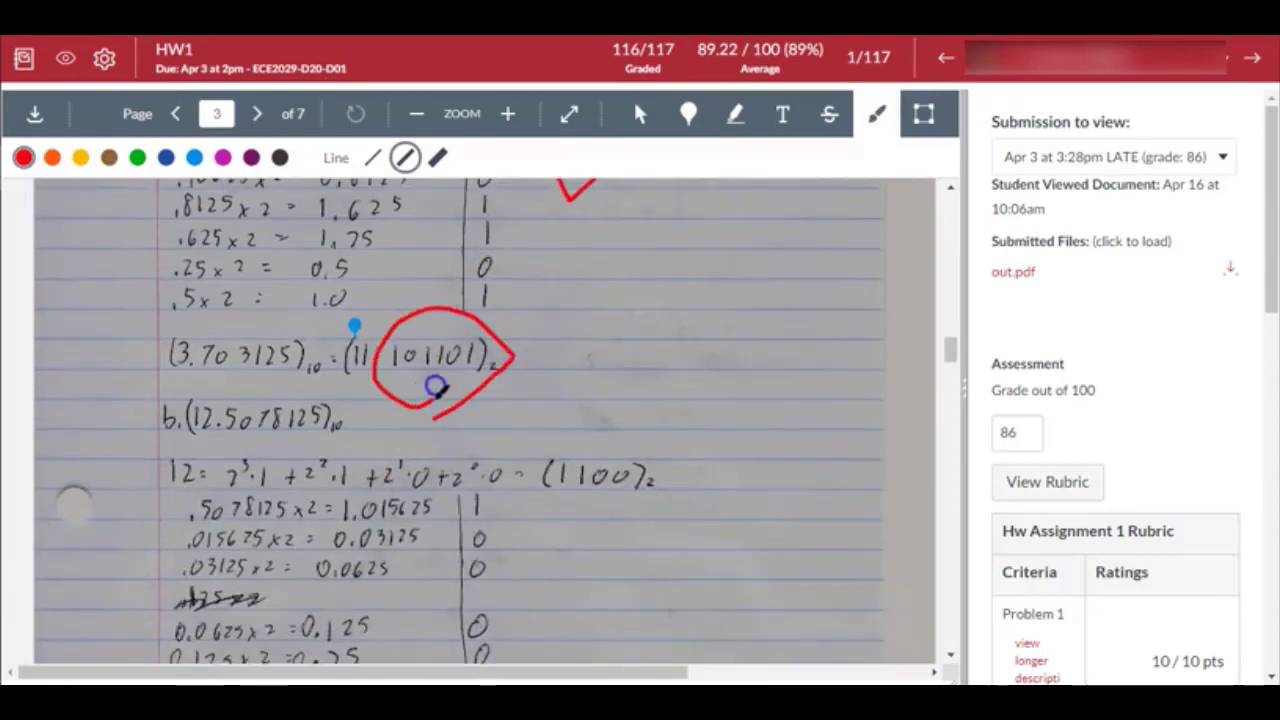
{"action": "scroll", "scroll_direction": "down", "scroll_amount": 3}
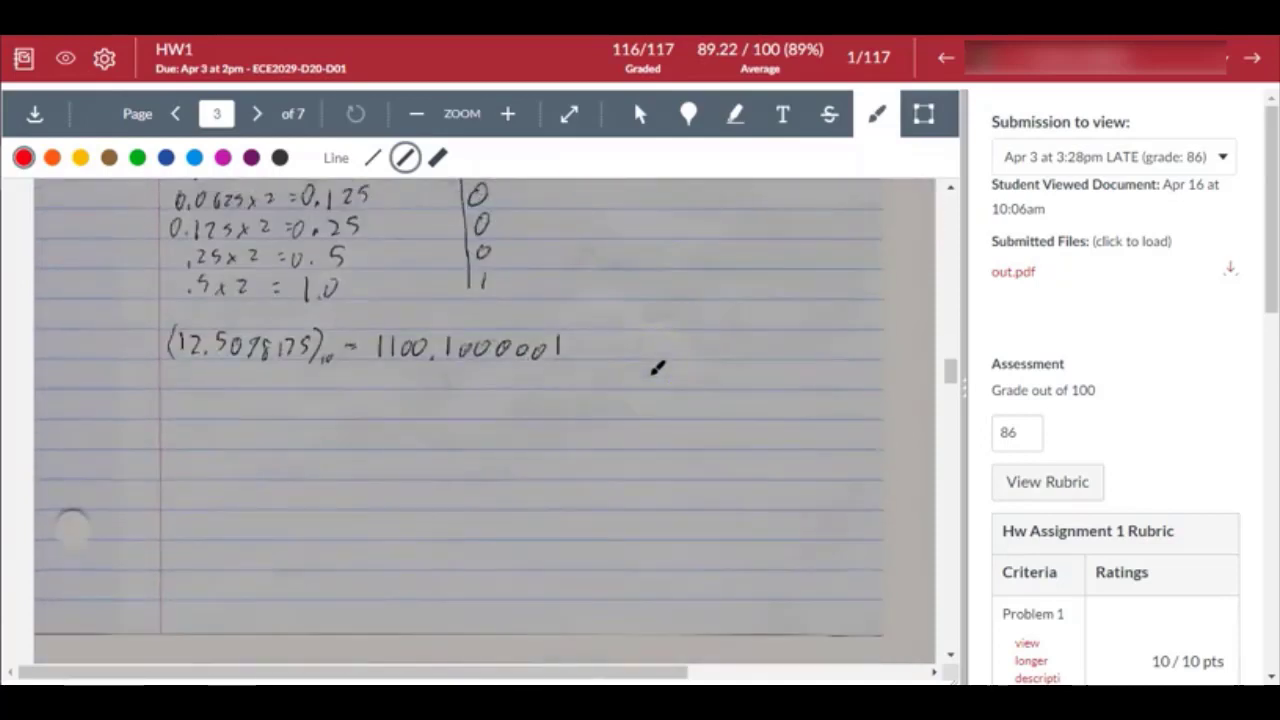
{"action": "scroll", "scroll_direction": "up", "scroll_amount": 3}
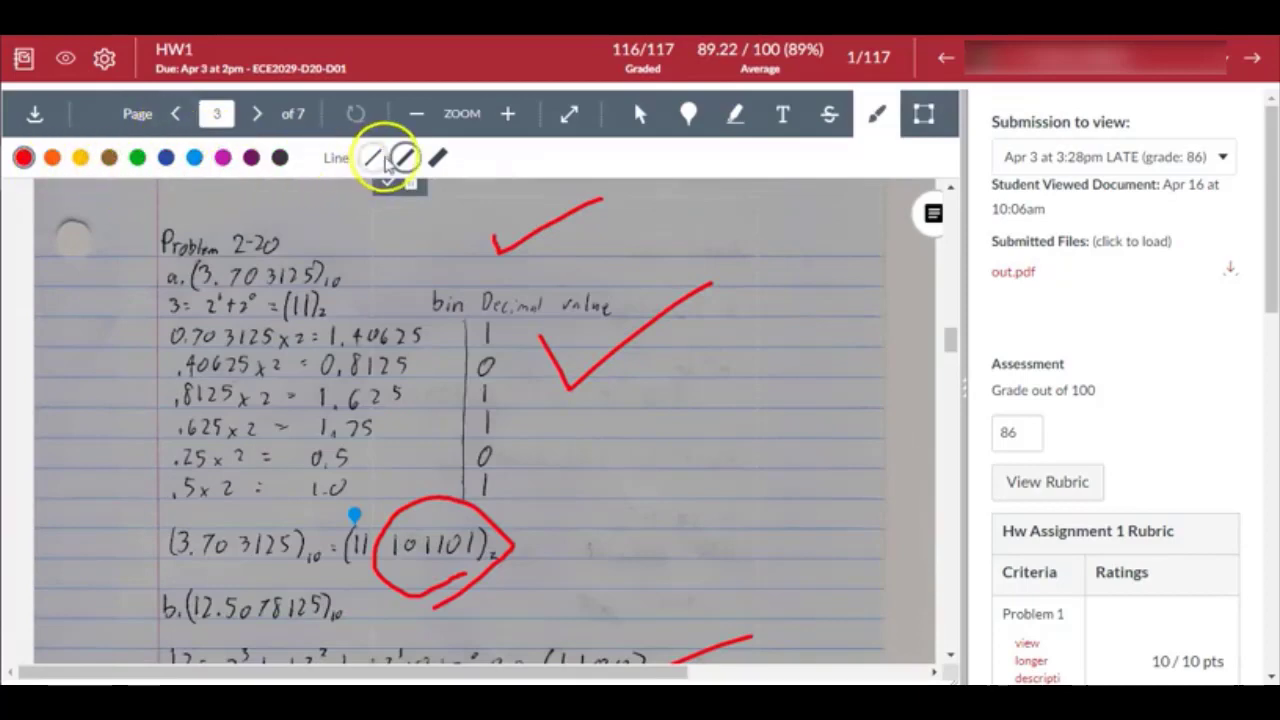
{"action": "mouse_move", "coordinate": [864, 150]}
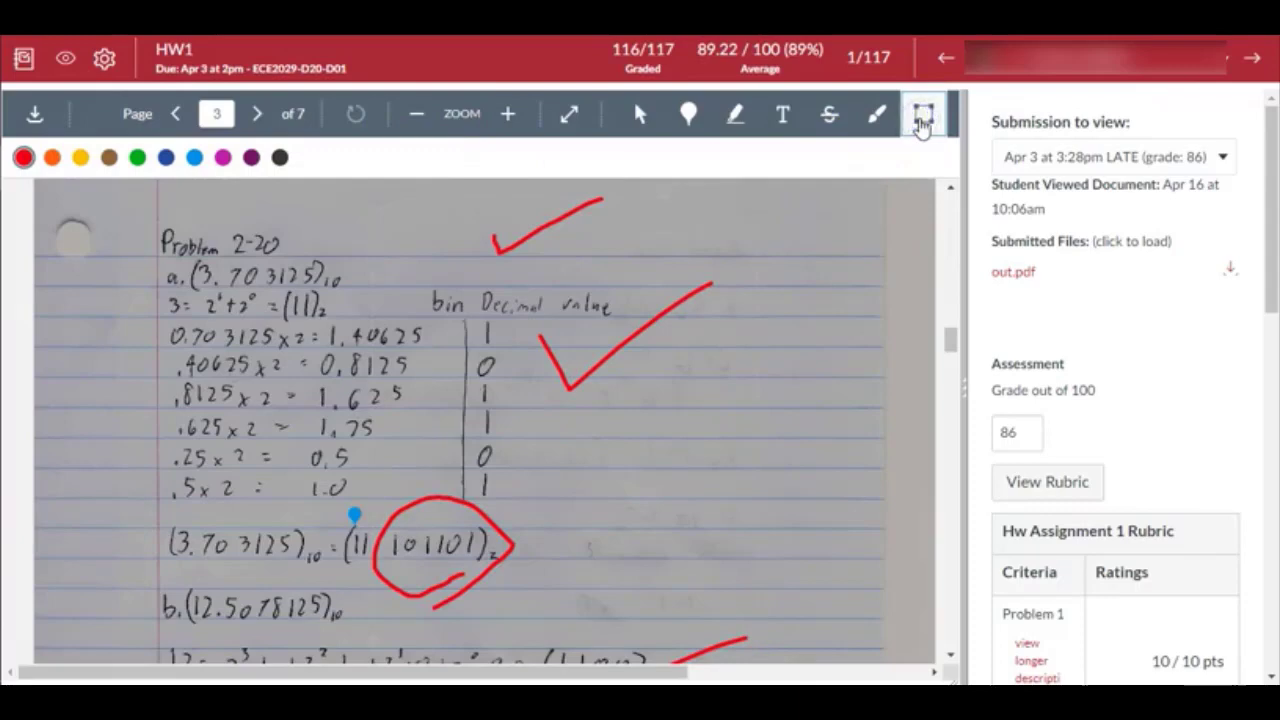
- Draw a red Area box around the part b answer with the comment 'LSB should be zero'
{"action": "left_click", "coordinate": [920, 112]}
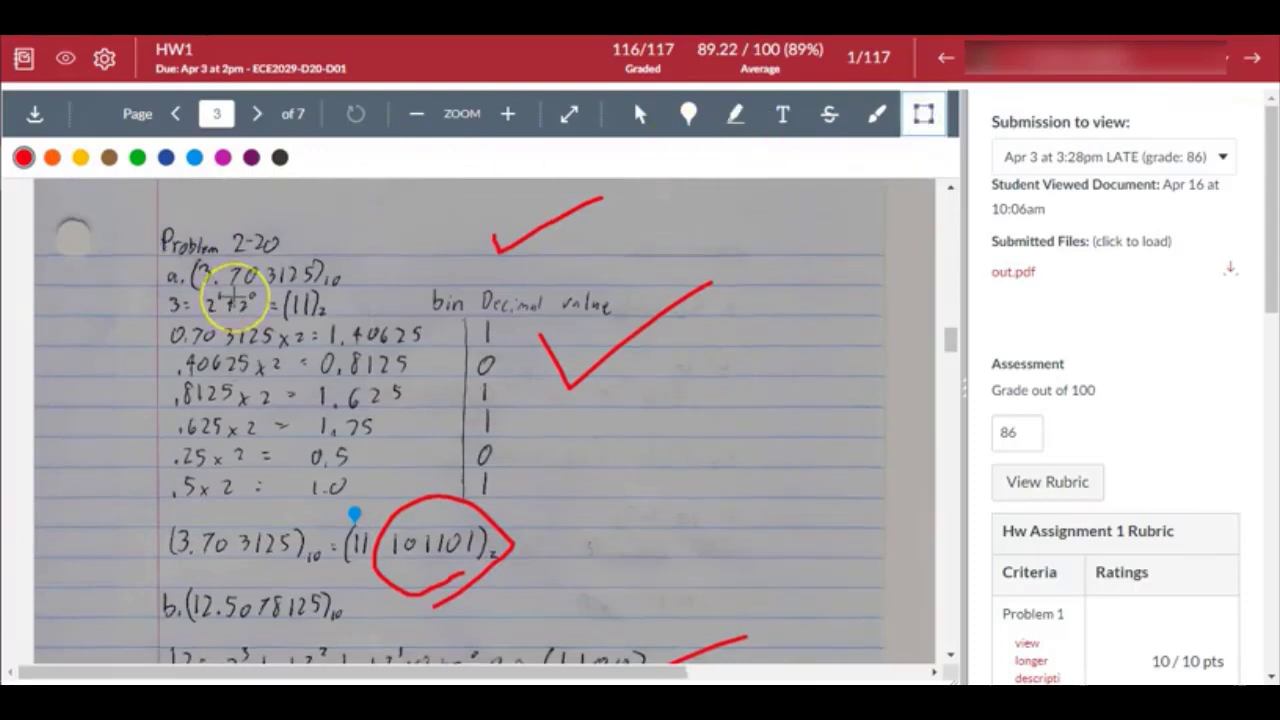
{"action": "scroll", "scroll_direction": "down", "scroll_amount": 3}
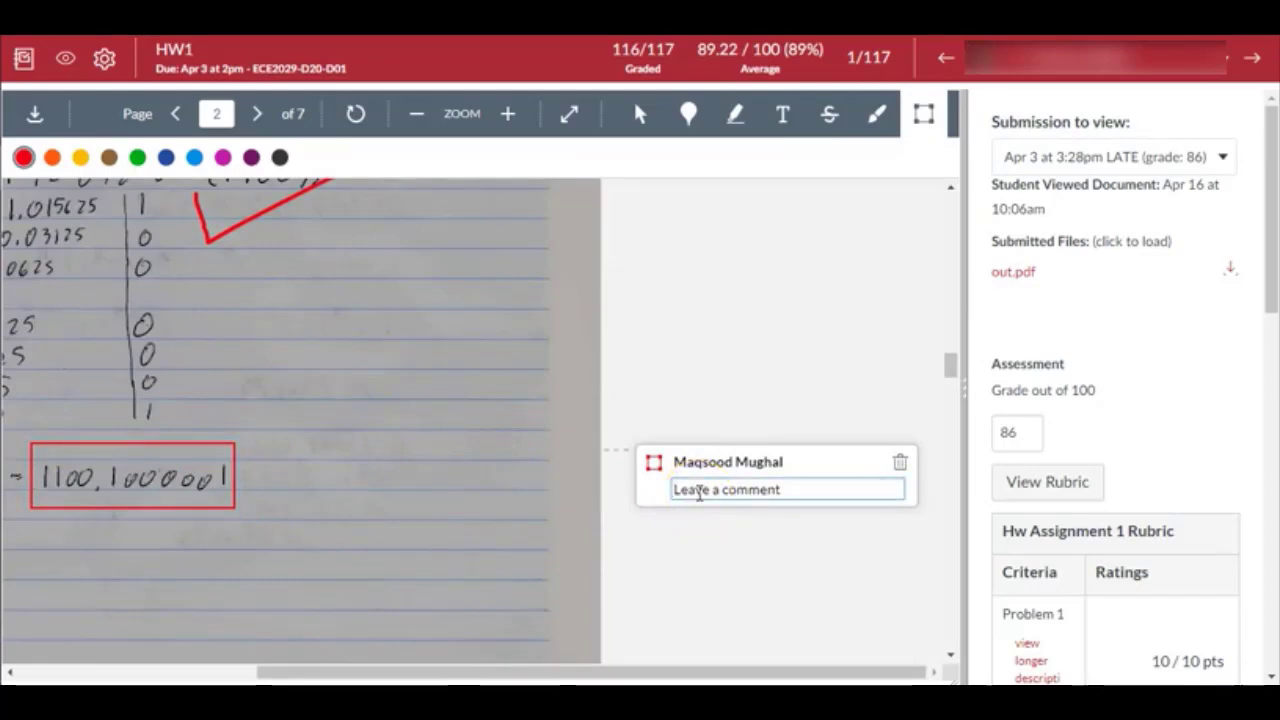
{"action": "type", "text": "LS"}
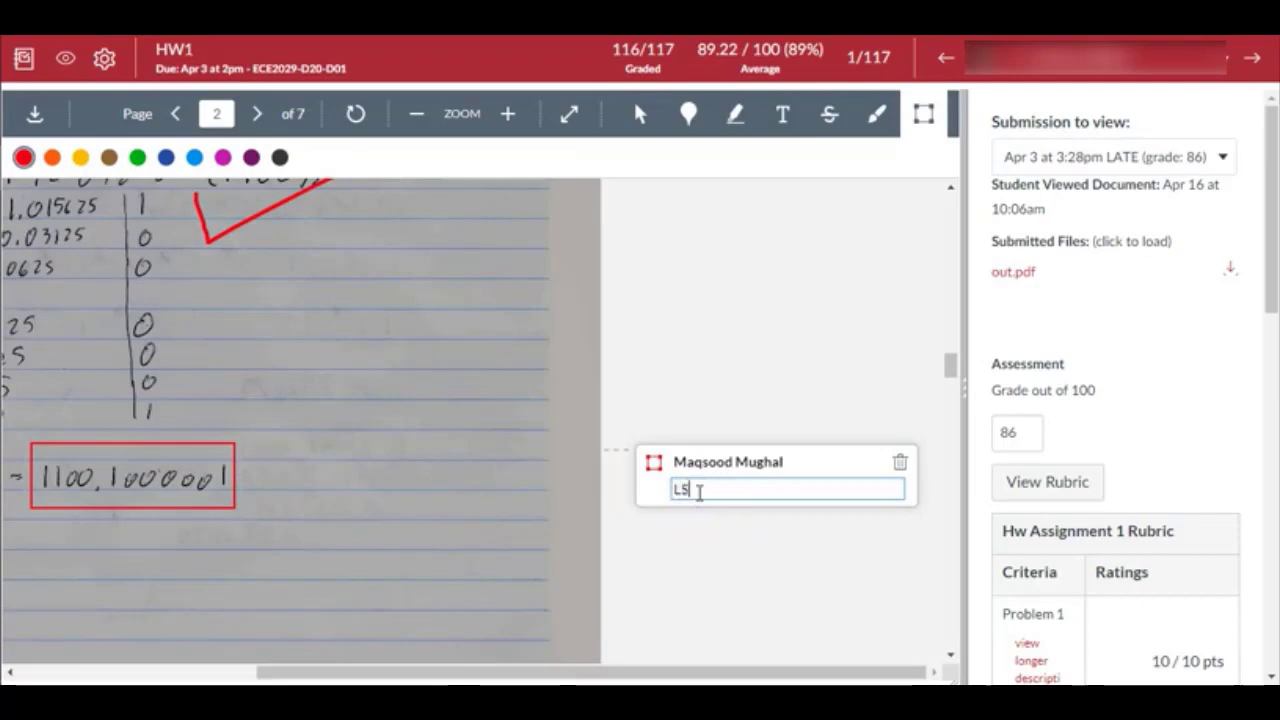
{"action": "type", "text": "B"}
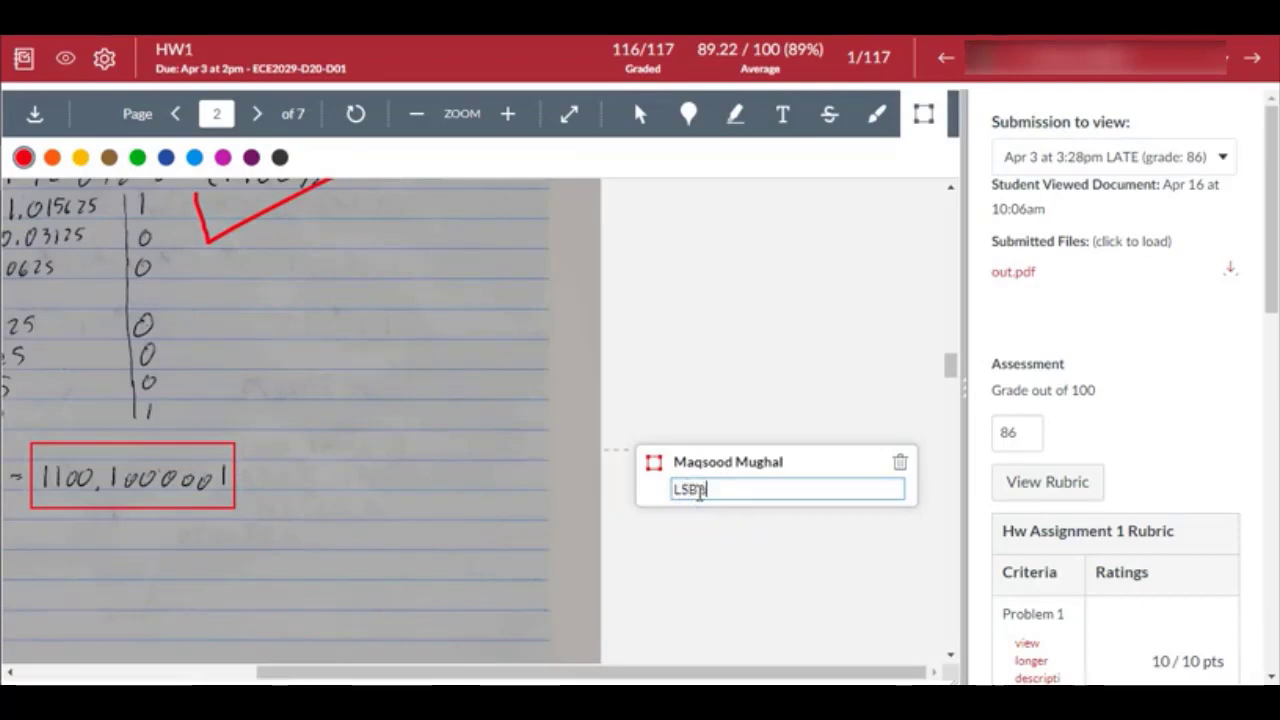
{"action": "type", "text": "should be"}
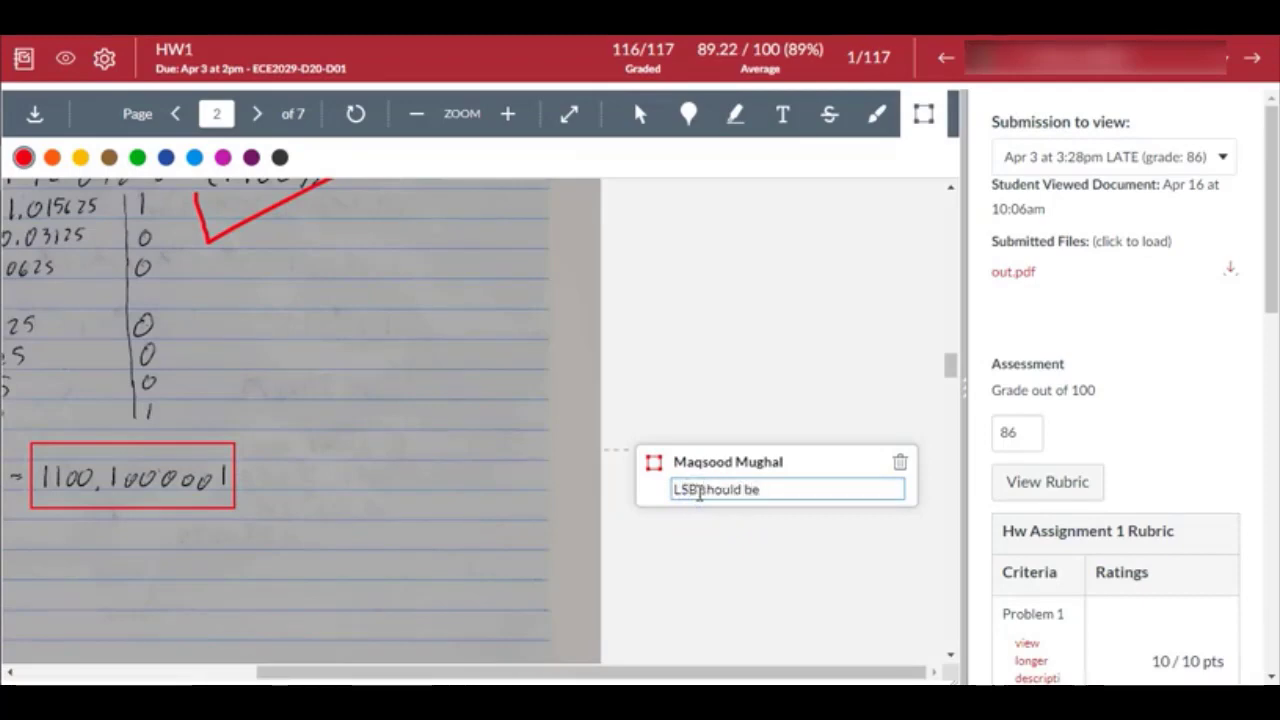
{"action": "type", "text": "zero"}
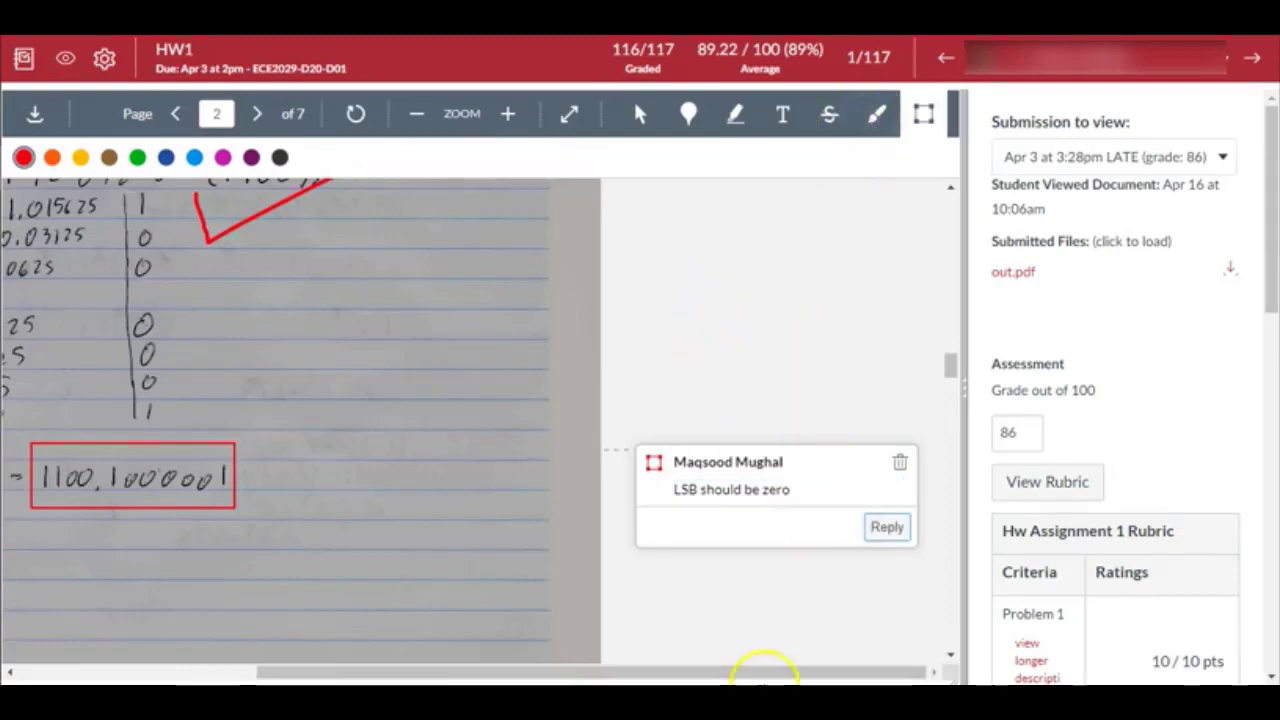
{"action": "left_click", "coordinate": [256, 112]}
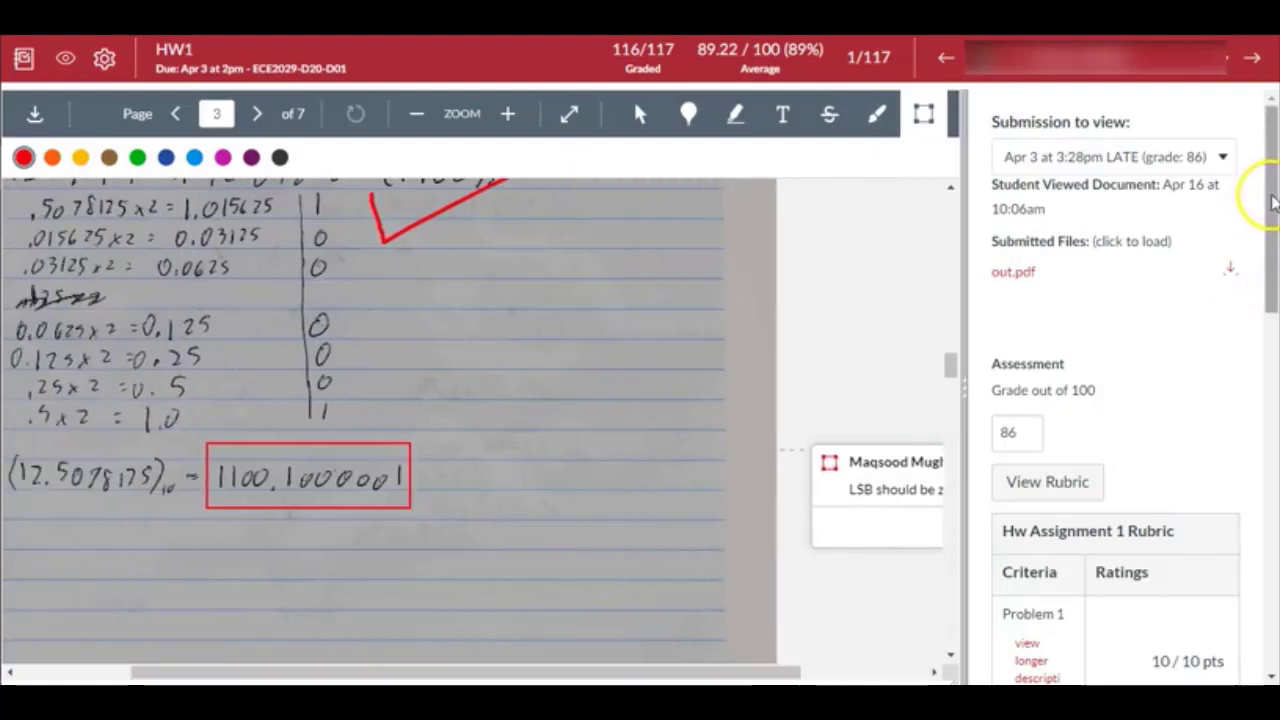
{"action": "scroll", "scroll_direction": "down", "scroll_amount": 3}
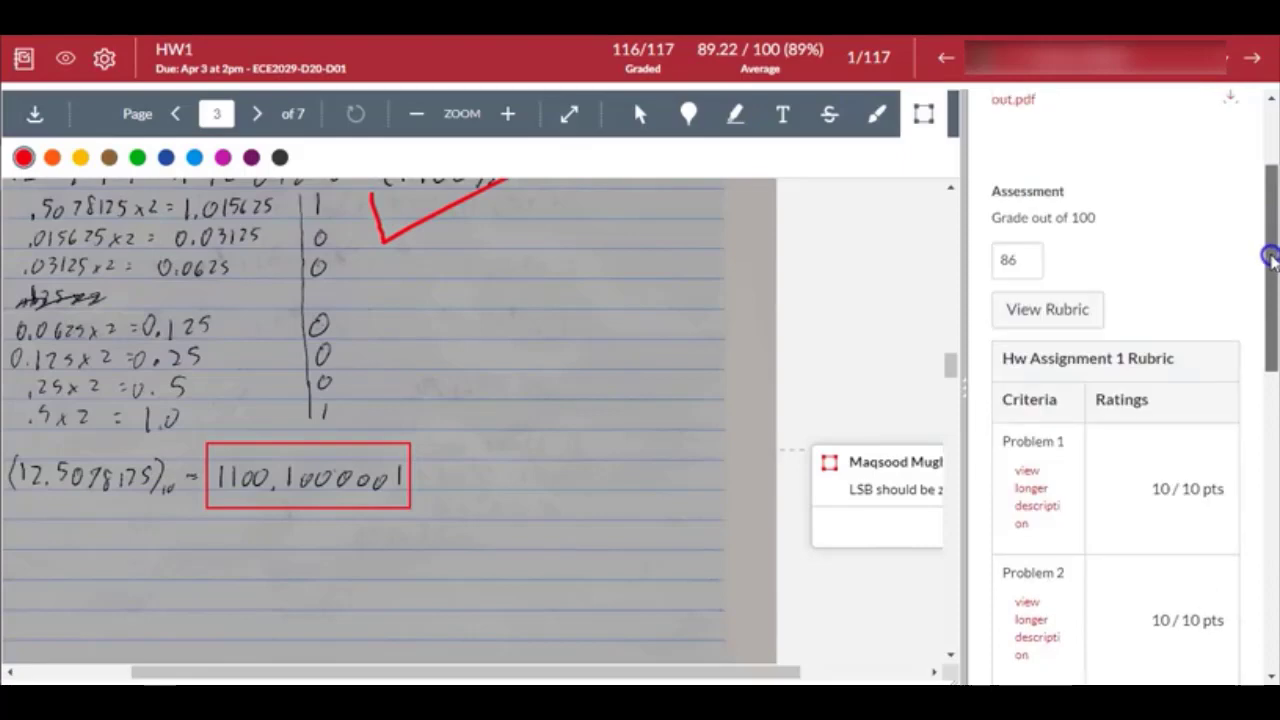
{"action": "scroll", "scroll_direction": "up", "scroll_amount": 3}
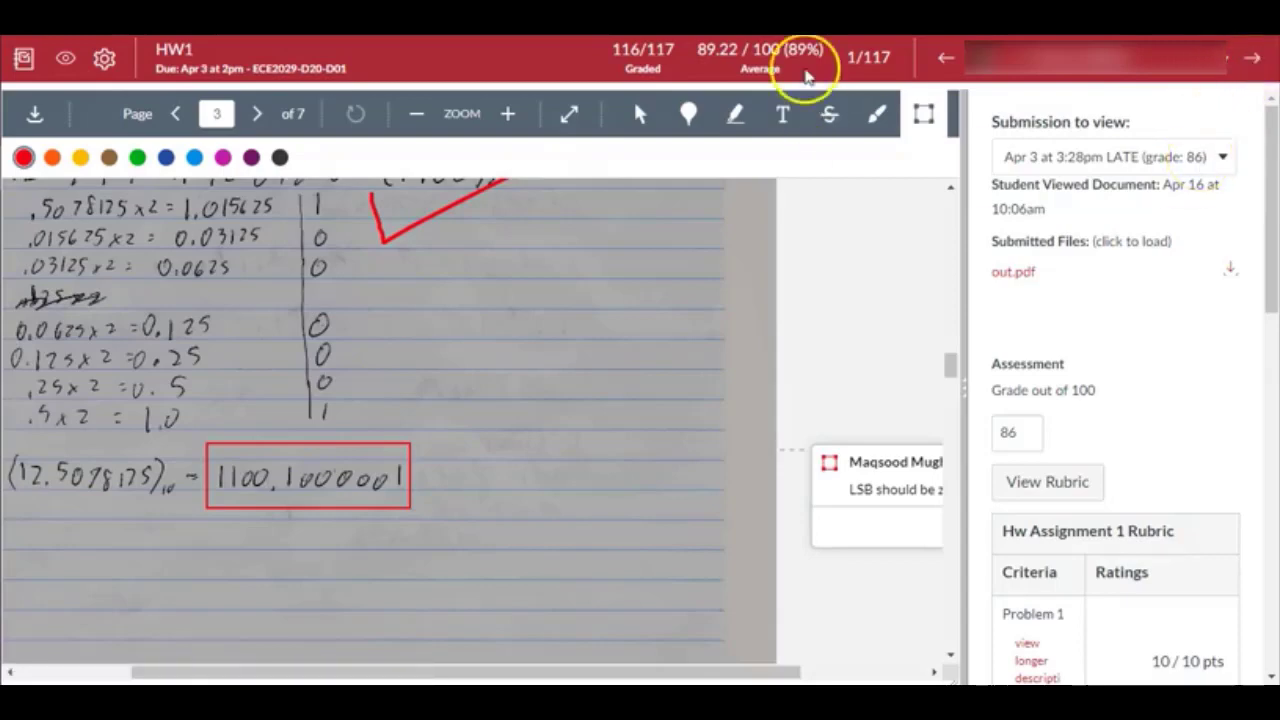
{"action": "mouse_move", "coordinate": [696, 58]}
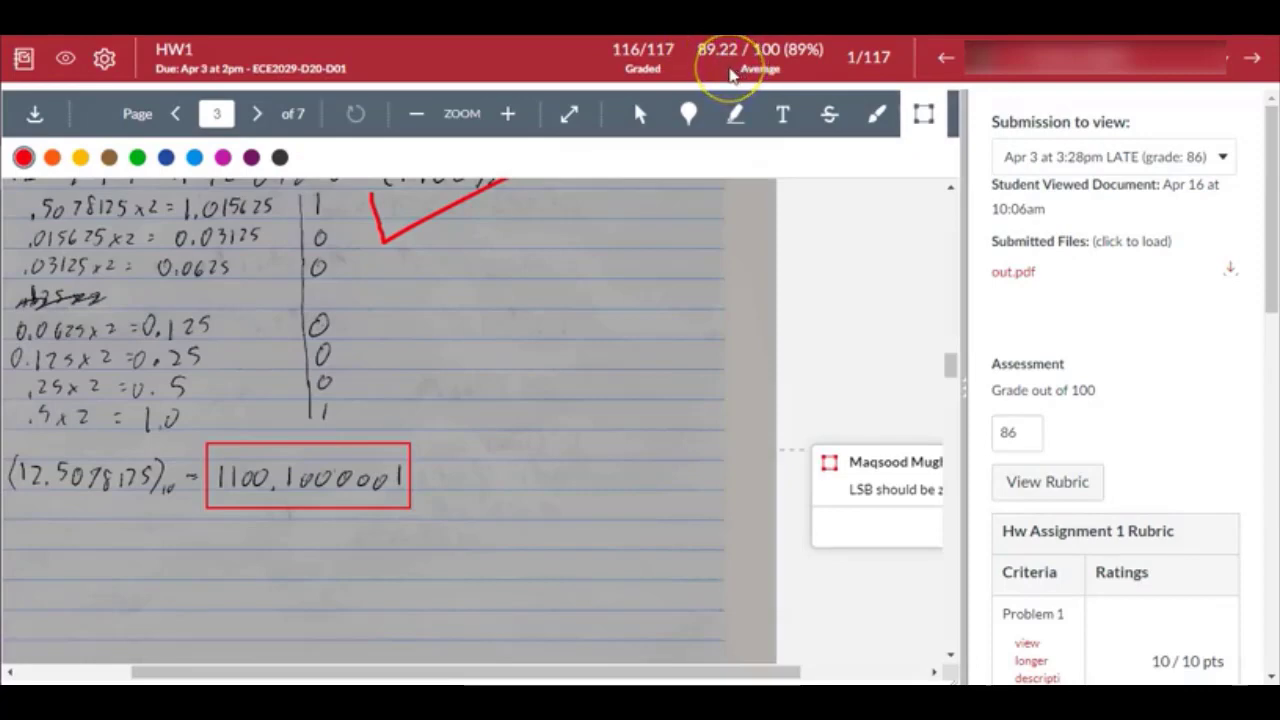
{"action": "mouse_move", "coordinate": [644, 56]}
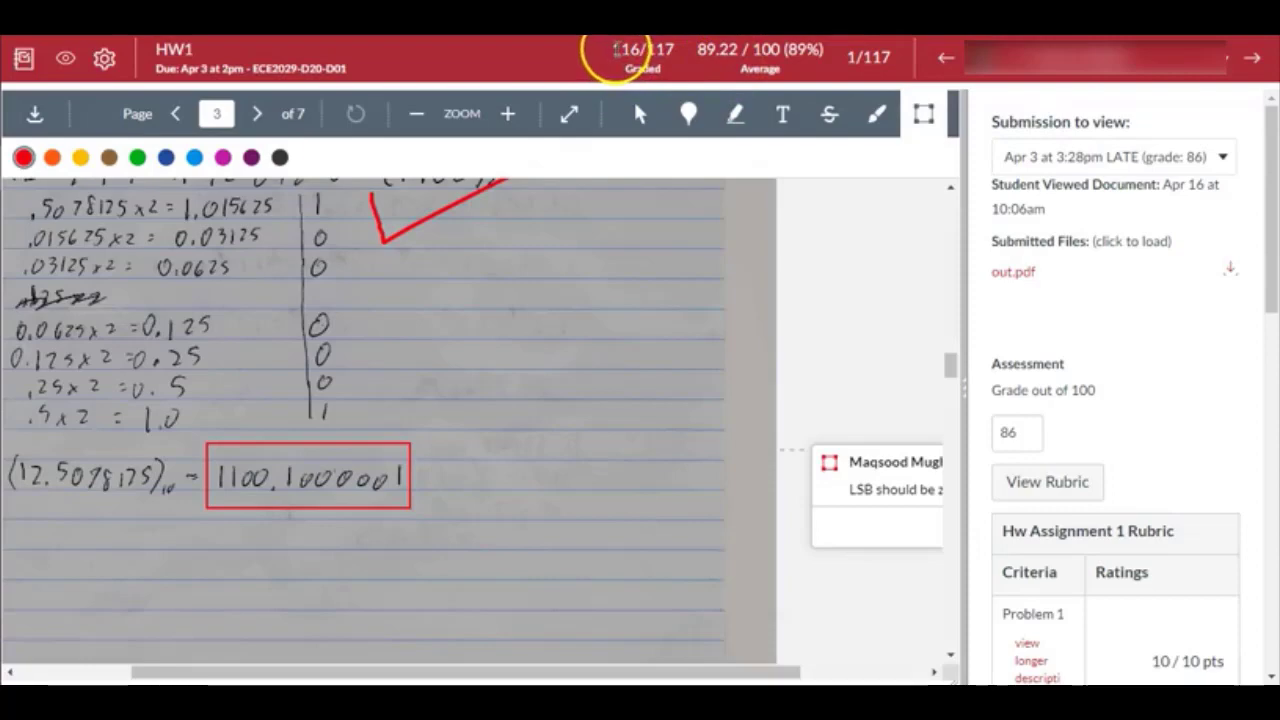
{"action": "mouse_move", "coordinate": [640, 114]}
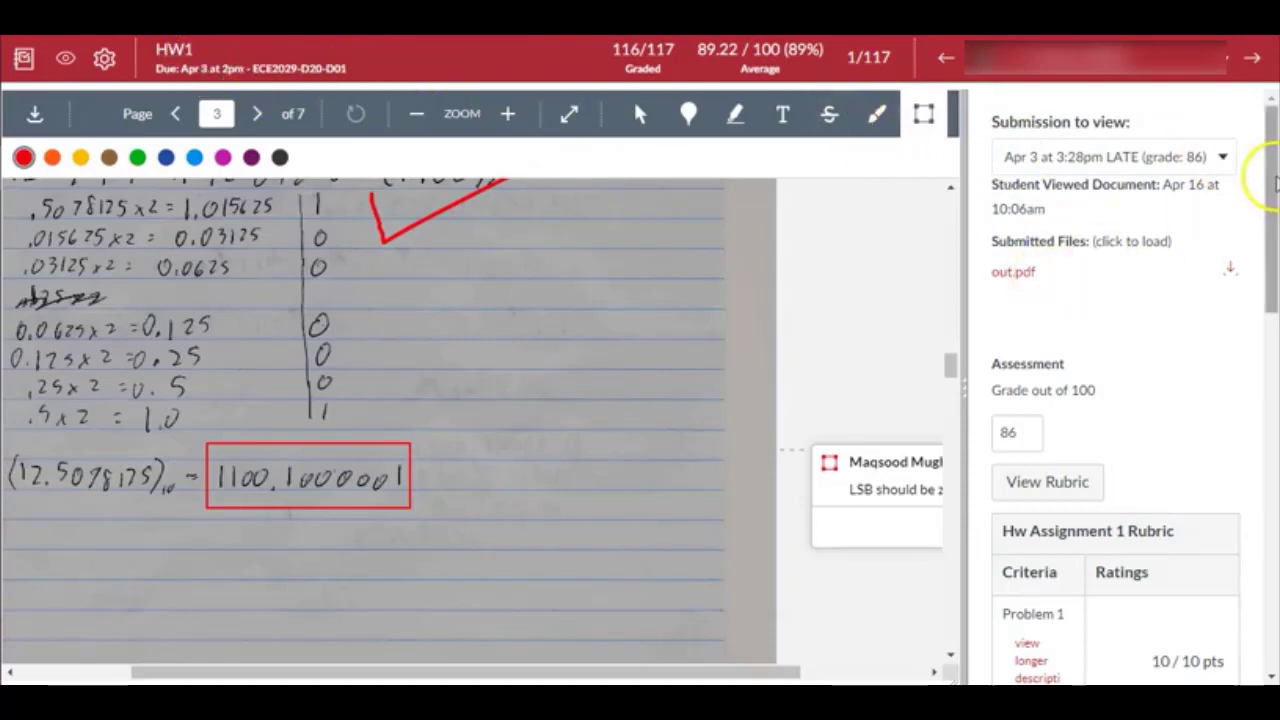
{"action": "scroll", "scroll_direction": "down", "scroll_amount": 3}
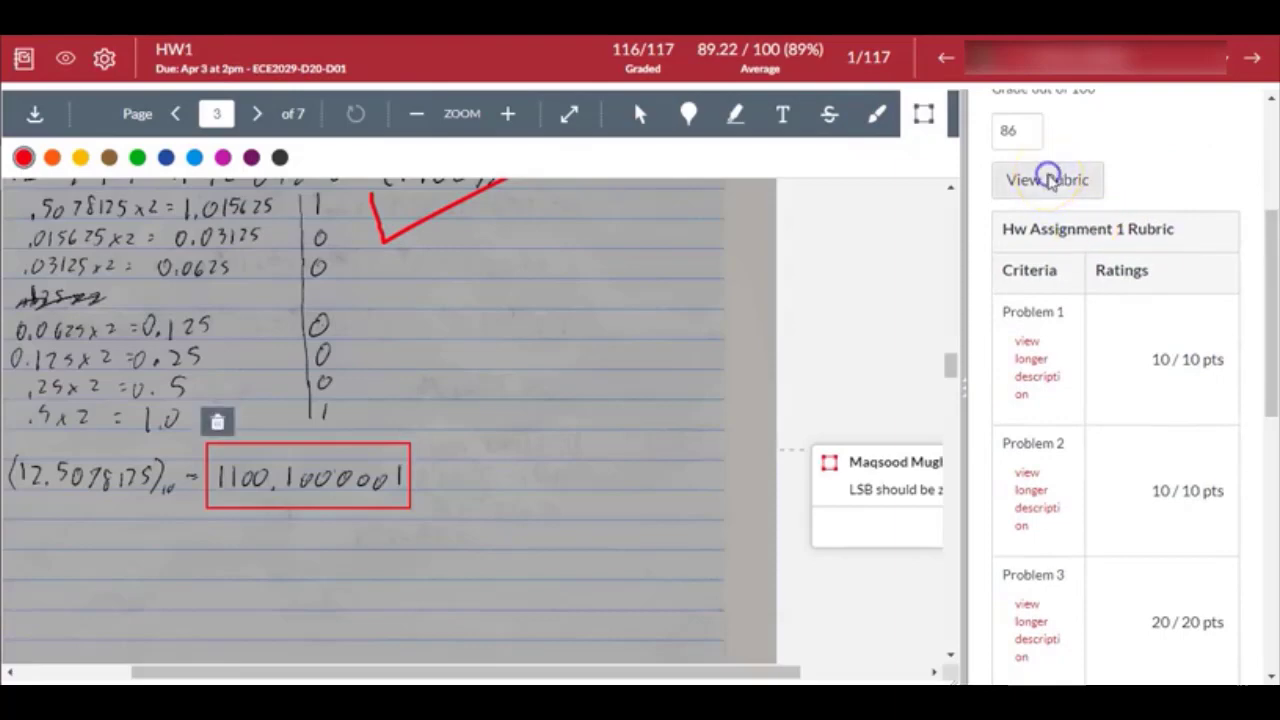
- View the rubric for scoring, read Problem 1's longer description, and return to an earlier submission page
{"action": "left_click", "coordinate": [1048, 180]}
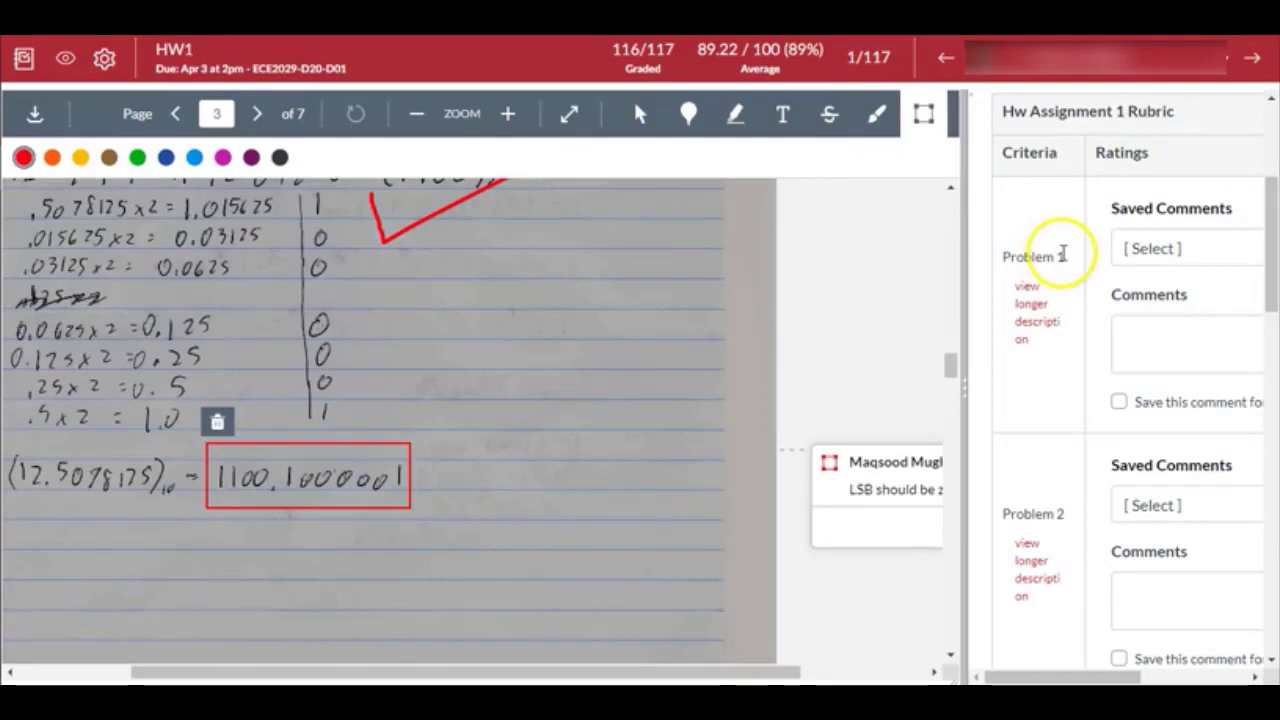
{"action": "scroll", "scroll_direction": "down", "scroll_amount": 3}
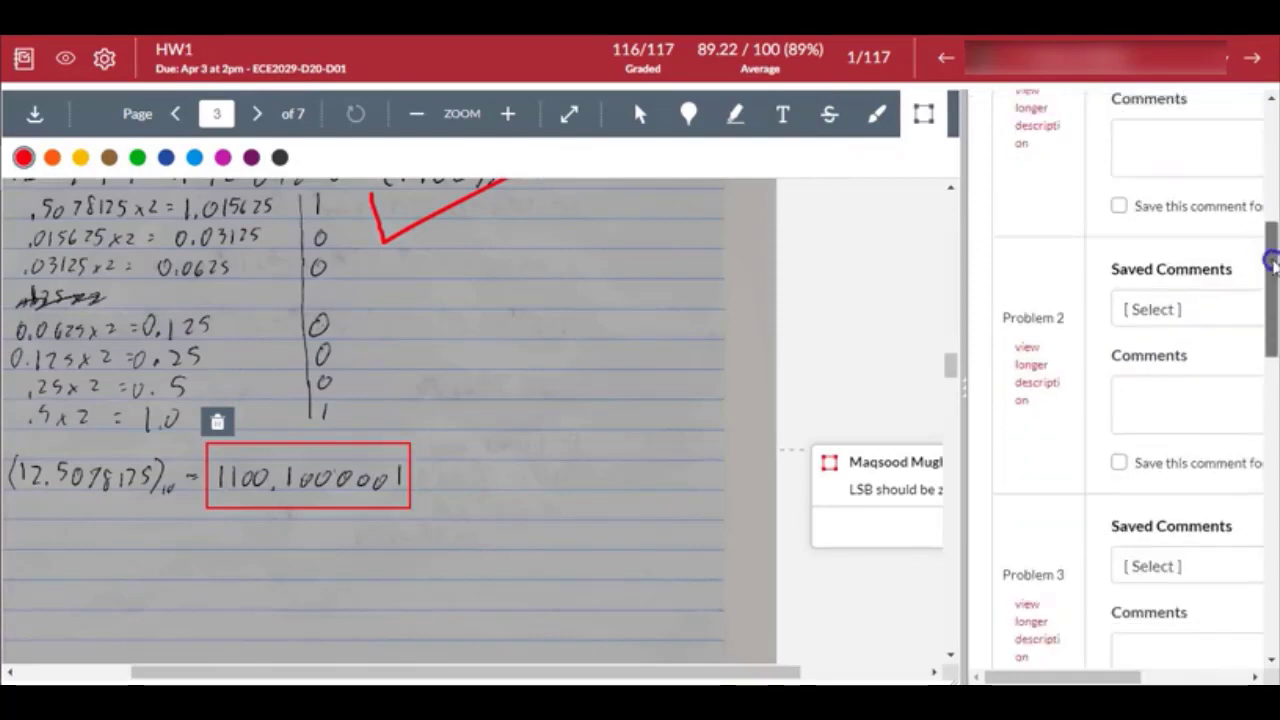
{"action": "scroll", "scroll_direction": "down", "scroll_amount": 3}
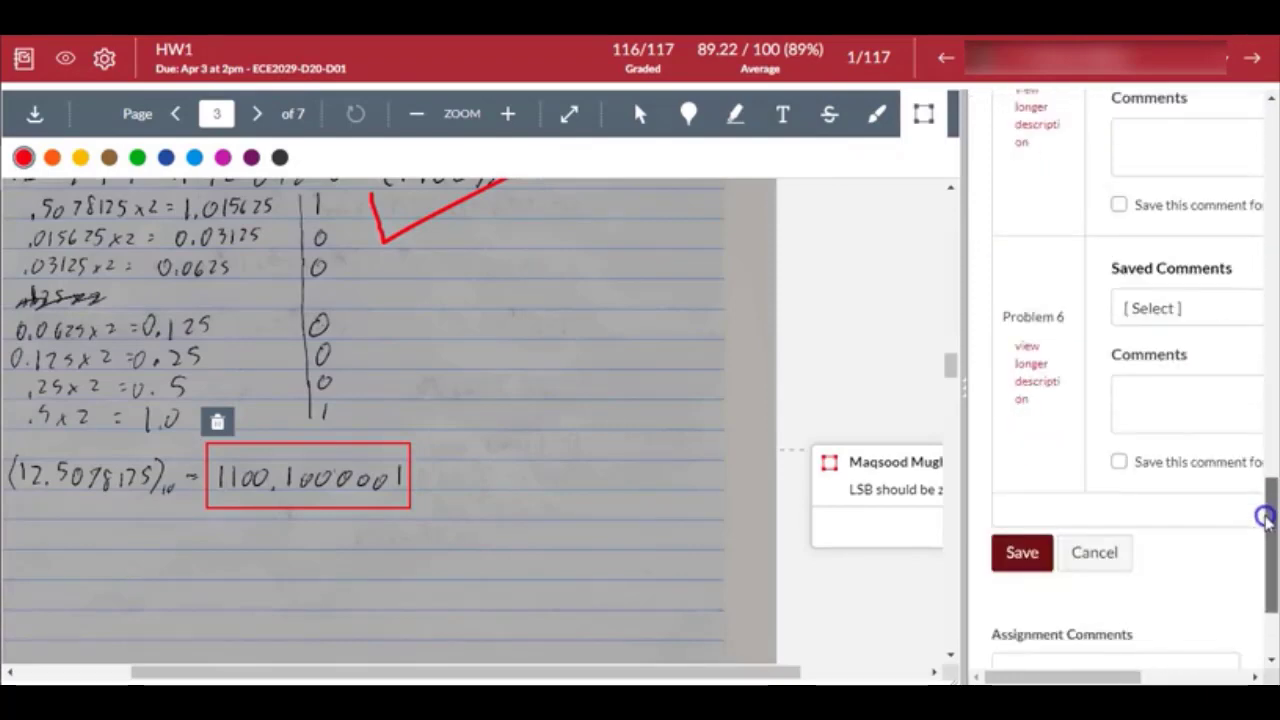
{"action": "scroll", "scroll_direction": "up", "scroll_amount": 3}
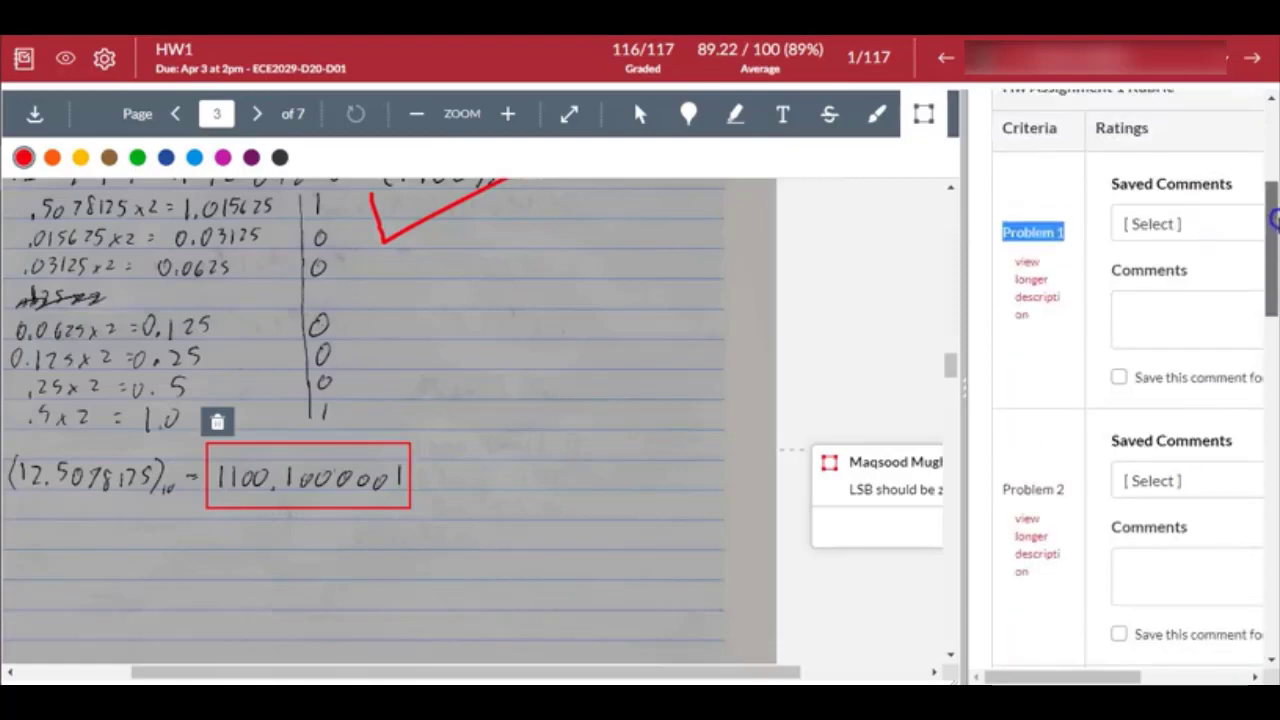
{"action": "left_click", "coordinate": [1032, 280]}
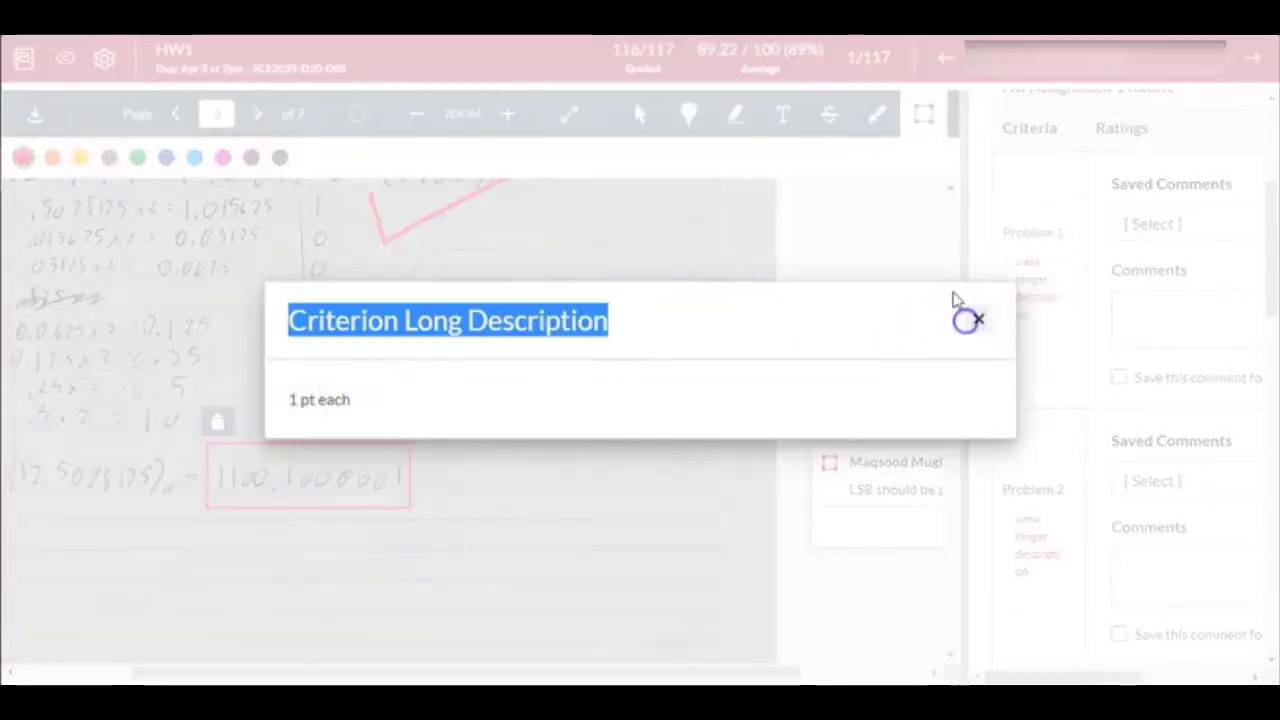
{"action": "left_click", "coordinate": [968, 320]}
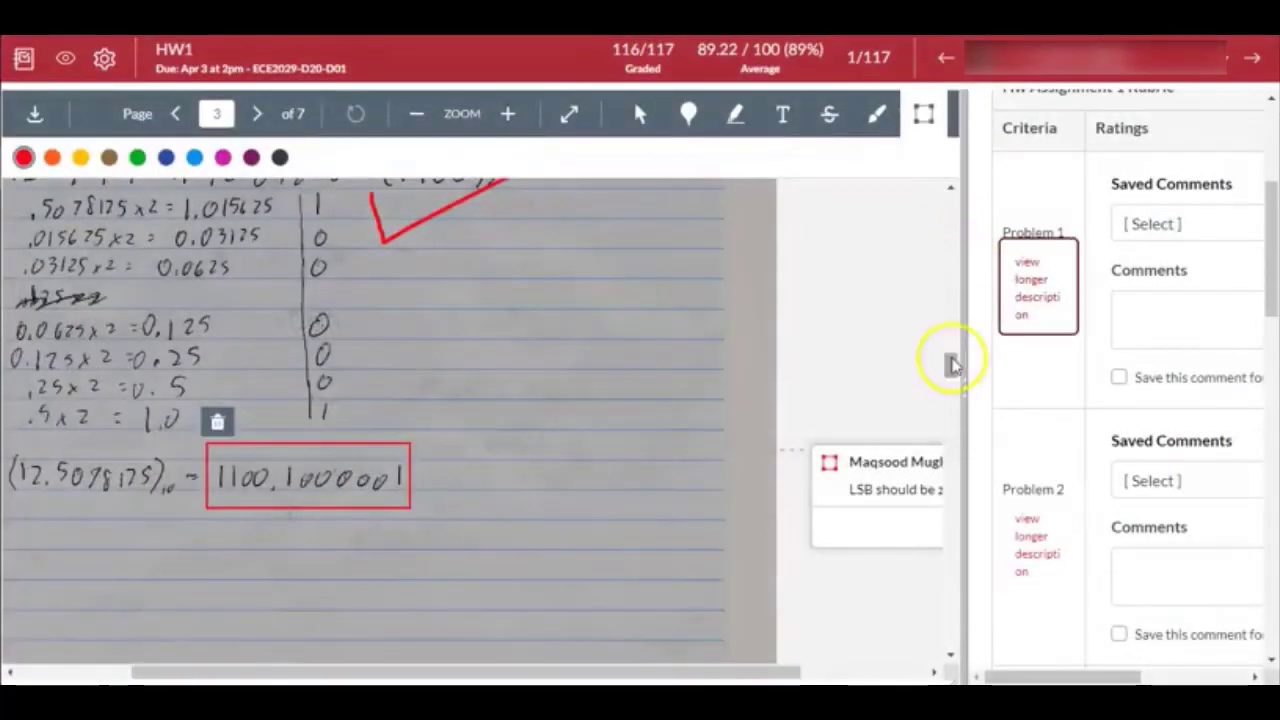
{"action": "left_click", "coordinate": [176, 112]}
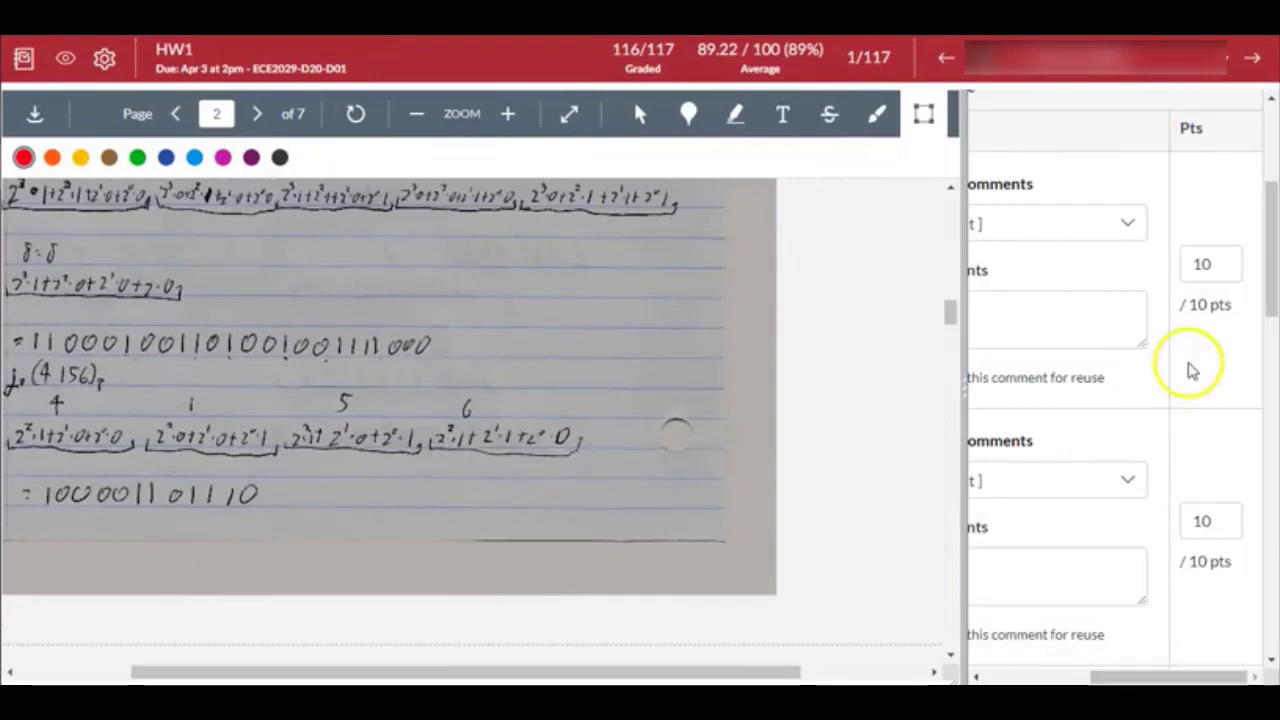
{"action": "mouse_move", "coordinate": [948, 316]}
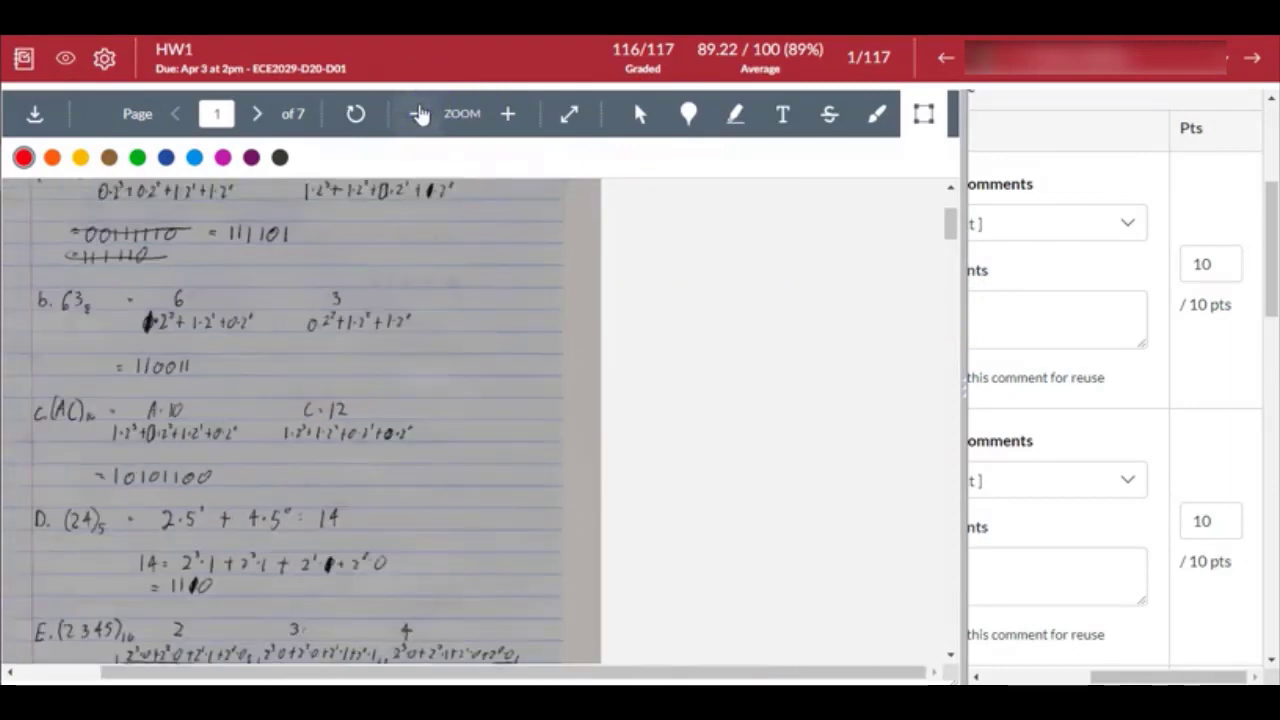
- Zoom the submission out to whole-page scale around page 2 beside the editable rubric
{"action": "left_click", "coordinate": [416, 112]}
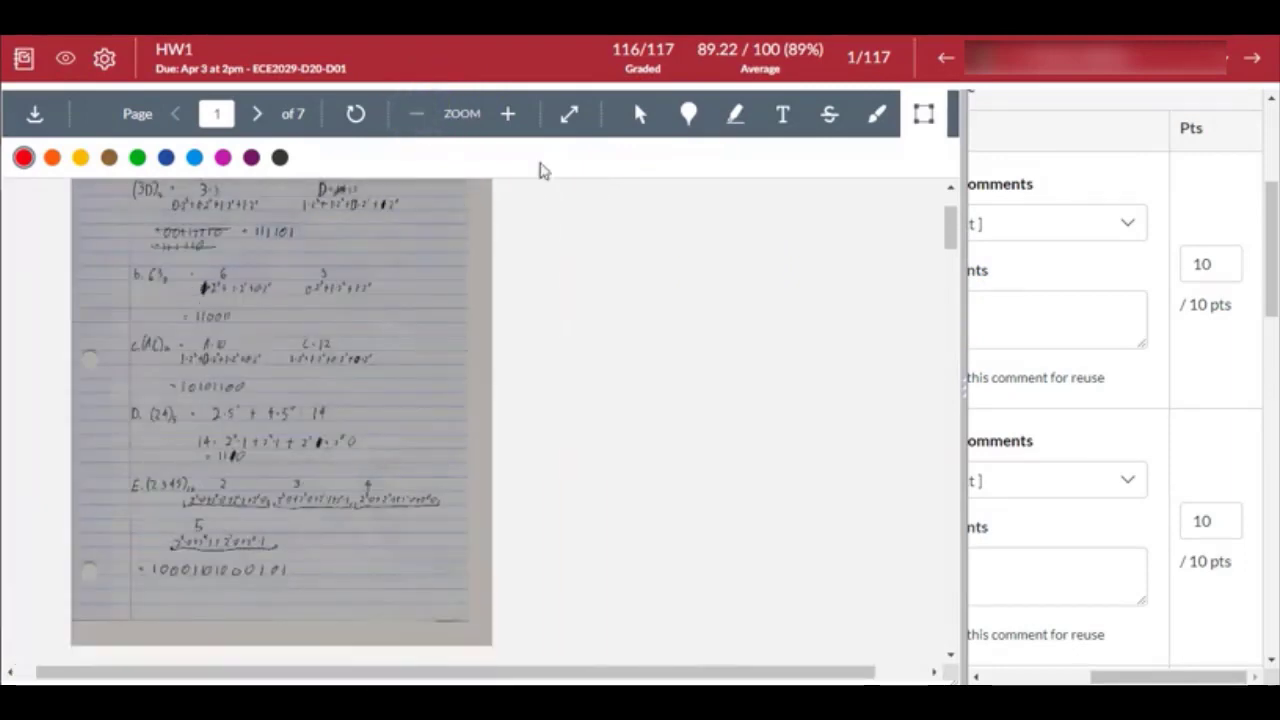
{"action": "scroll", "scroll_direction": "up", "scroll_amount": 3}
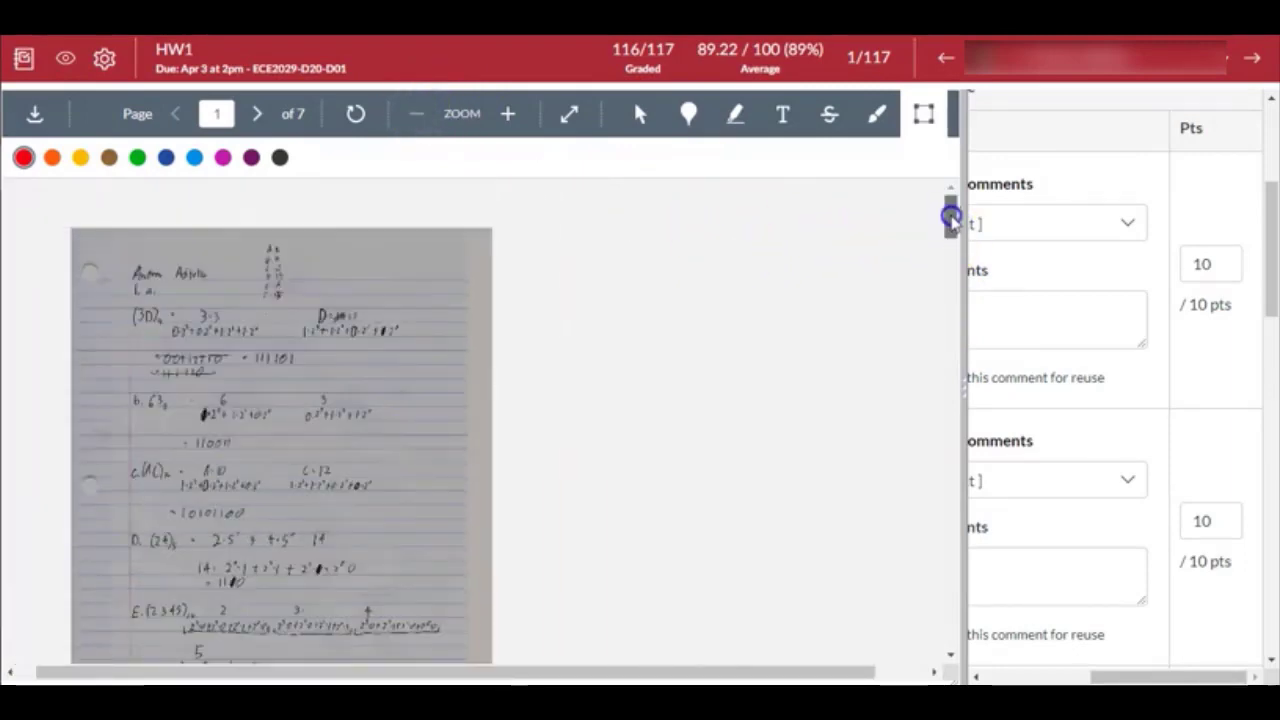
{"action": "left_click", "coordinate": [256, 112]}
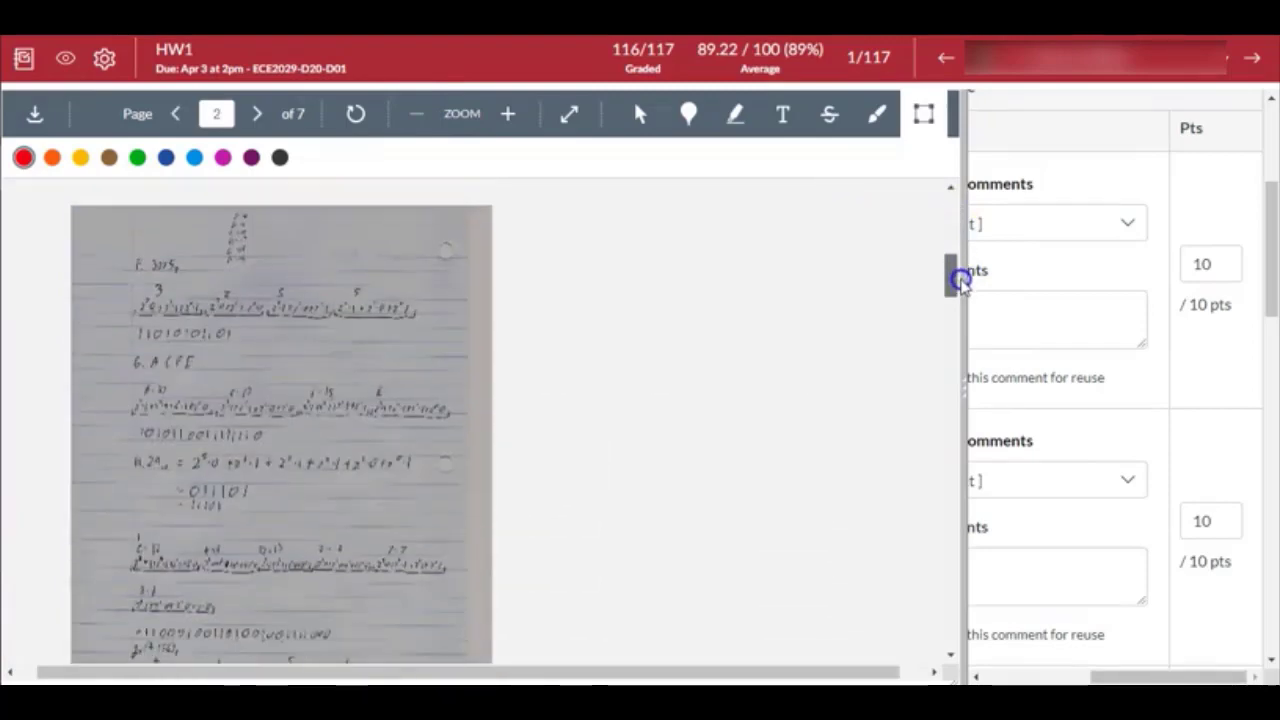
{"action": "scroll", "scroll_direction": "down", "scroll_amount": 3}
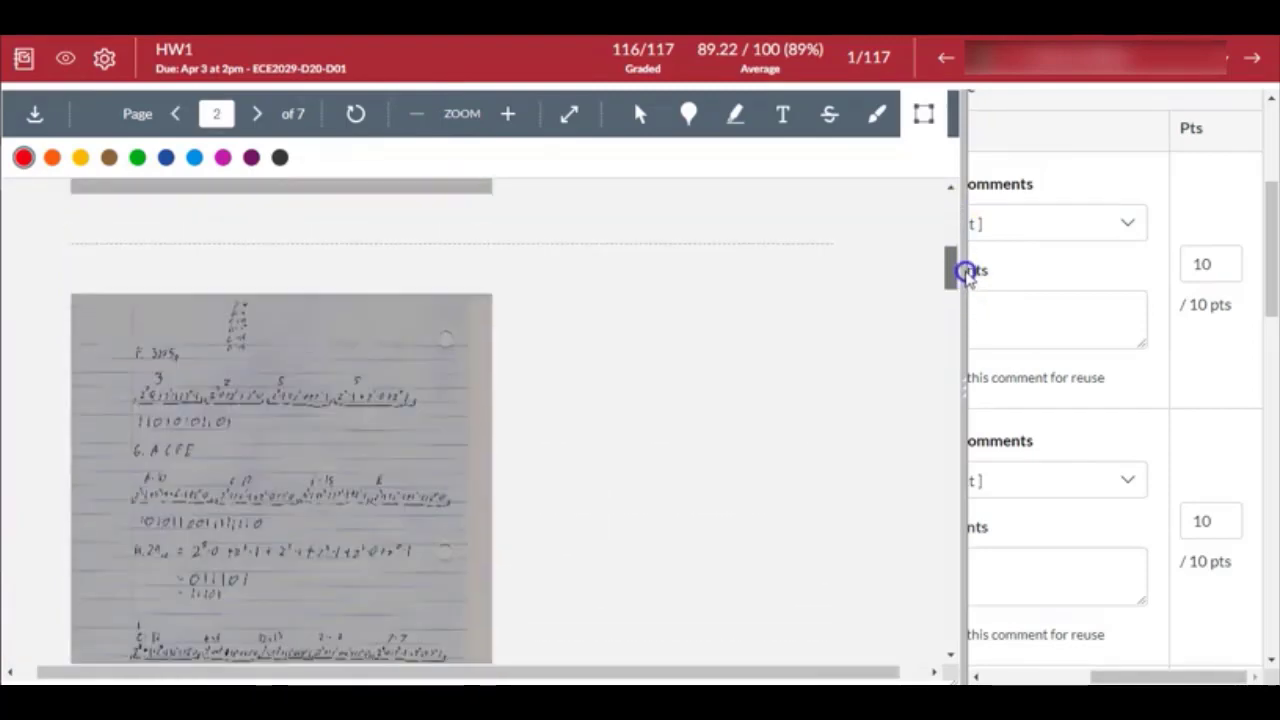
{"action": "mouse_move", "coordinate": [964, 290]}
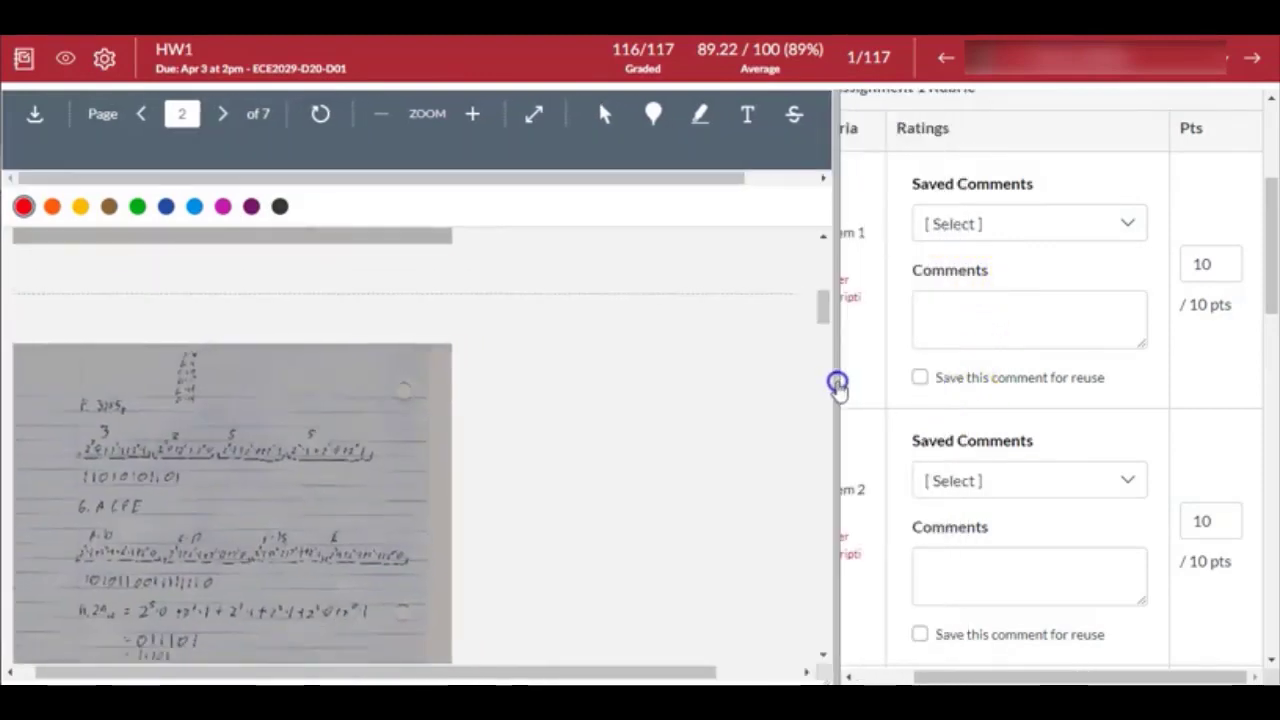
{"action": "mouse_move", "coordinate": [898, 414]}
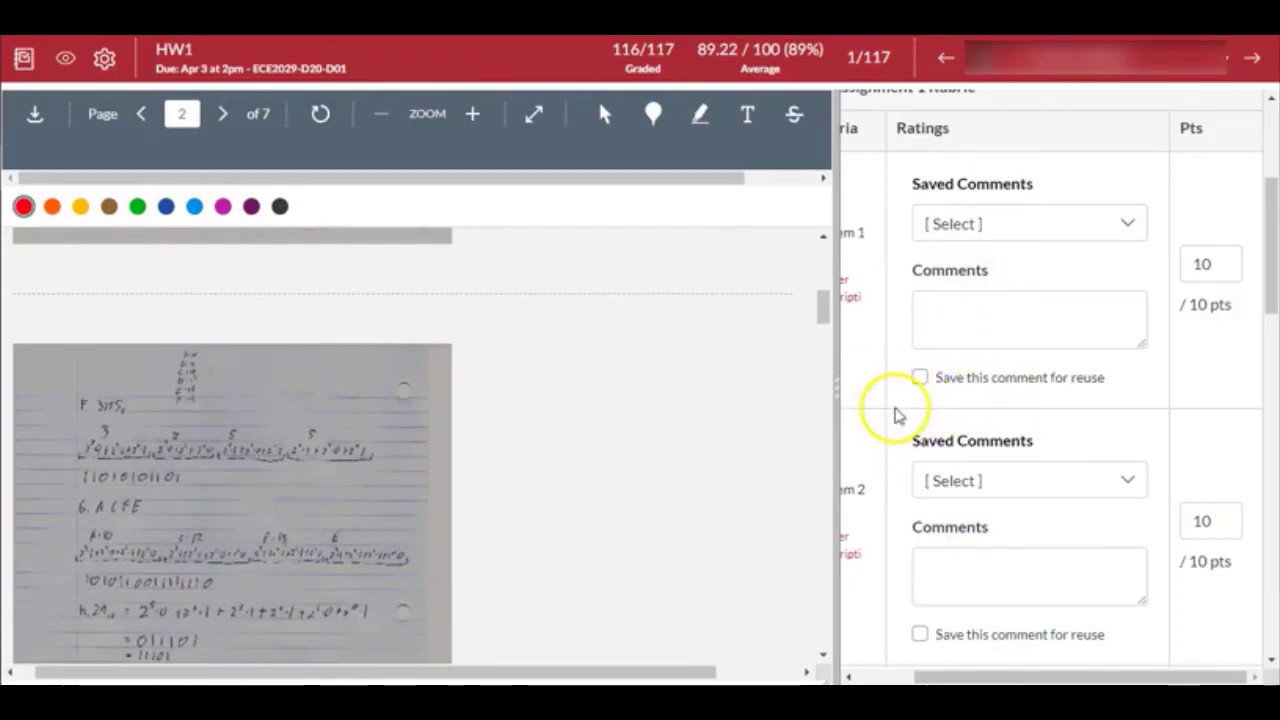
{"action": "mouse_move", "coordinate": [838, 400]}
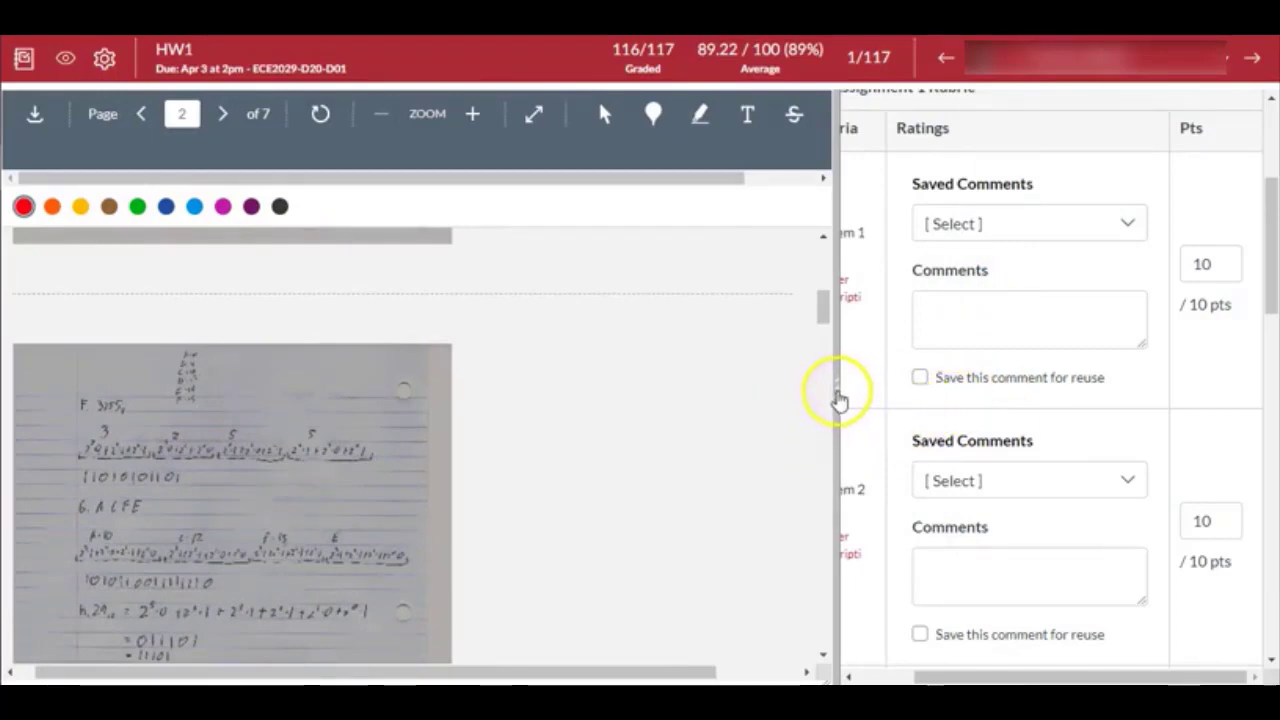
{"action": "mouse_move", "coordinate": [860, 540]}
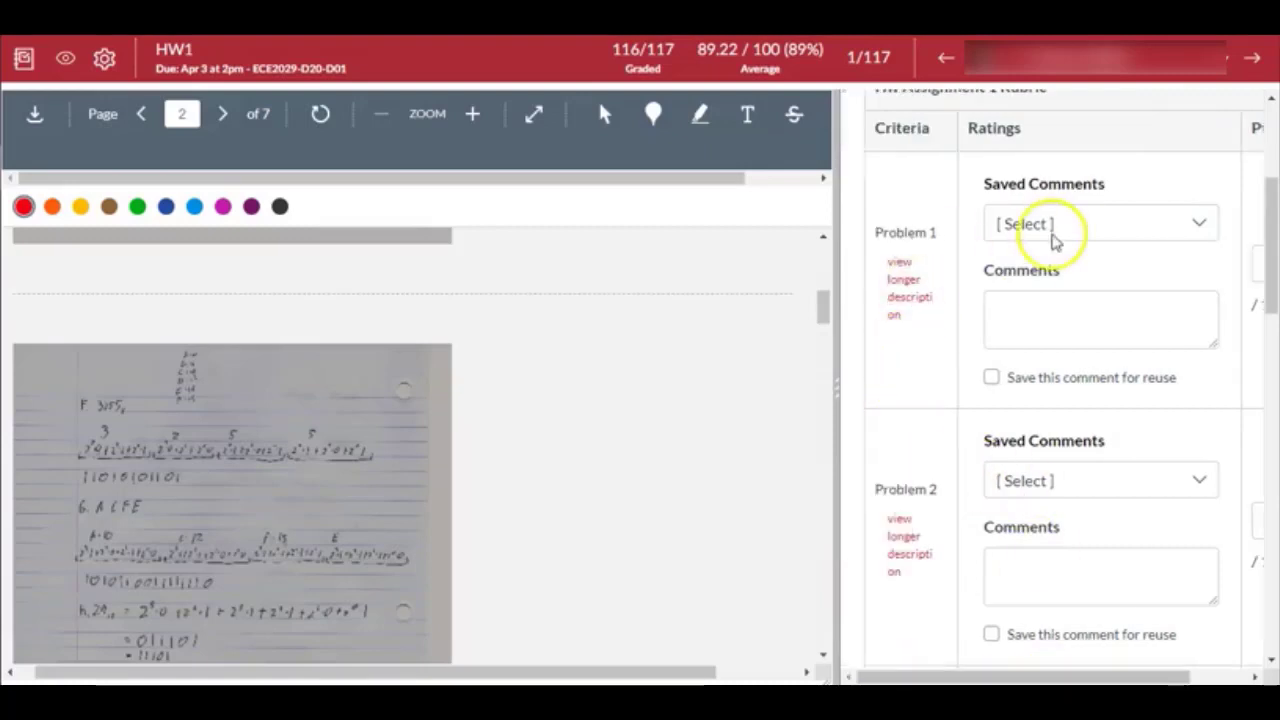
- Comment on Problem 1 'Show all your work, half points deducted.' and save it for reuse
{"action": "left_click", "coordinate": [1100, 318]}
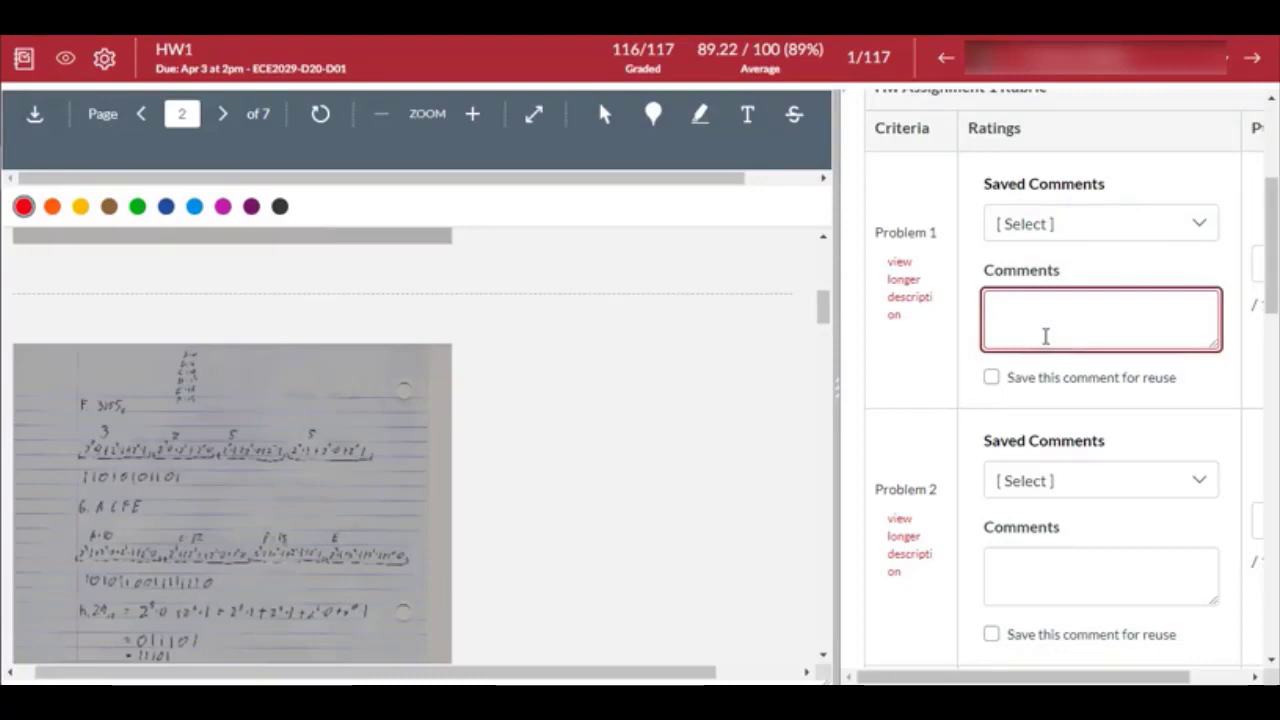
{"action": "type", "text": "Show all"}
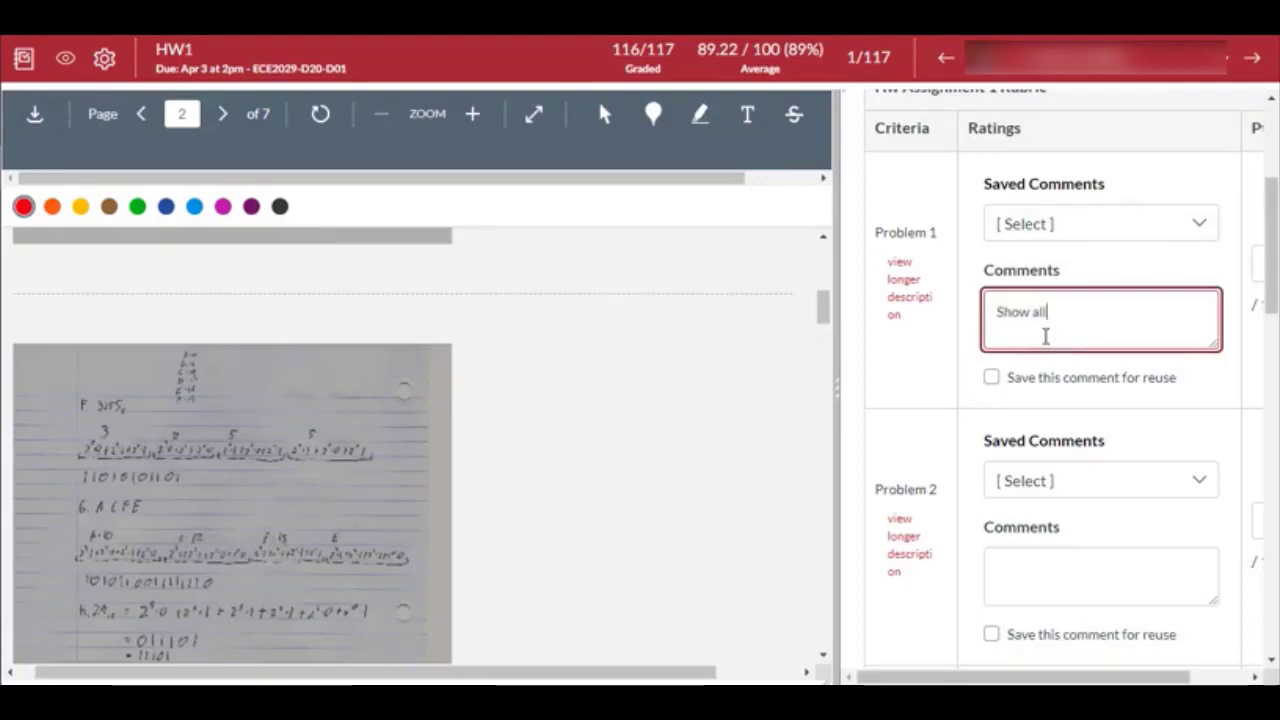
{"action": "type", "text": "your work"}
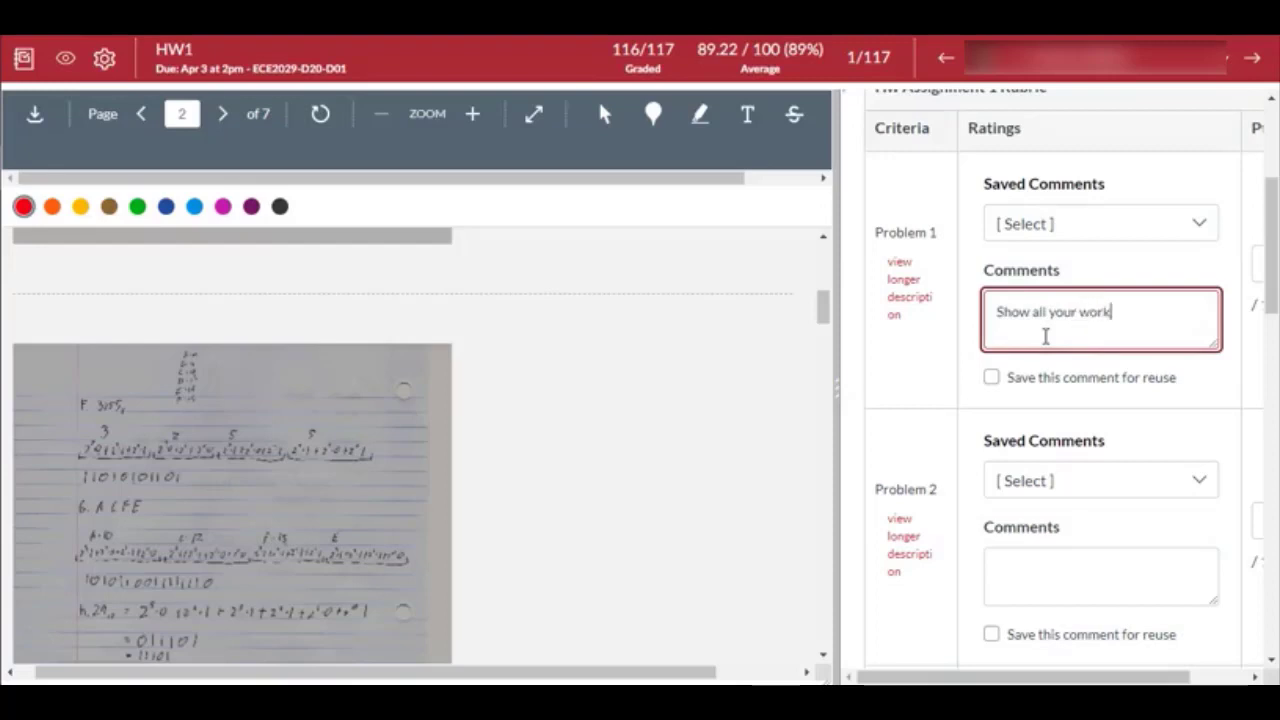
{"action": "type", "text": ", half p"}
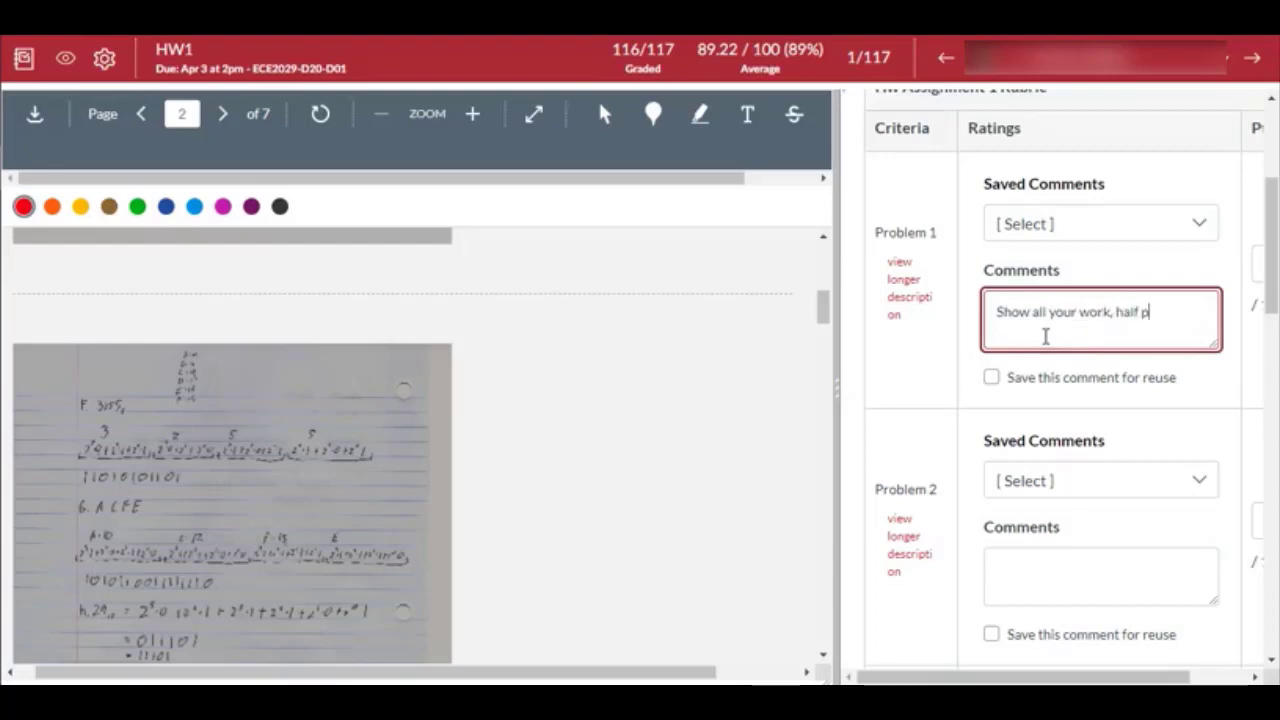
{"action": "type", "text": "oints dedu"}
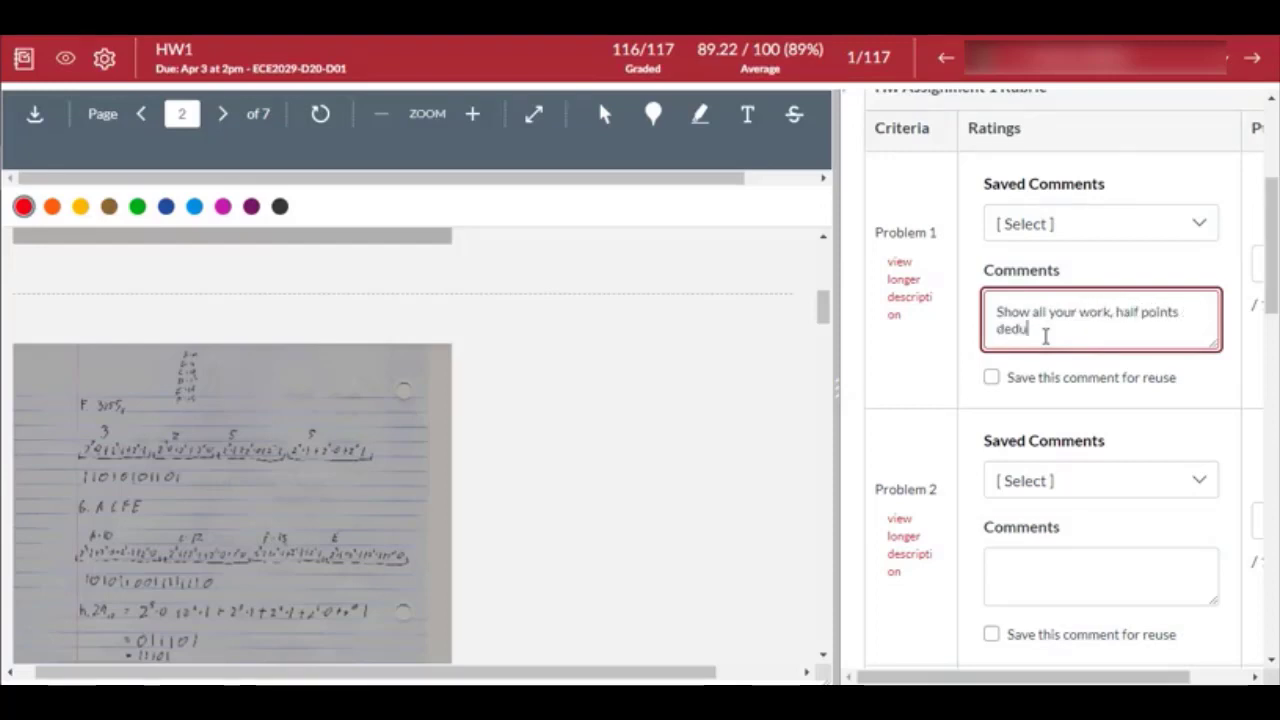
{"action": "type", "text": "cted."}
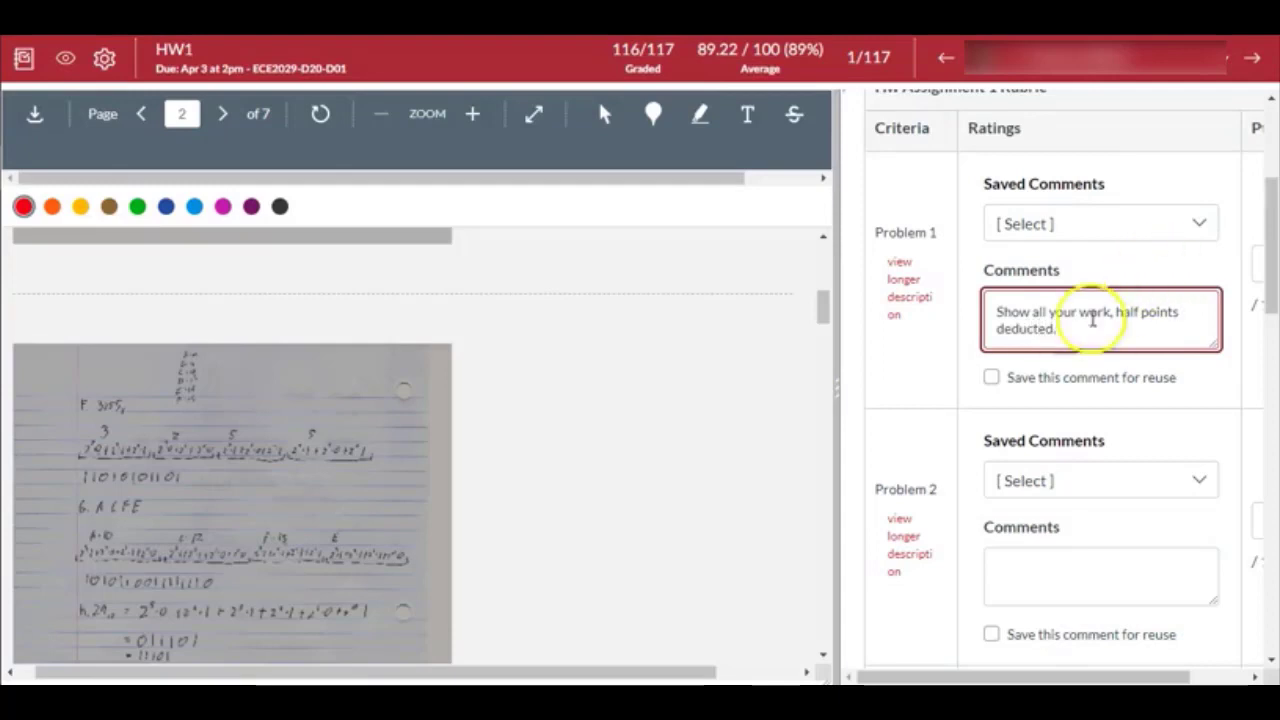
{"action": "mouse_move", "coordinate": [990, 388]}
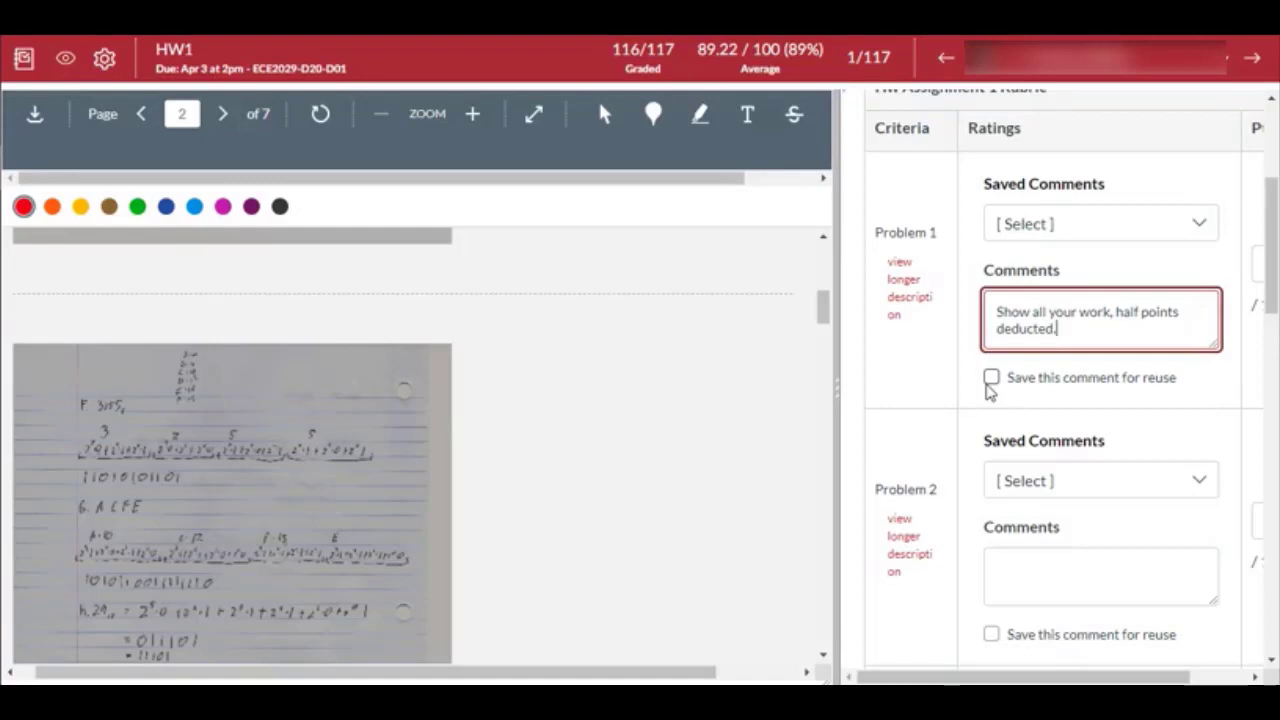
{"action": "mouse_move", "coordinate": [984, 580]}
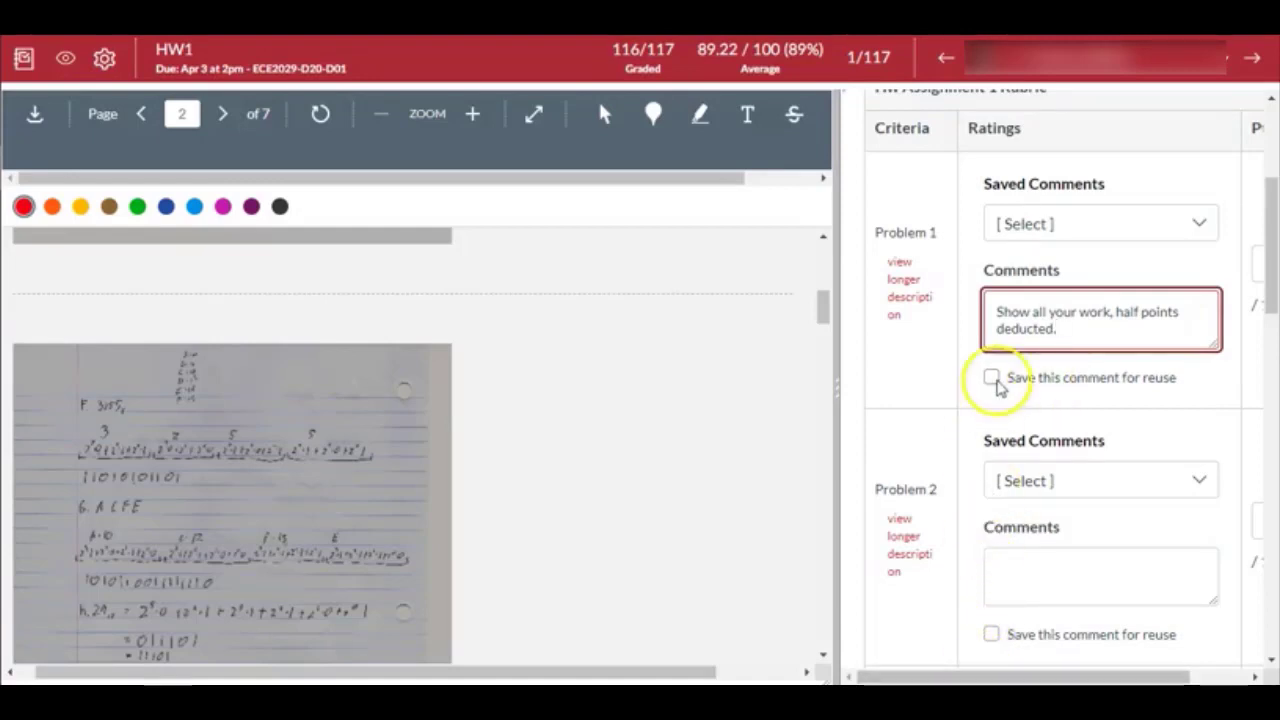
{"action": "left_click", "coordinate": [992, 376]}
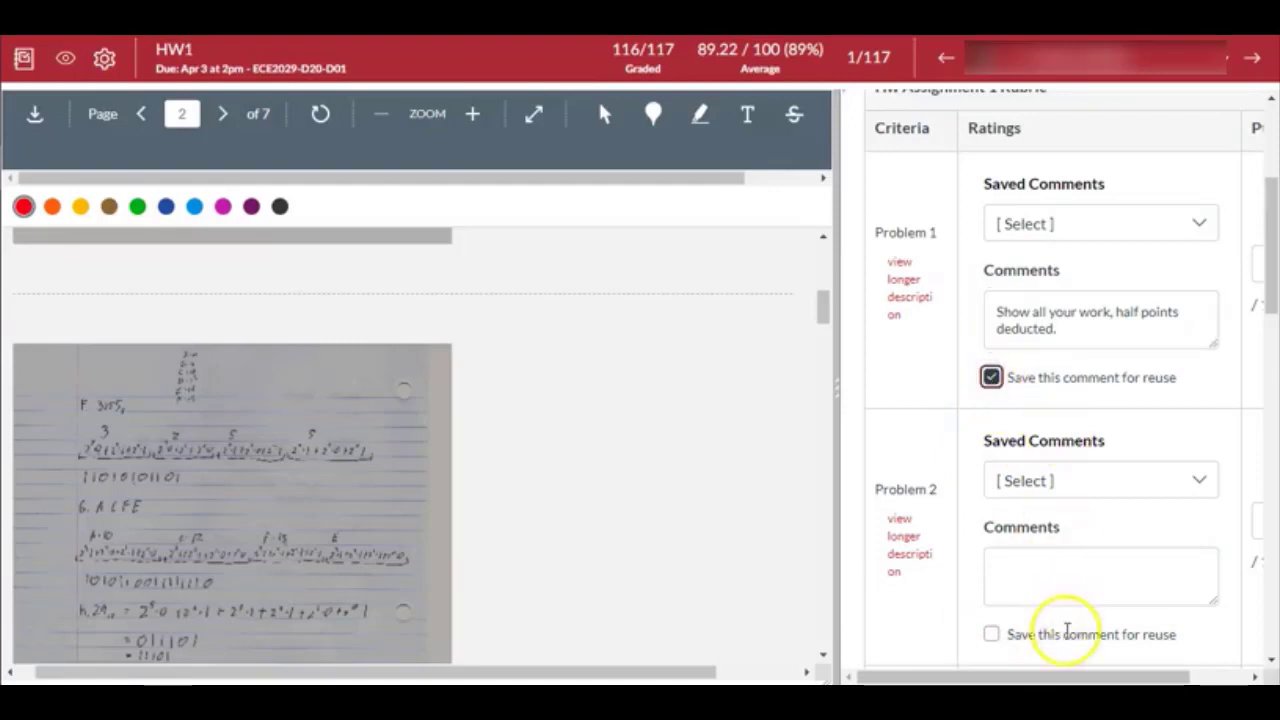
{"action": "scroll", "scroll_direction": "right", "scroll_amount": 3}
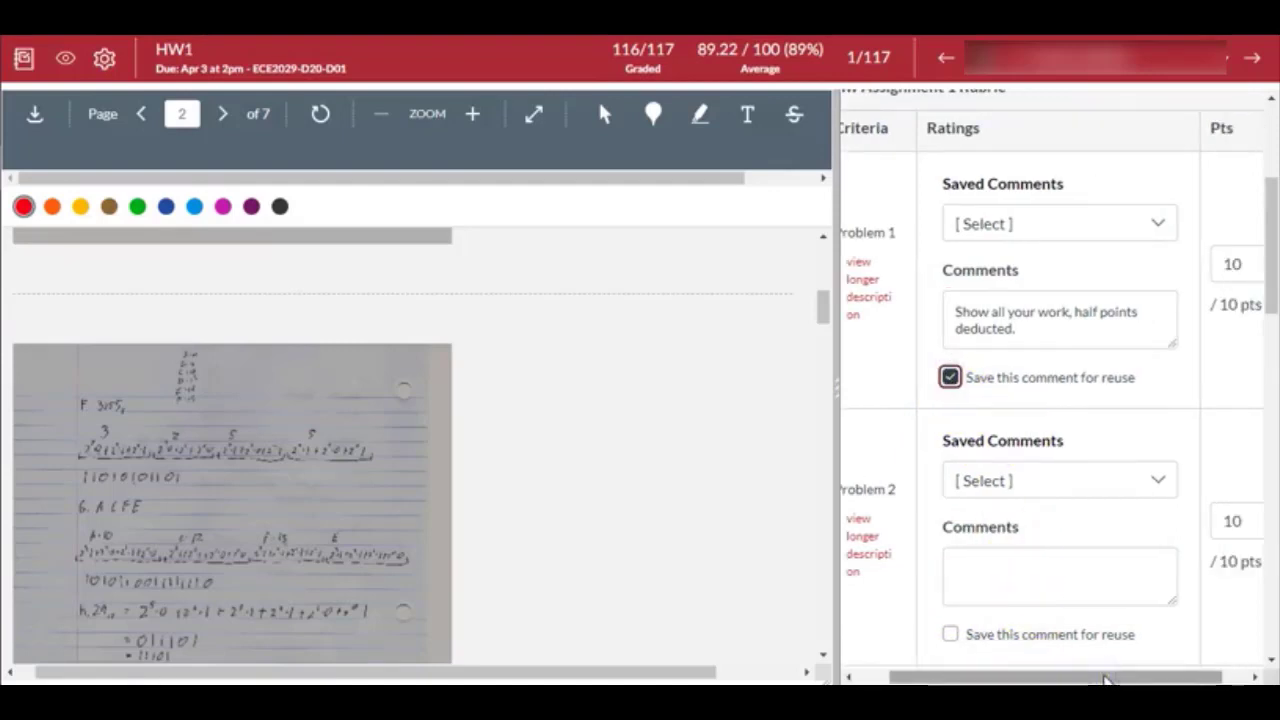
{"action": "mouse_move", "coordinate": [1076, 80]}
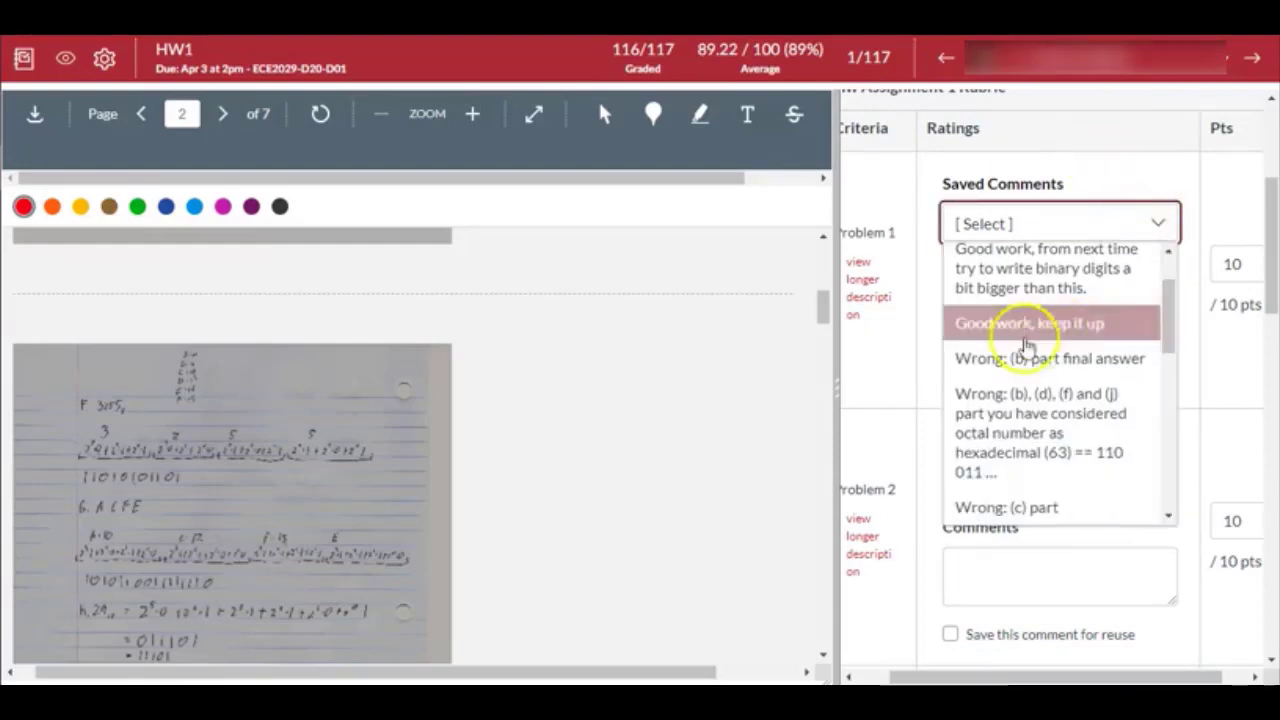
{"action": "scroll", "scroll_direction": "down", "scroll_amount": 3}
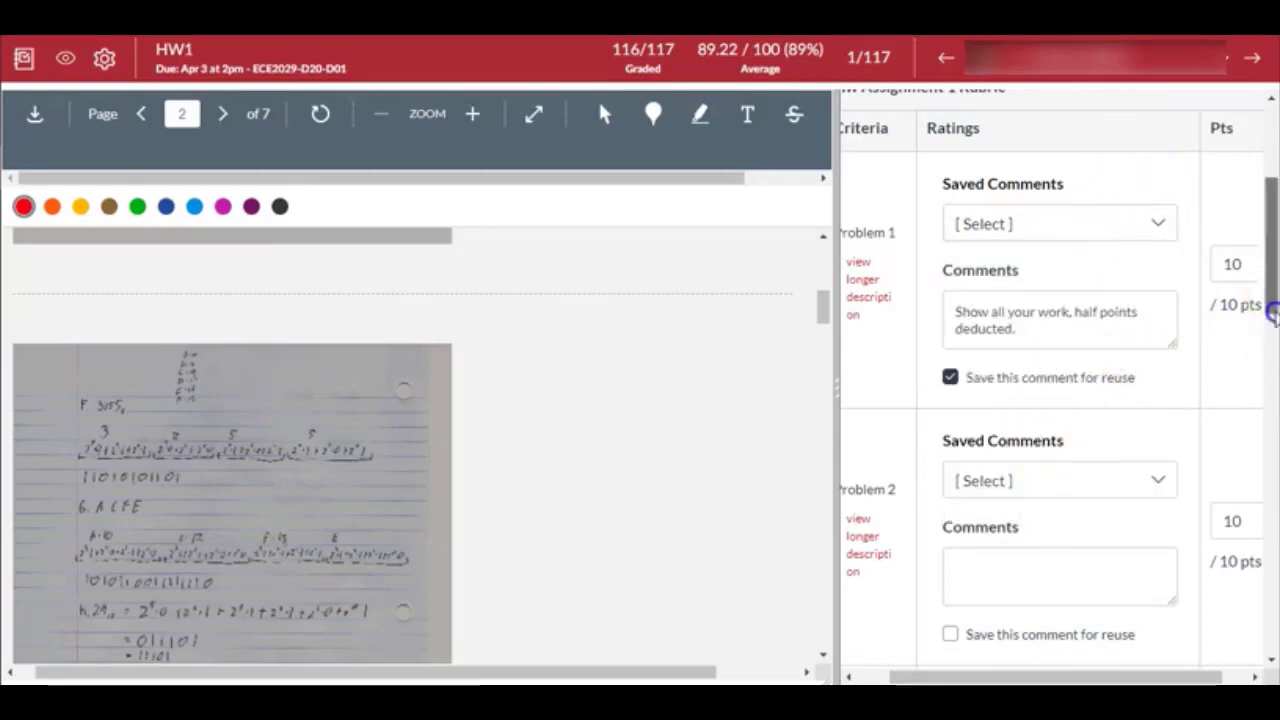
- Change Problem 1's rubric points from 10 to 5, making the total 81 of 100
{"action": "scroll", "scroll_direction": "up", "scroll_amount": 3}
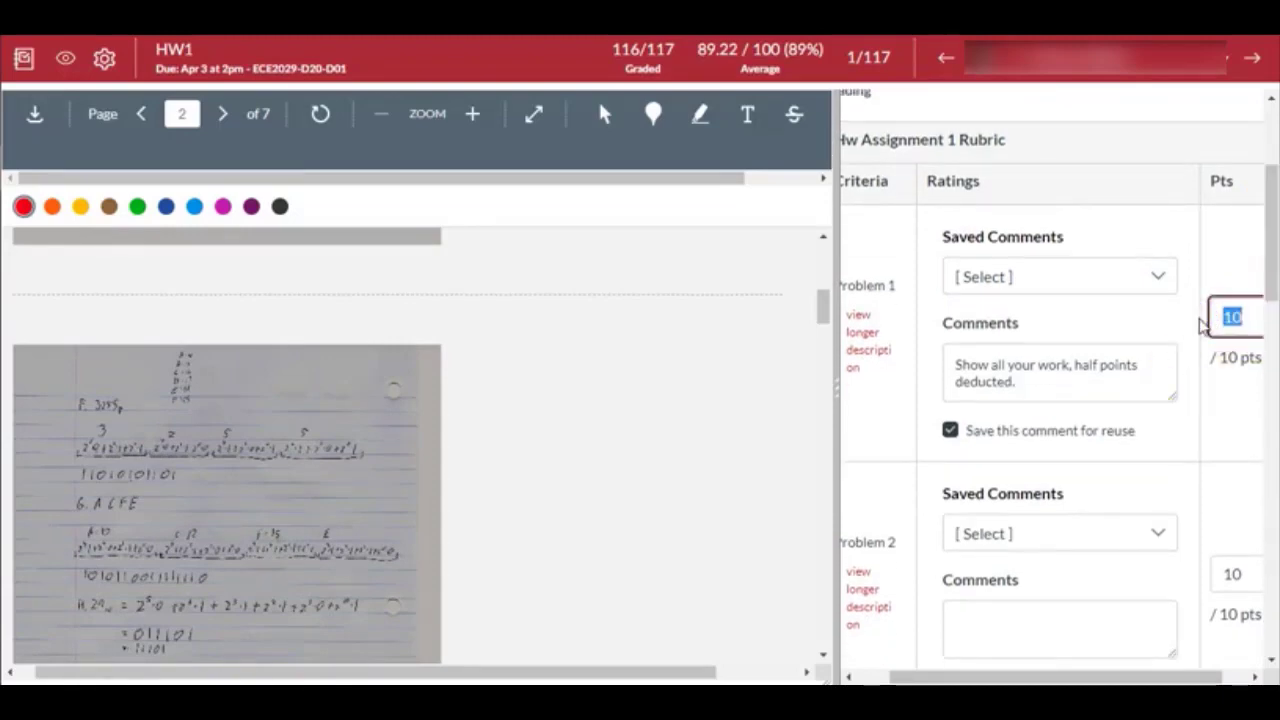
{"action": "type", "text": "5"}
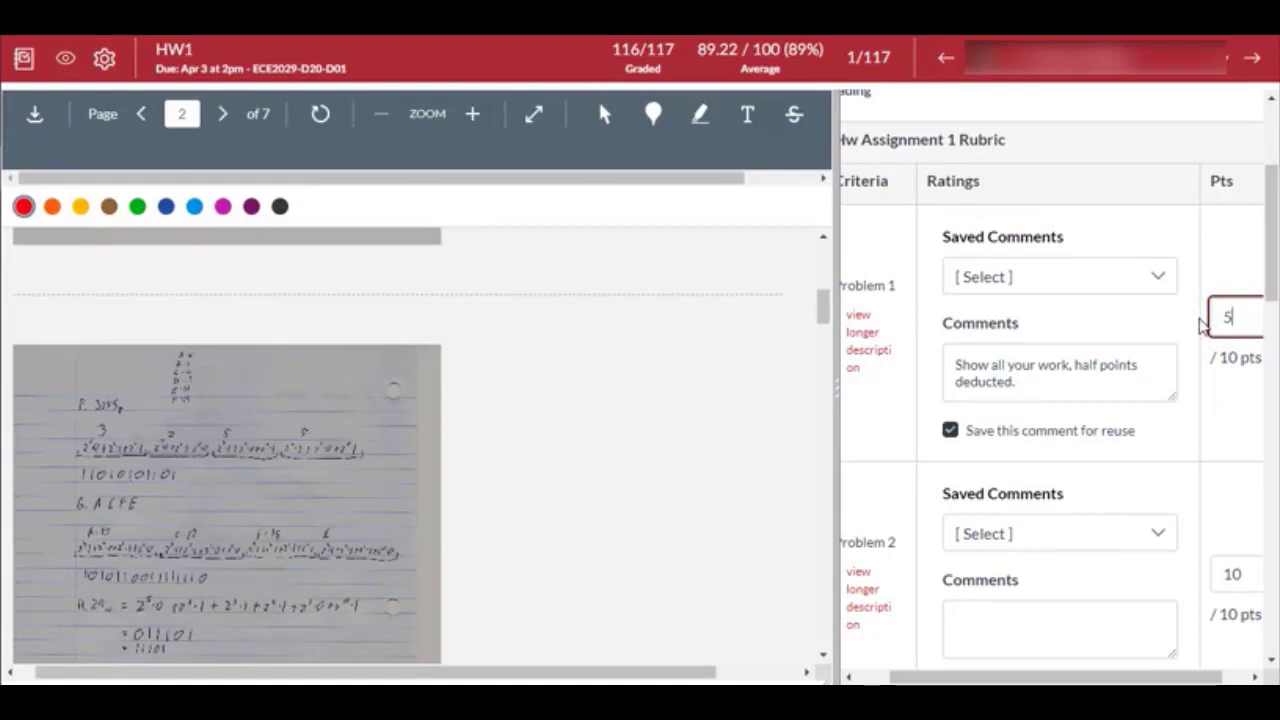
{"action": "mouse_move", "coordinate": [1078, 684]}
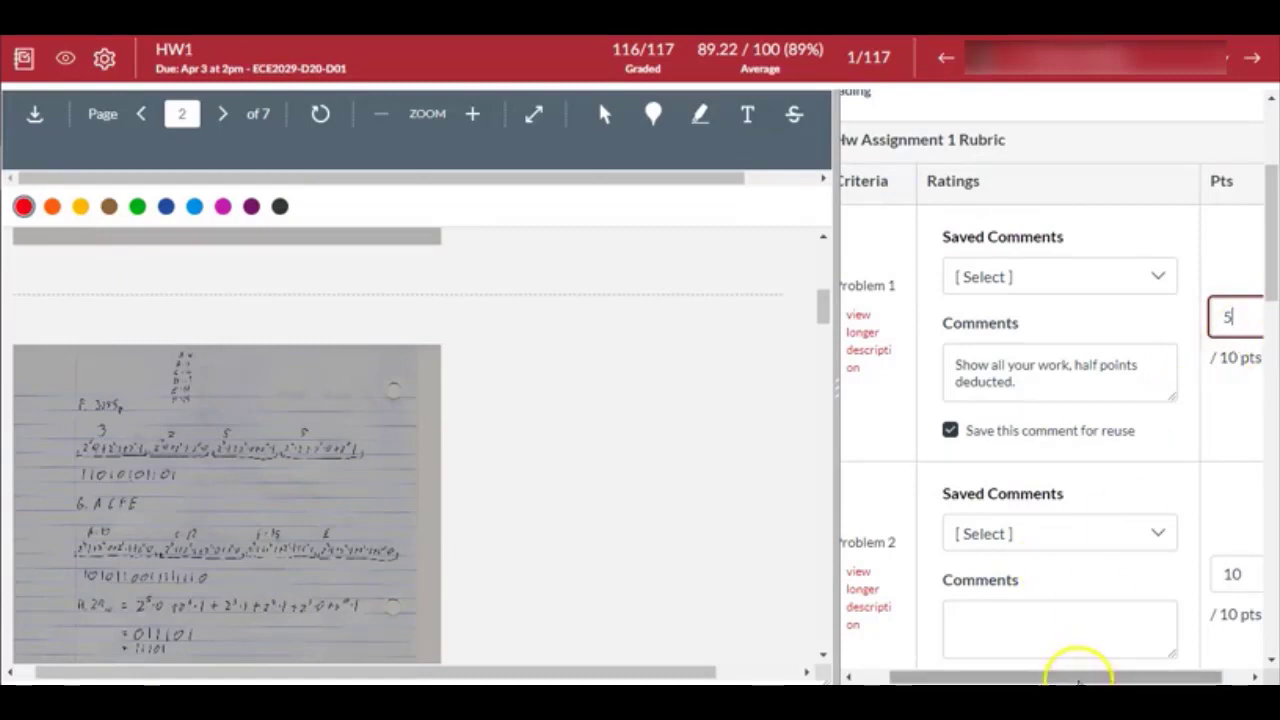
{"action": "scroll", "scroll_direction": "down", "scroll_amount": 3}
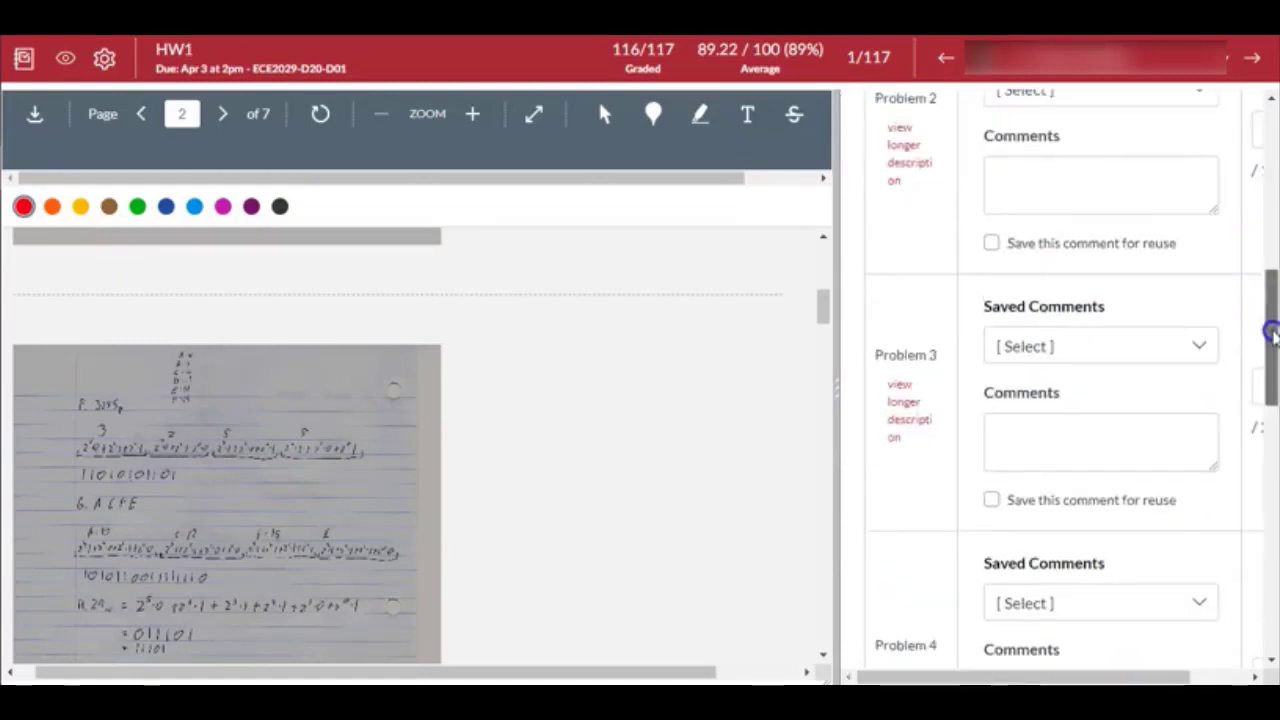
{"action": "scroll", "scroll_direction": "down", "scroll_amount": 3}
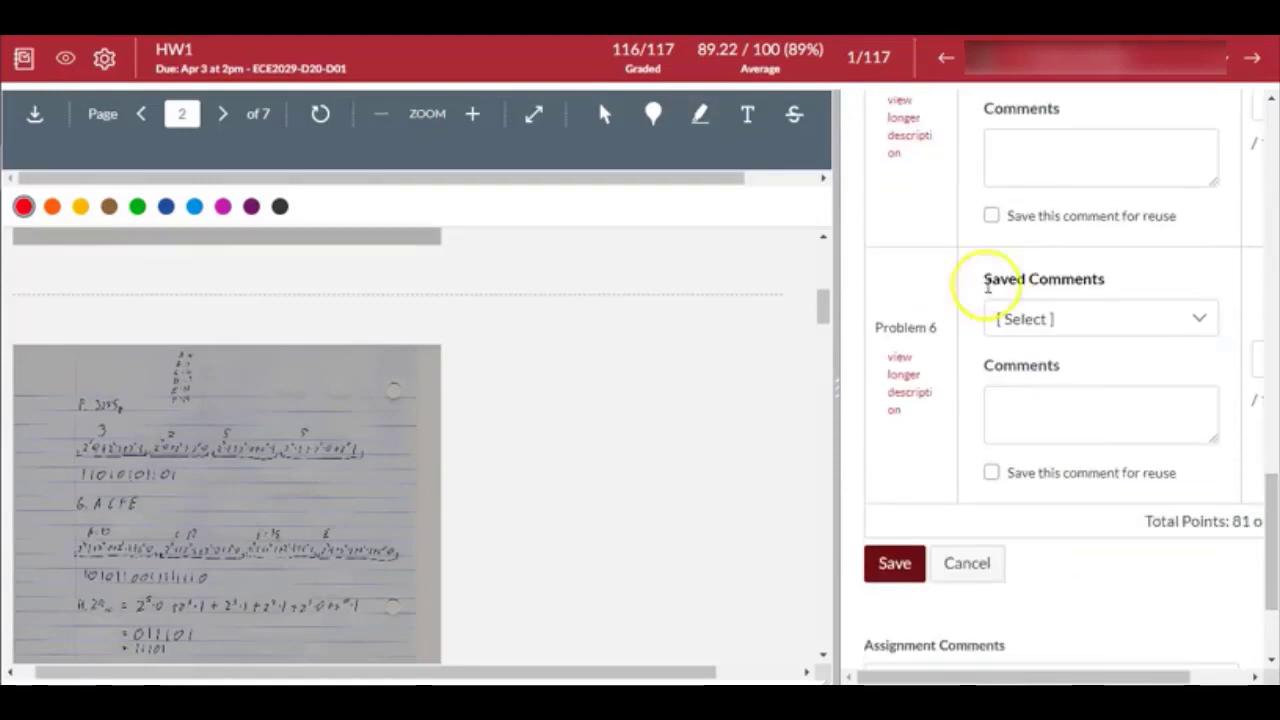
- Review Problem 6's full criterion description and save the rubric at 81 points
{"action": "left_click", "coordinate": [904, 382]}
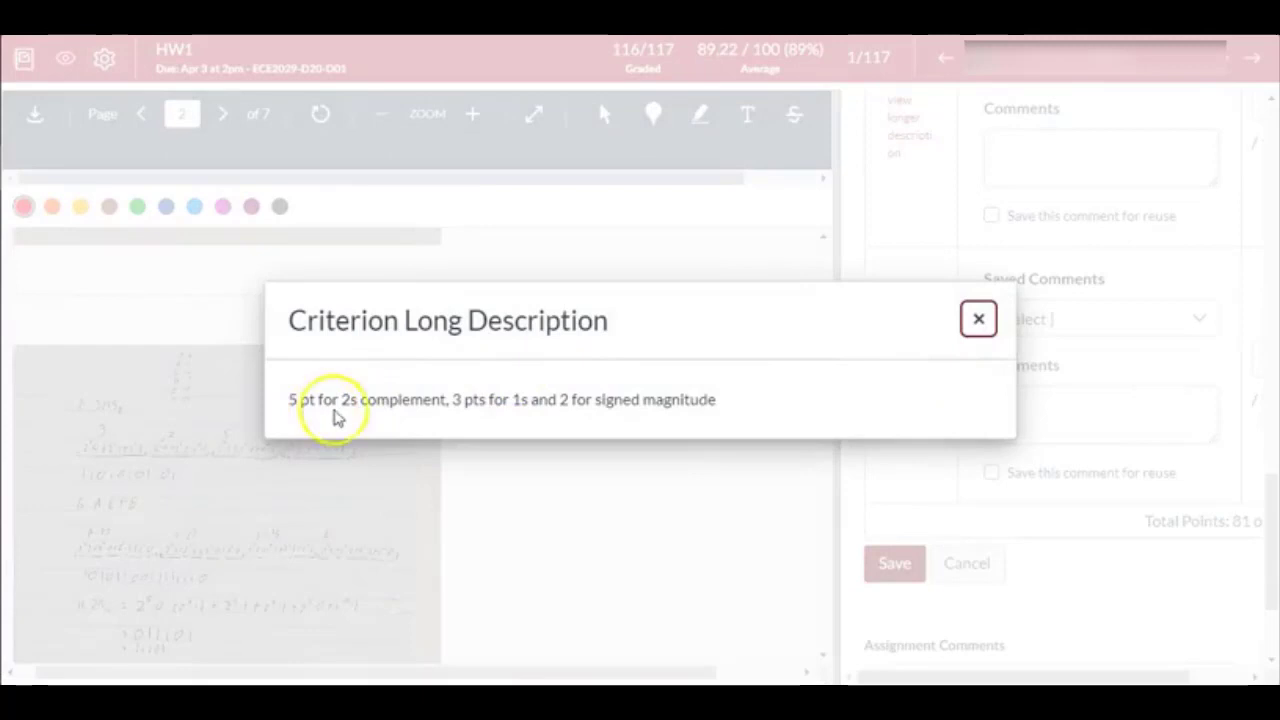
{"action": "mouse_move", "coordinate": [500, 418]}
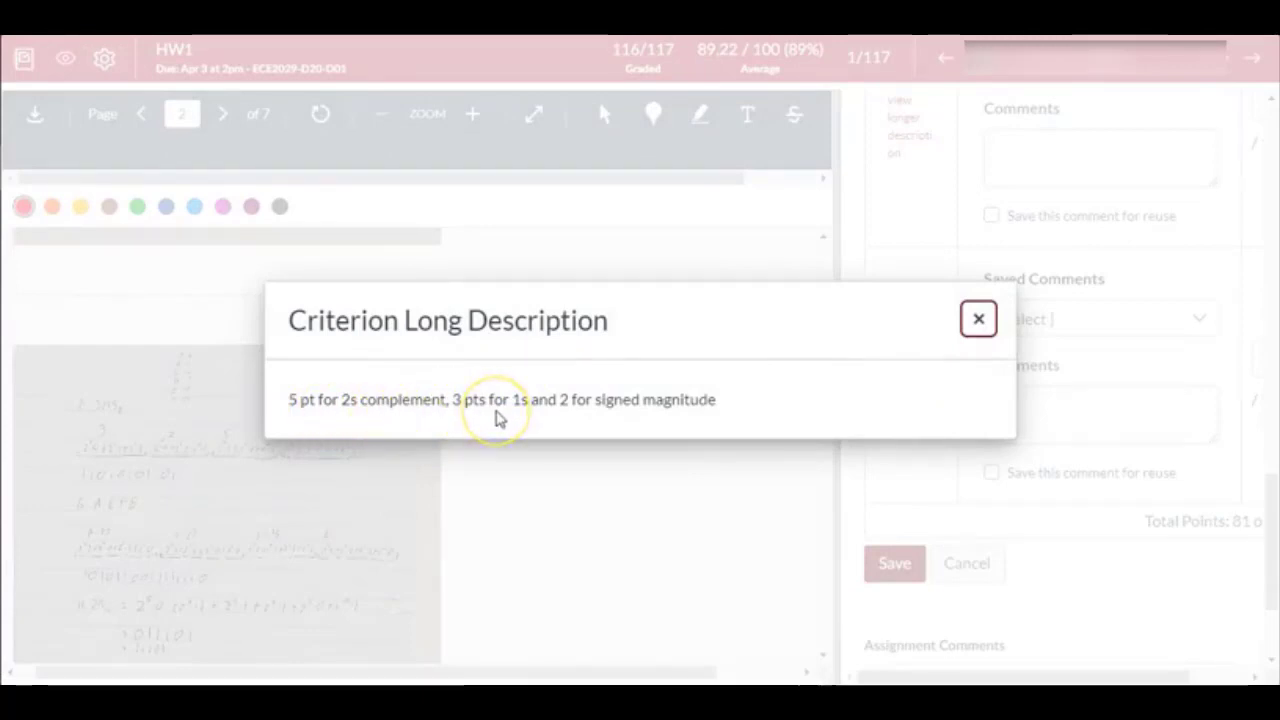
{"action": "mouse_move", "coordinate": [670, 424]}
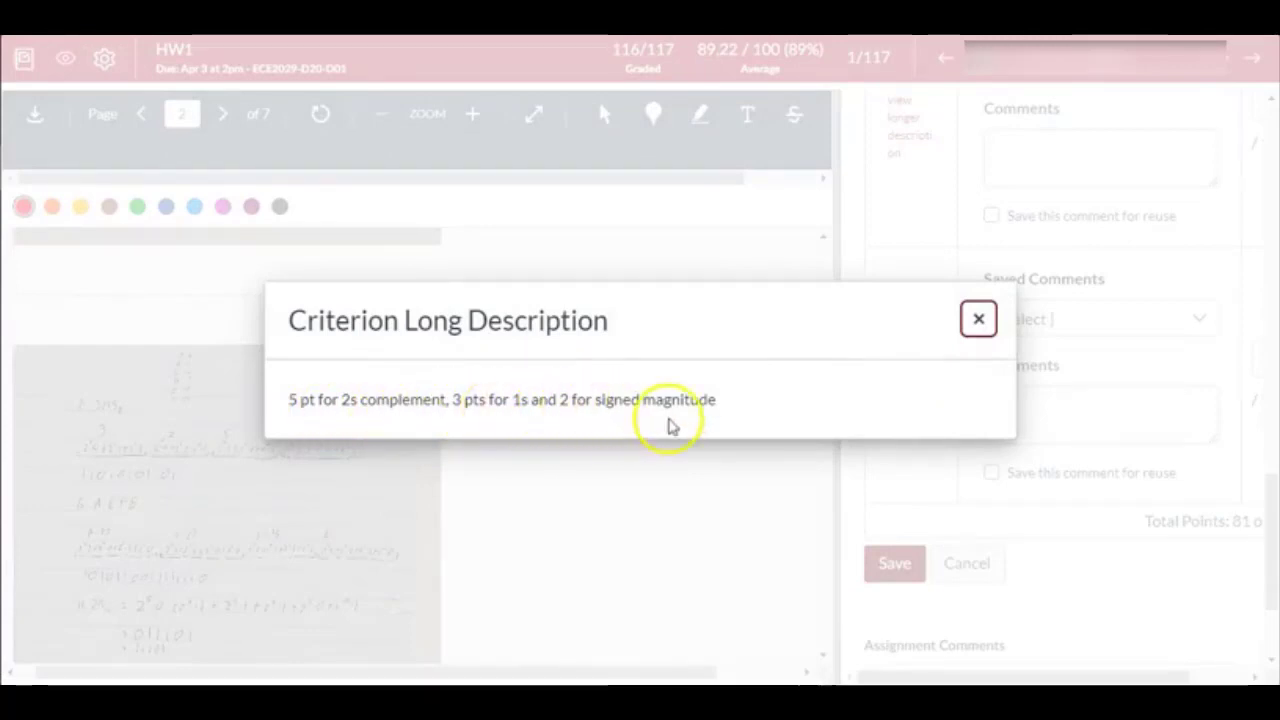
{"action": "left_click", "coordinate": [978, 318]}
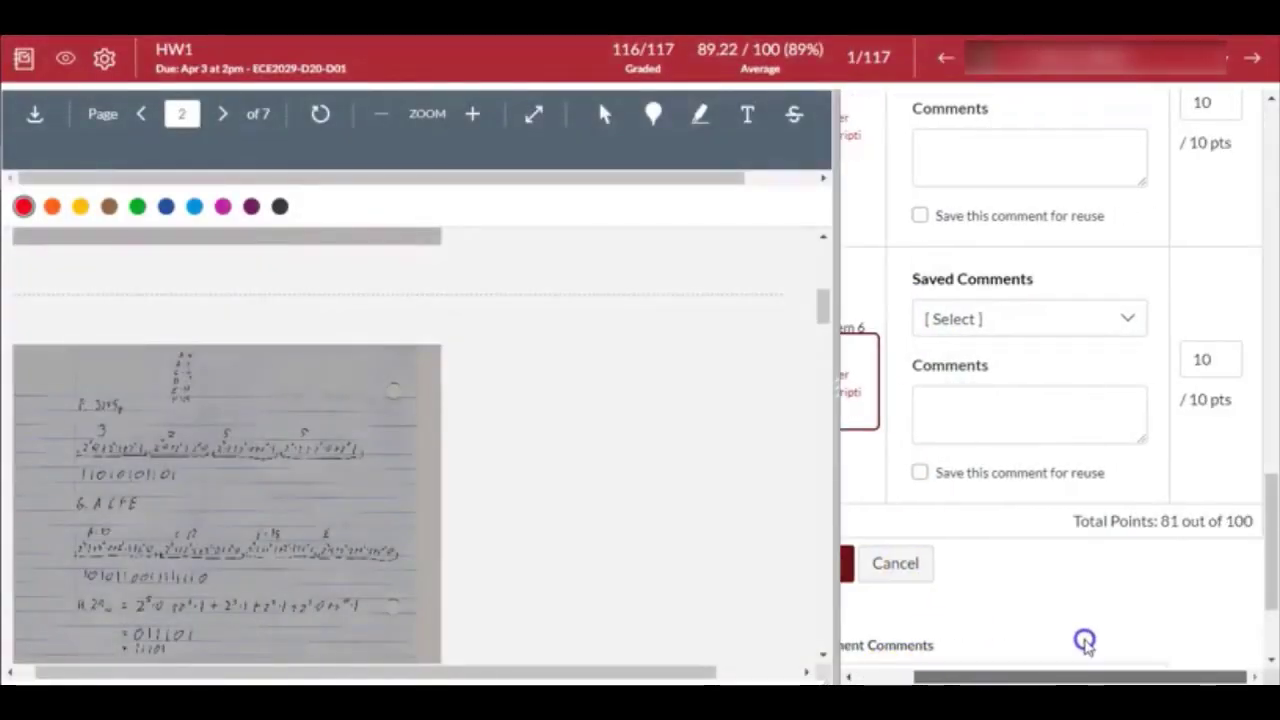
{"action": "mouse_move", "coordinate": [1064, 378]}
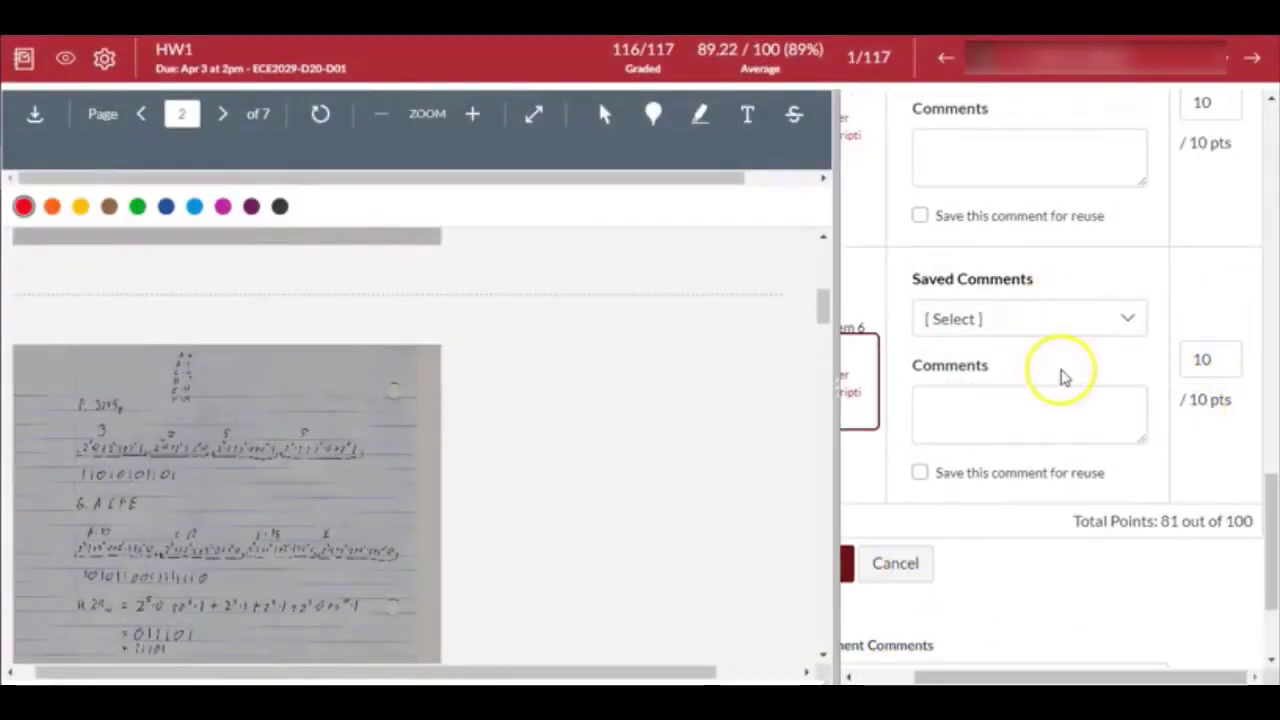
{"action": "left_click", "coordinate": [1028, 318]}
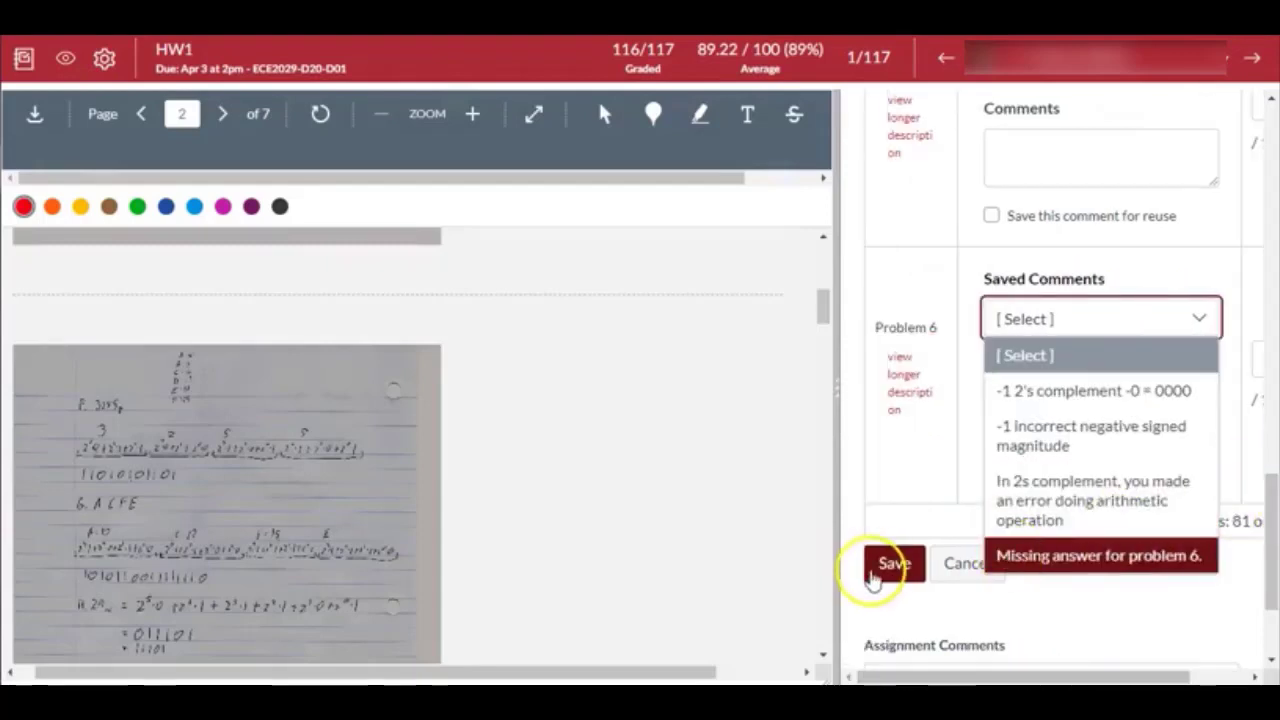
{"action": "left_click", "coordinate": [892, 562]}
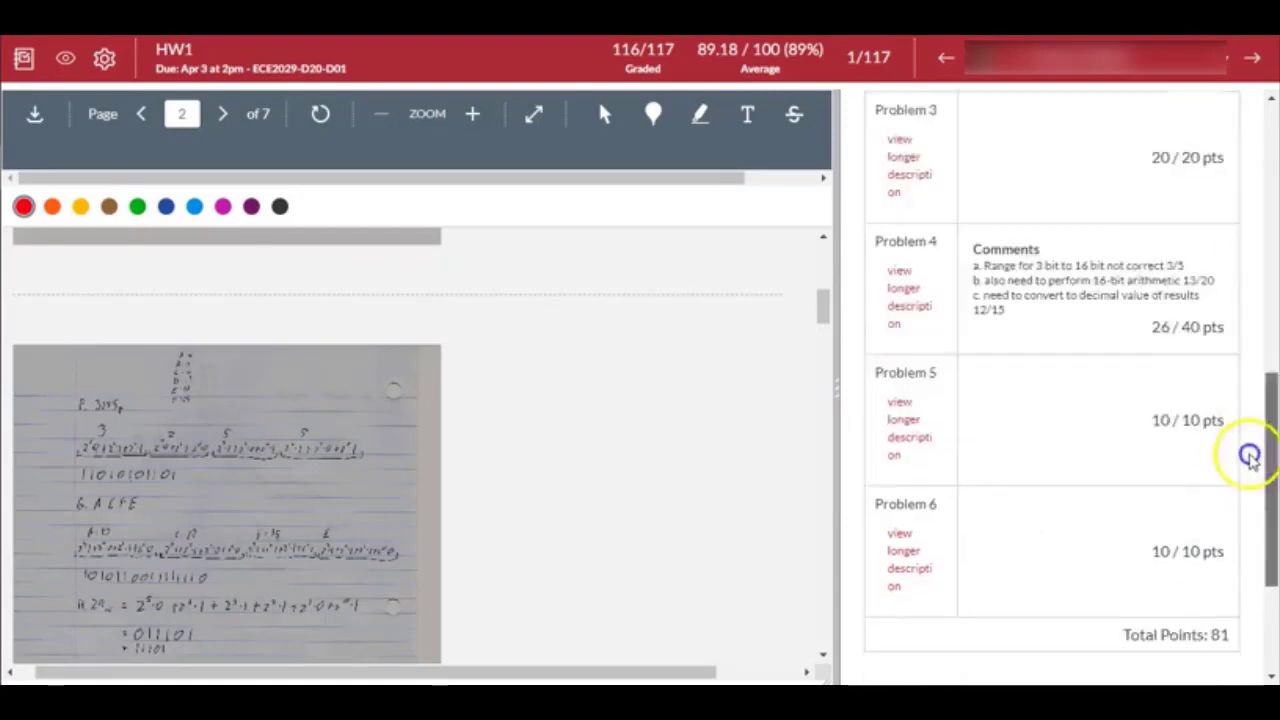
- Recheck Problem 6's full description on the saved read-only rubric
{"action": "scroll", "scroll_direction": "down", "scroll_amount": 3}
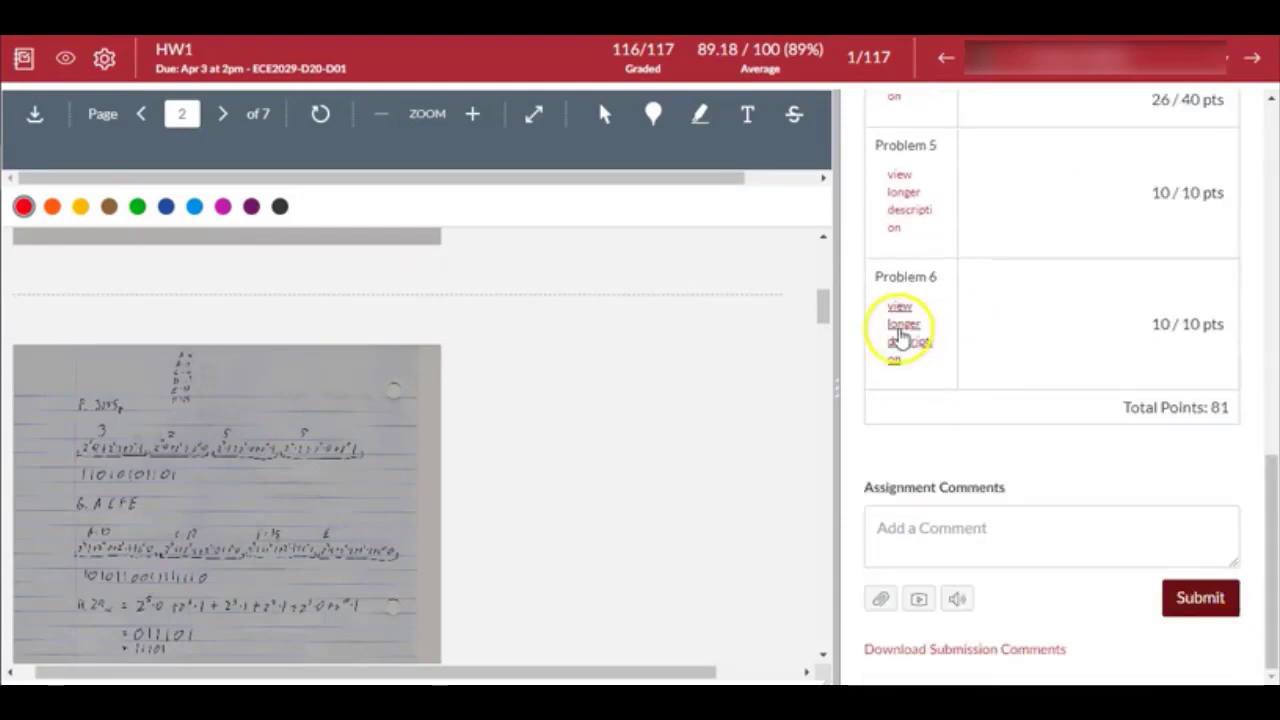
{"action": "left_click", "coordinate": [904, 324]}
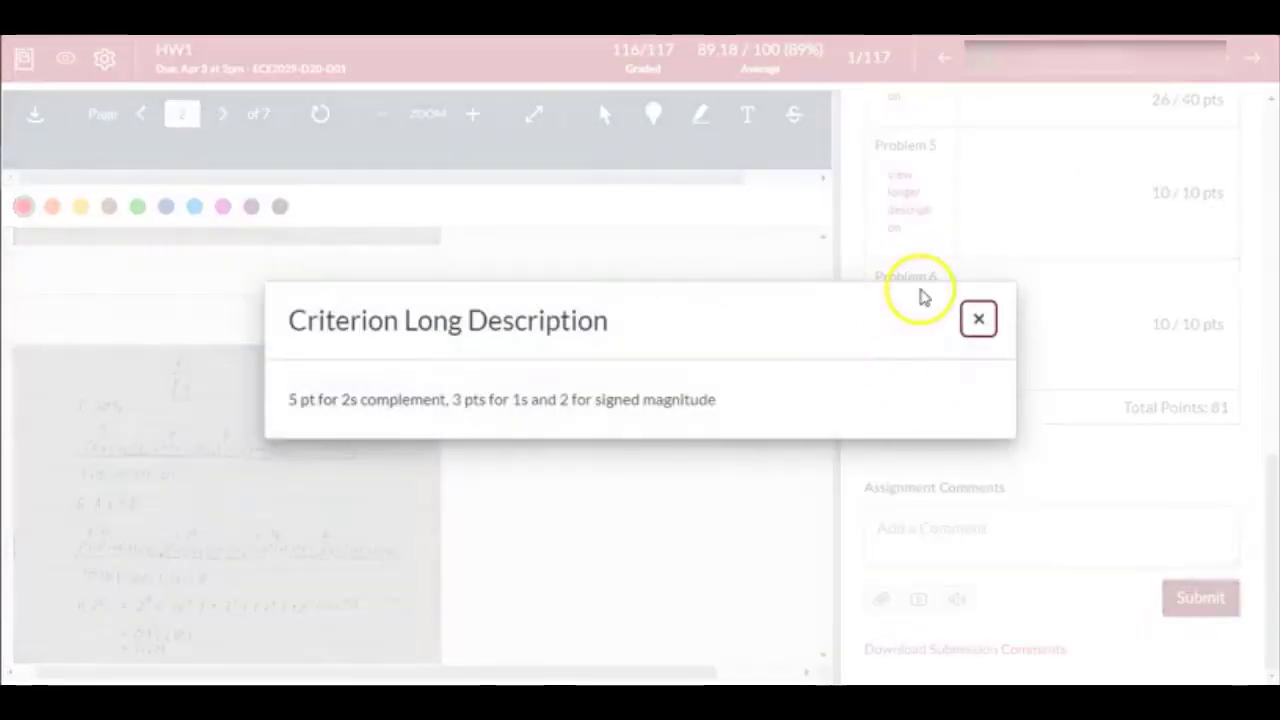
{"action": "left_click", "coordinate": [978, 318]}
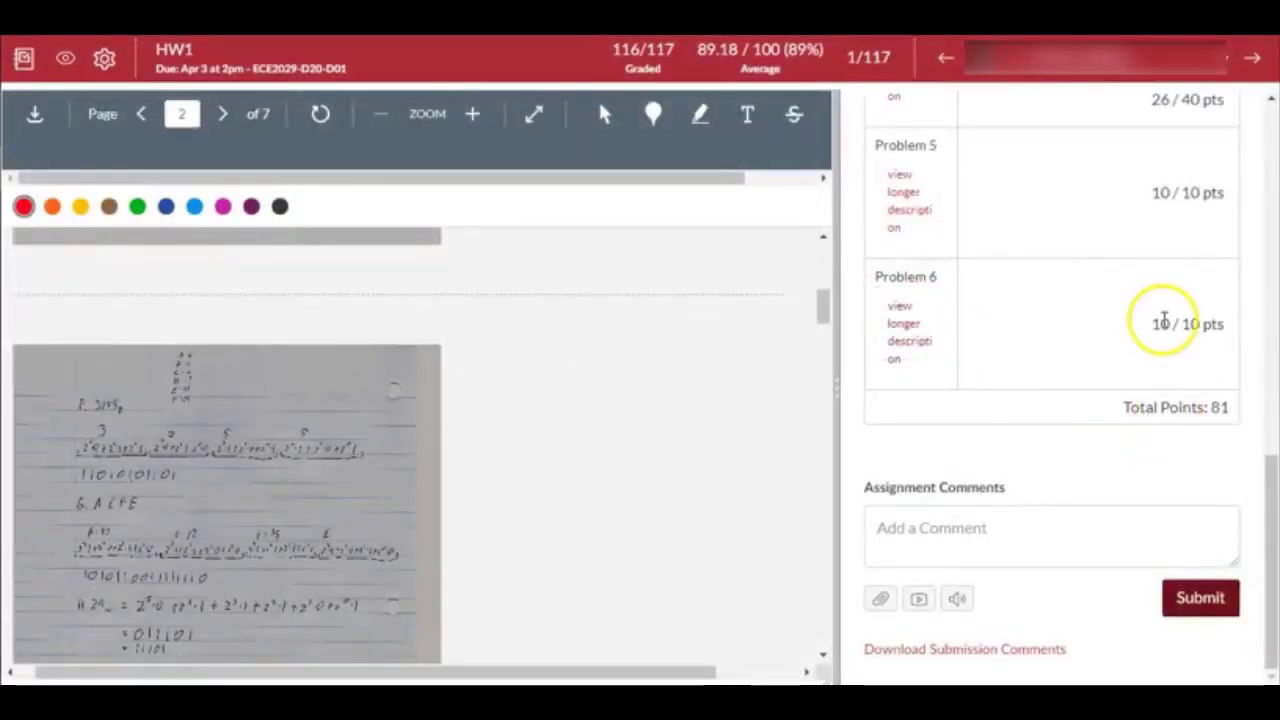
- Reopen the saved rubric for editing
{"action": "scroll", "scroll_direction": "up", "scroll_amount": 3}
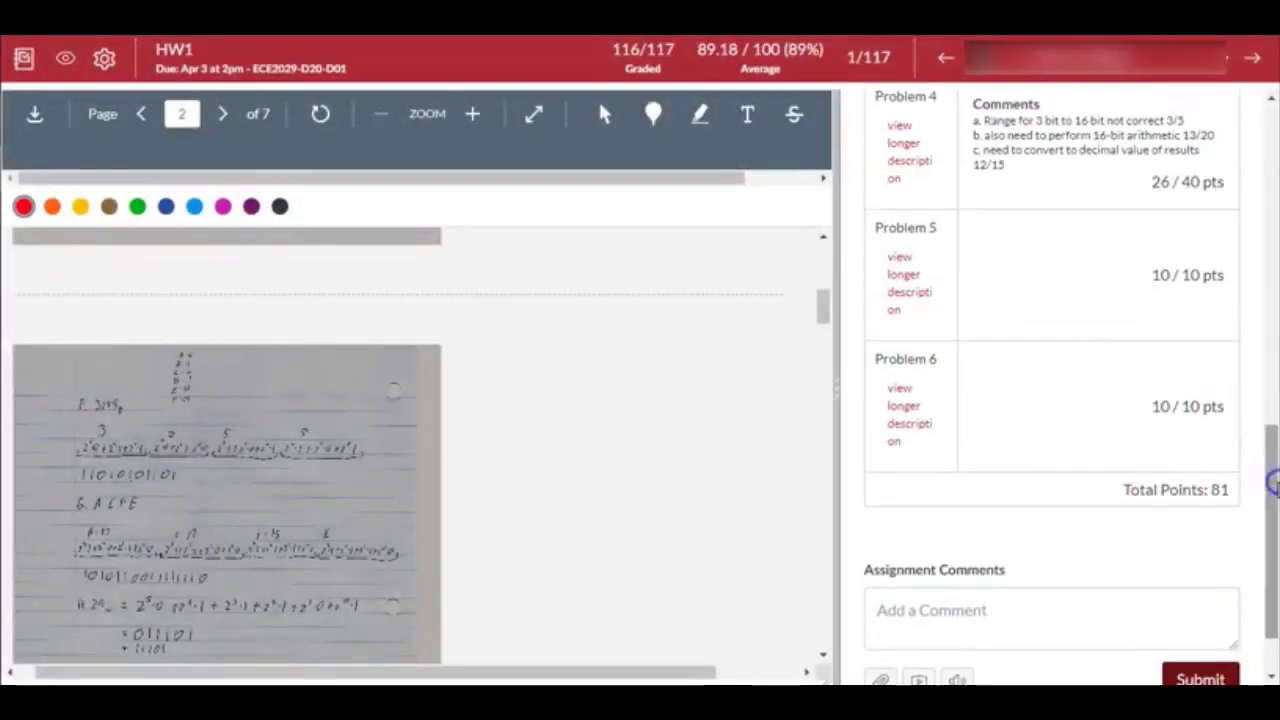
{"action": "mouse_move", "coordinate": [1172, 110]}
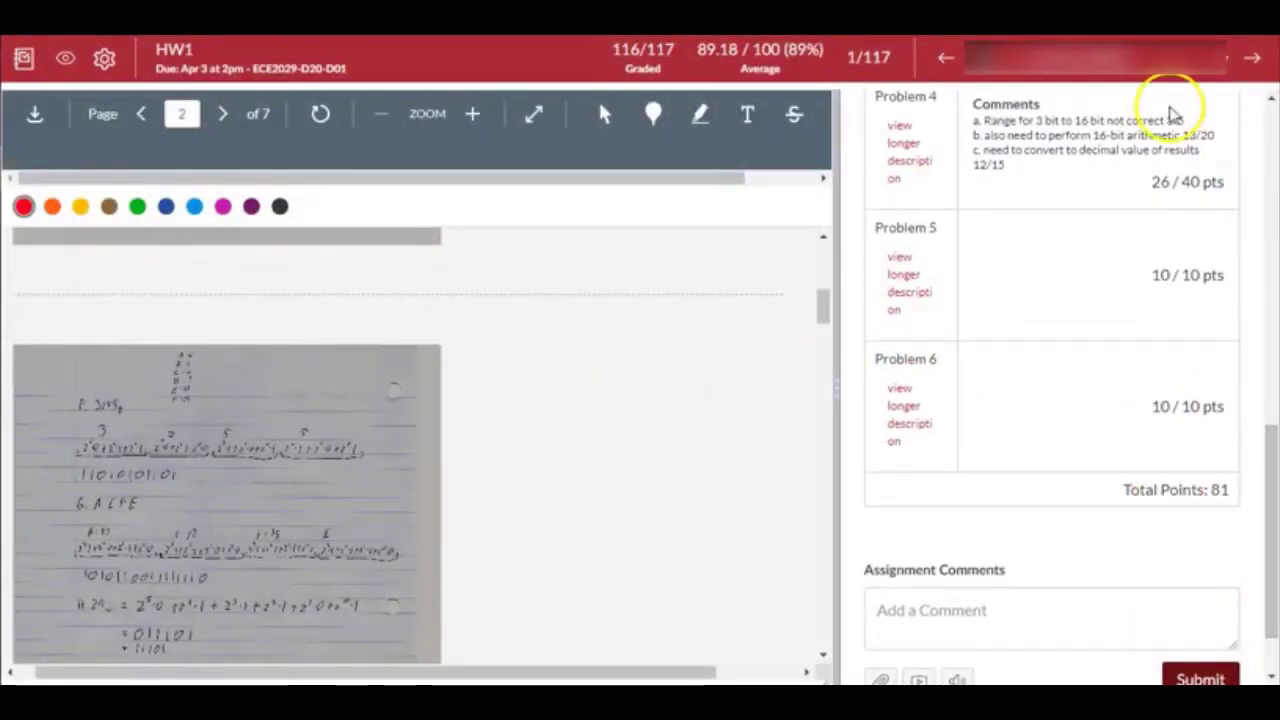
{"action": "scroll", "scroll_direction": "up", "scroll_amount": 3}
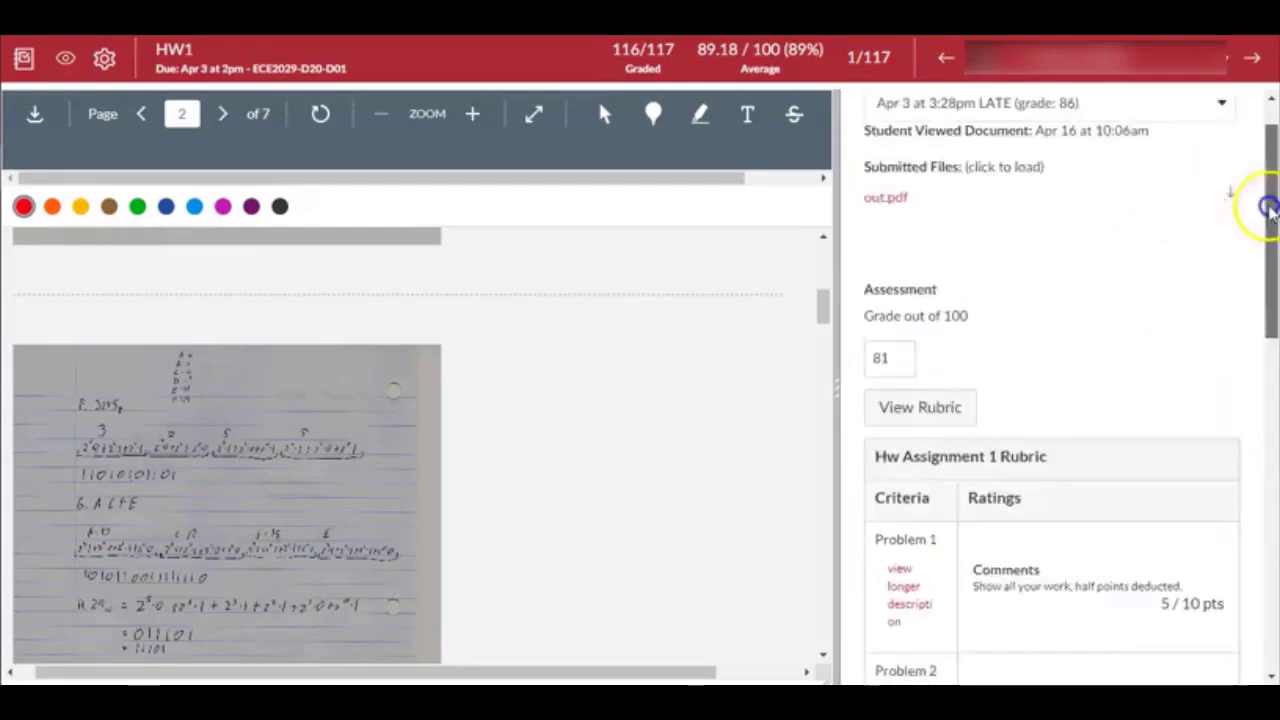
{"action": "scroll", "scroll_direction": "up", "scroll_amount": 3}
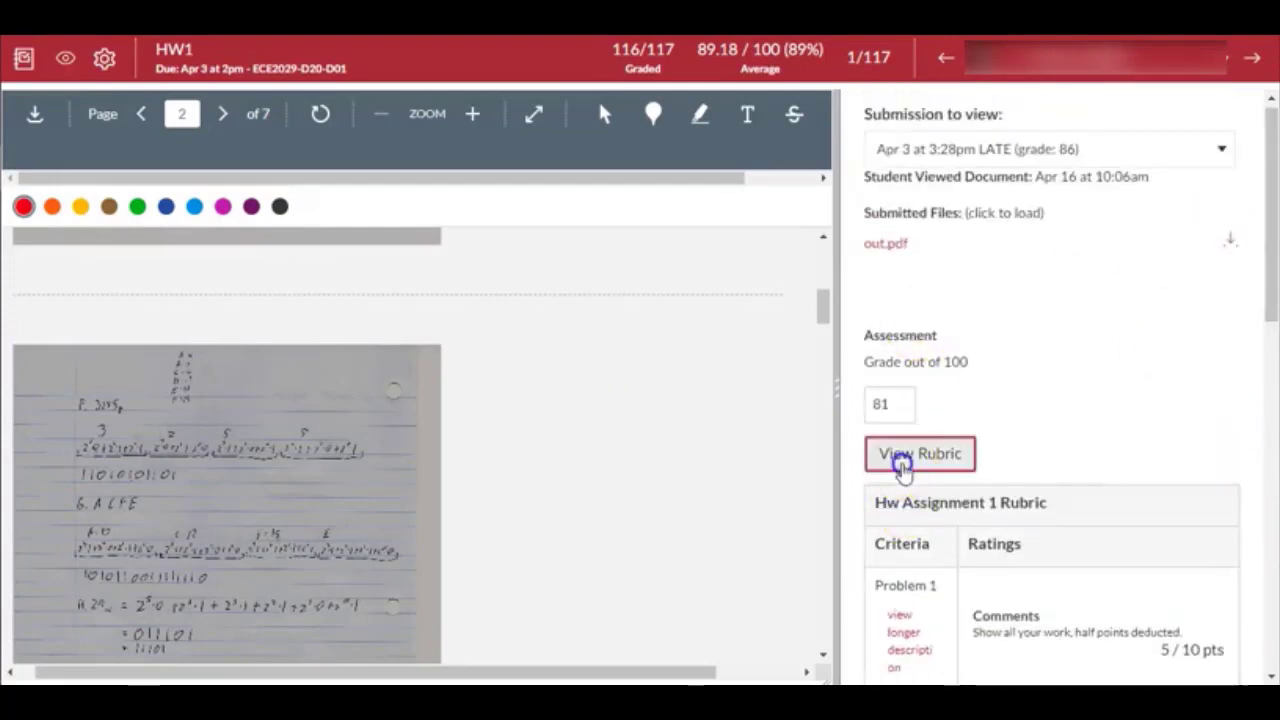
{"action": "scroll", "scroll_direction": "down", "scroll_amount": 3}
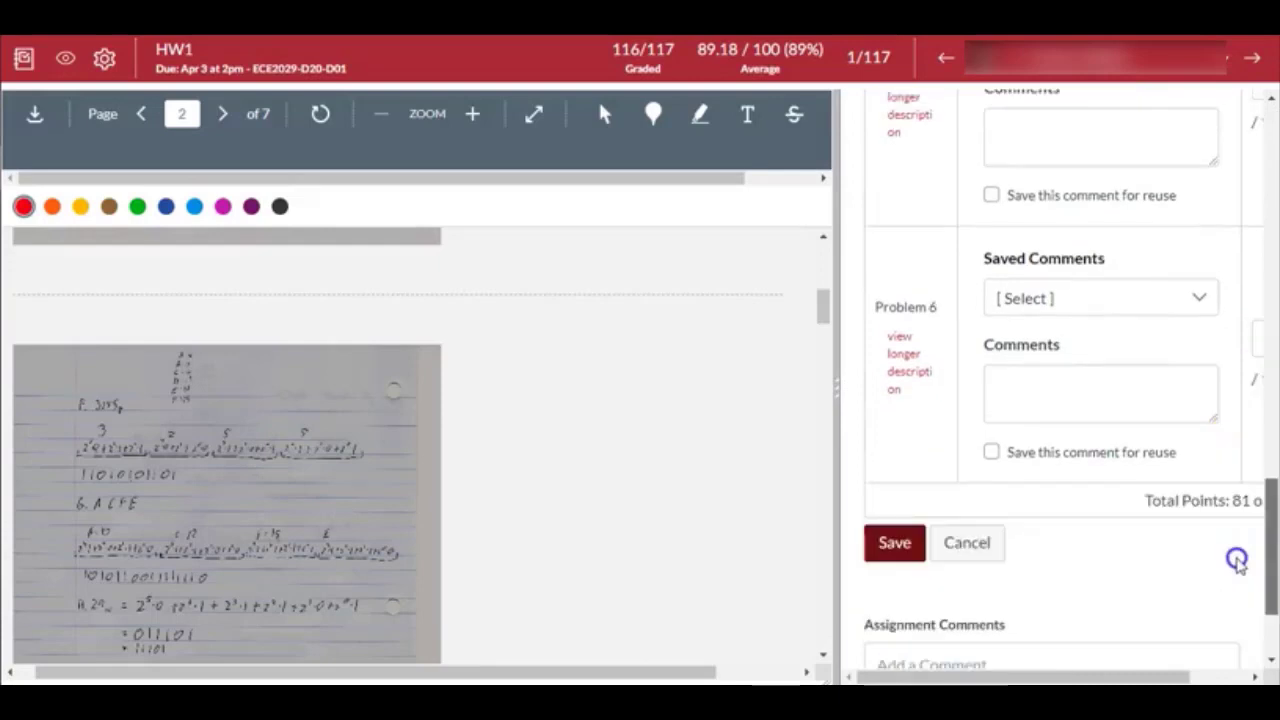
{"action": "left_click", "coordinate": [1098, 298]}
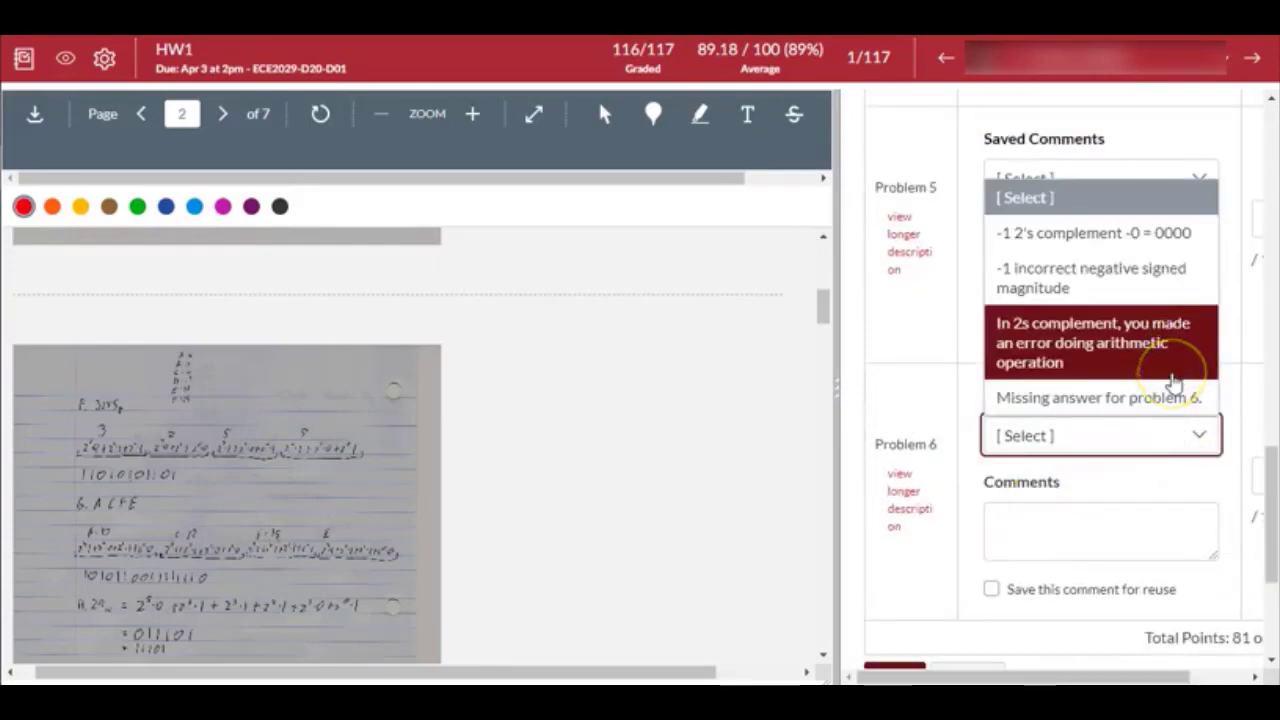
{"action": "mouse_move", "coordinate": [1122, 342]}
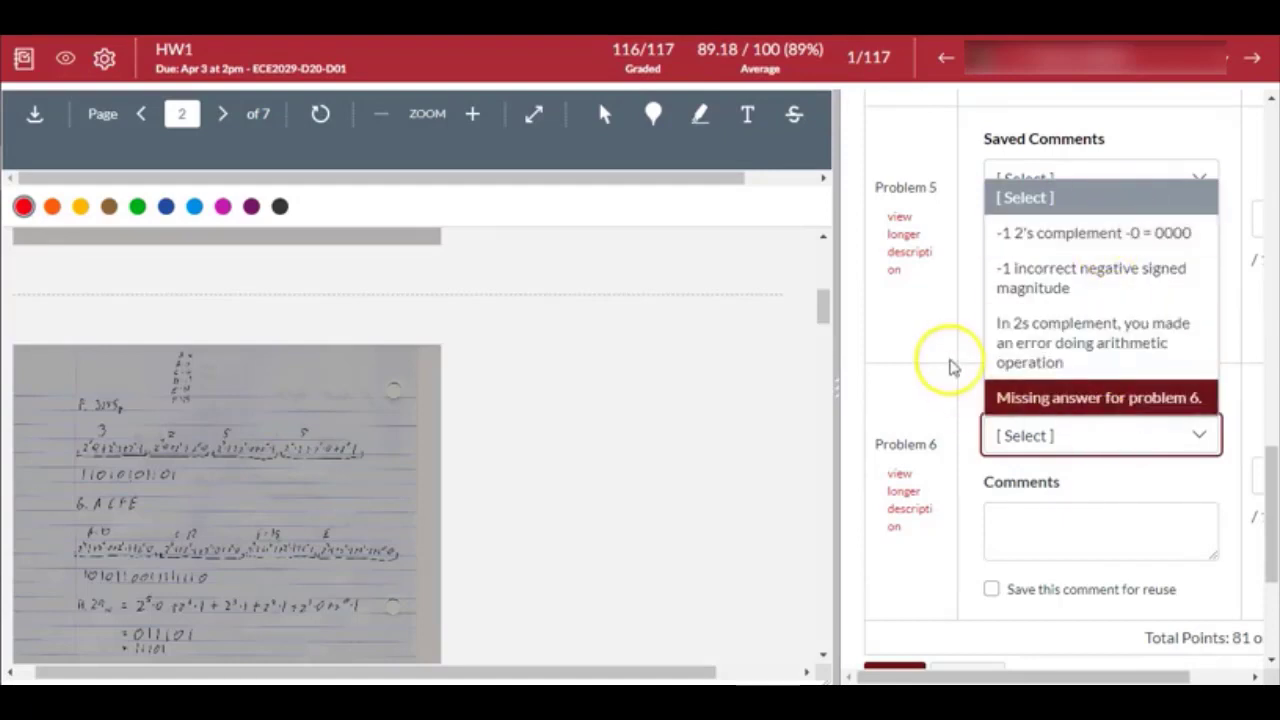
- Insert the saved comment "Show all your work, half points deducted." on Problem 1
{"action": "scroll", "scroll_direction": "up", "scroll_amount": 3}
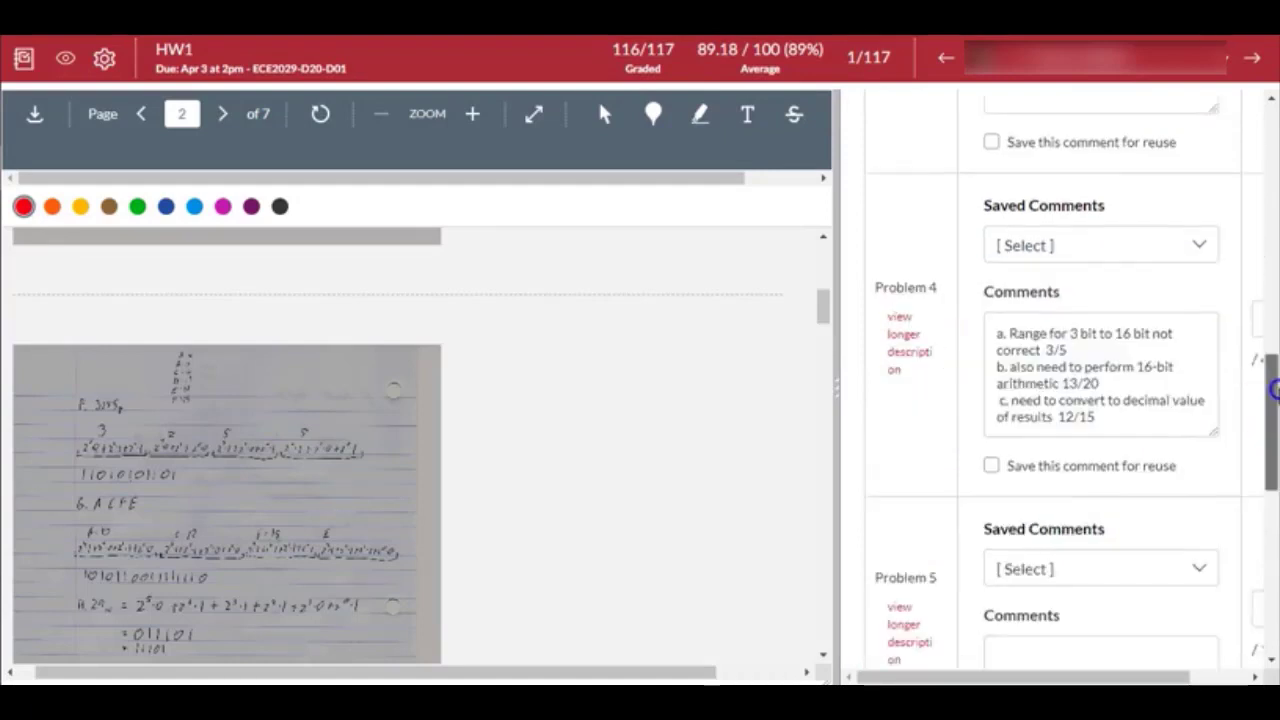
{"action": "scroll", "scroll_direction": "up", "scroll_amount": 3}
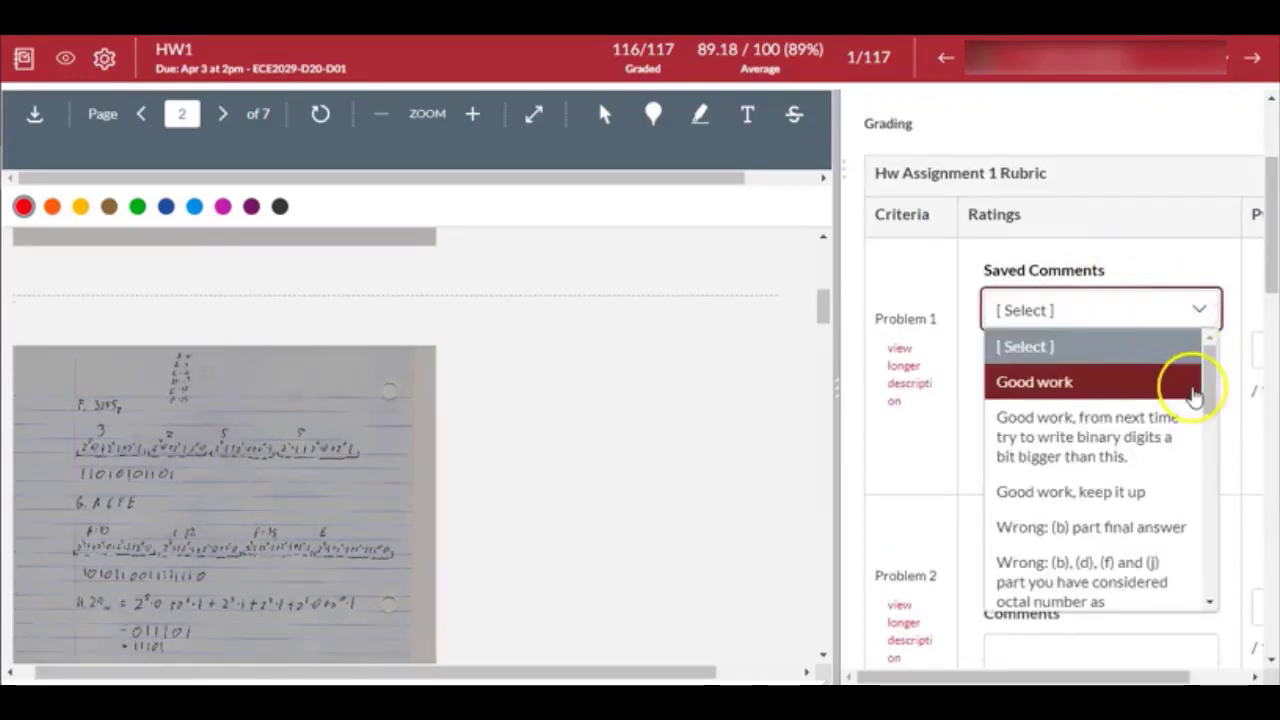
{"action": "scroll", "scroll_direction": "down", "scroll_amount": 3}
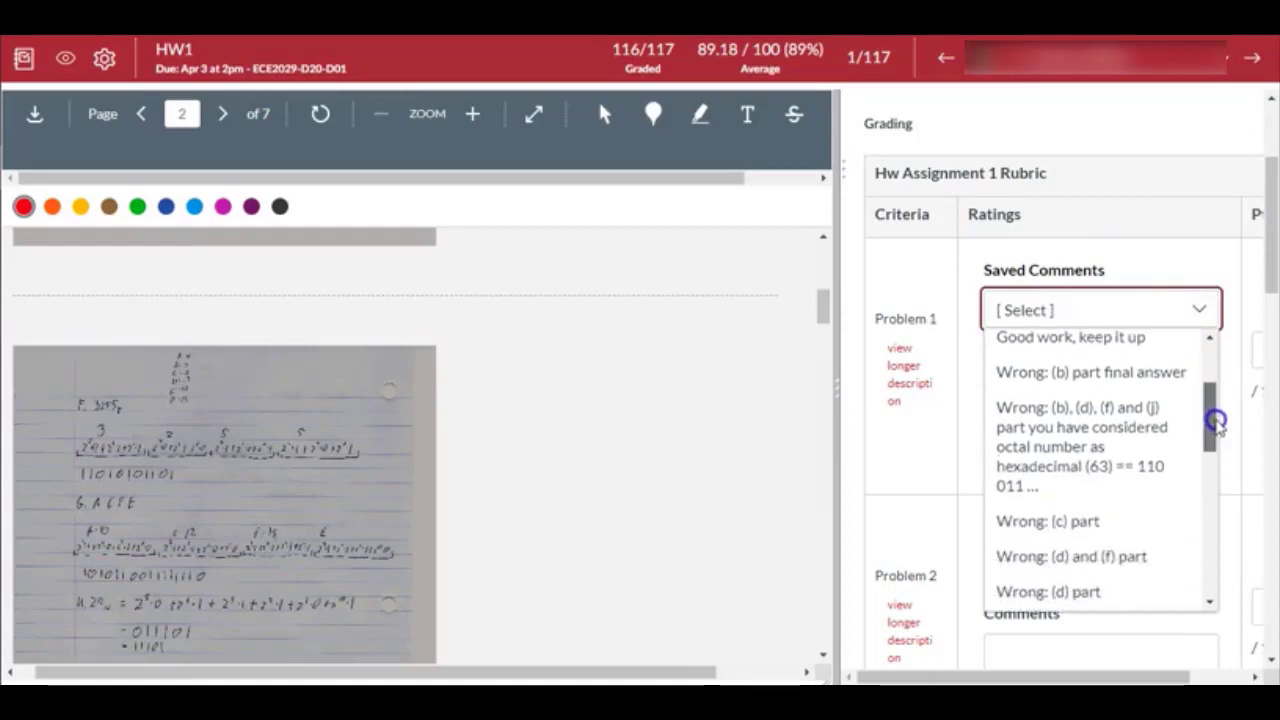
{"action": "scroll", "scroll_direction": "down", "scroll_amount": 3}
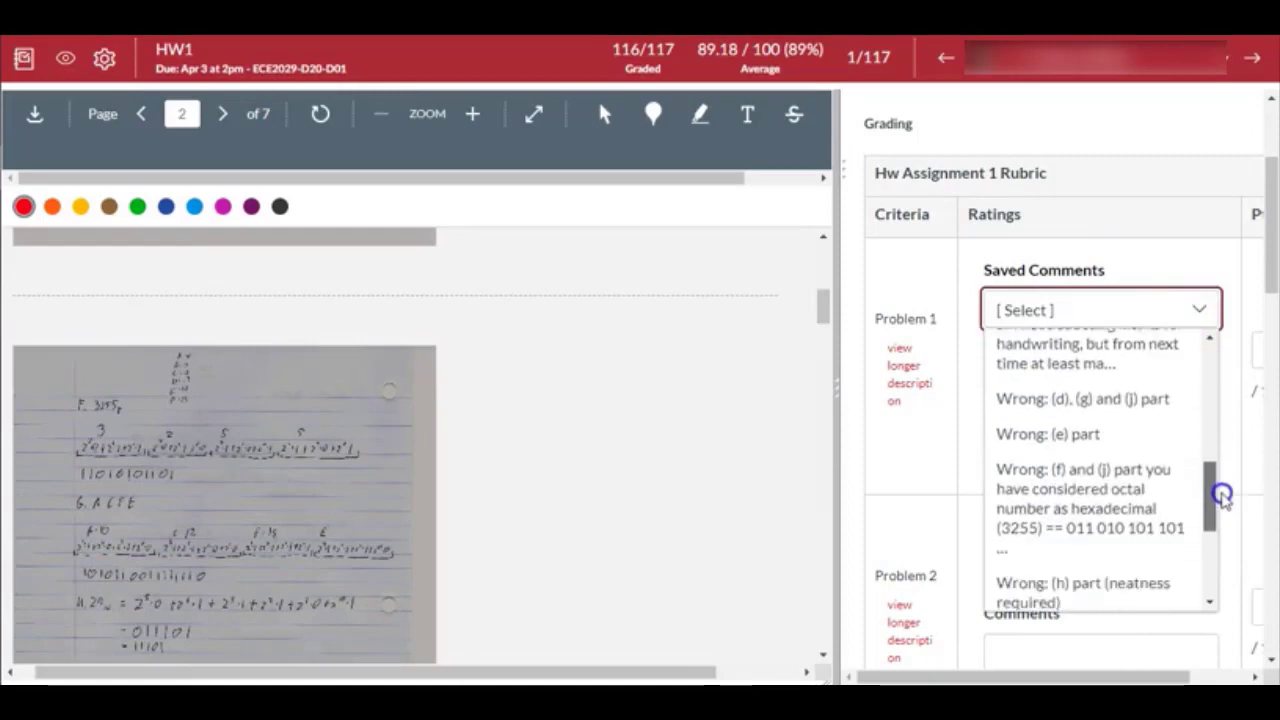
{"action": "scroll", "scroll_direction": "down", "scroll_amount": 3}
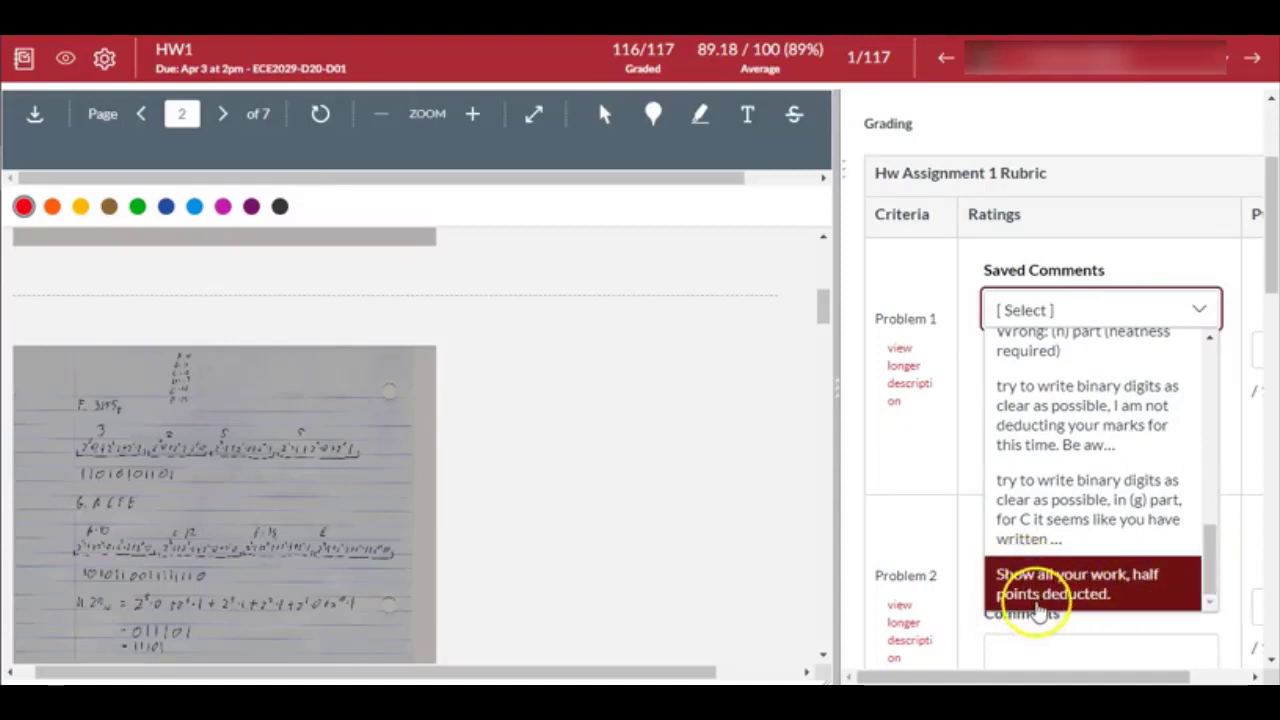
{"action": "left_click", "coordinate": [1076, 584]}
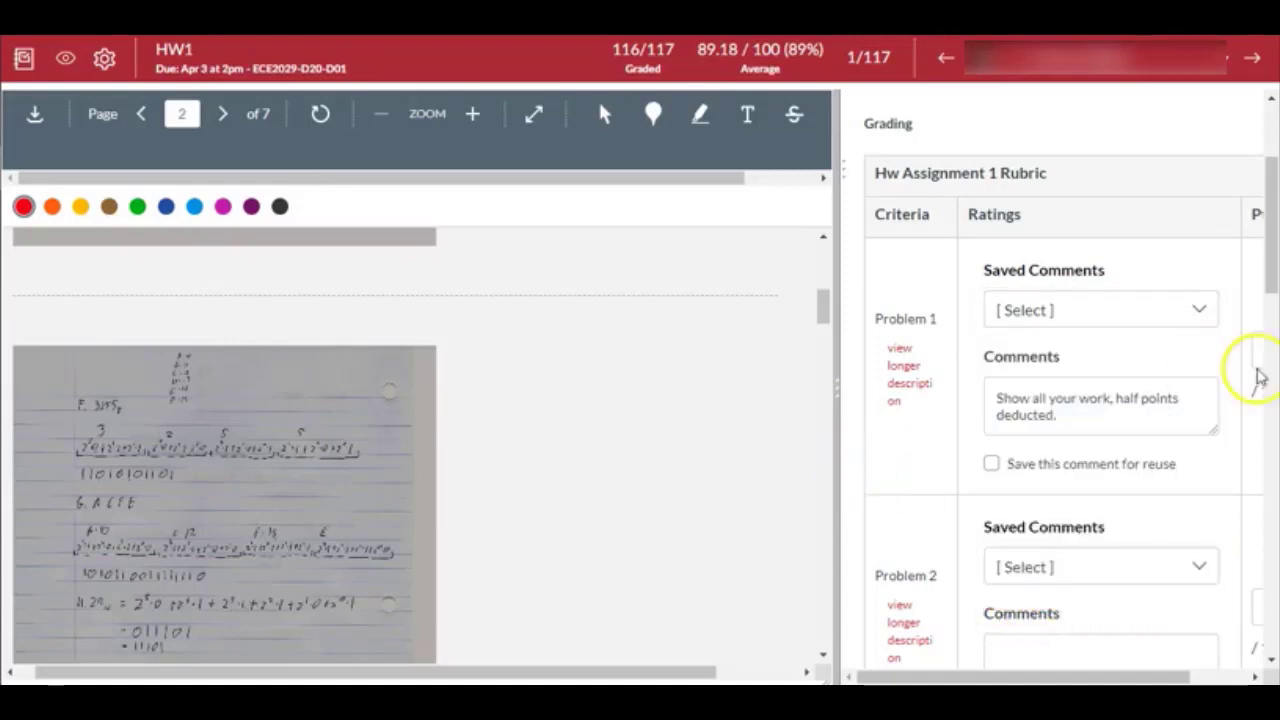
- Start a comment on Problem 6 at the bottom of the rubric
{"action": "scroll", "scroll_direction": "down", "scroll_amount": 3}
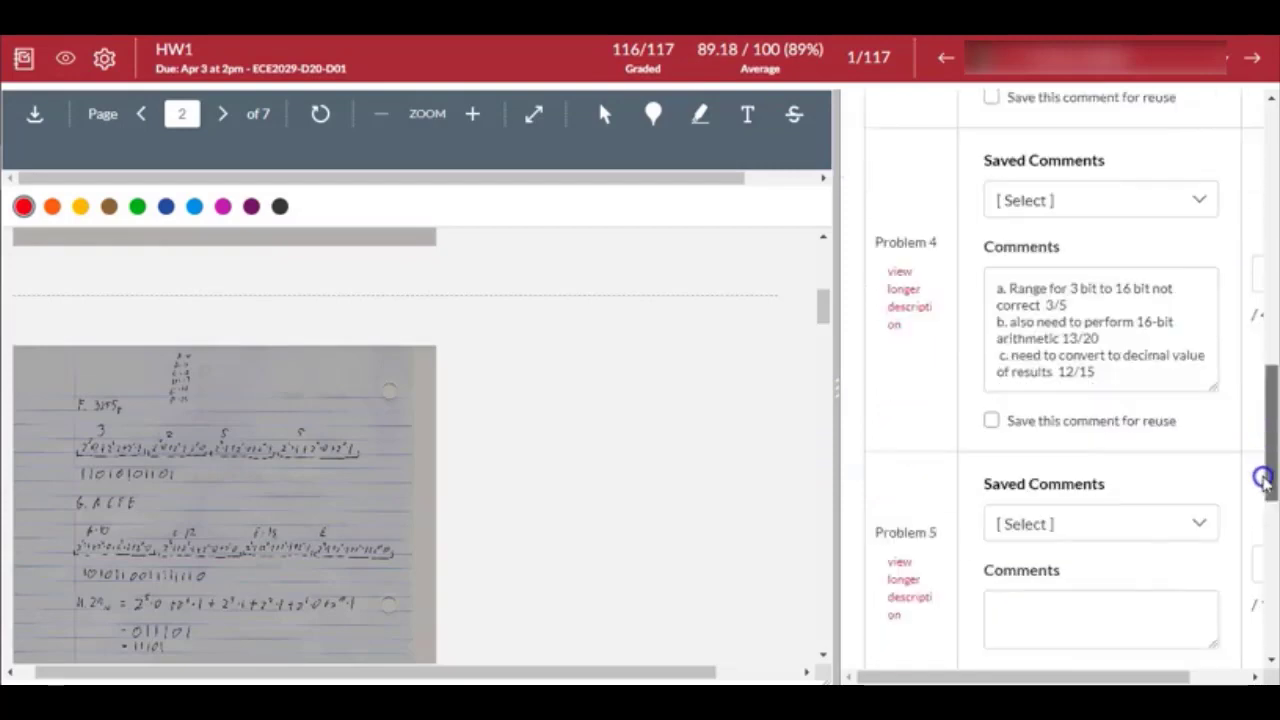
{"action": "scroll", "scroll_direction": "down", "scroll_amount": 3}
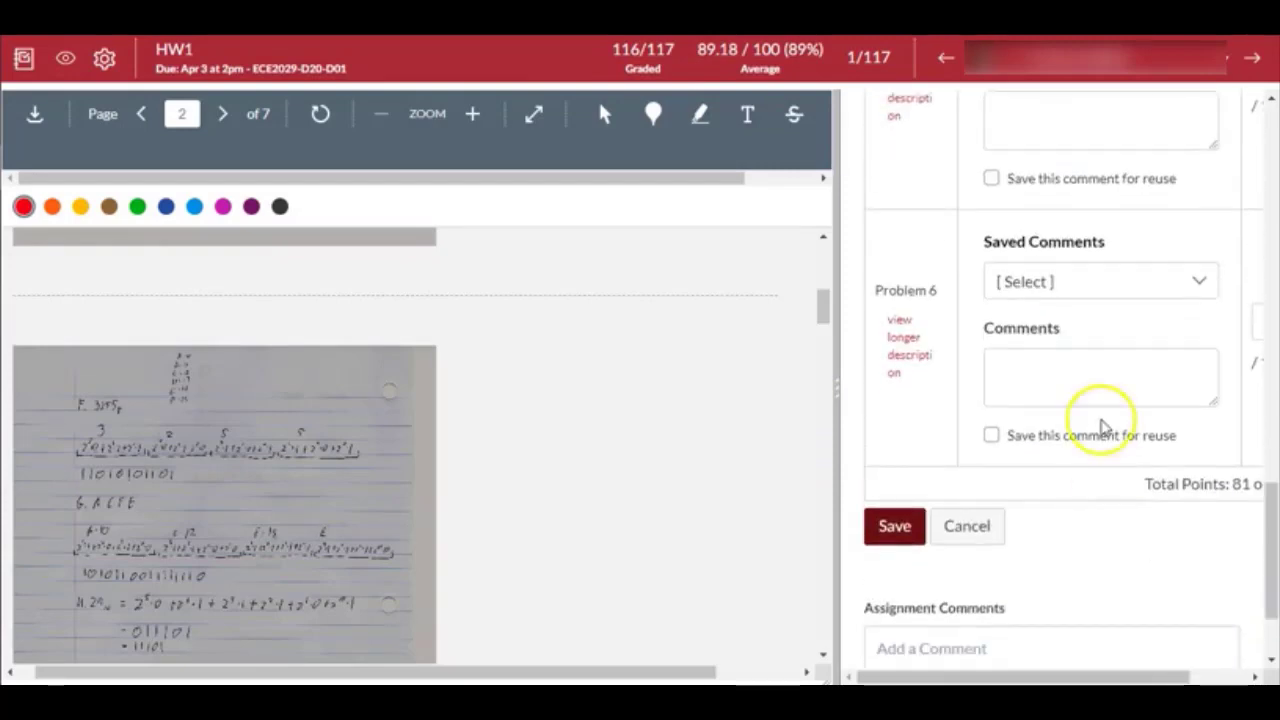
{"action": "left_click", "coordinate": [1100, 376]}
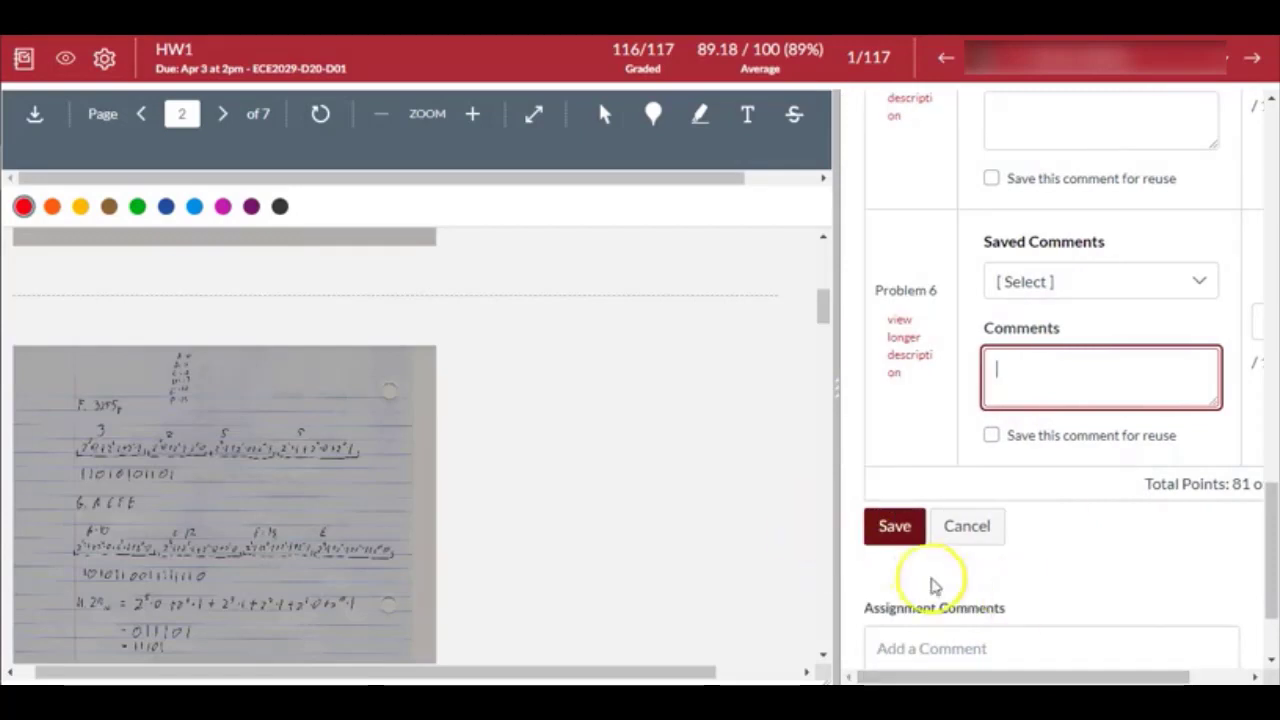
{"action": "scroll", "scroll_direction": "down", "scroll_amount": 3}
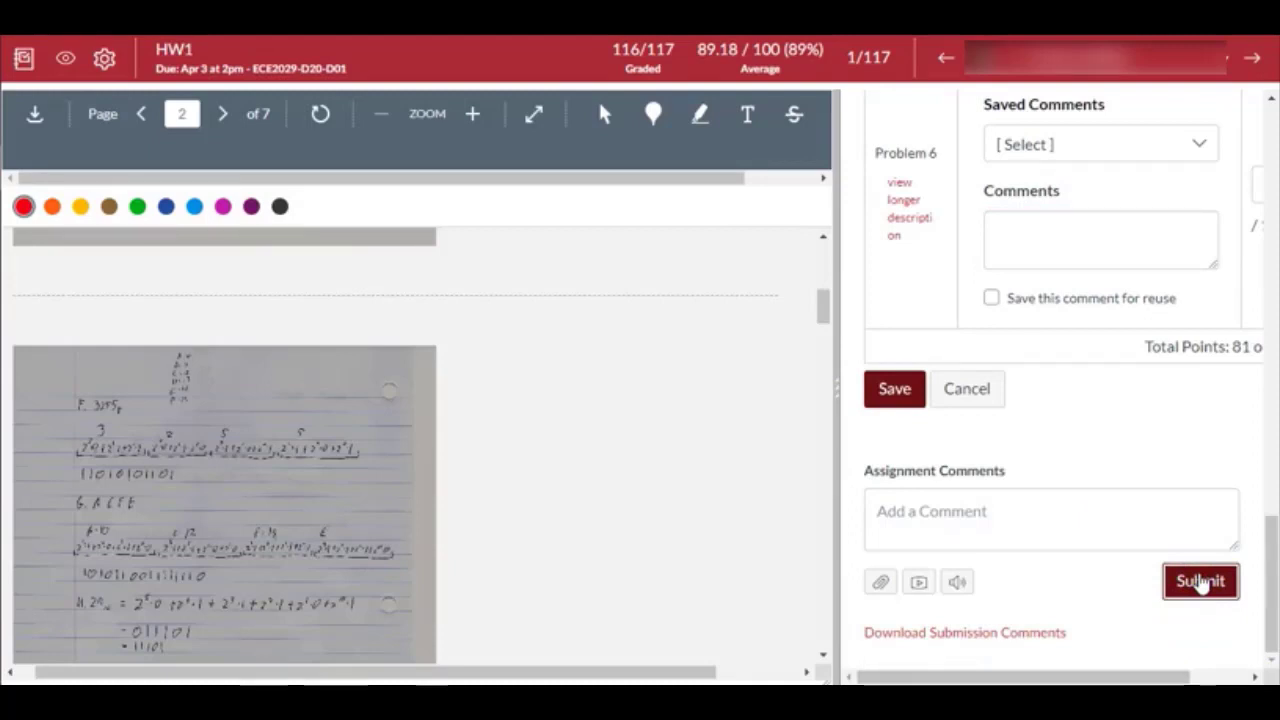
{"action": "mouse_move", "coordinate": [1252, 58]}
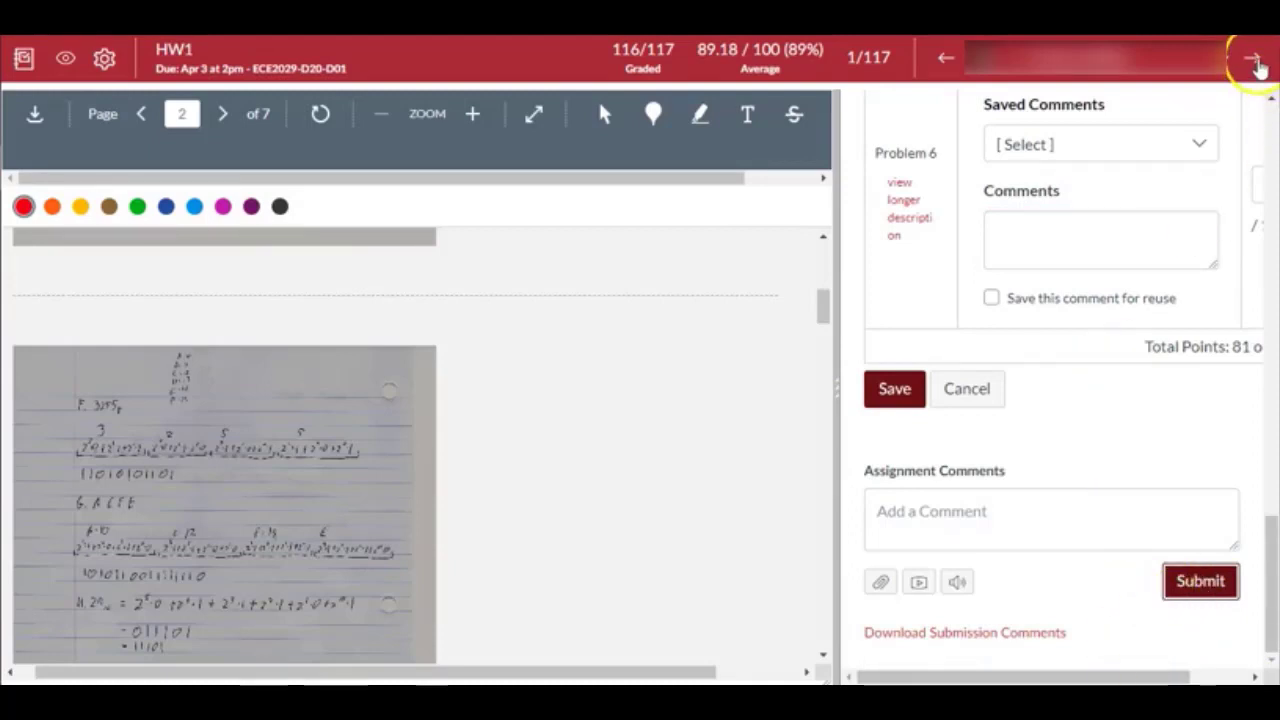
- Advance to the next student's HW1 submission, 2 of 117
{"action": "left_click", "coordinate": [1256, 58]}
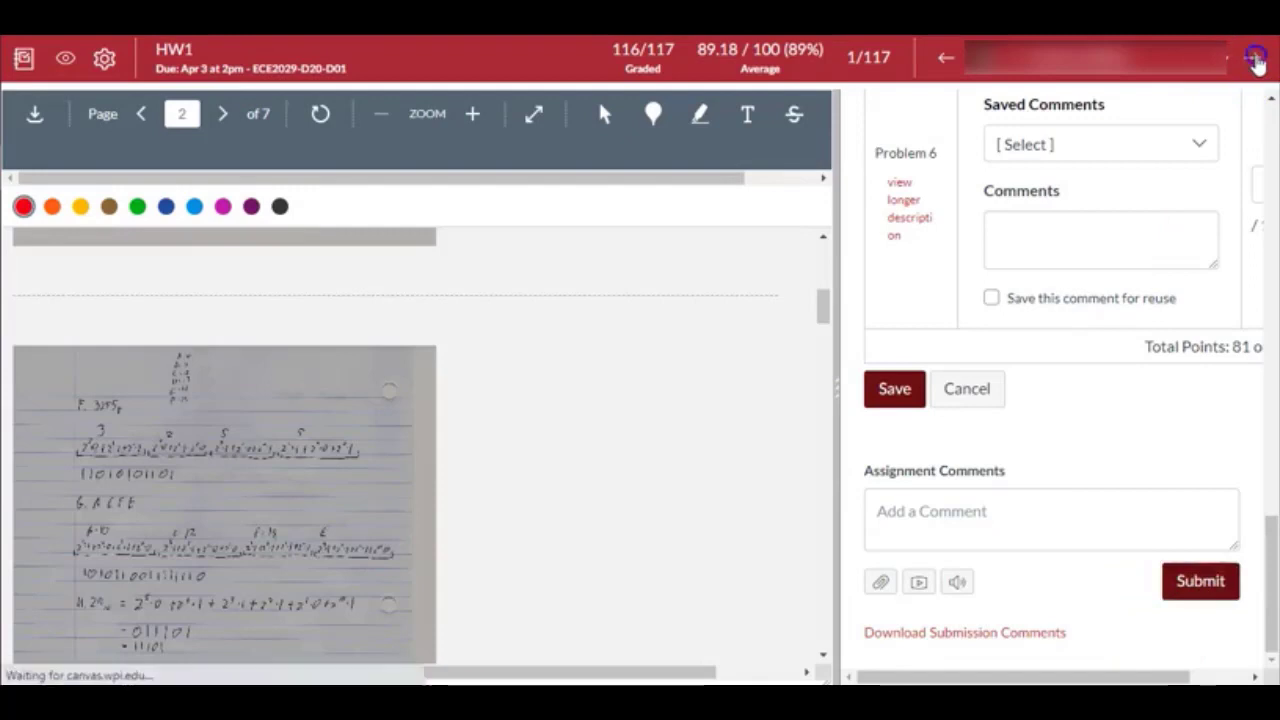
{"action": "left_click", "coordinate": [1256, 56]}
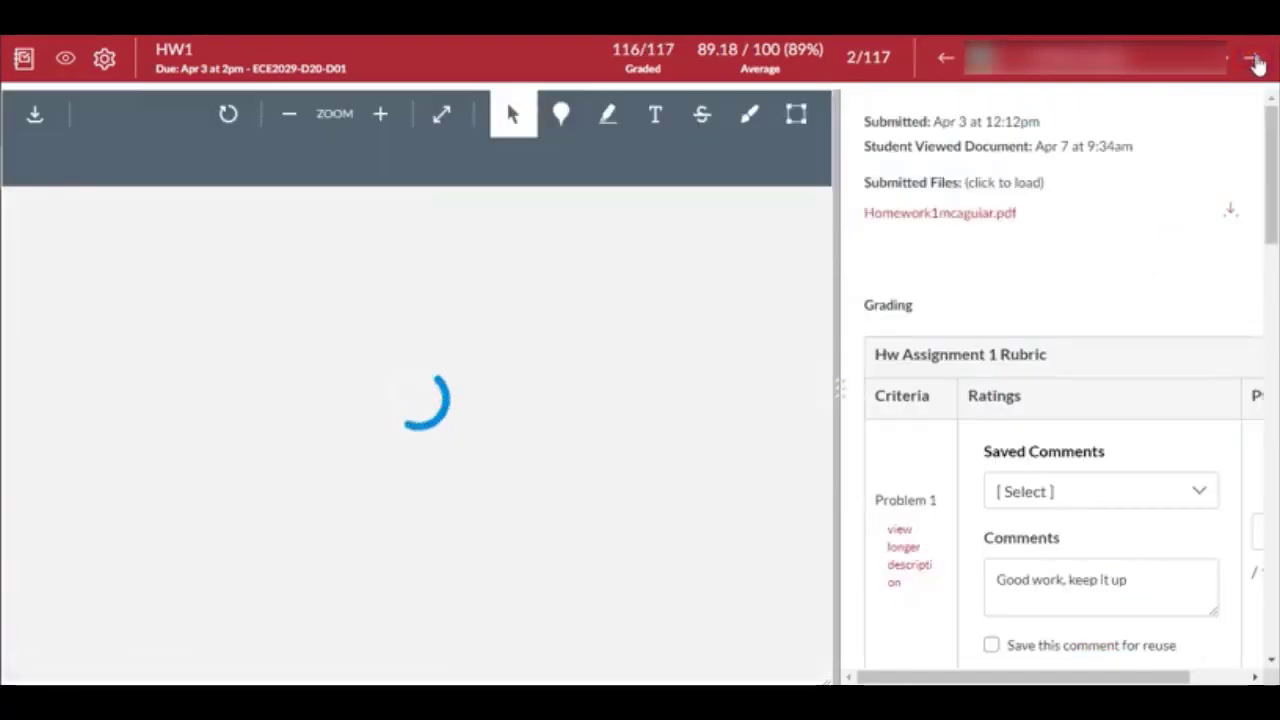
{"action": "mouse_move", "coordinate": [516, 62]}
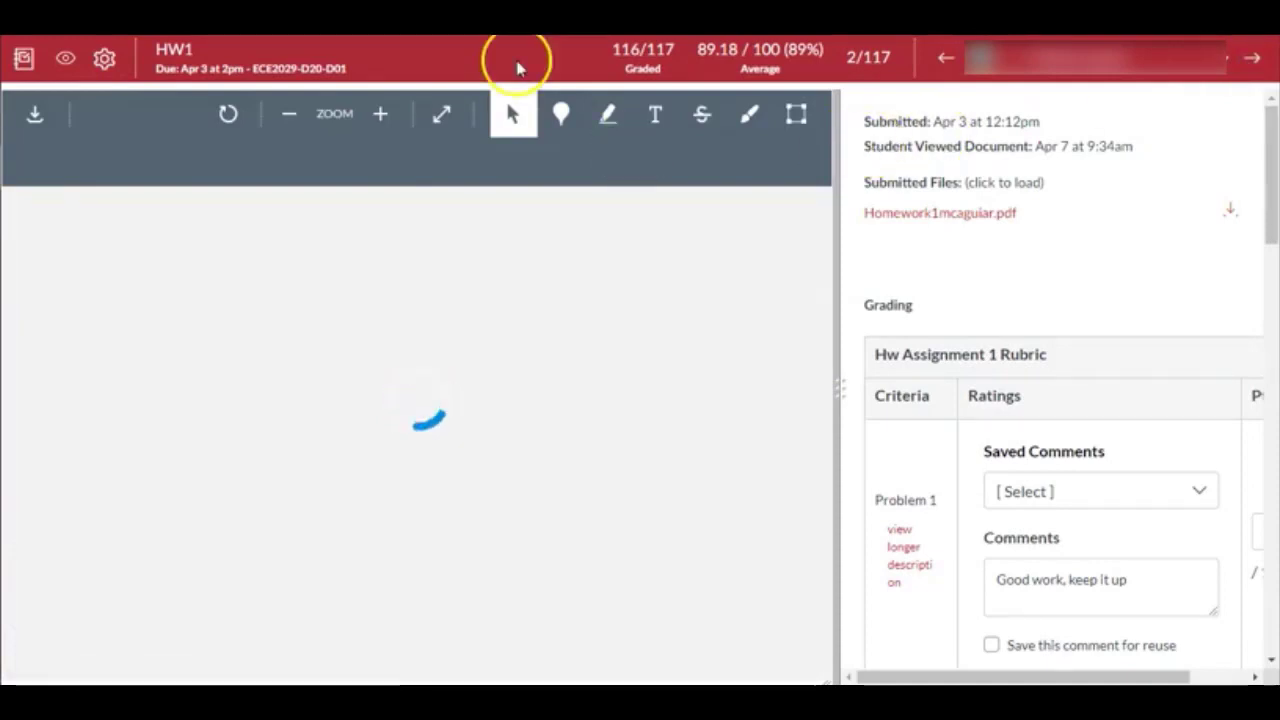
- Leave SpeedGrader for the course Grades page showing all sections
{"action": "left_click", "coordinate": [944, 56]}
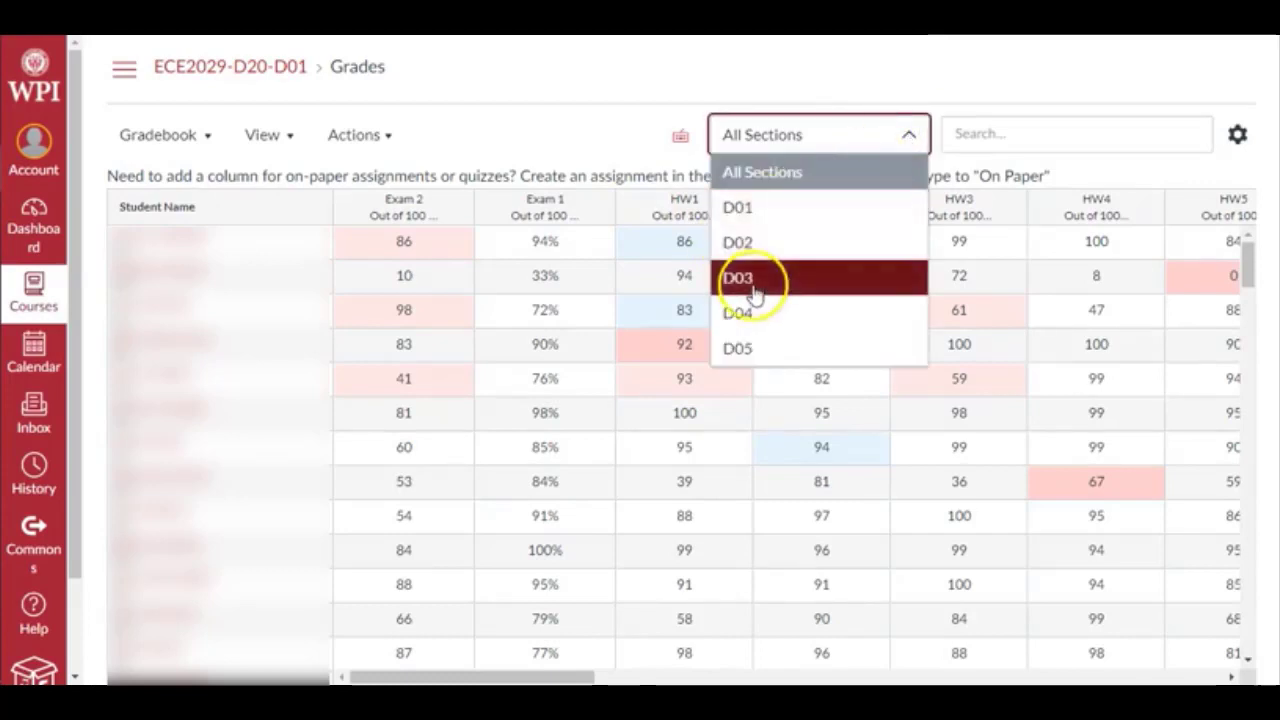
{"action": "mouse_move", "coordinate": [620, 148]}
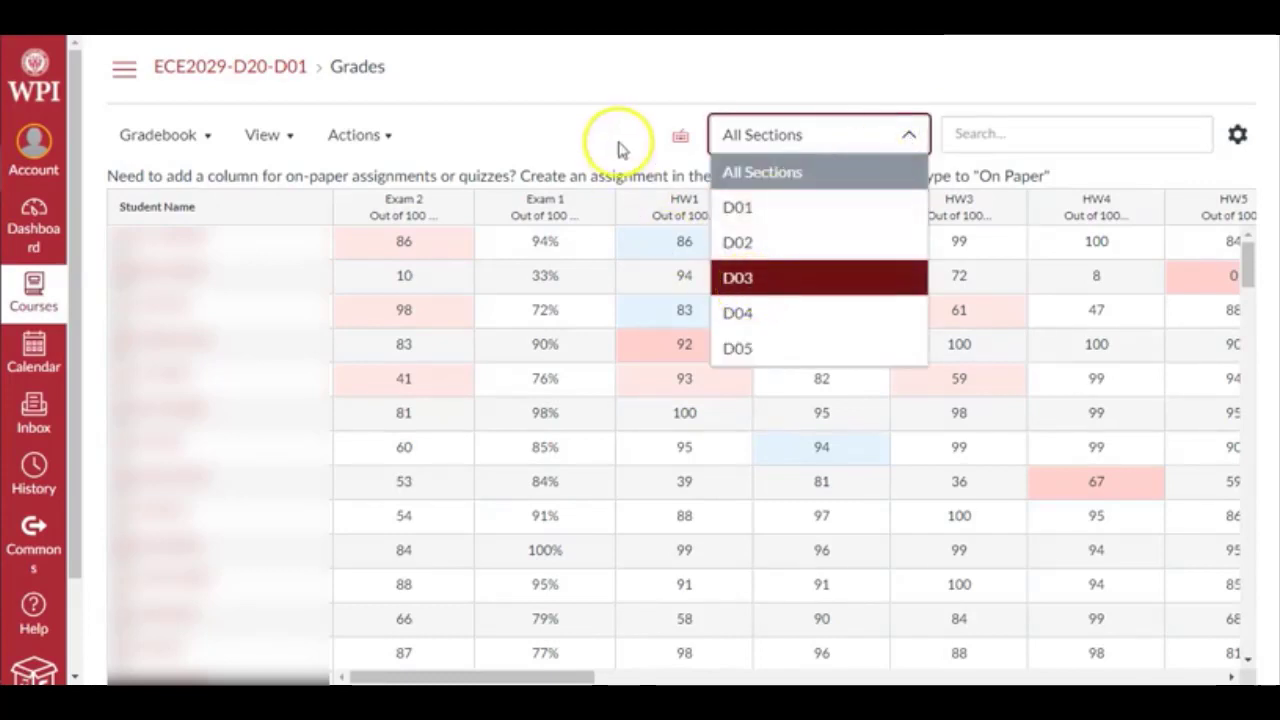
{"action": "mouse_move", "coordinate": [616, 140]}
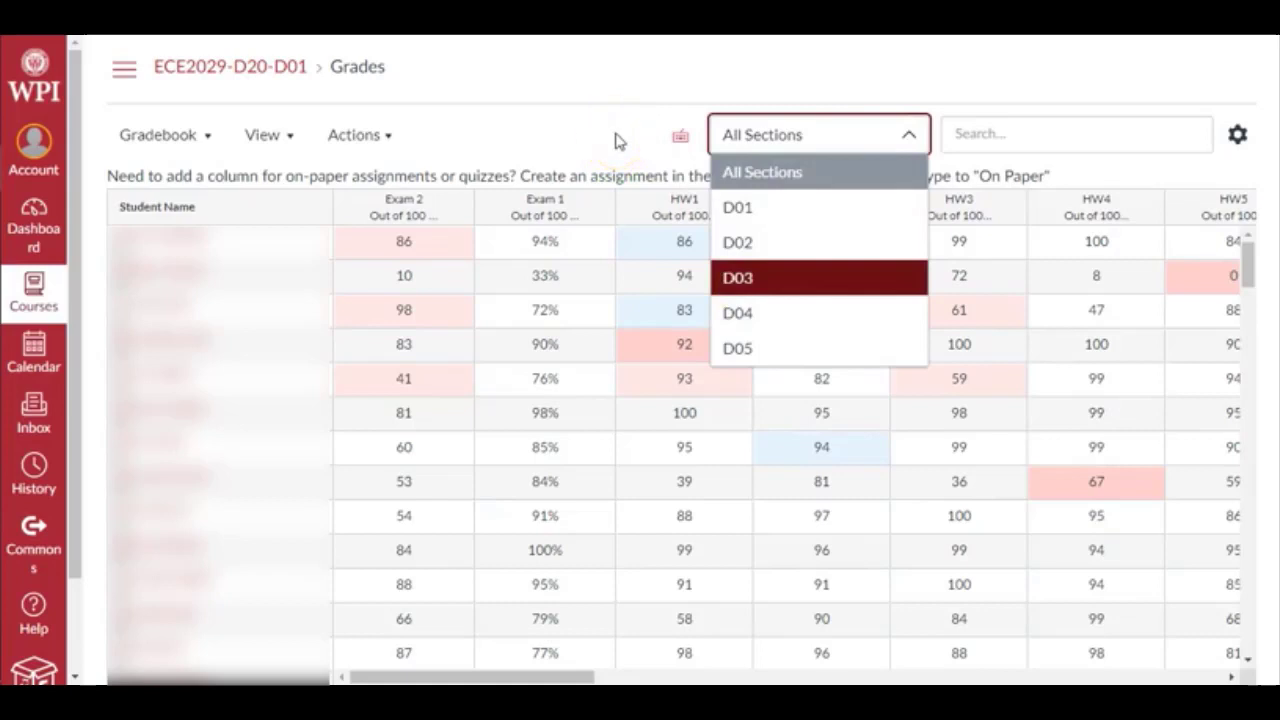
{"action": "mouse_move", "coordinate": [612, 136]}
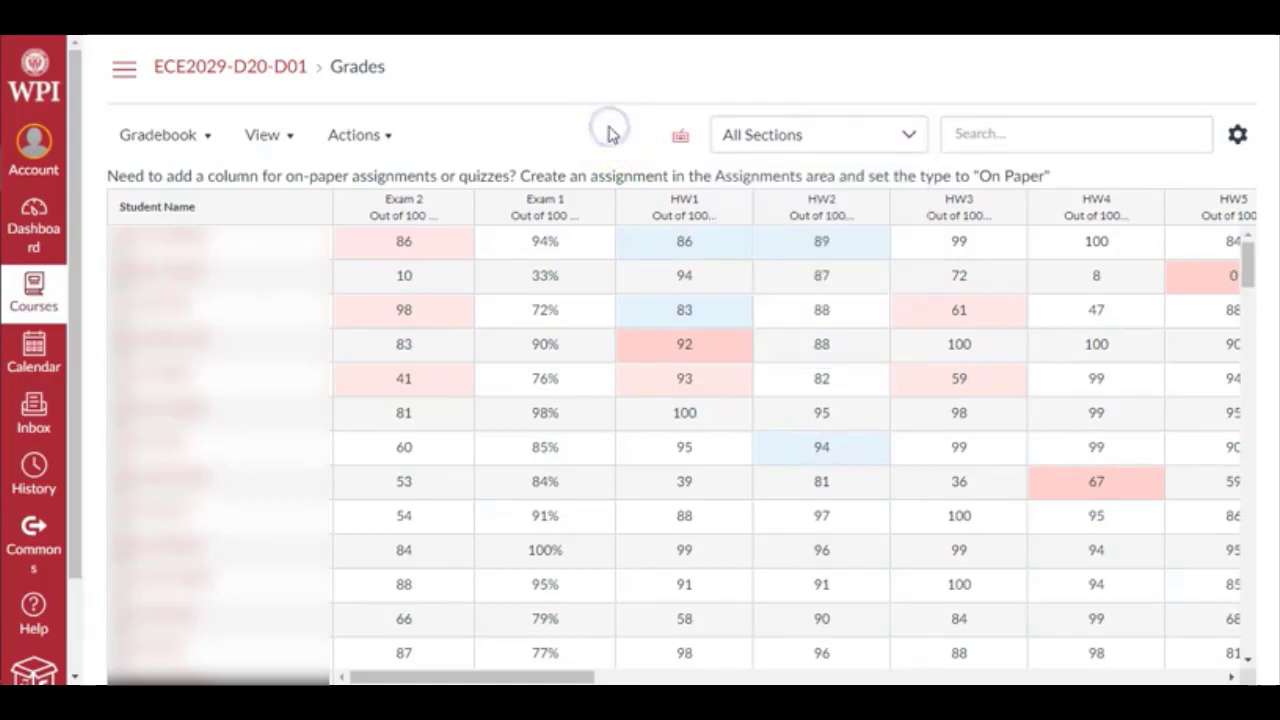
{"action": "mouse_move", "coordinate": [784, 140]}
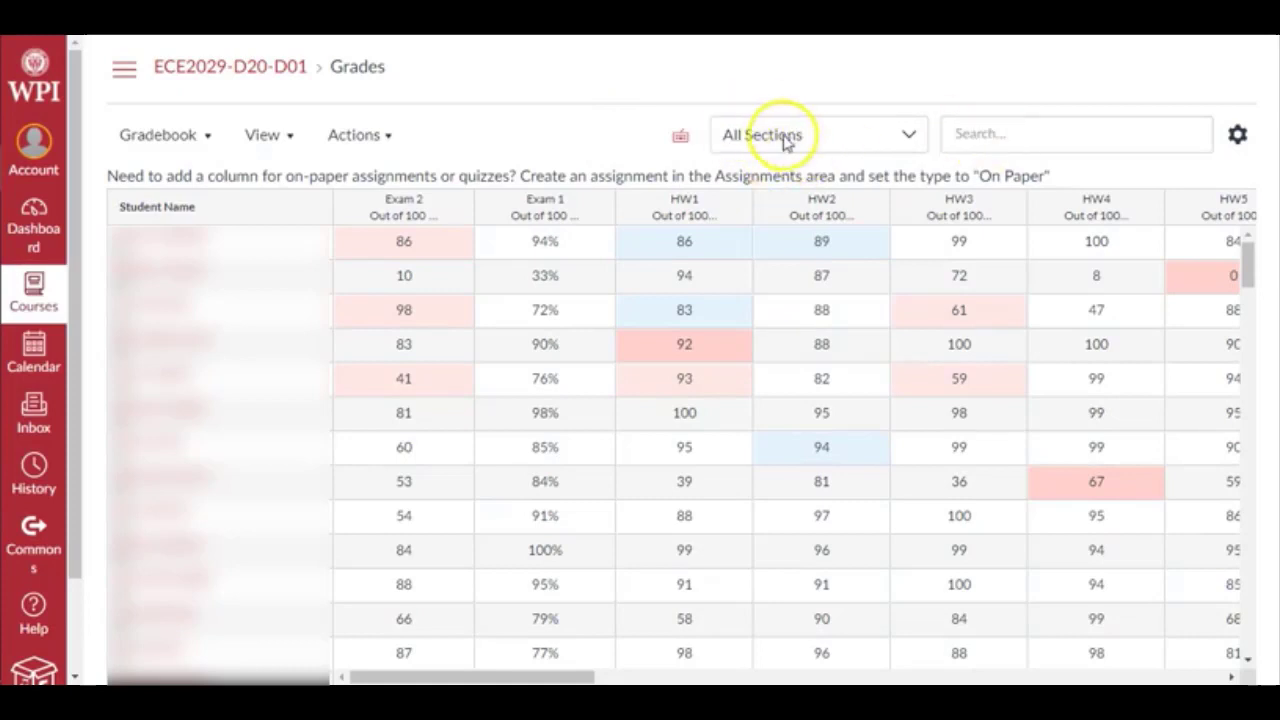
{"action": "mouse_move", "coordinate": [596, 212]}
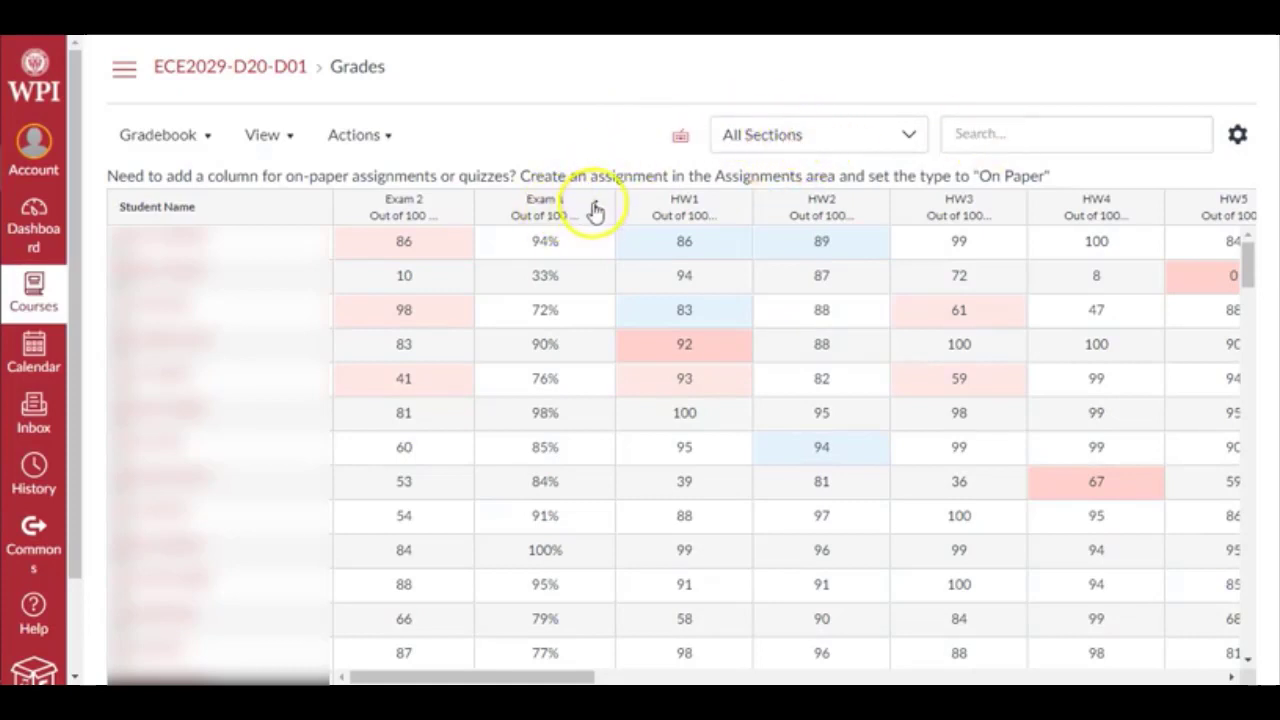
{"action": "mouse_move", "coordinate": [590, 212]}
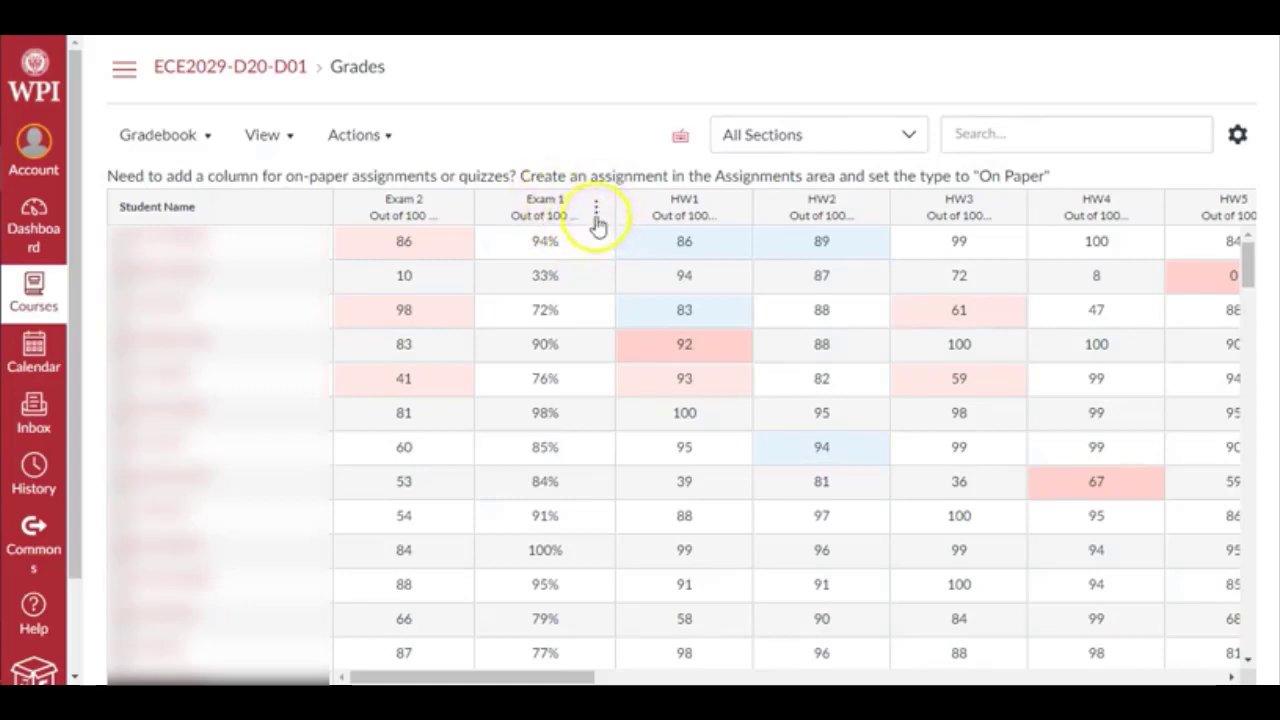
{"action": "mouse_move", "coordinate": [558, 216]}
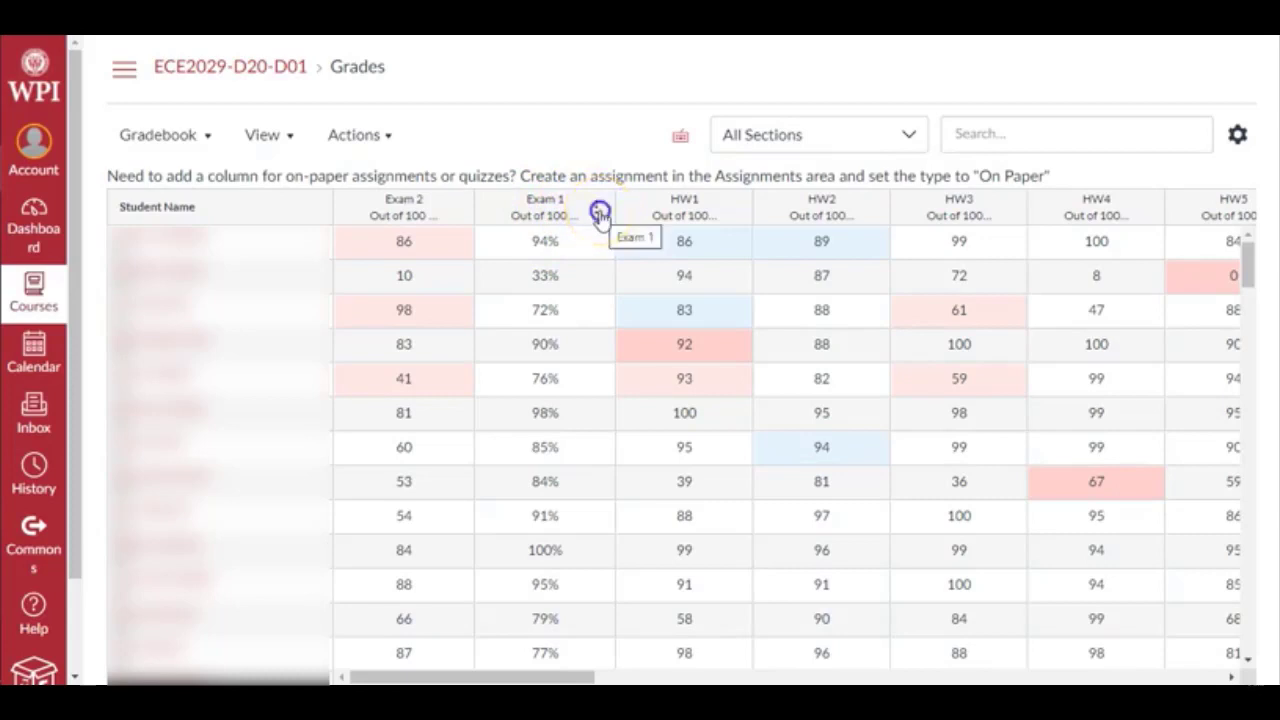
{"action": "left_click", "coordinate": [596, 206]}
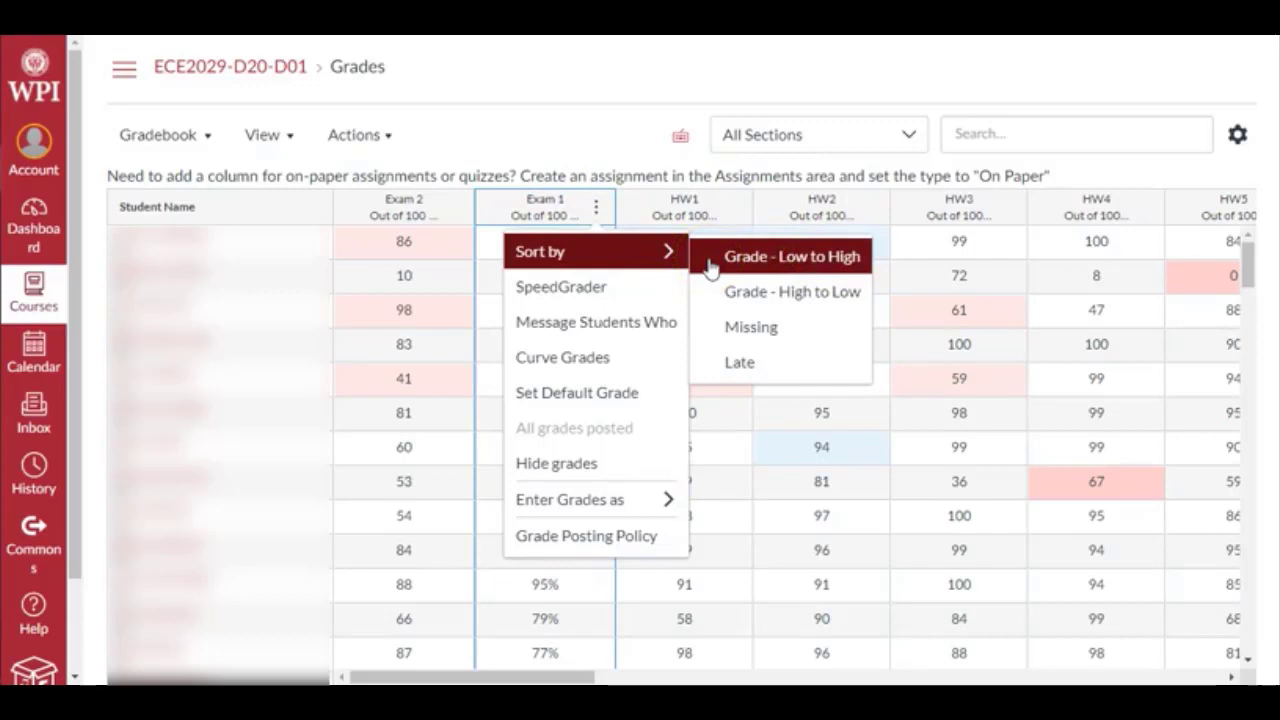
{"action": "mouse_move", "coordinate": [740, 362]}
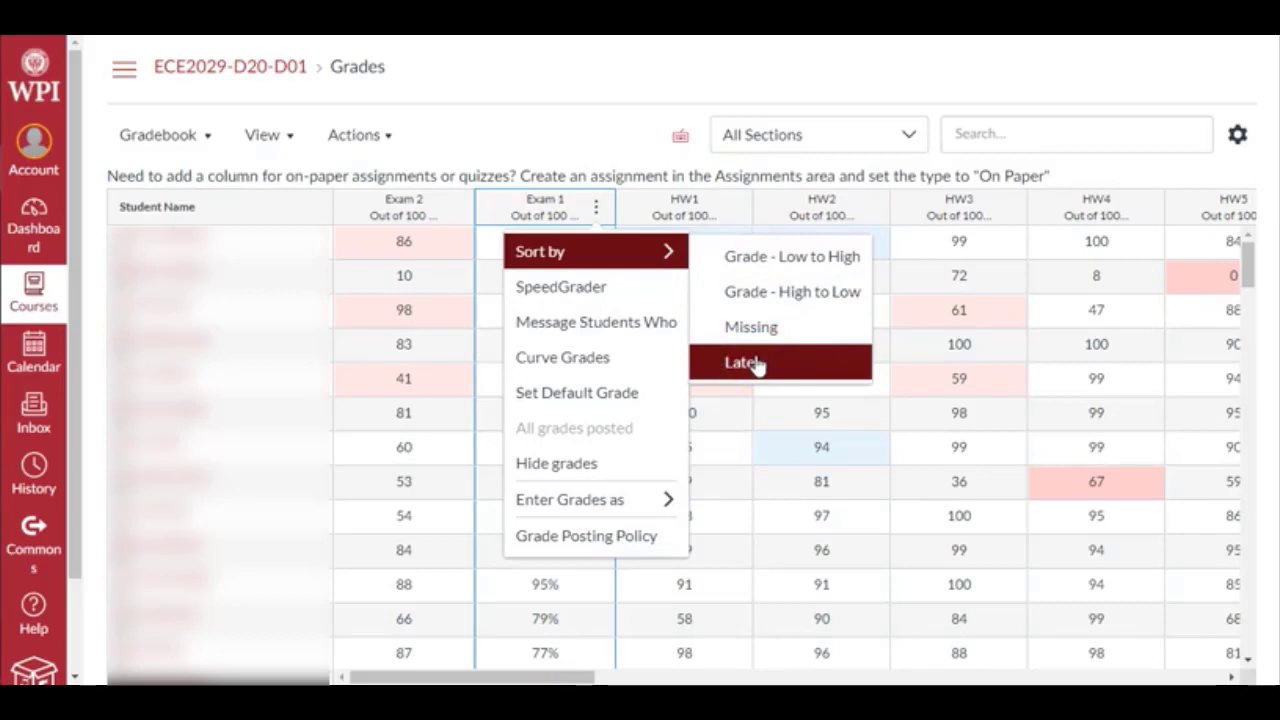
{"action": "mouse_move", "coordinate": [704, 304]}
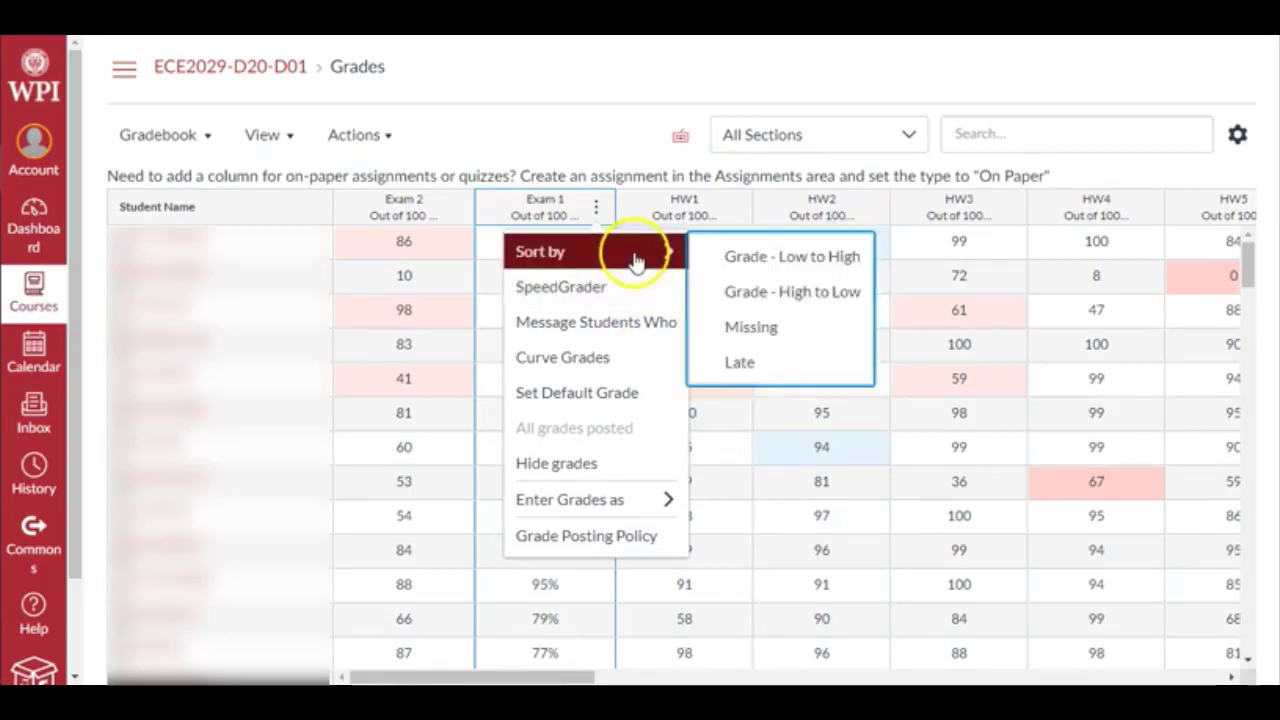
{"action": "mouse_move", "coordinate": [560, 288]}
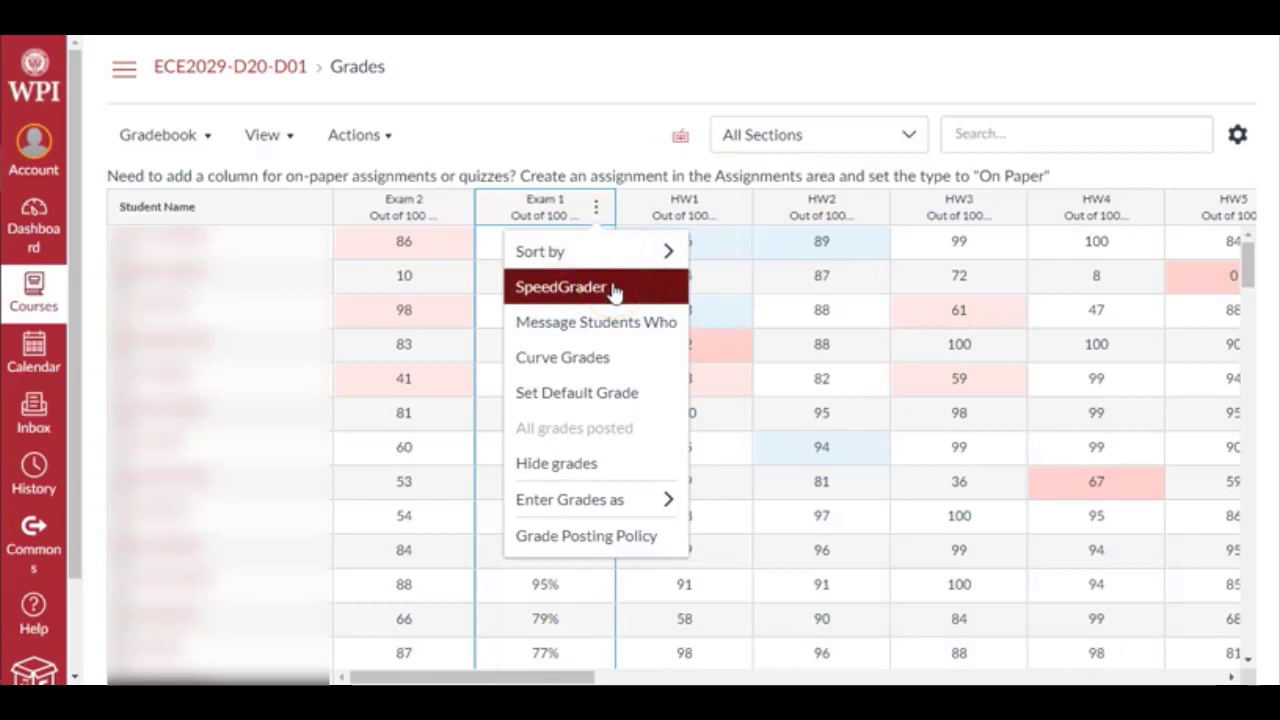
{"action": "mouse_move", "coordinate": [596, 322]}
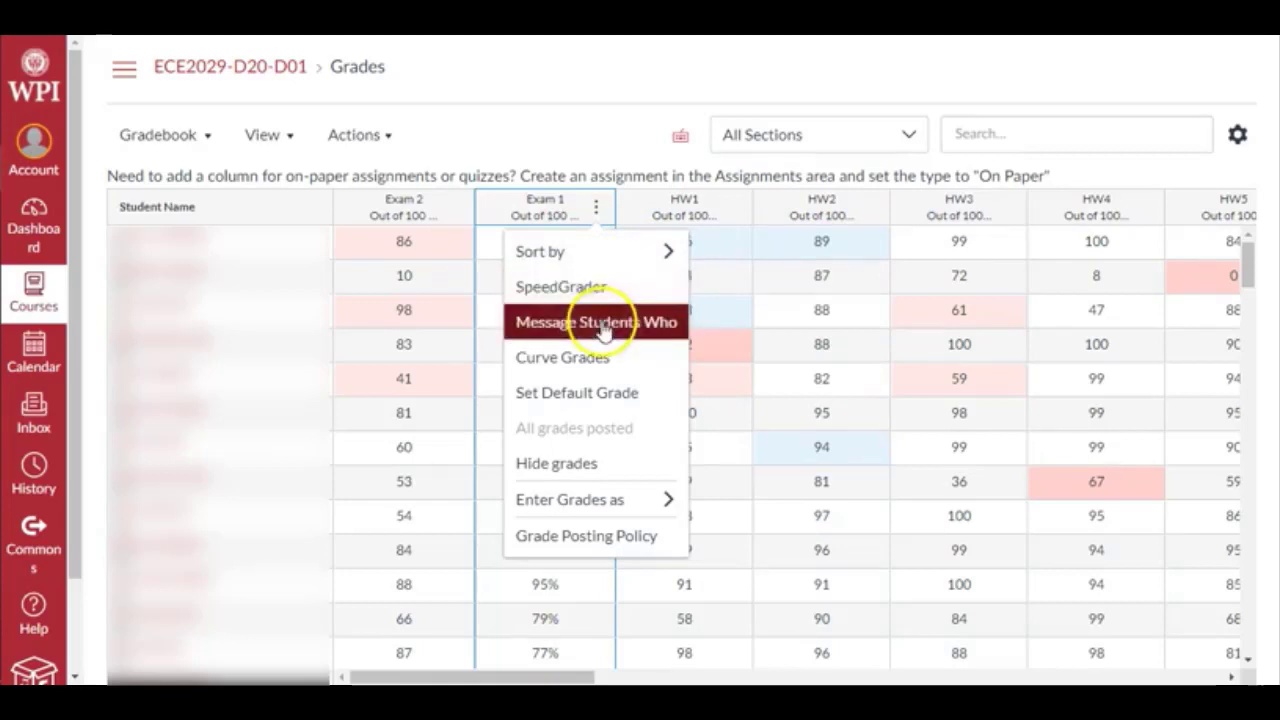
{"action": "left_click", "coordinate": [596, 320]}
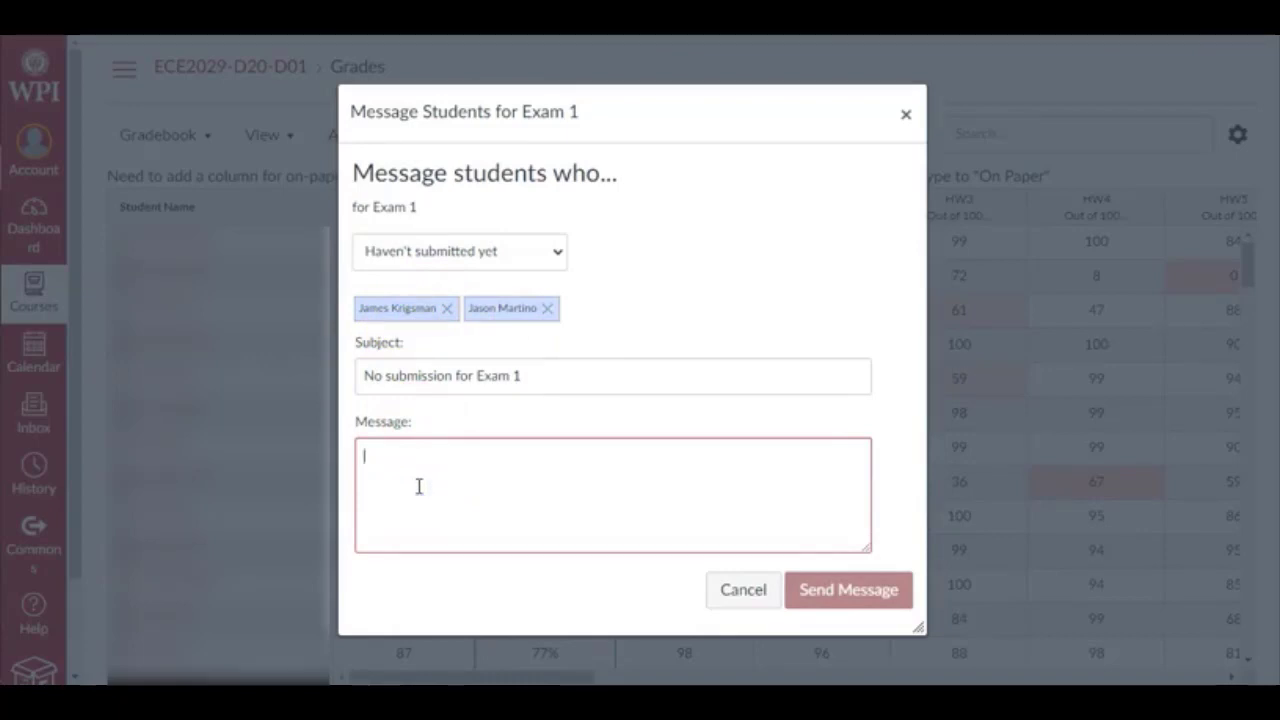
{"action": "mouse_move", "coordinate": [516, 256]}
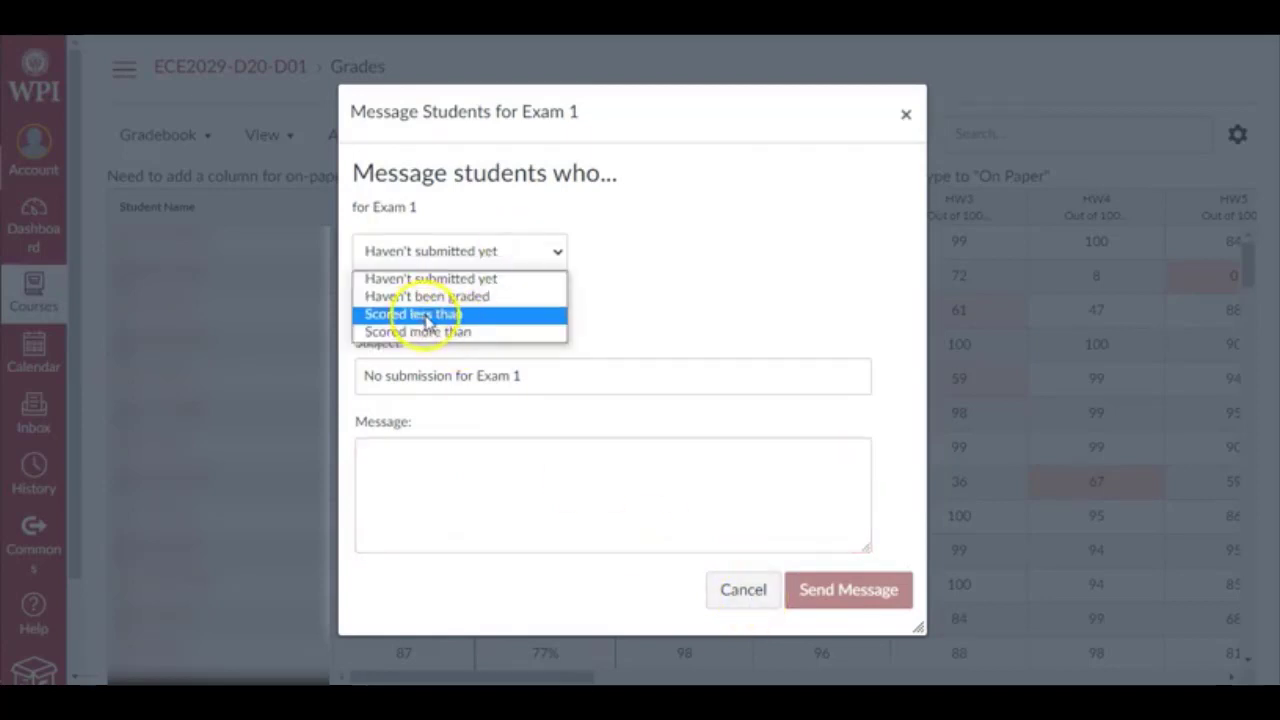
{"action": "mouse_move", "coordinate": [416, 332]}
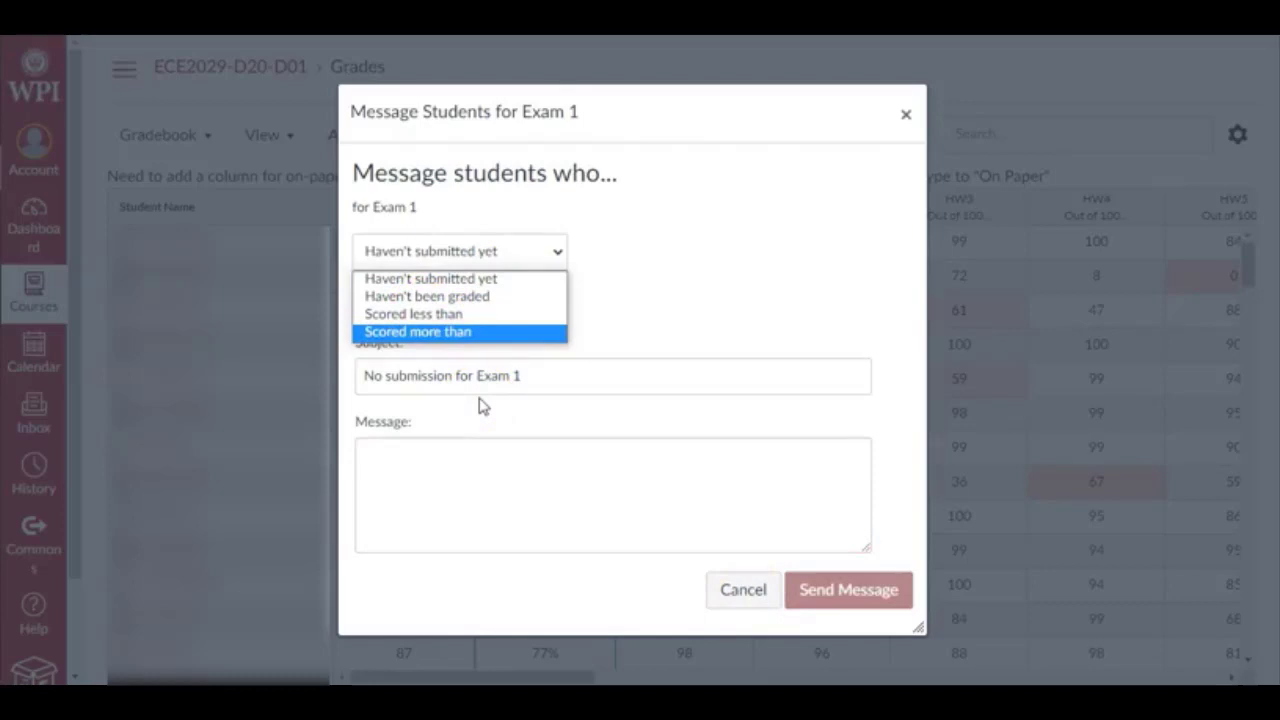
{"action": "mouse_move", "coordinate": [500, 420]}
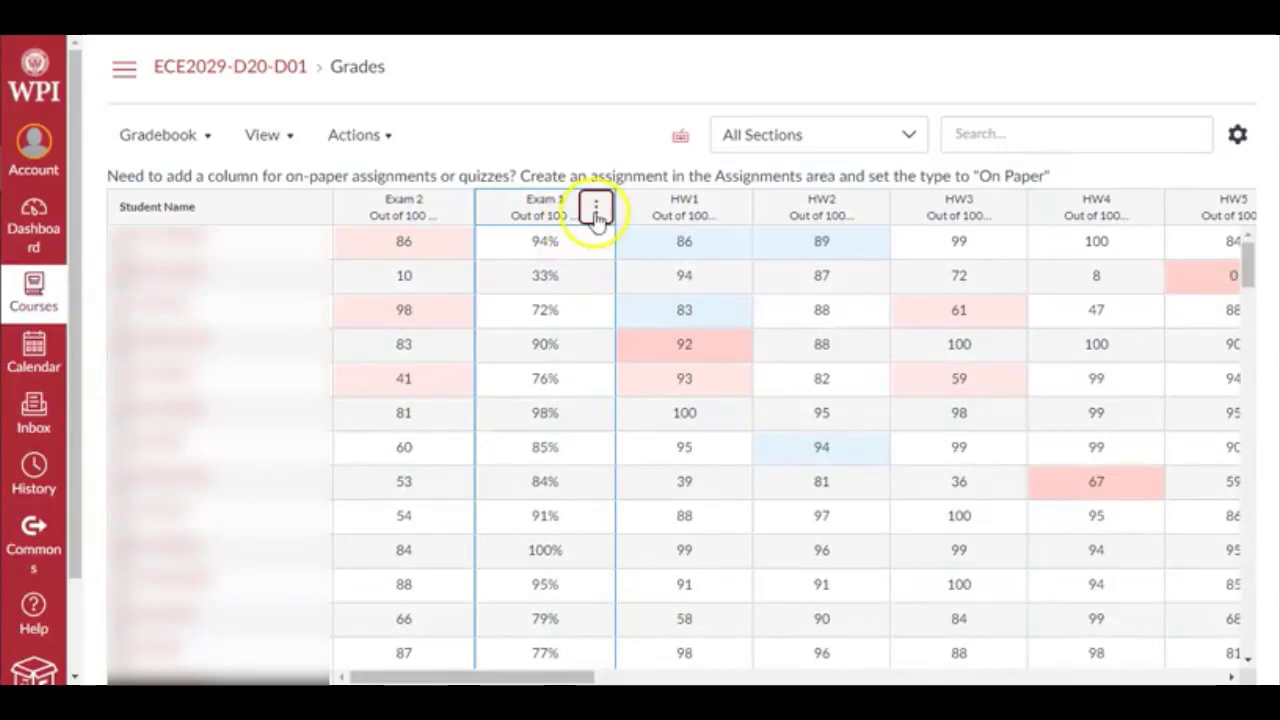
- Inspect the Curve Grades dialog for Exam 1 and dismiss it without curving
{"action": "left_click", "coordinate": [596, 206]}
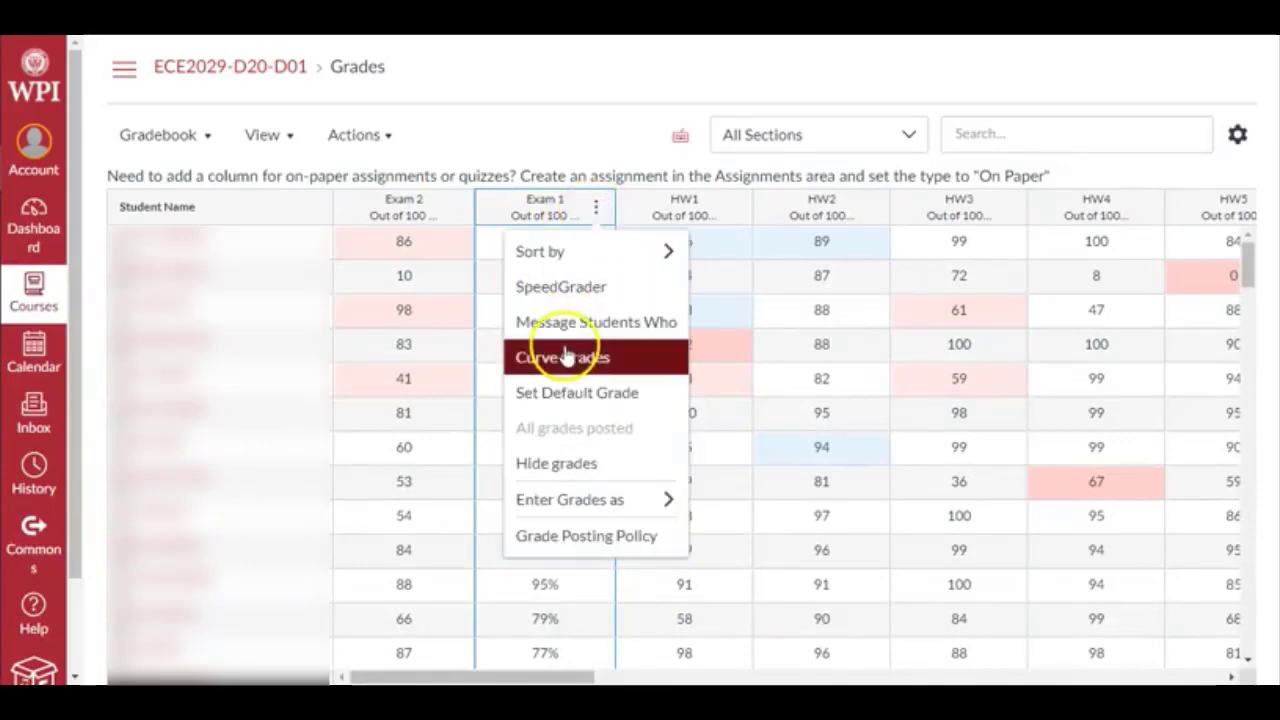
{"action": "left_click", "coordinate": [562, 356]}
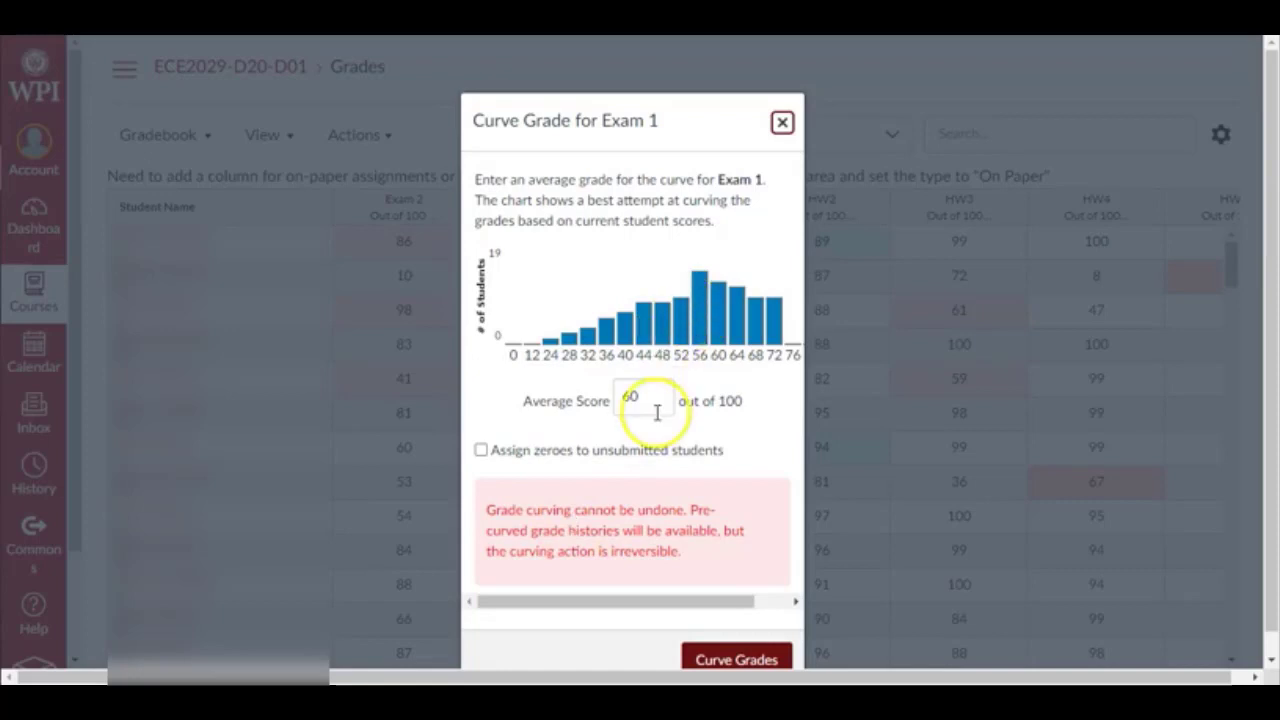
{"action": "mouse_move", "coordinate": [784, 122]}
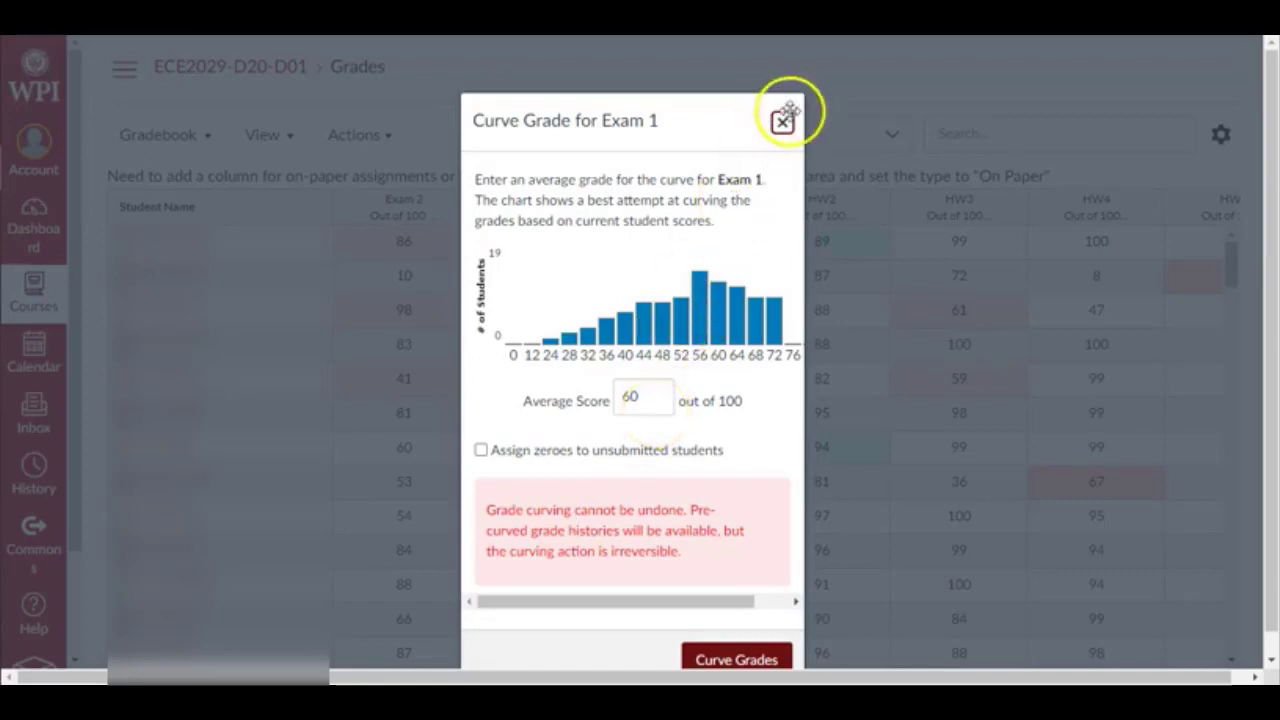
{"action": "left_click", "coordinate": [784, 122]}
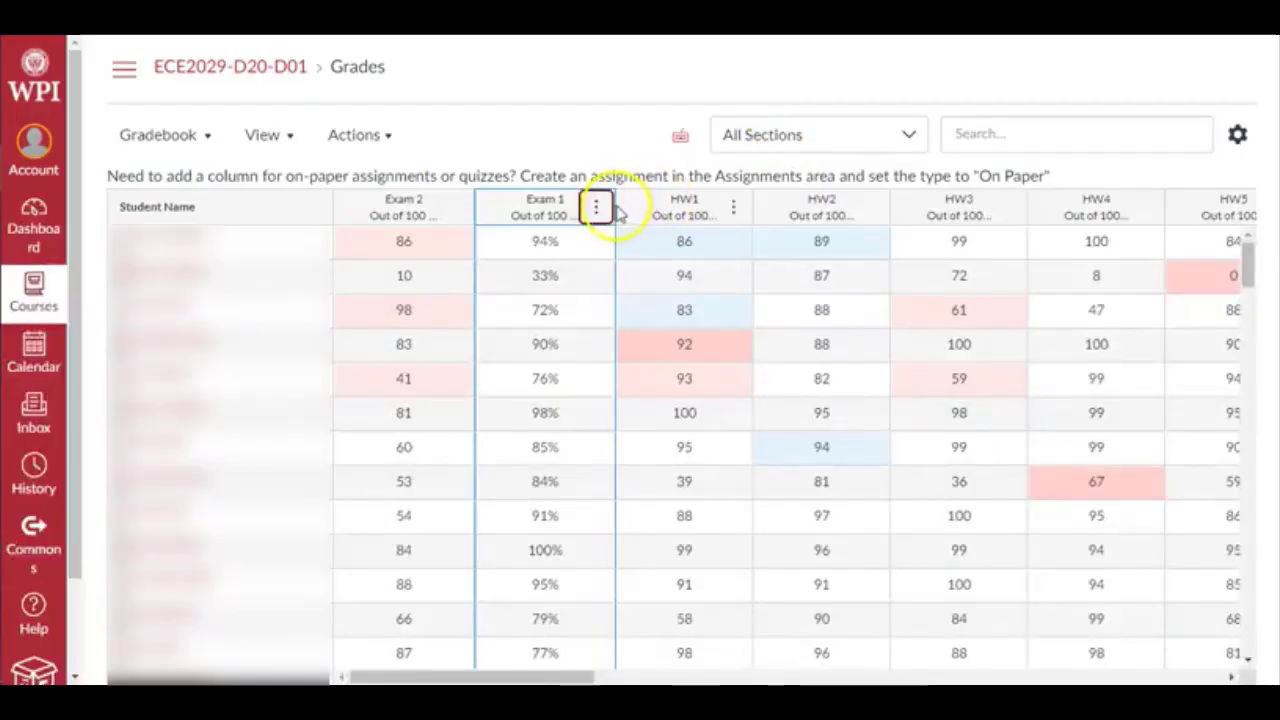
- Switch the Exam 1 column to enter grades as points instead of percentages
{"action": "left_click", "coordinate": [596, 206]}
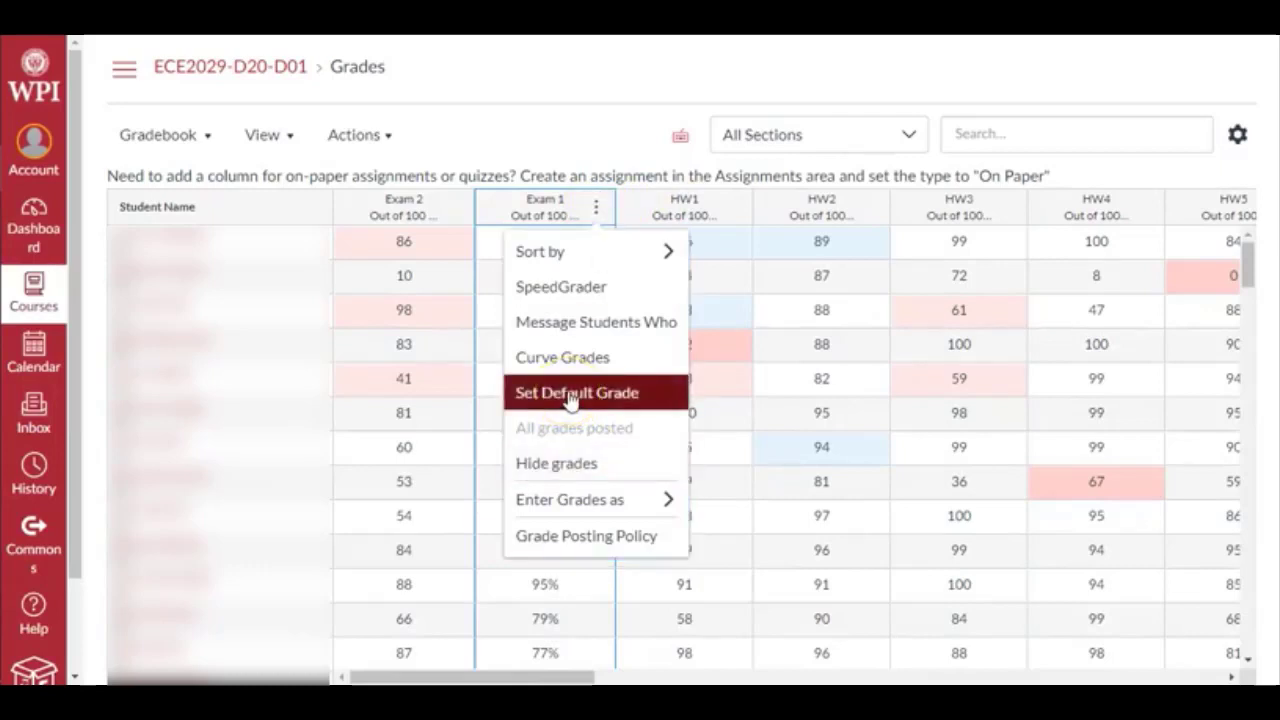
{"action": "mouse_move", "coordinate": [562, 356]}
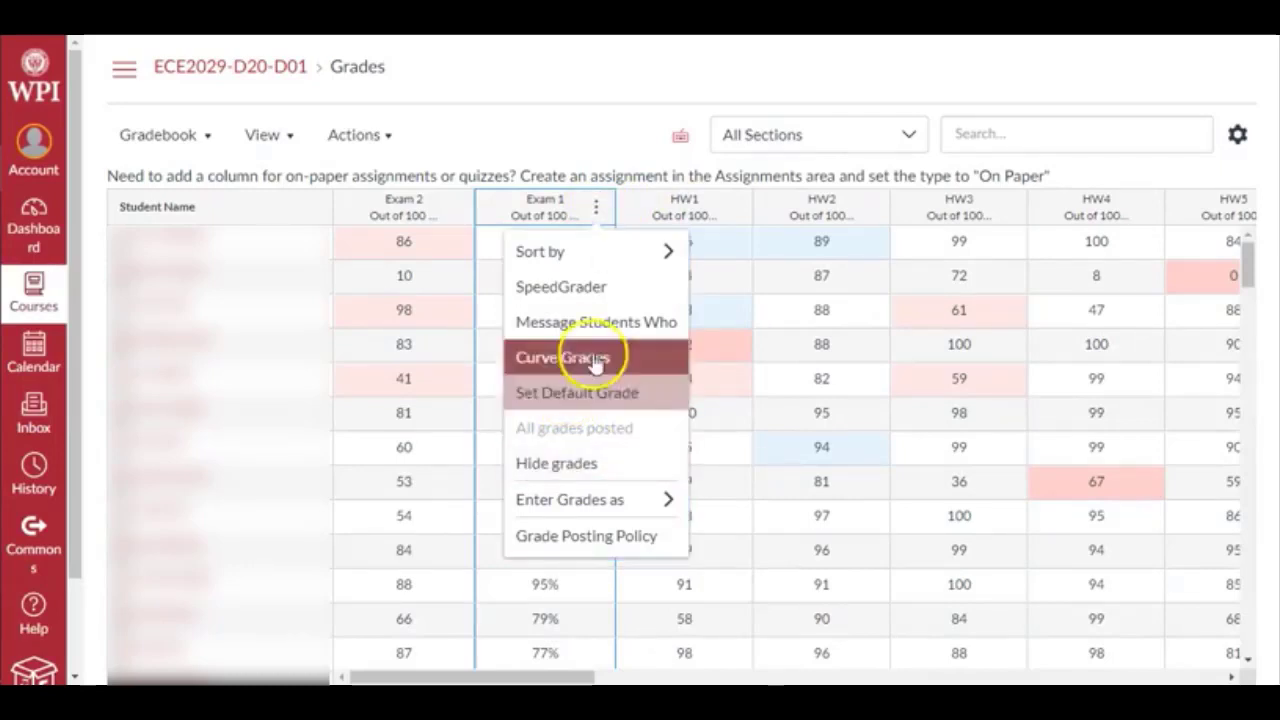
{"action": "mouse_move", "coordinate": [556, 464]}
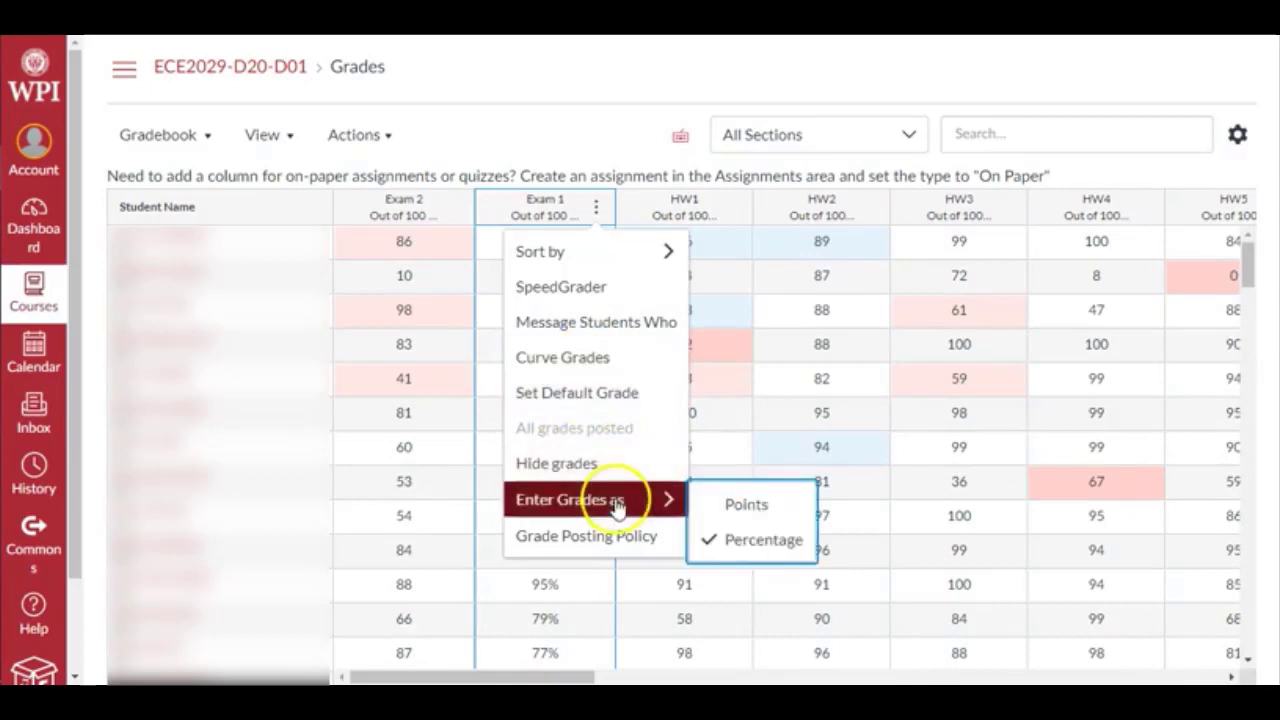
{"action": "mouse_move", "coordinate": [744, 504]}
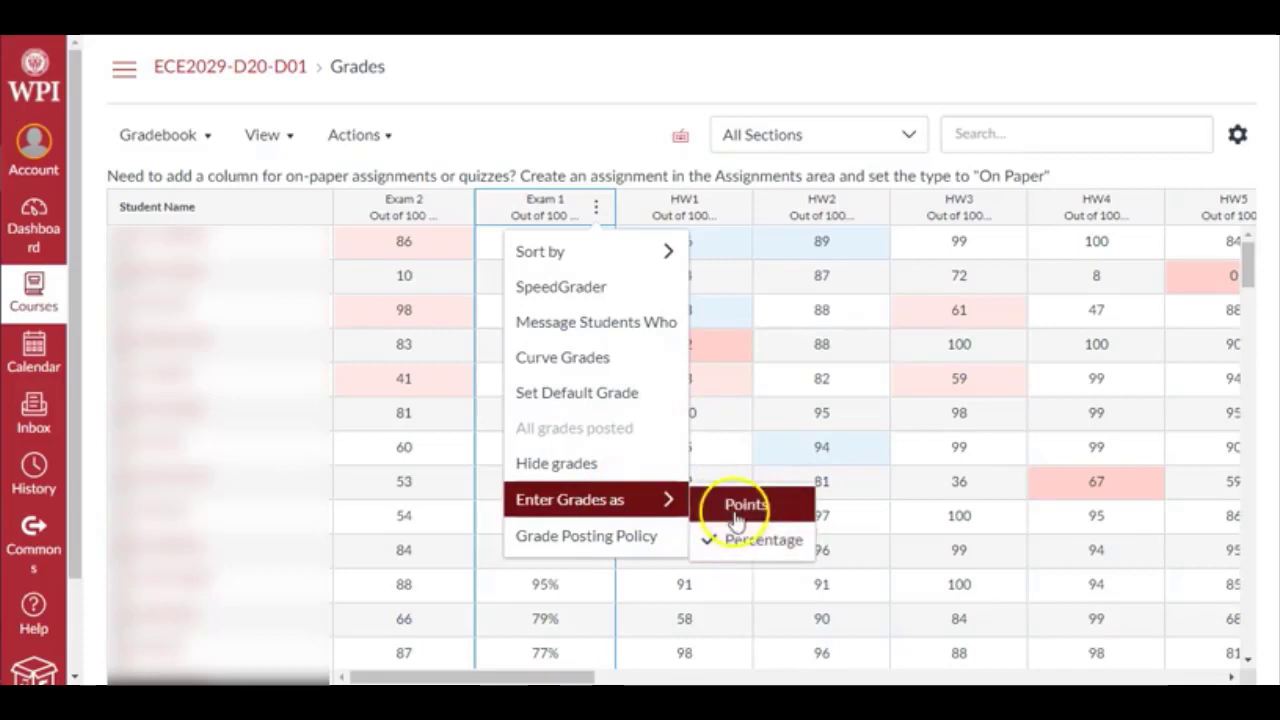
{"action": "left_click", "coordinate": [744, 504]}
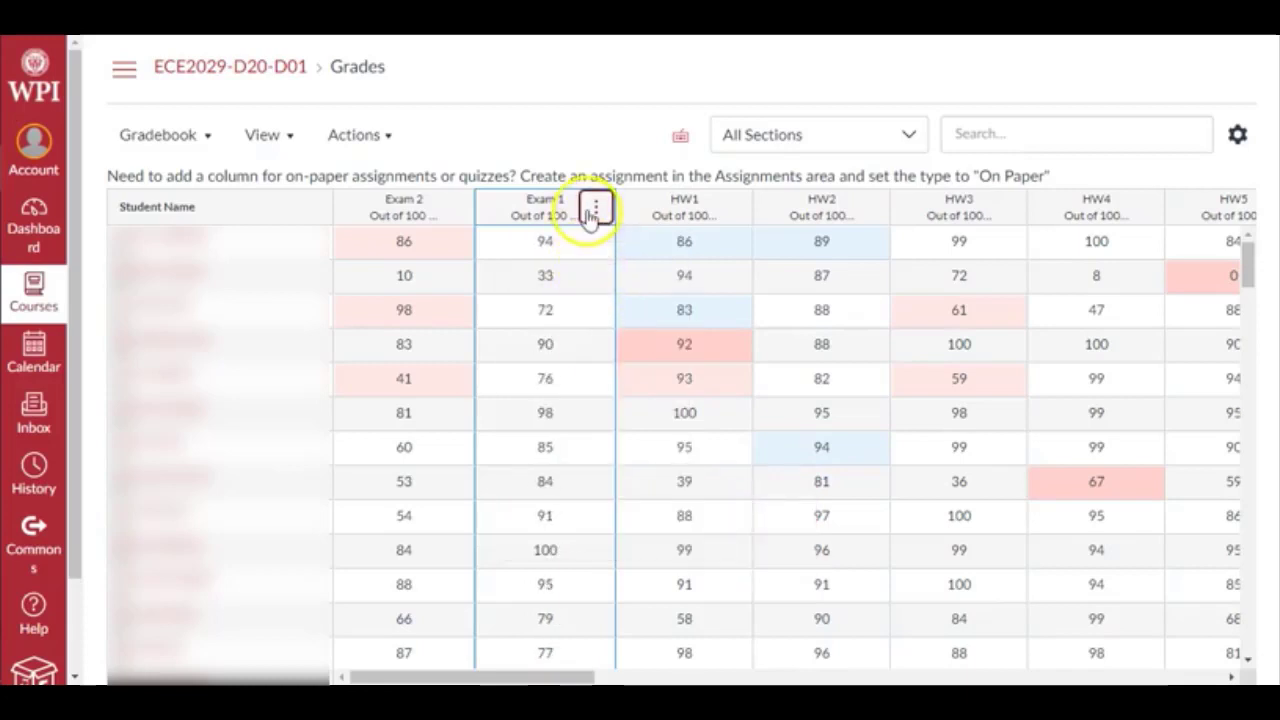
- Show Exam 1's Grade Posting Policy, currently set to Manually
{"action": "left_click", "coordinate": [596, 206]}
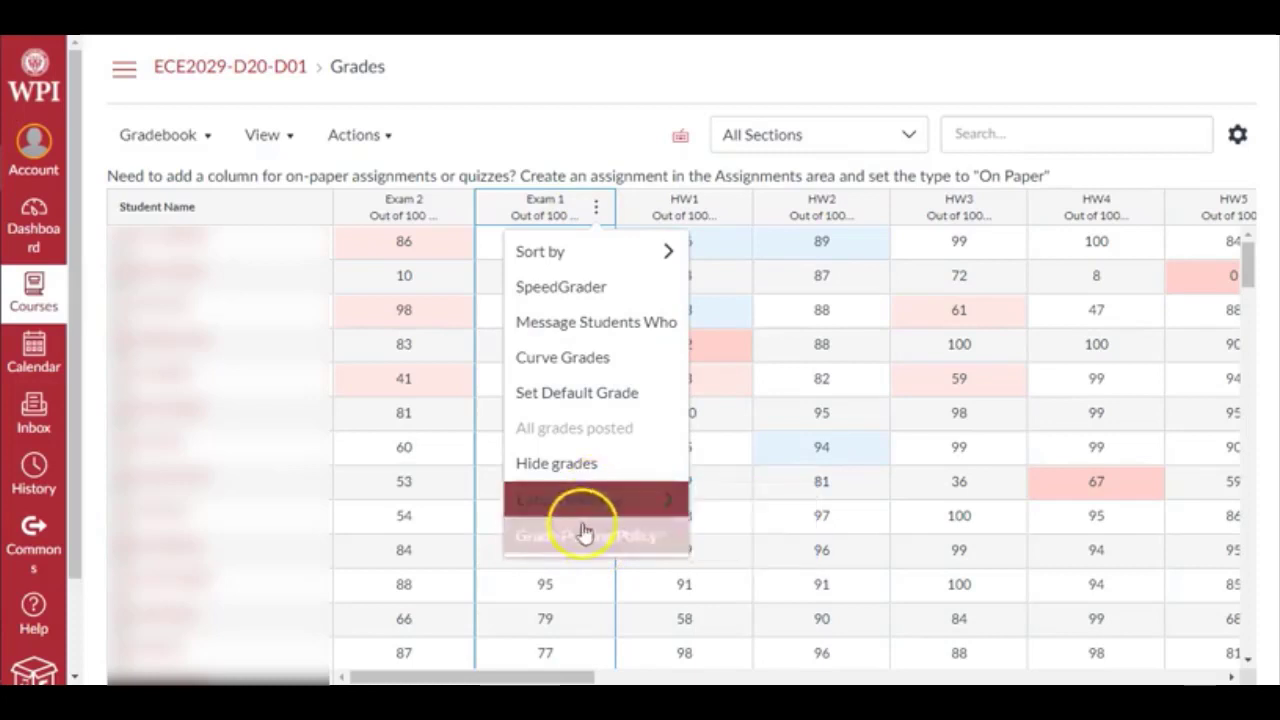
{"action": "left_click", "coordinate": [596, 536]}
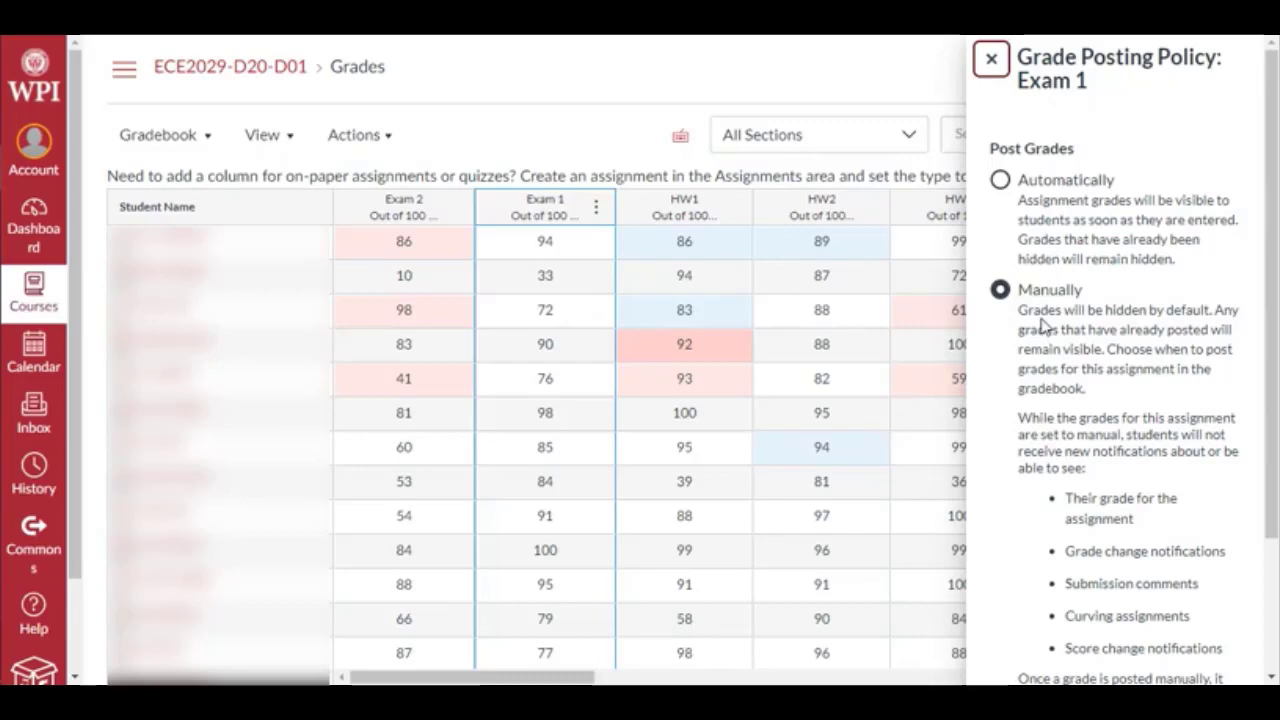
{"action": "mouse_move", "coordinate": [1124, 278]}
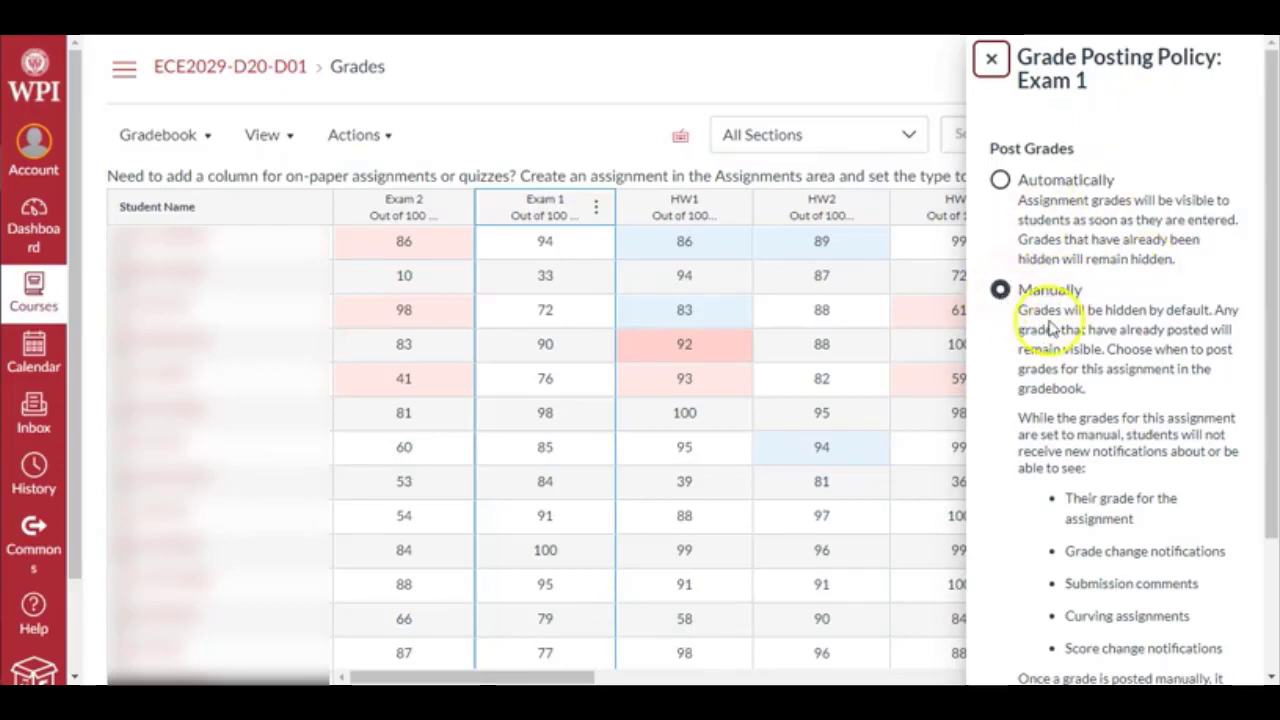
{"action": "mouse_move", "coordinate": [956, 200]}
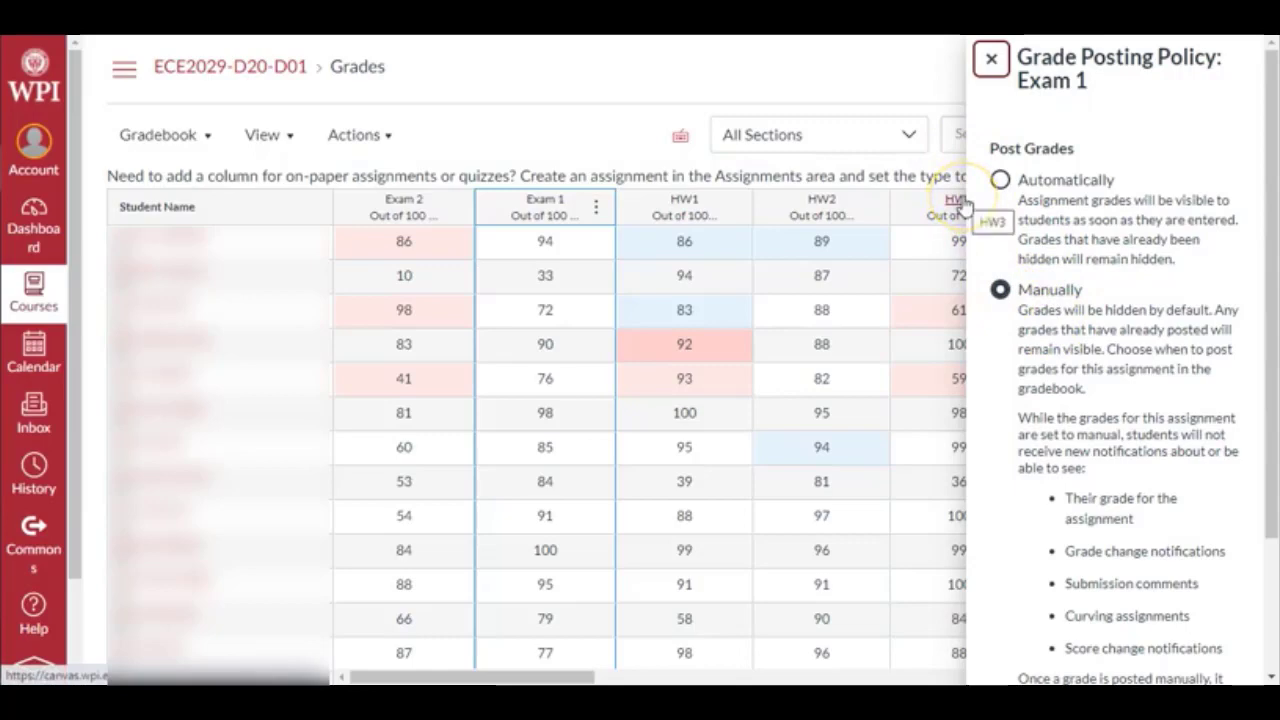
{"action": "mouse_move", "coordinate": [1004, 190]}
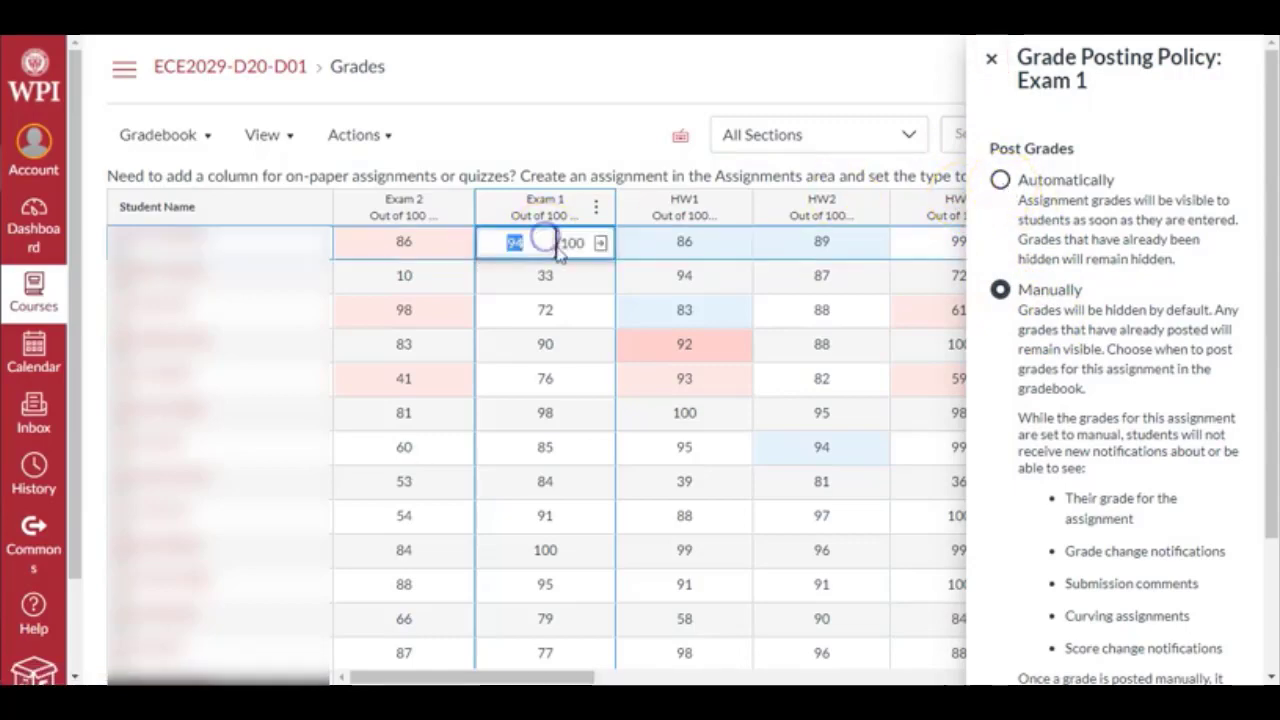
{"action": "mouse_move", "coordinate": [504, 276]}
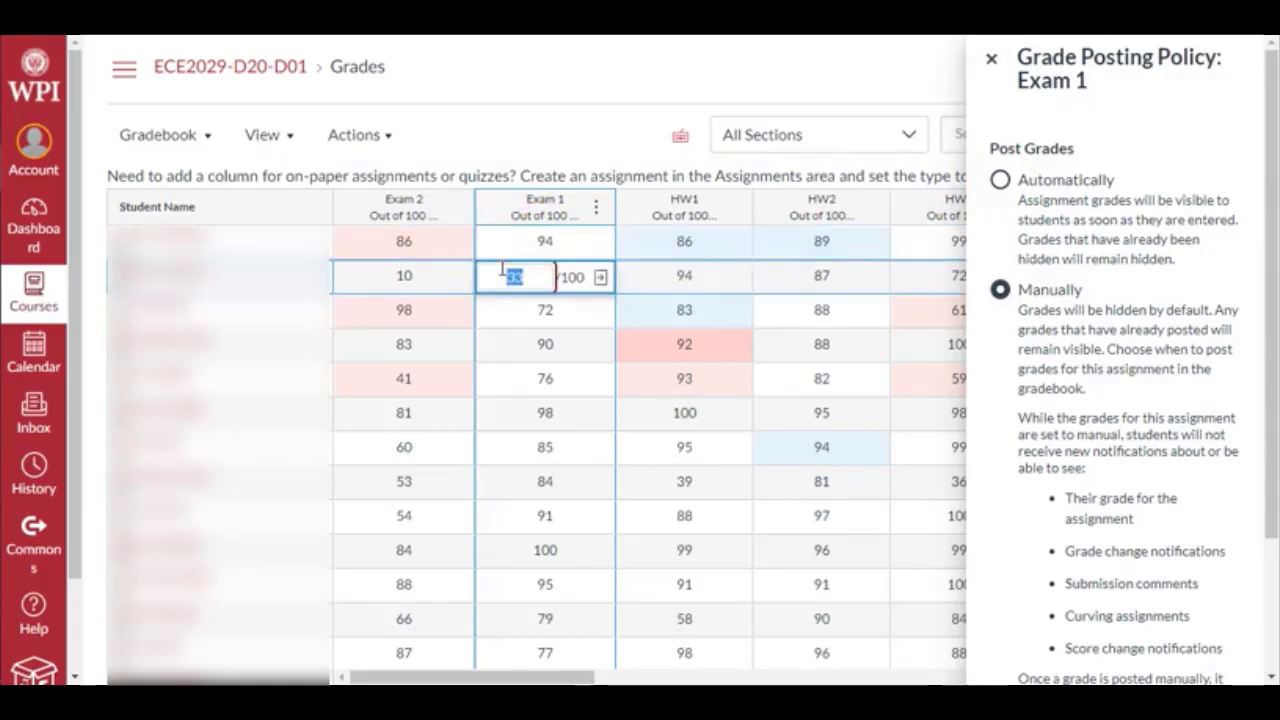
{"action": "mouse_move", "coordinate": [736, 164]}
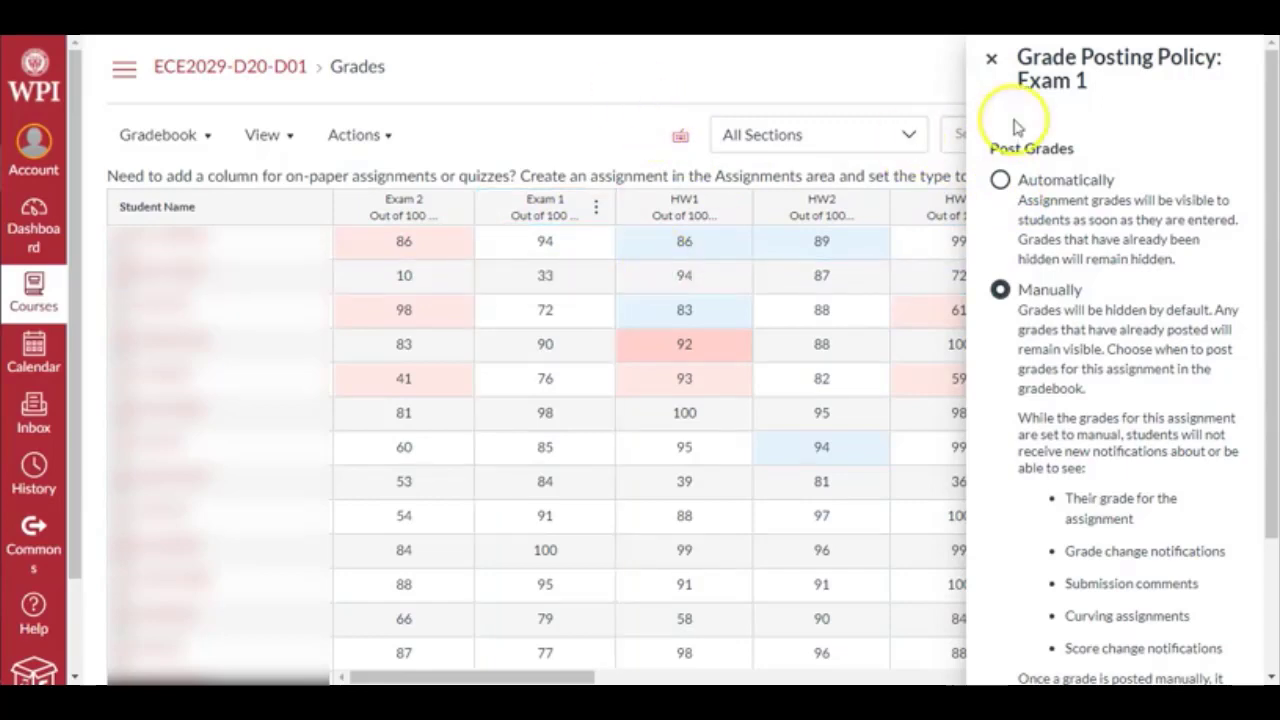
- Close the posting policy and browse the View menu's Arrange By and Filters options
{"action": "left_click", "coordinate": [992, 56]}
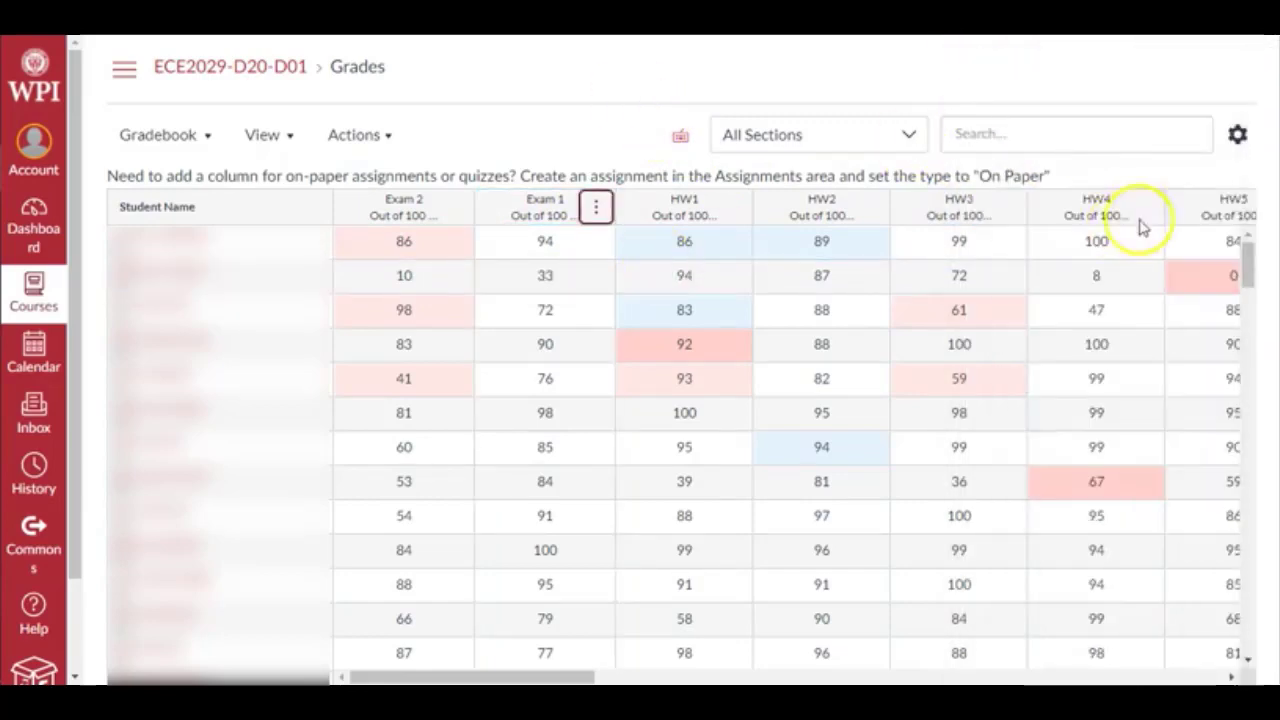
{"action": "mouse_move", "coordinate": [356, 136]}
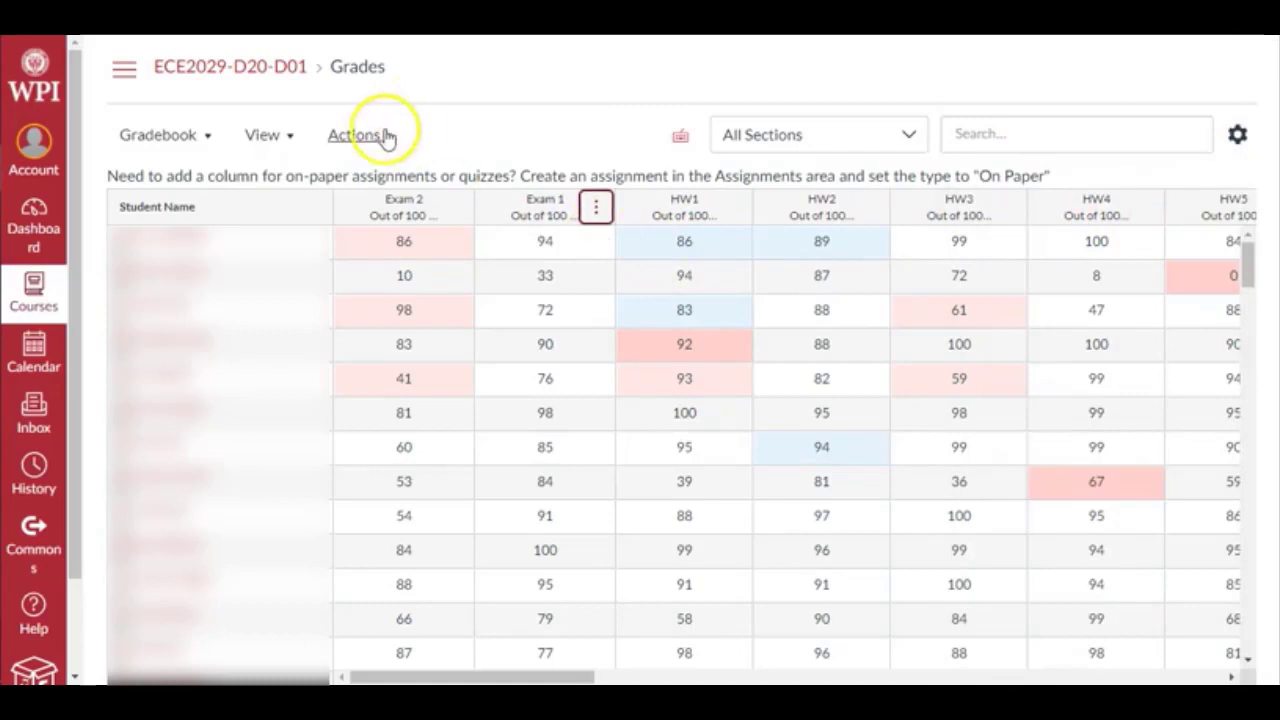
{"action": "left_click", "coordinate": [352, 136]}
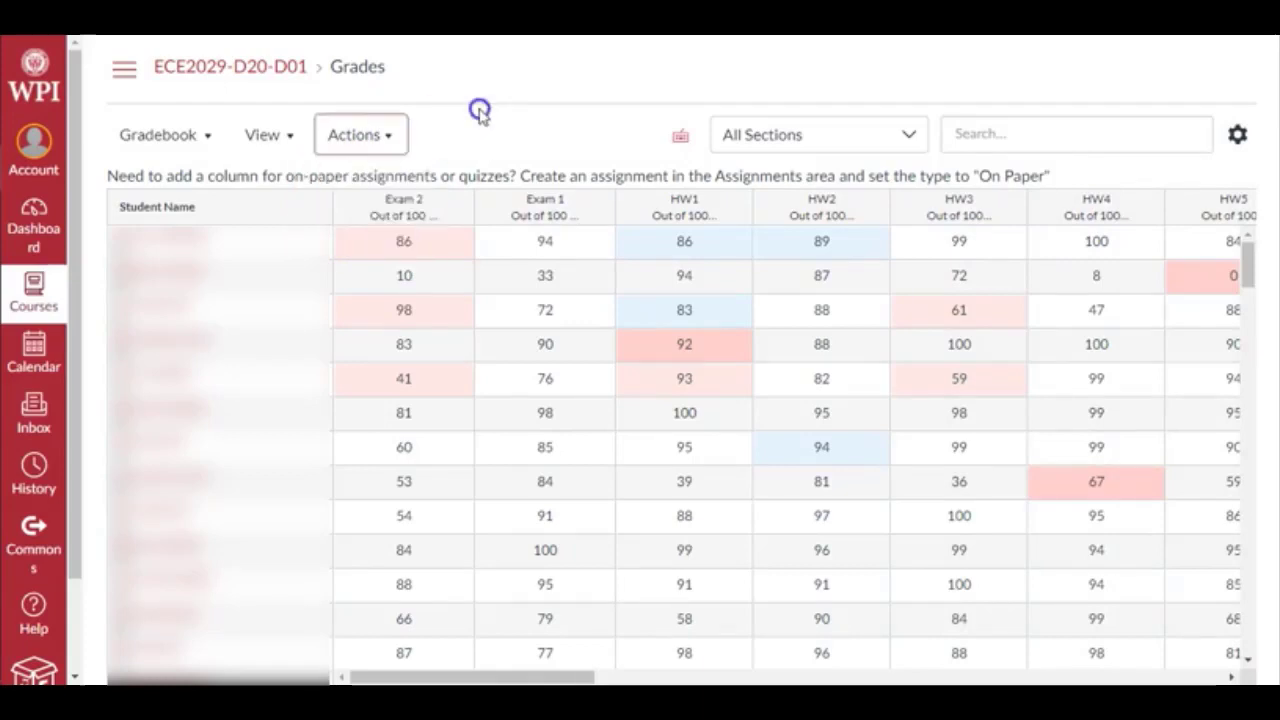
{"action": "left_click", "coordinate": [262, 134]}
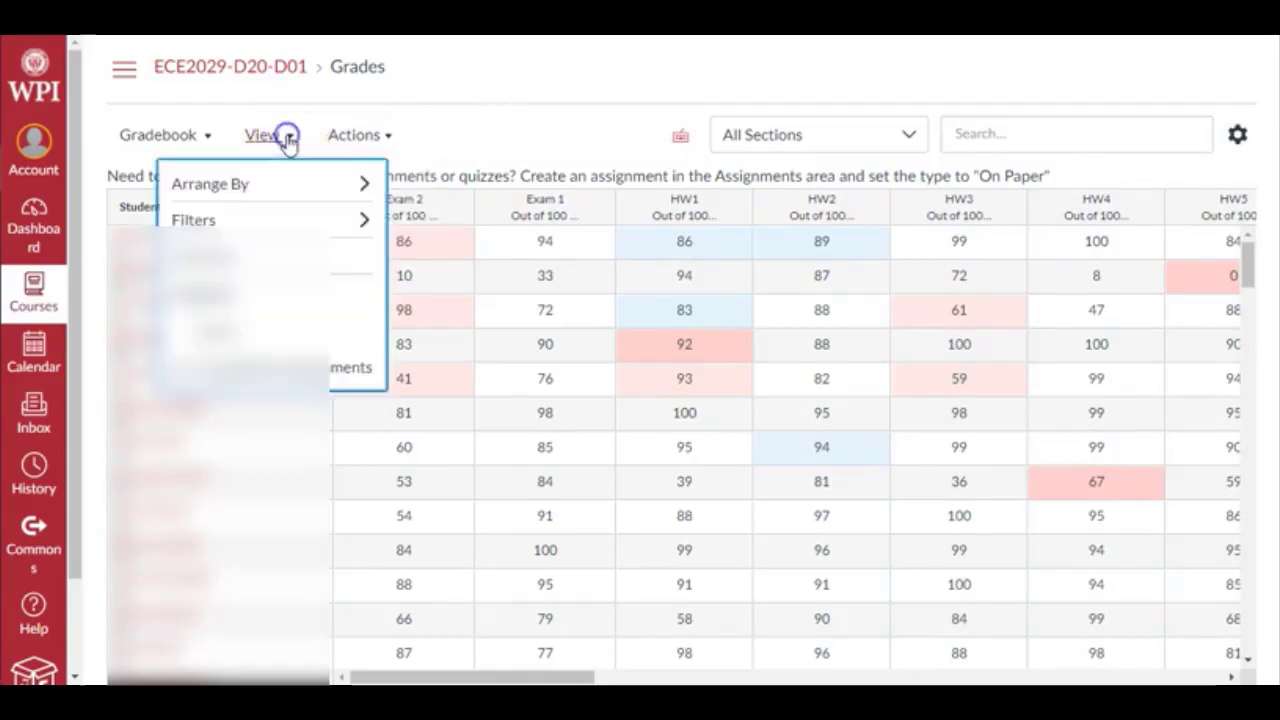
{"action": "left_click", "coordinate": [210, 184]}
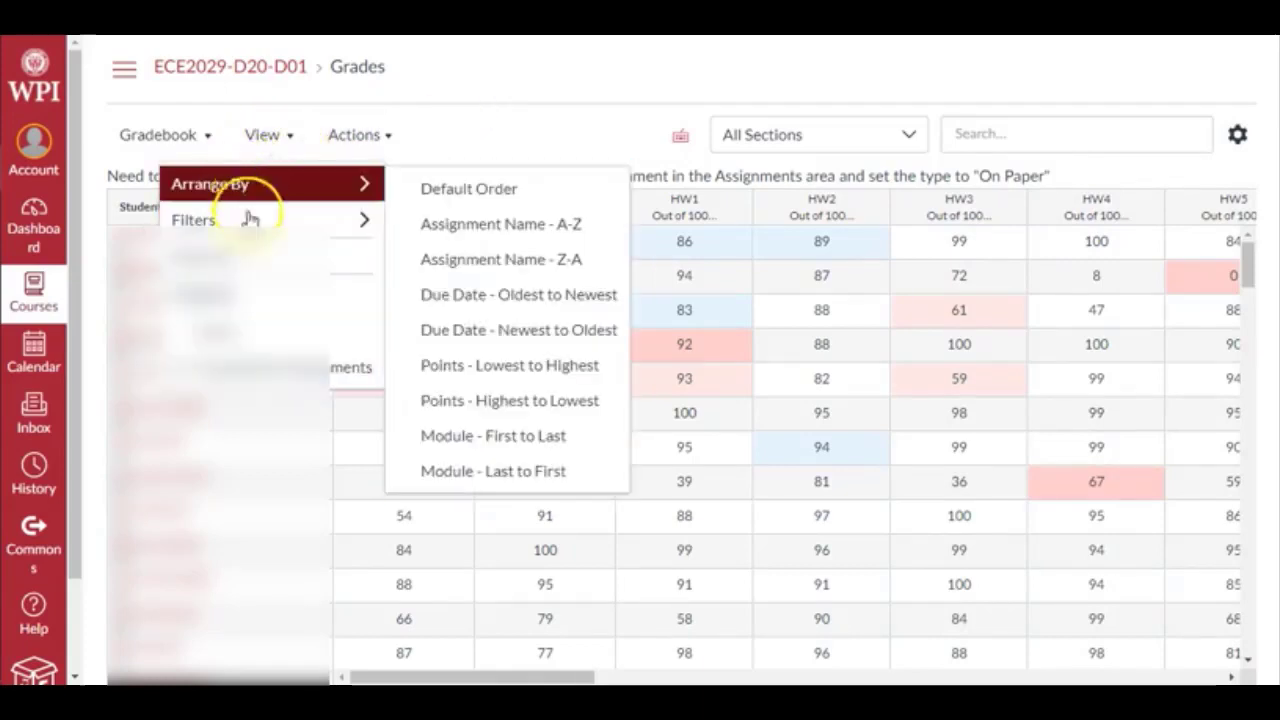
{"action": "left_click", "coordinate": [468, 188]}
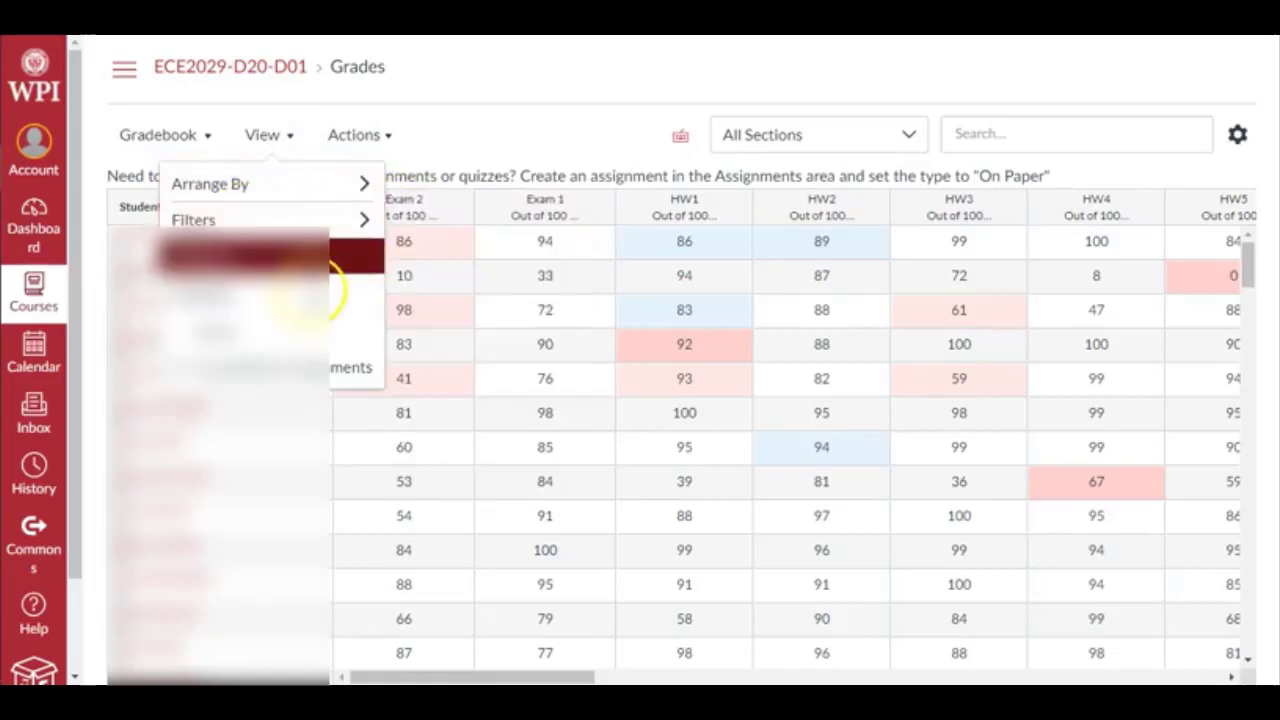